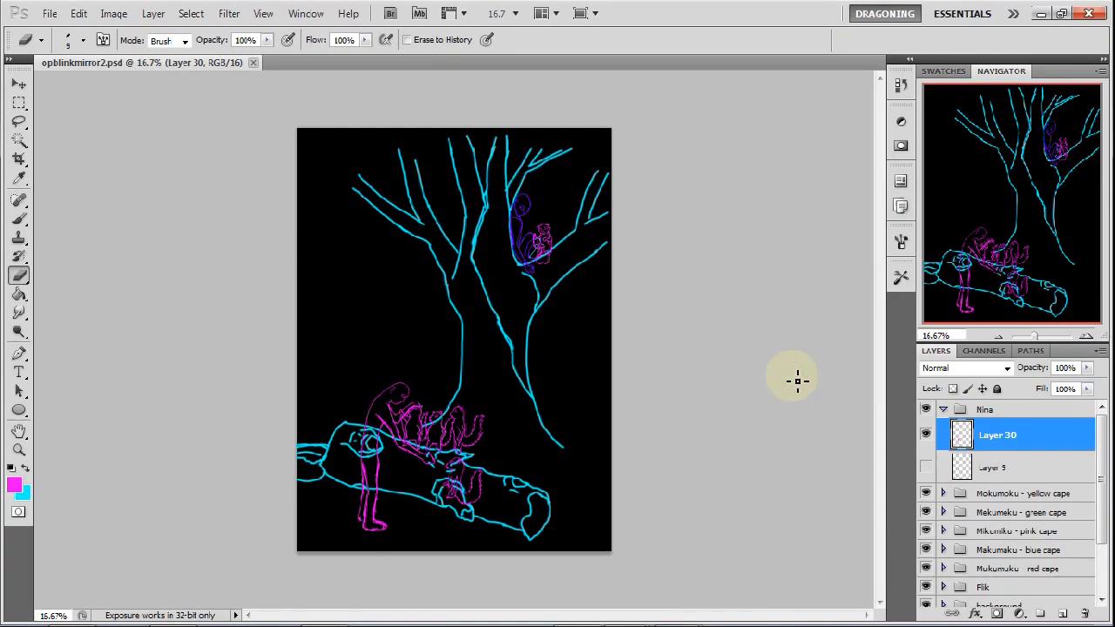
mouse_move(786, 372)
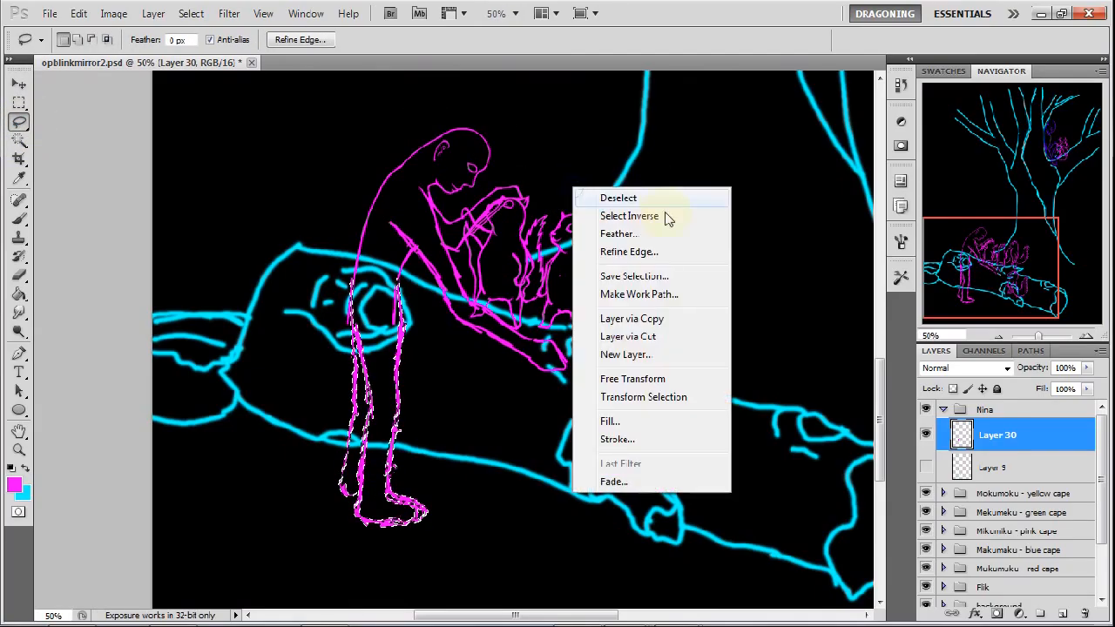
Deselect the standing figure's legs and switch to the Move tool for the seated figure
left_click(617, 198)
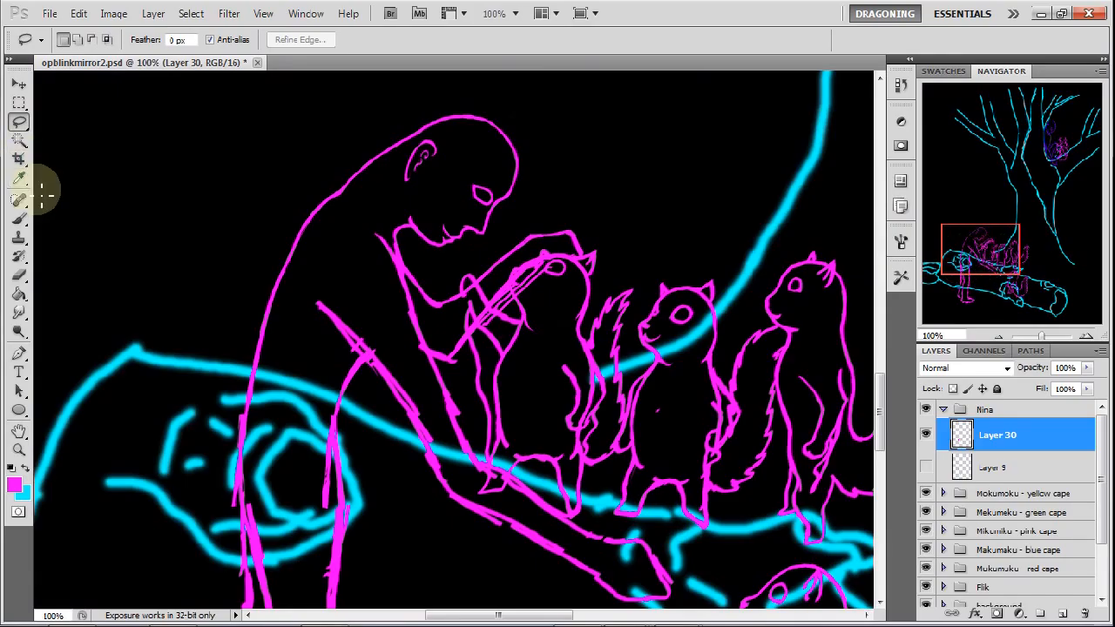
left_click(18, 196)
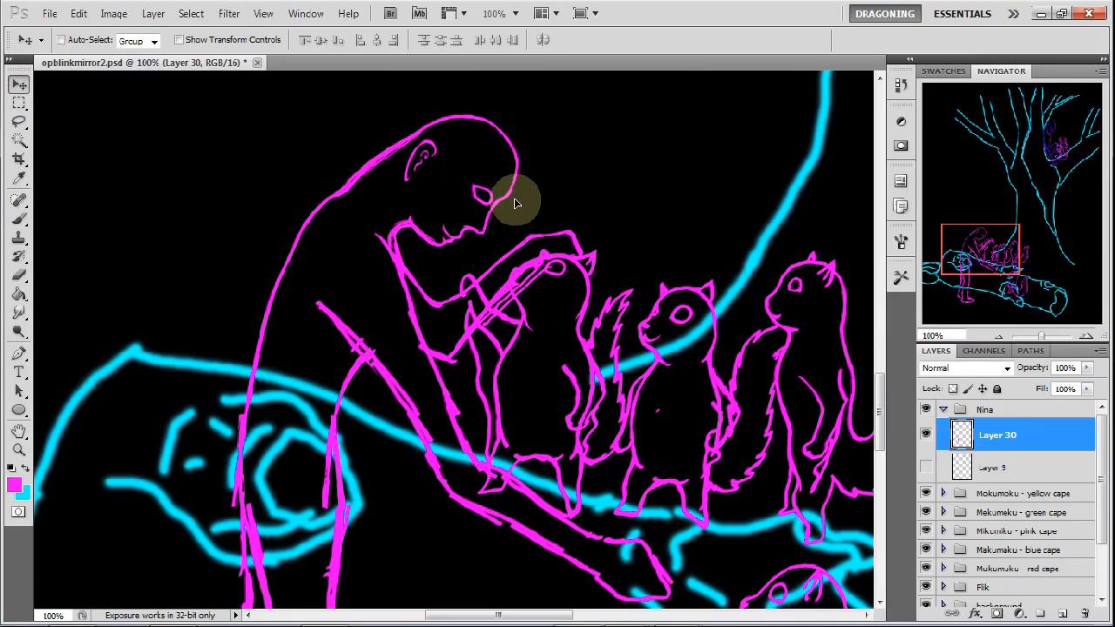
mouse_move(1036, 239)
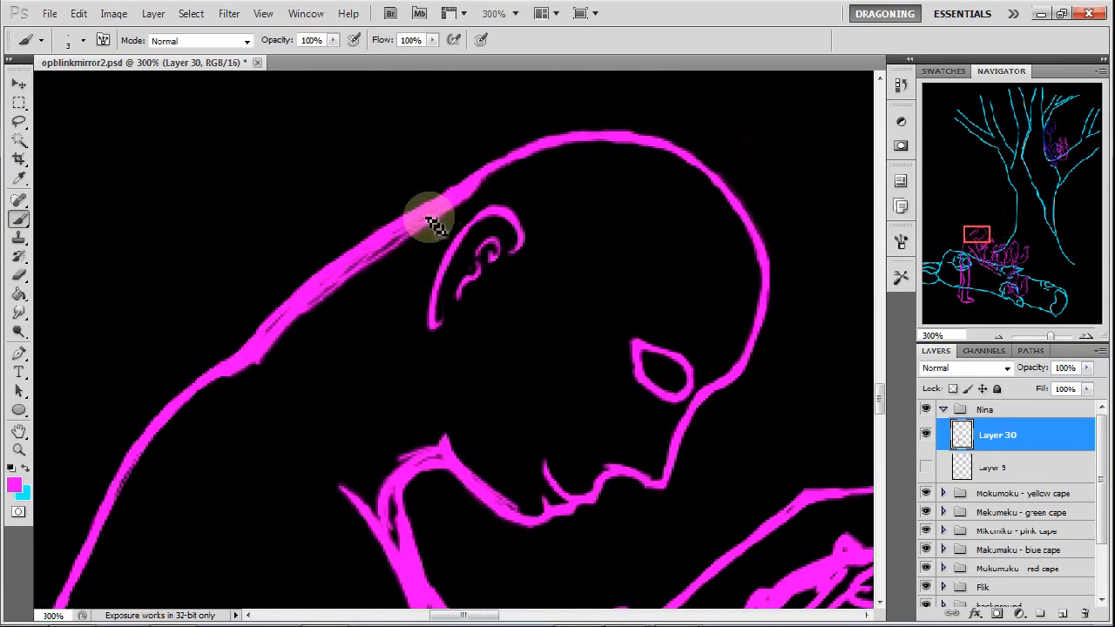
Retrace the back of the bald figure's neck in magenta from head to shoulders
left_click_drag(427, 218, 322, 305)
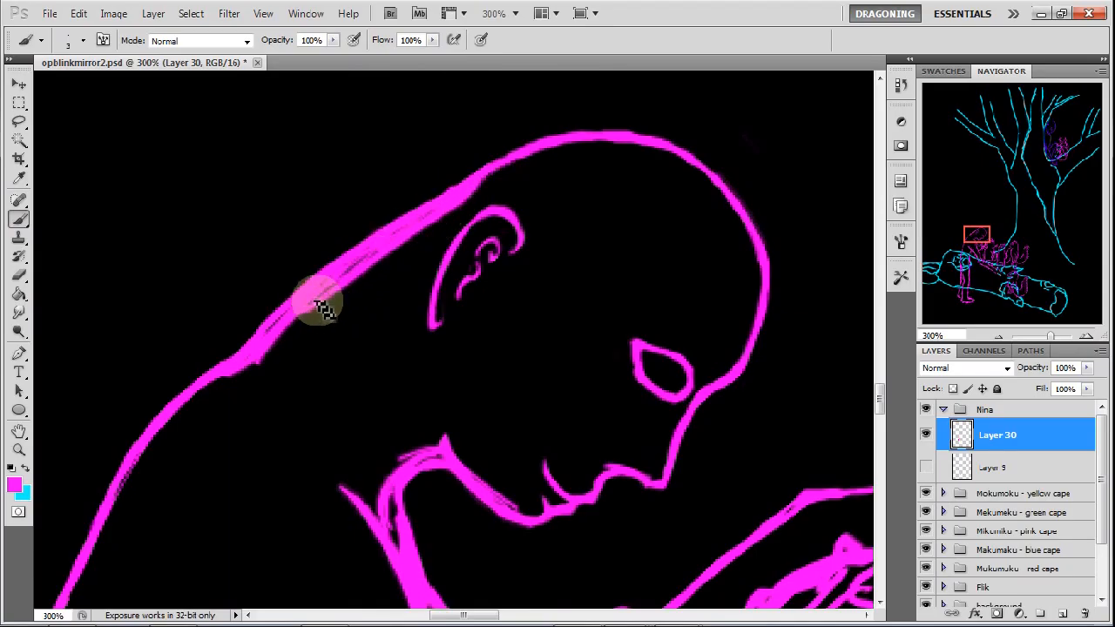
left_click_drag(322, 305, 253, 365)
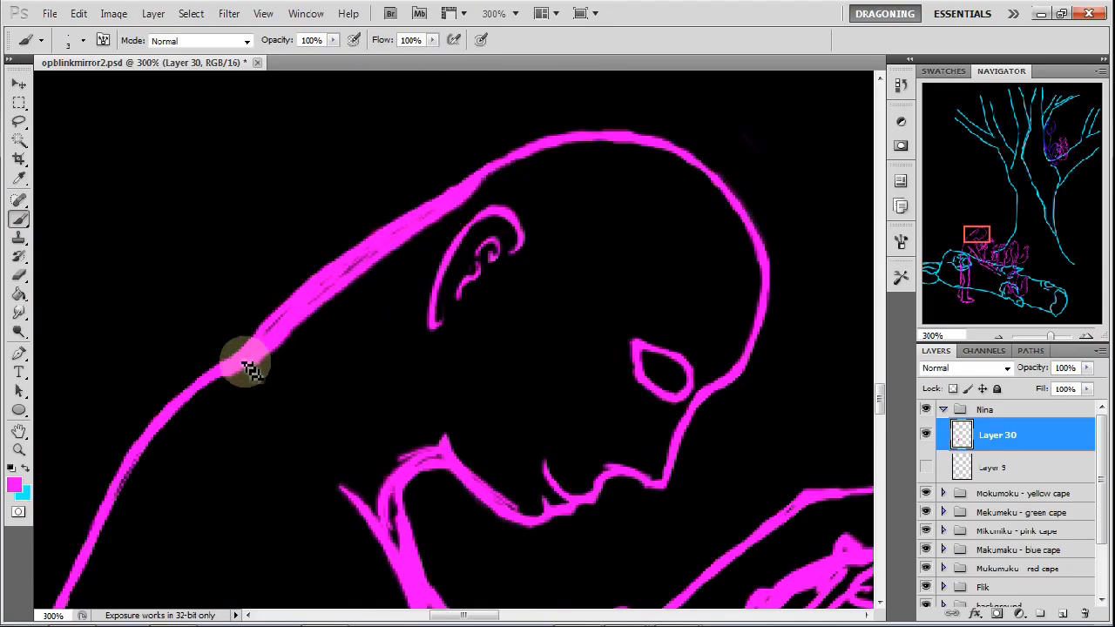
left_click_drag(248, 365, 361, 265)
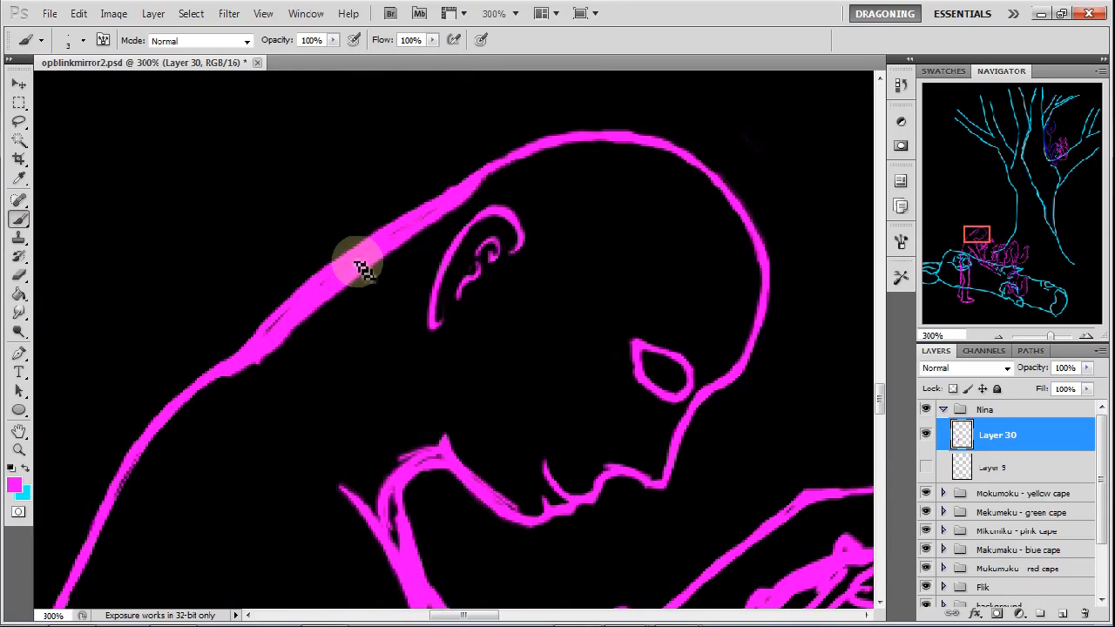
left_click_drag(362, 266, 470, 192)
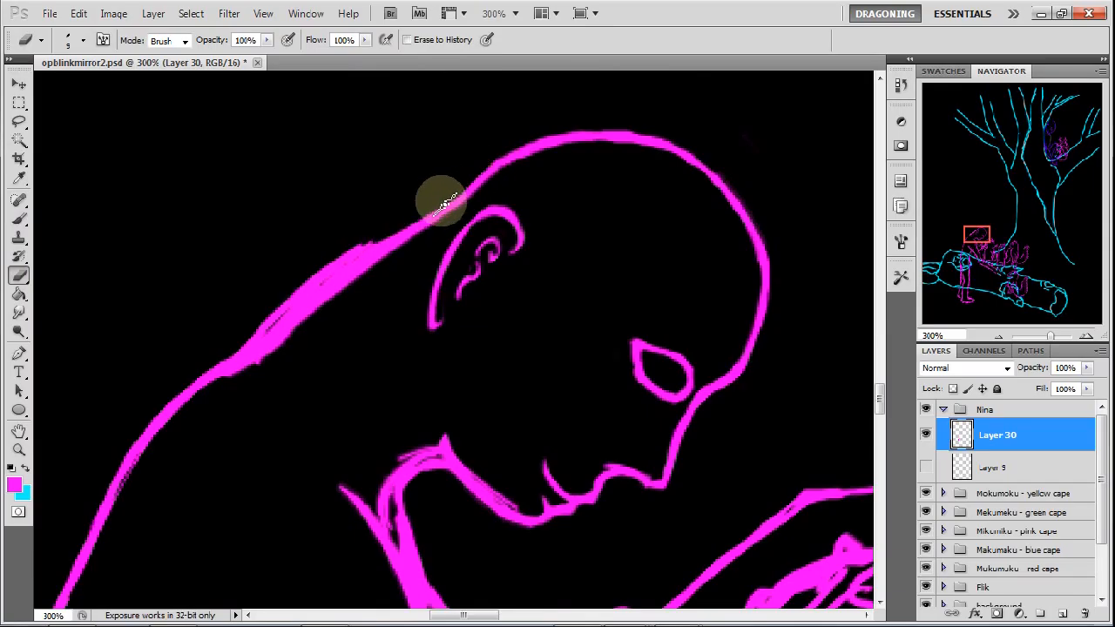
Erase the doubled neck strokes and stray chin lines, then redraw the throat line
left_click_drag(440, 204, 362, 252)
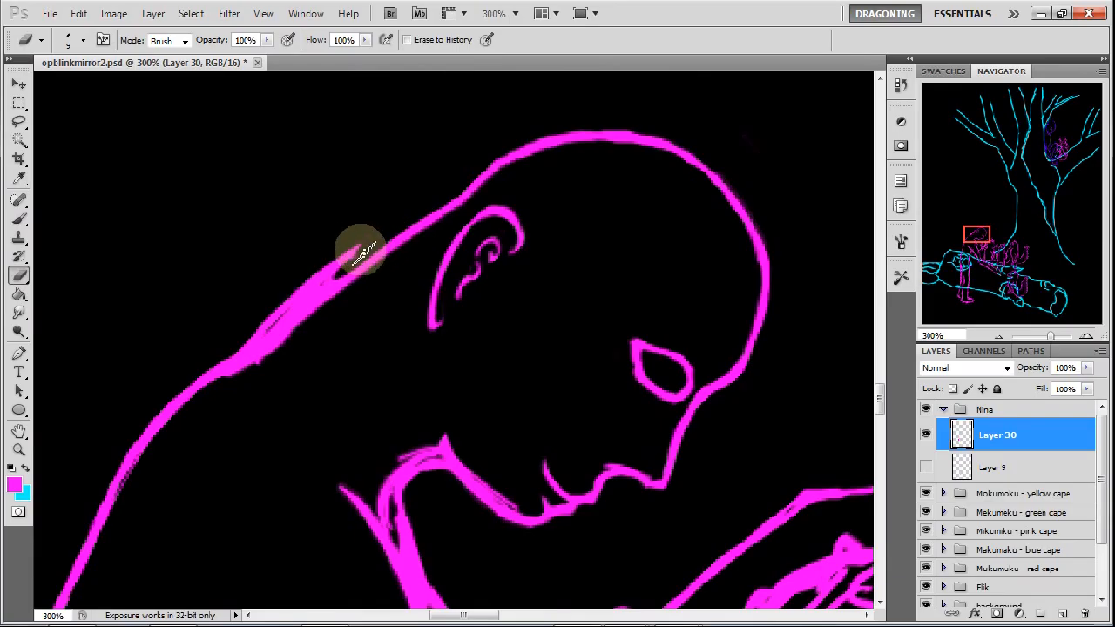
left_click_drag(362, 248, 283, 327)
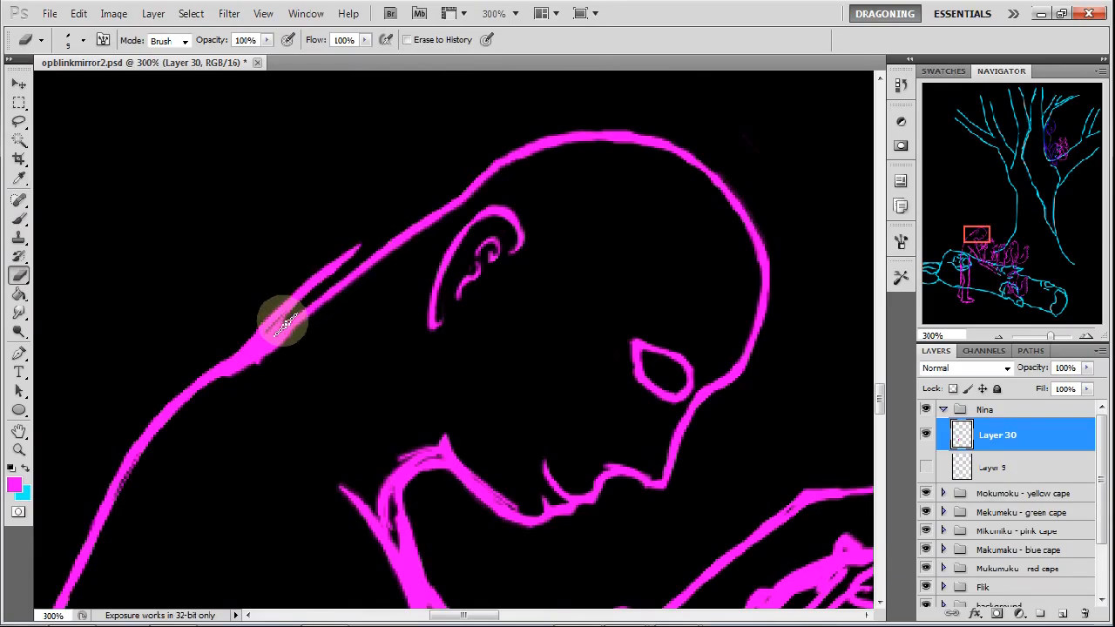
left_click_drag(287, 326, 253, 352)
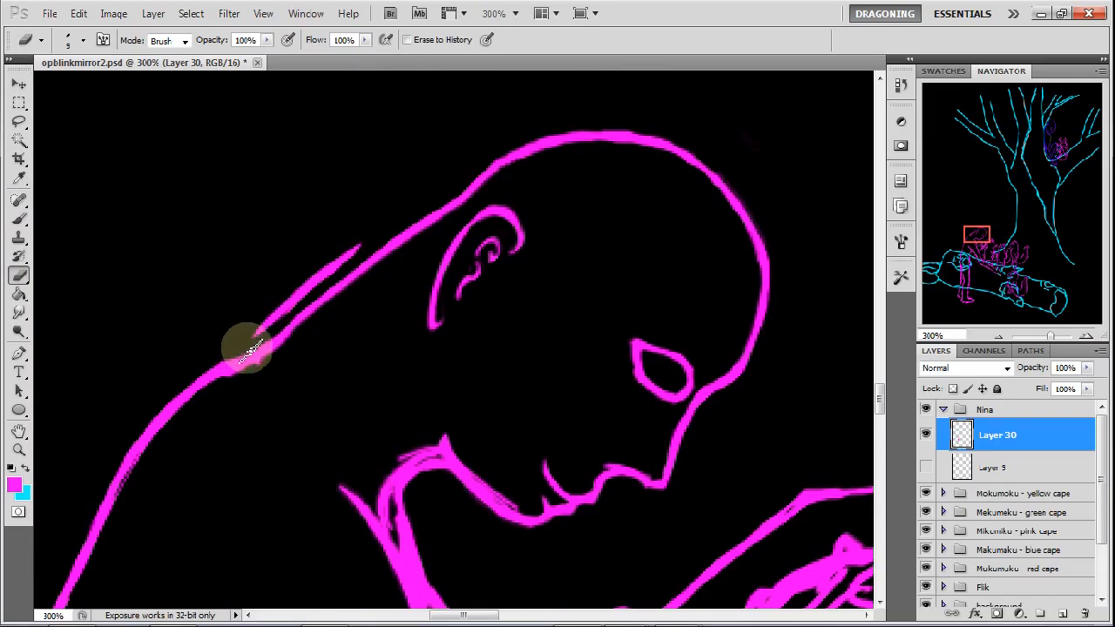
left_click_drag(248, 348, 314, 292)
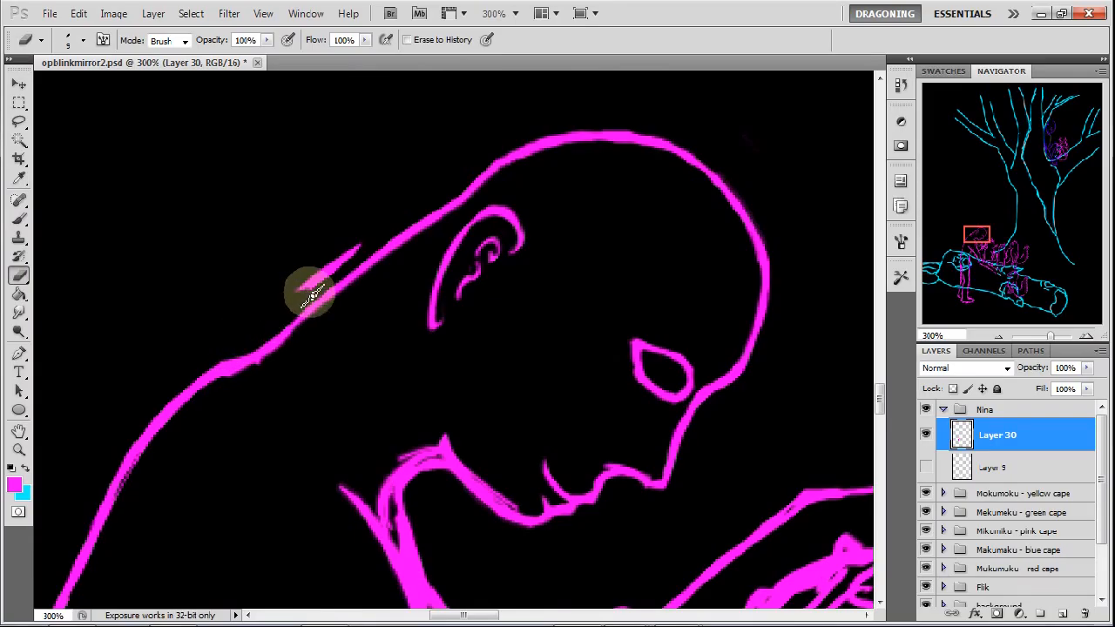
left_click_drag(314, 292, 357, 244)
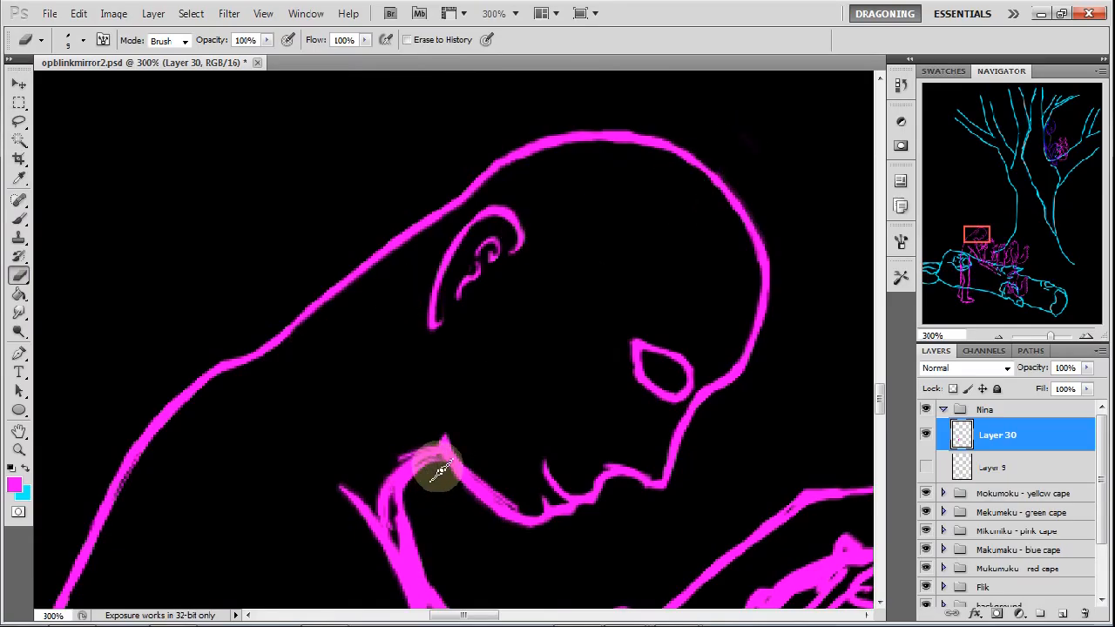
left_click_drag(440, 471, 409, 510)
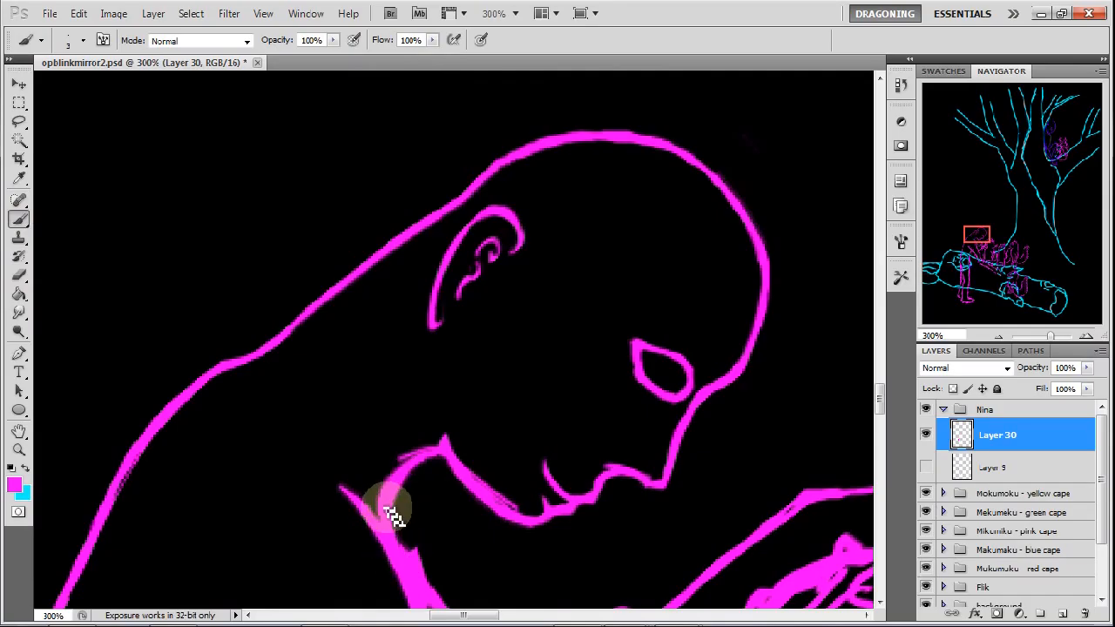
left_click_drag(397, 514, 462, 466)
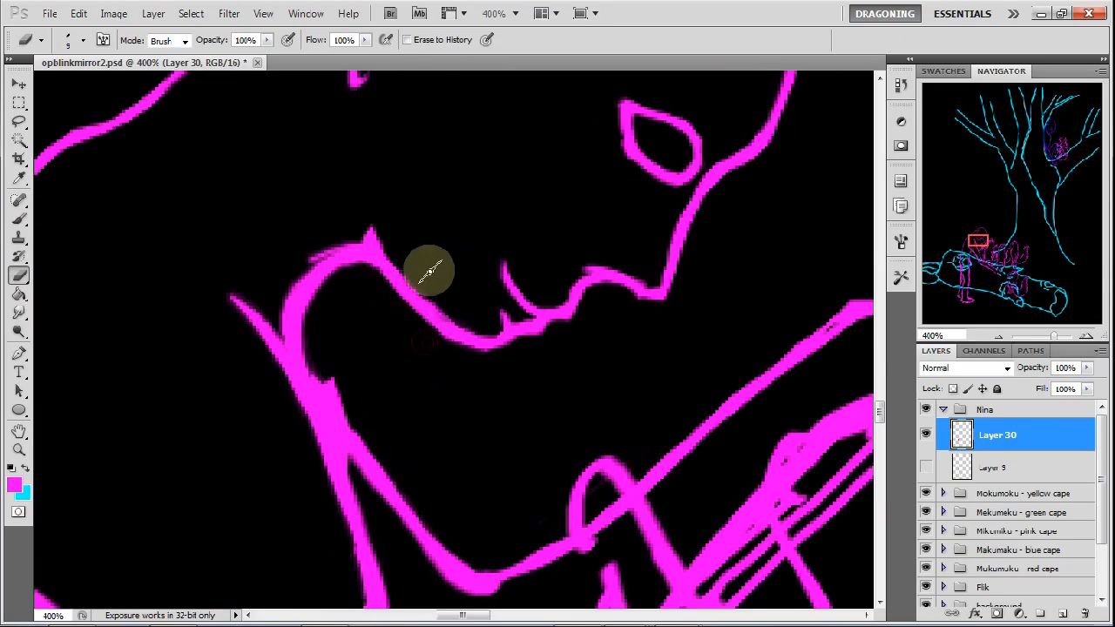
Erase stray marks under the chin, along the jaw, and around the neck-shoulder outline
left_click_drag(427, 270, 485, 366)
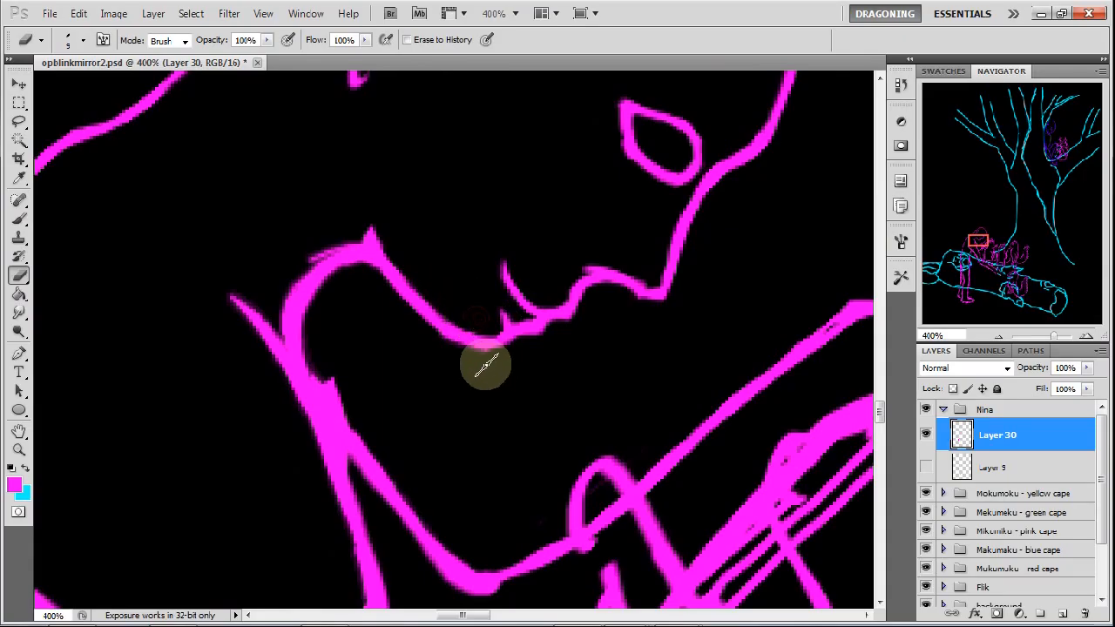
mouse_move(435, 353)
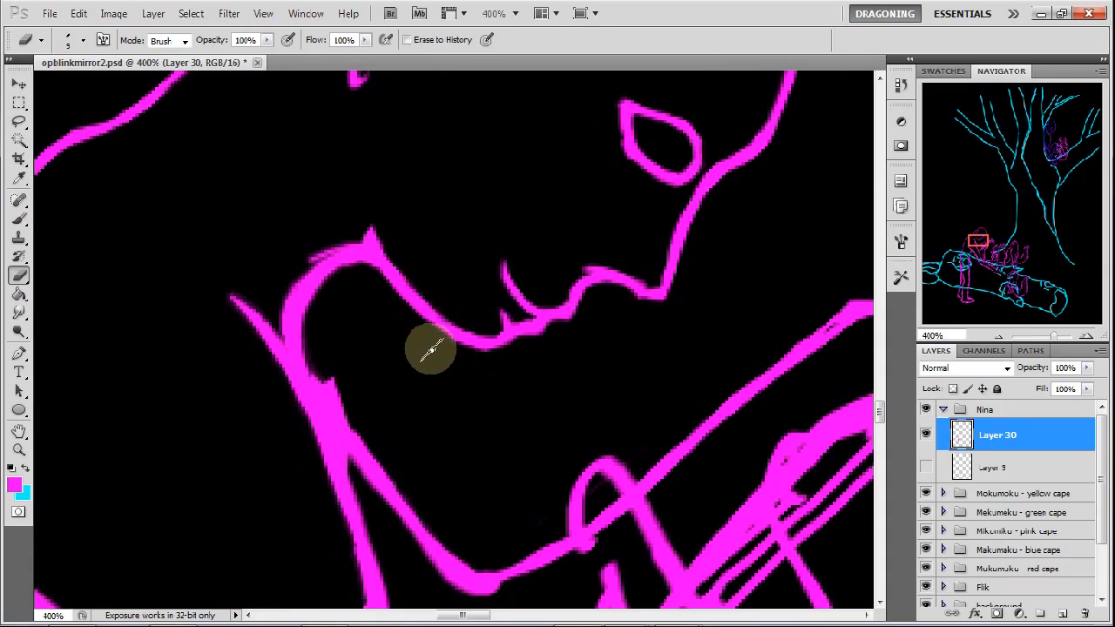
mouse_move(409, 327)
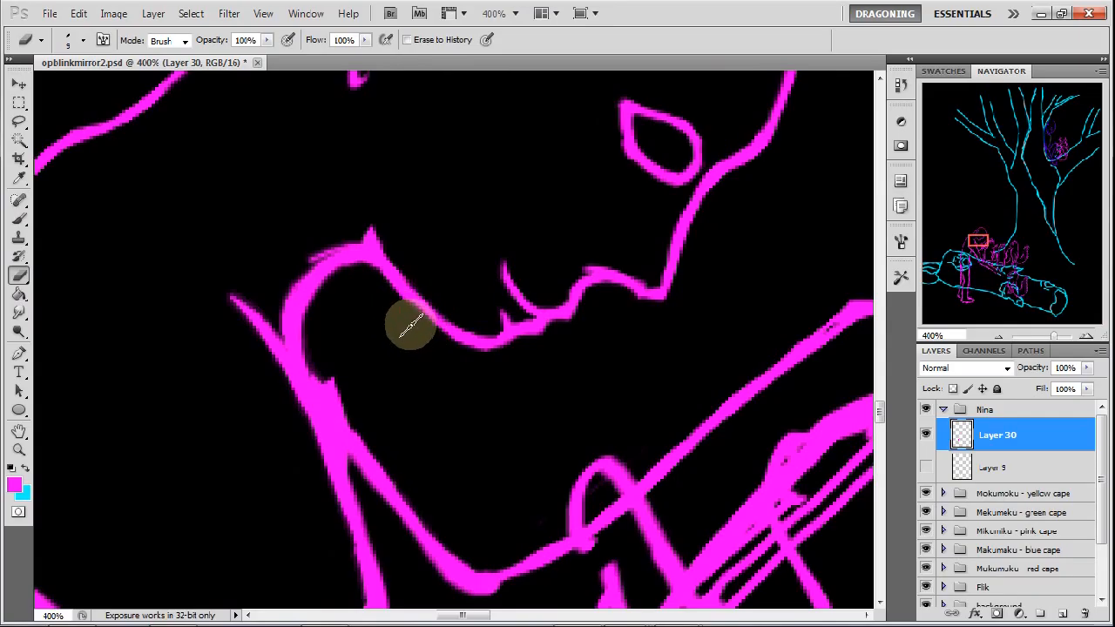
left_click_drag(410, 326, 353, 270)
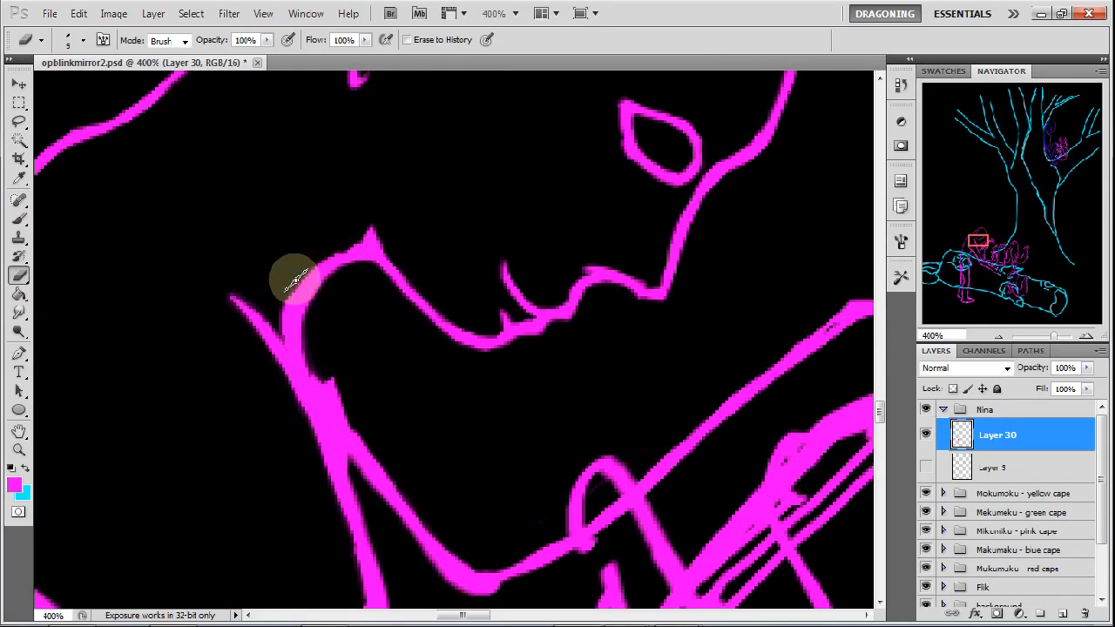
mouse_move(492, 209)
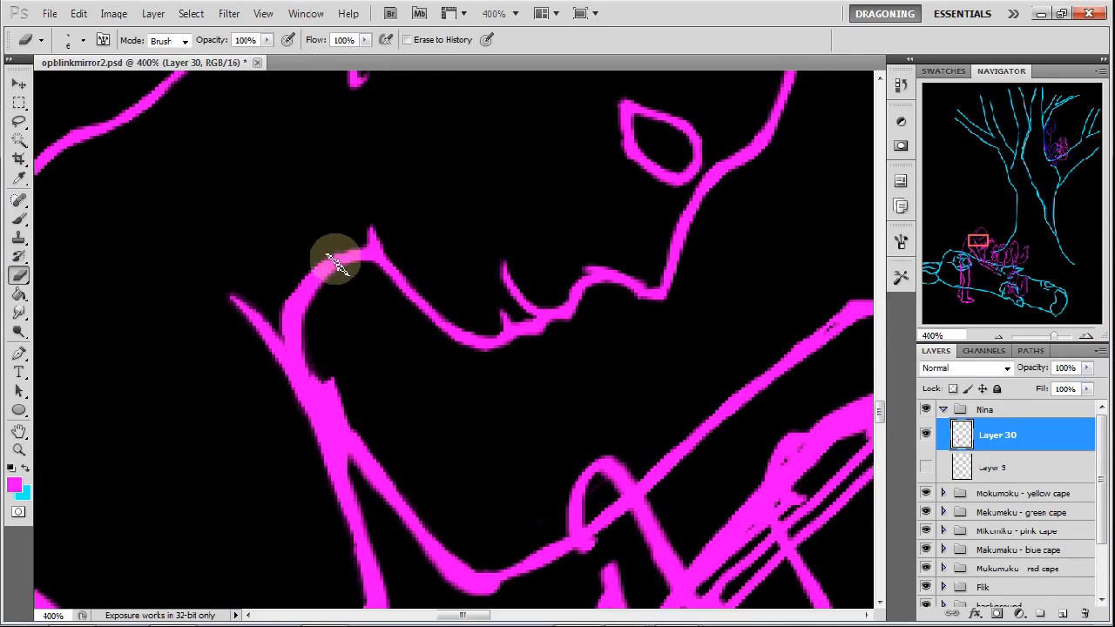
left_click_drag(336, 261, 279, 313)
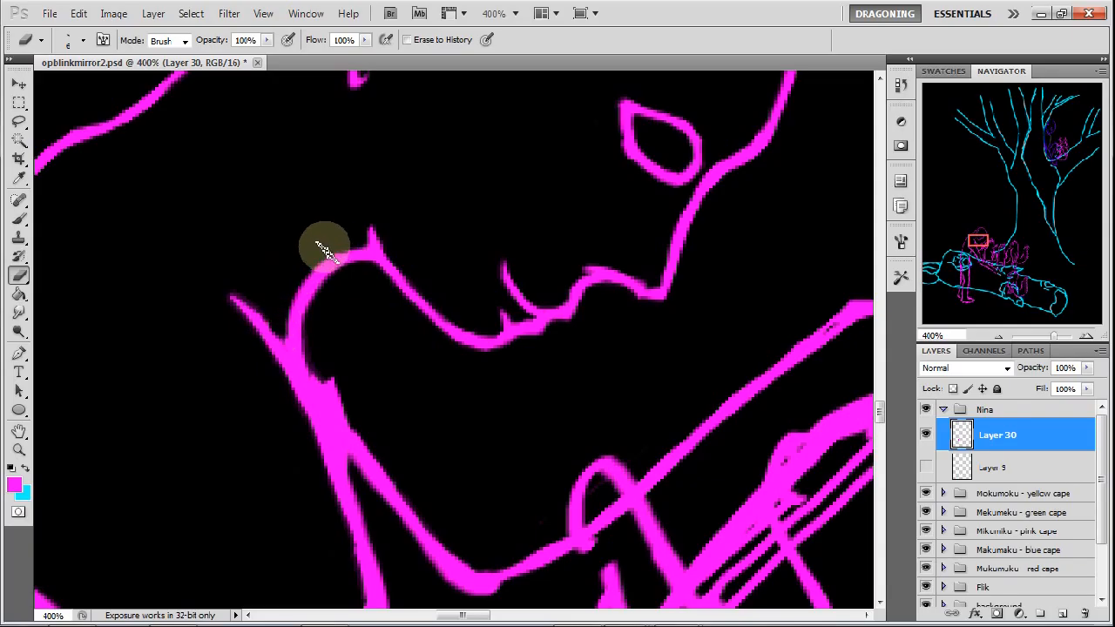
left_click_drag(327, 248, 349, 414)
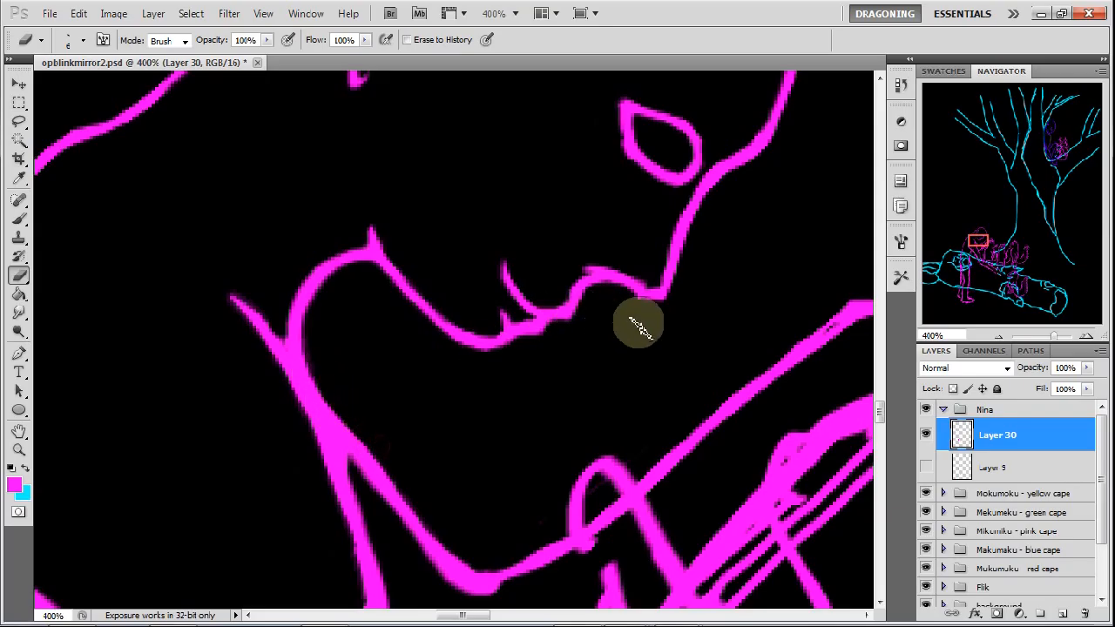
mouse_move(1023, 196)
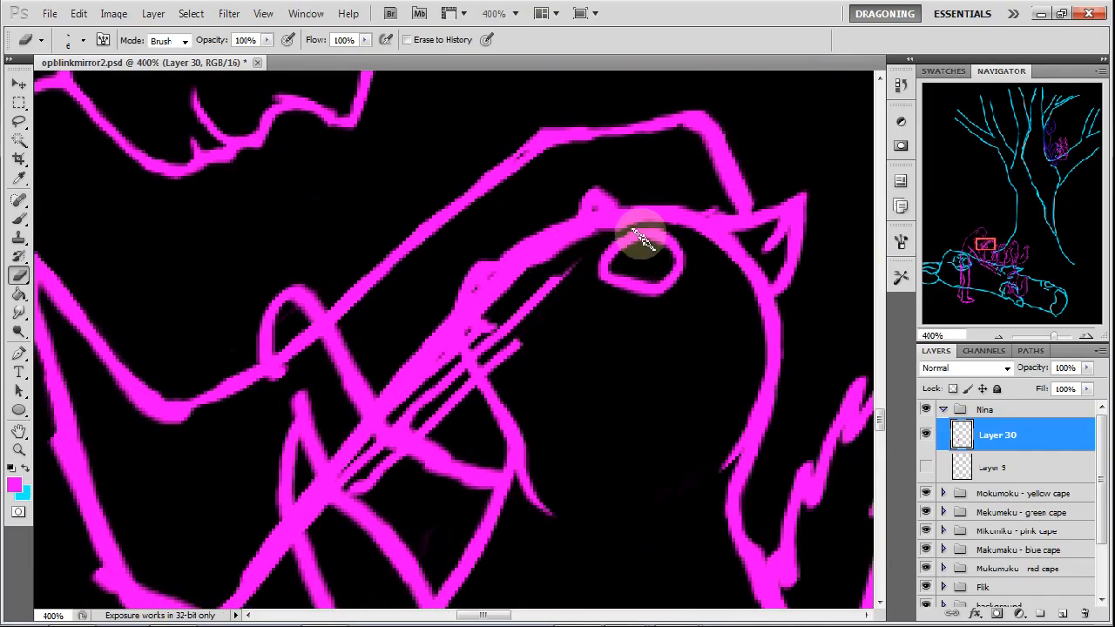
Erase the stray lines by the squirrel's eye and the doubled strokes along the stick
left_click_drag(640, 239, 579, 248)
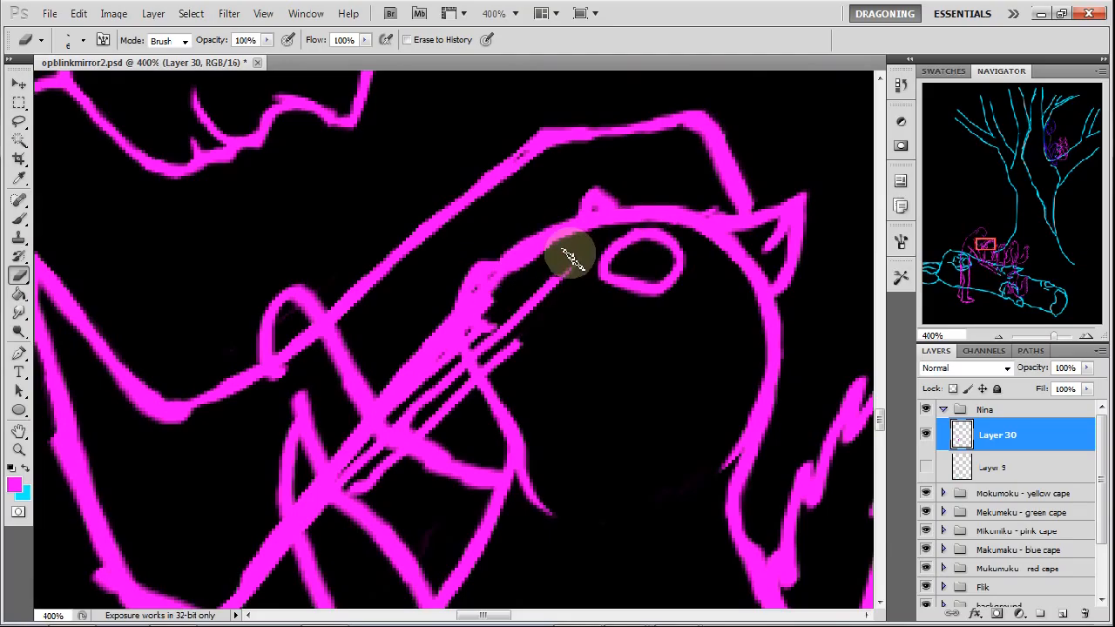
left_click_drag(571, 257, 593, 262)
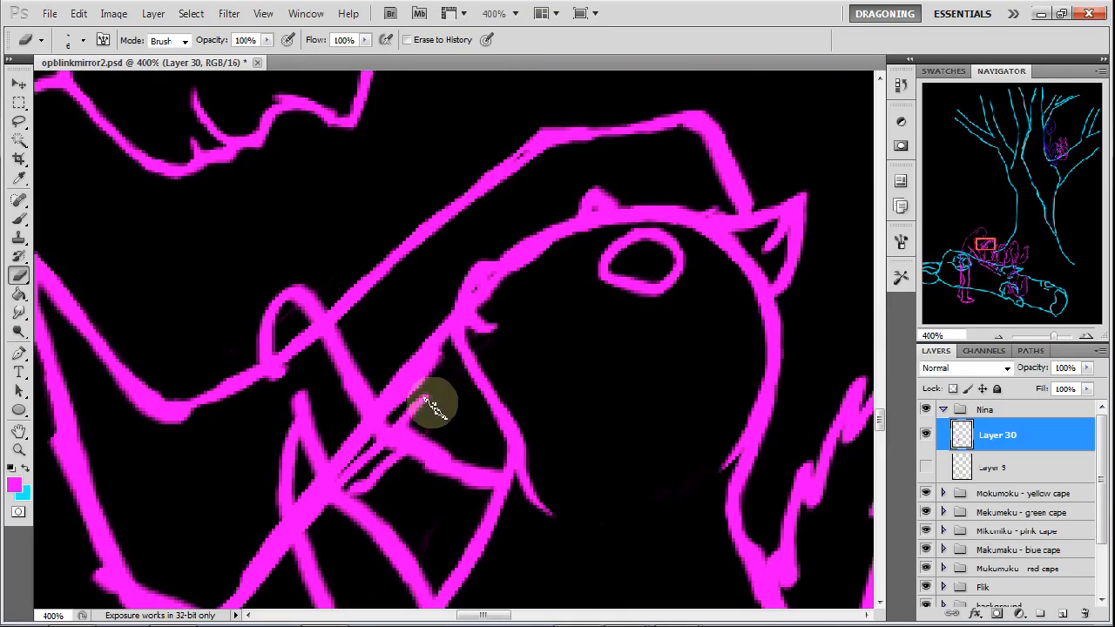
left_click_drag(435, 408, 383, 448)
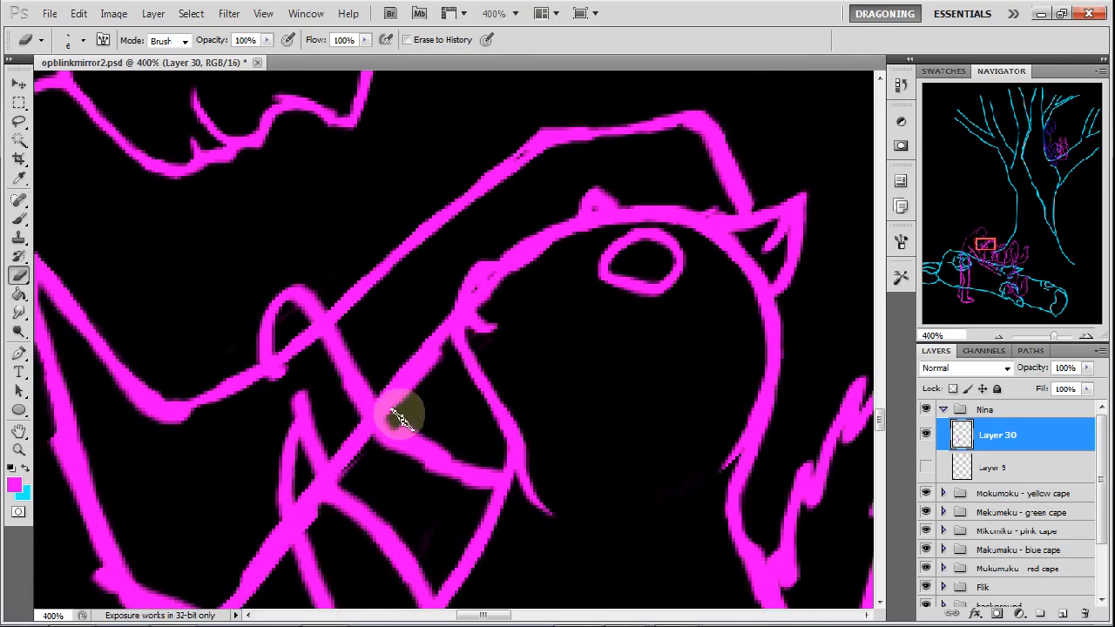
left_click_drag(405, 414, 378, 445)
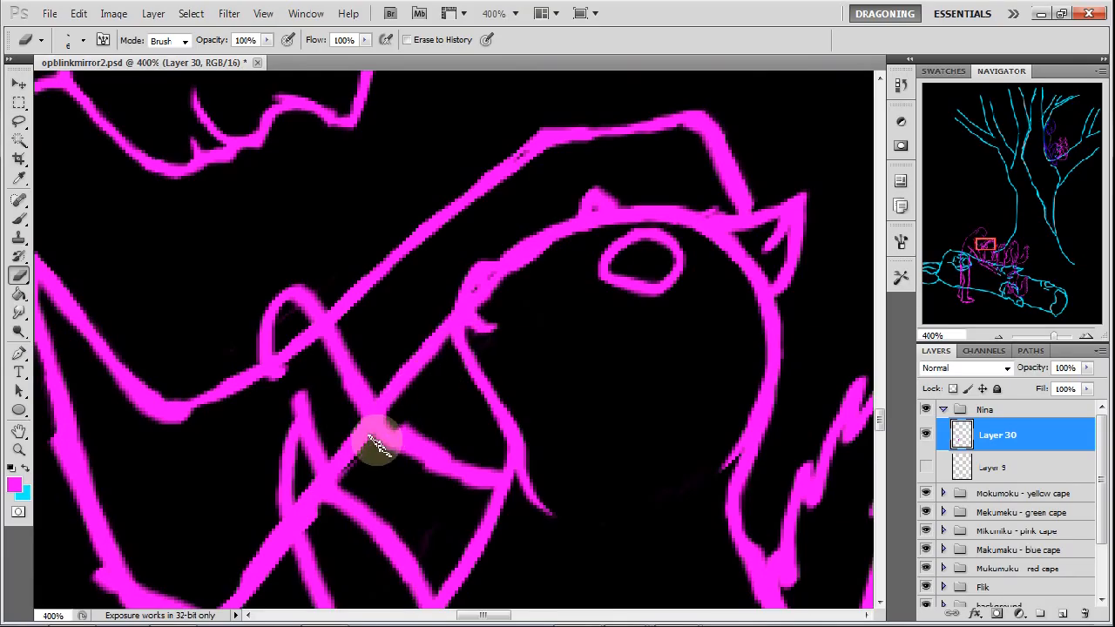
left_click_drag(374, 444, 422, 409)
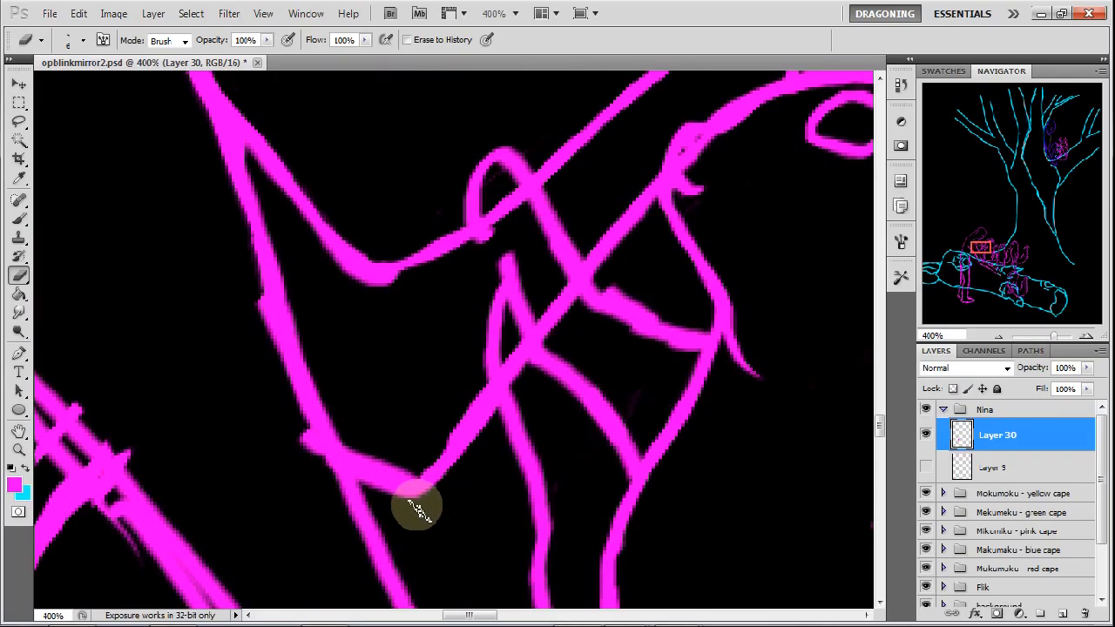
Trim the stroke end at the lower joint and thin the doubled upper and left limb edges
left_click_drag(417, 510, 538, 307)
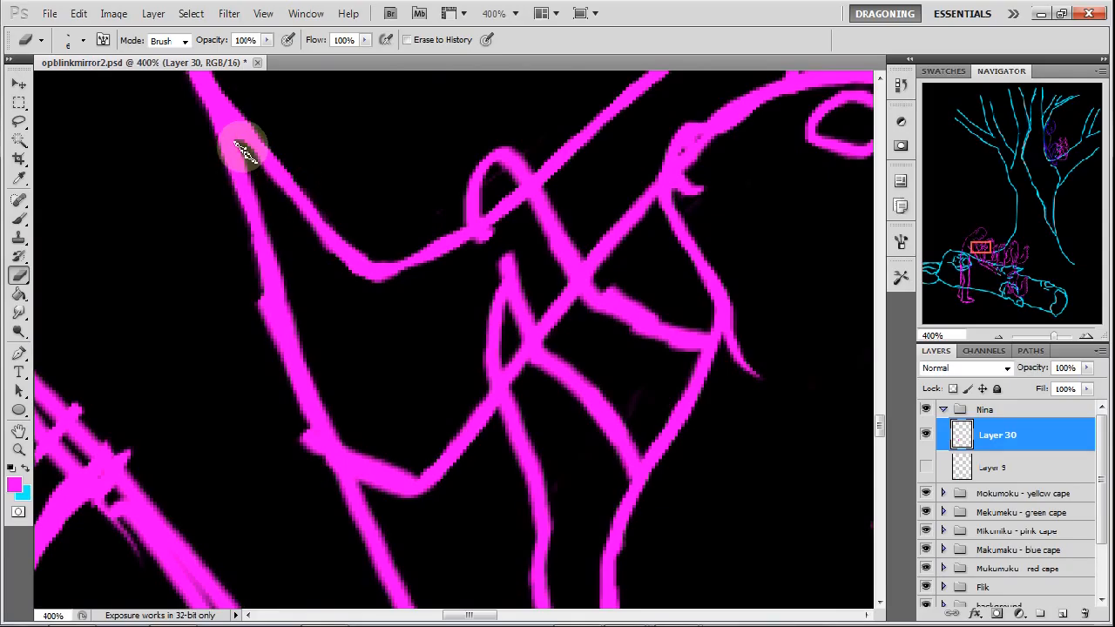
left_click_drag(244, 148, 287, 252)
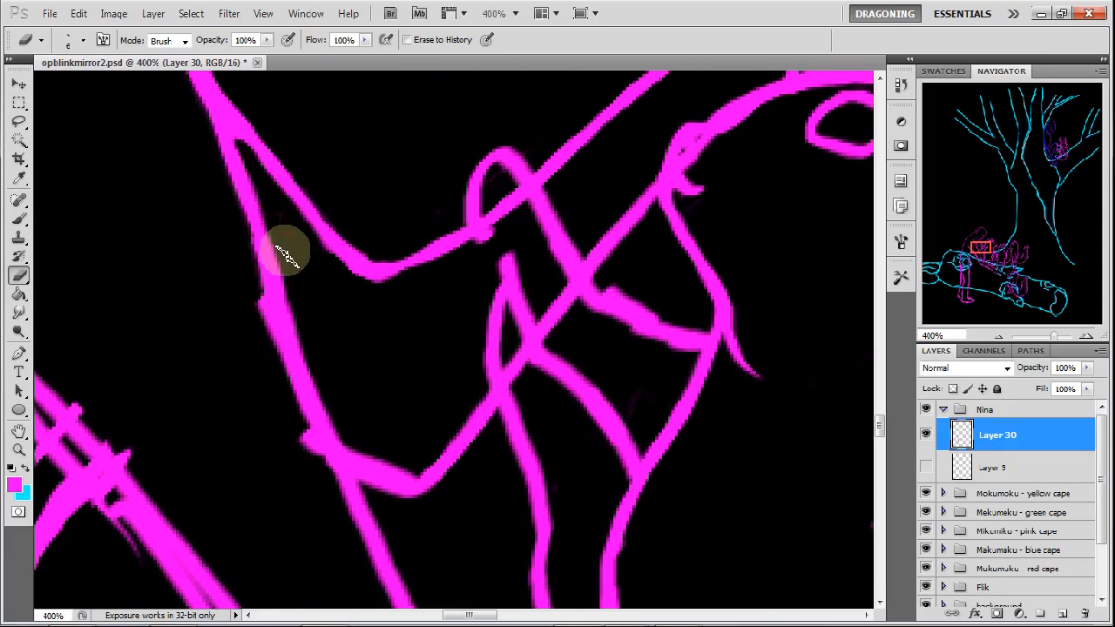
left_click_drag(287, 252, 274, 383)
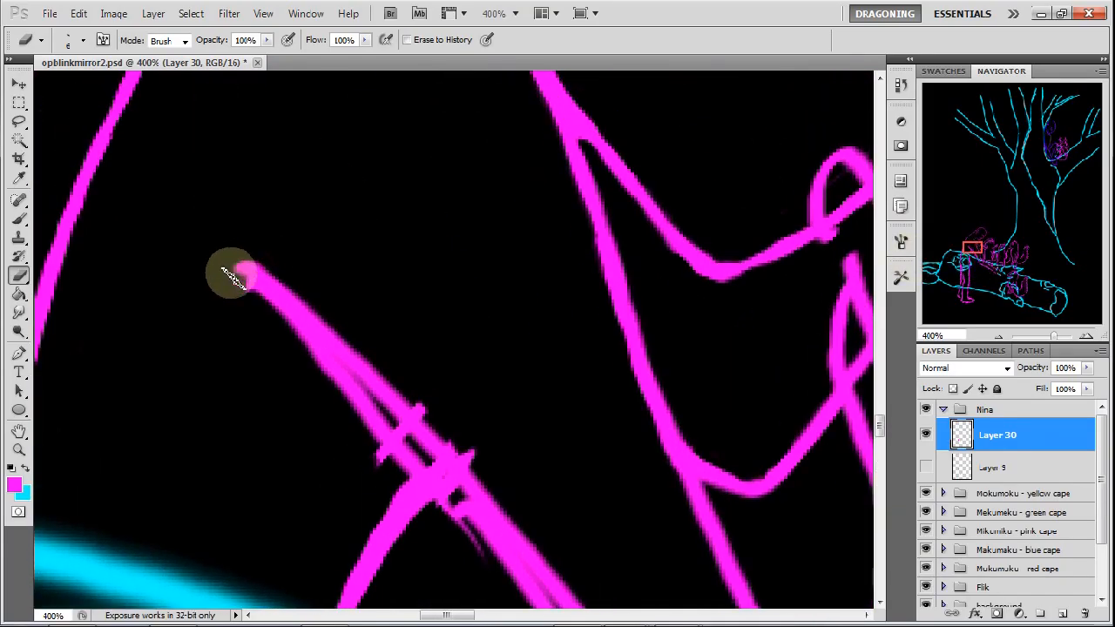
Erase the cross-marks and excess thickness along the diagonal stroke, tapering its ends
left_click_drag(231, 275, 357, 401)
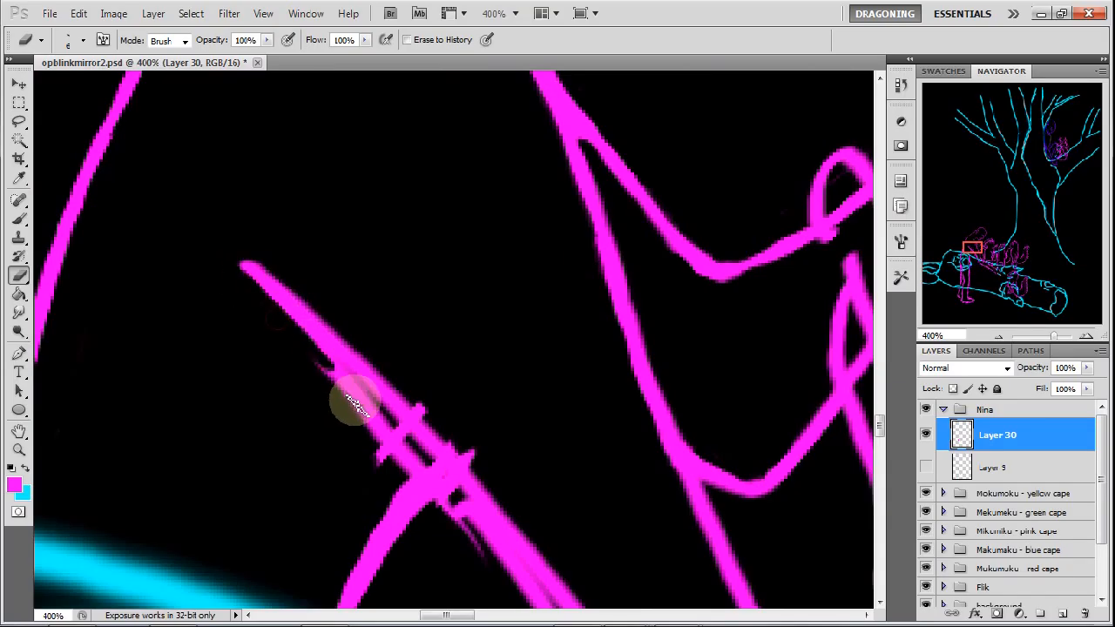
left_click_drag(357, 405, 331, 370)
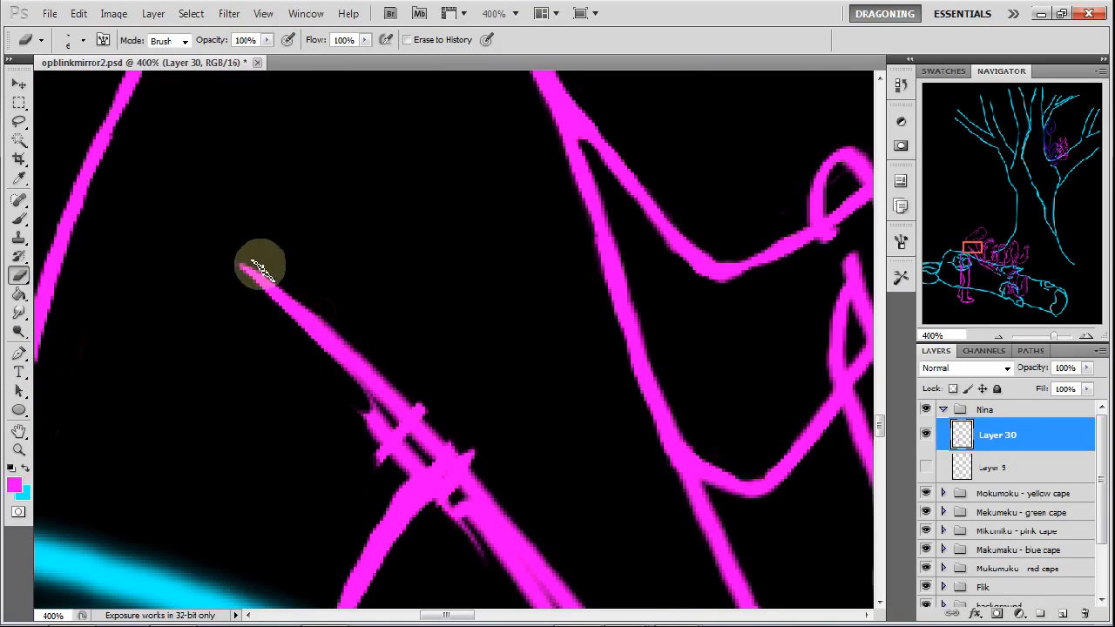
left_click_drag(261, 266, 370, 357)
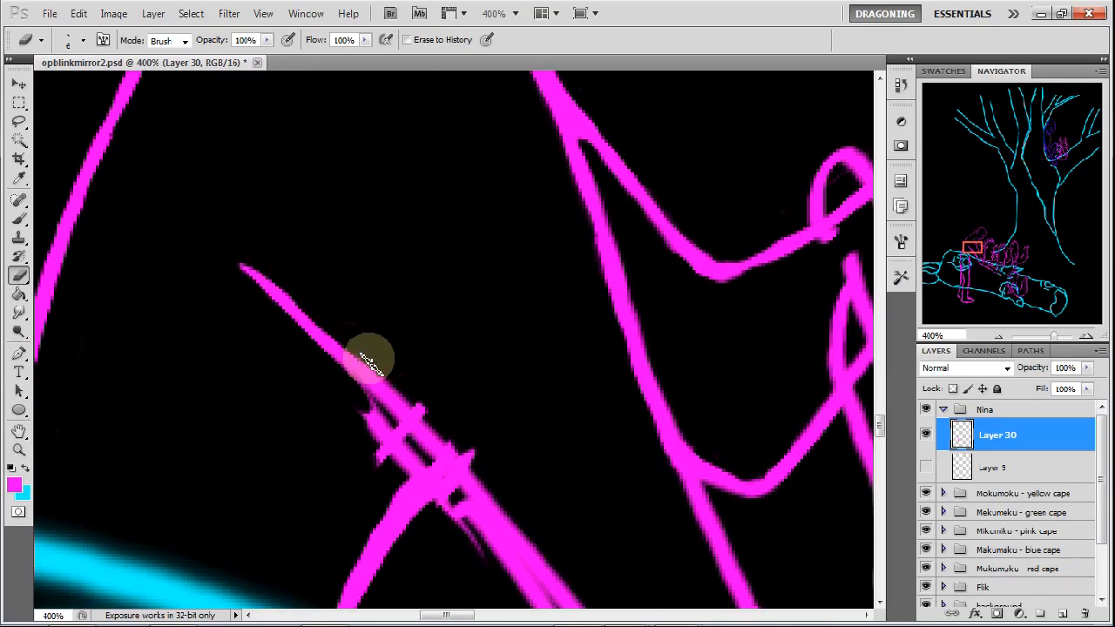
left_click_drag(366, 357, 483, 471)
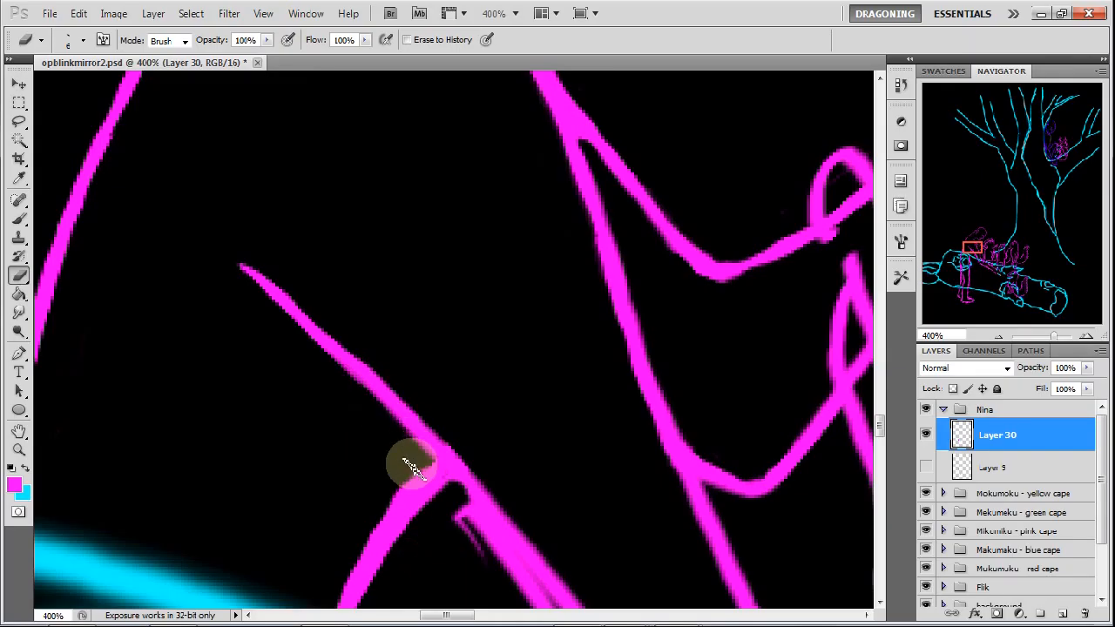
left_click_drag(414, 461, 475, 509)
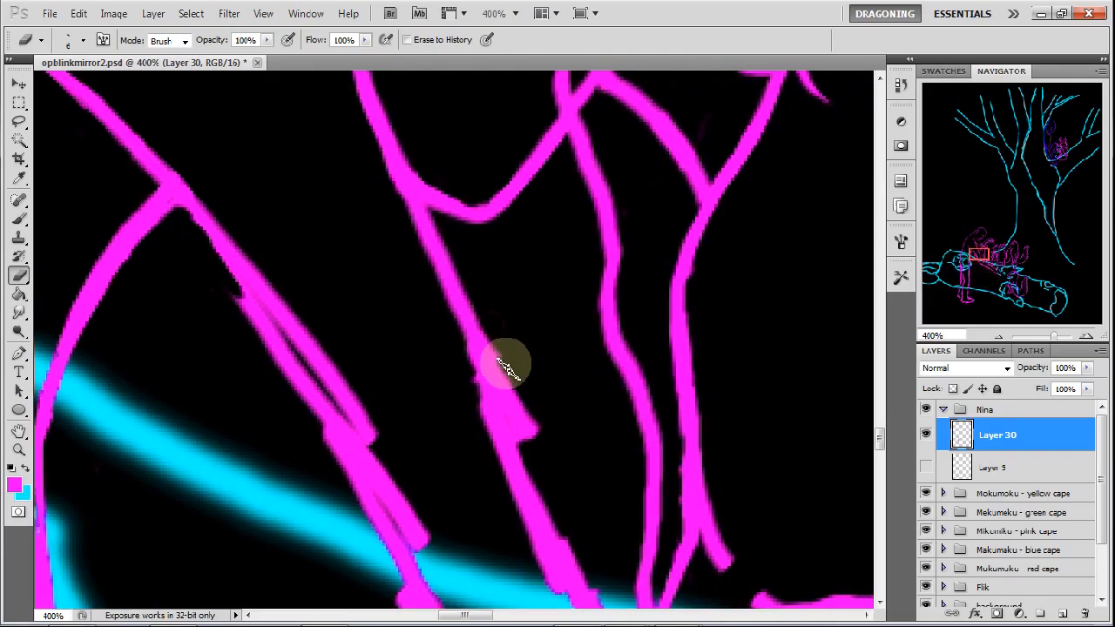
Thin the thick central magenta stroke and redraw it as one thin line
left_click_drag(505, 361, 527, 440)
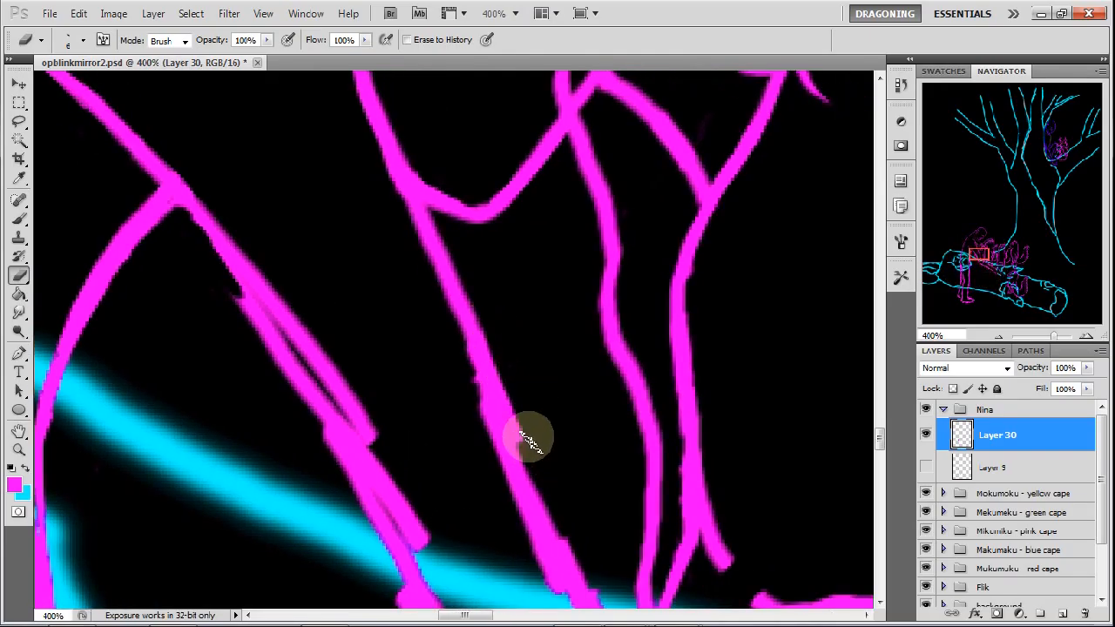
left_click_drag(531, 440, 477, 288)
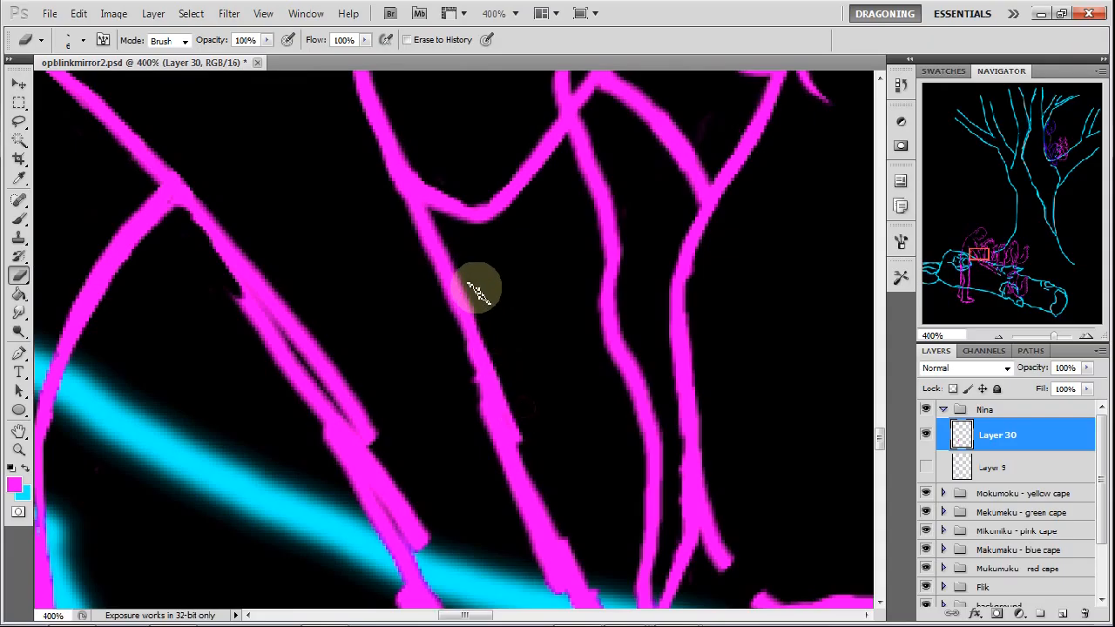
left_click_drag(476, 287, 538, 458)
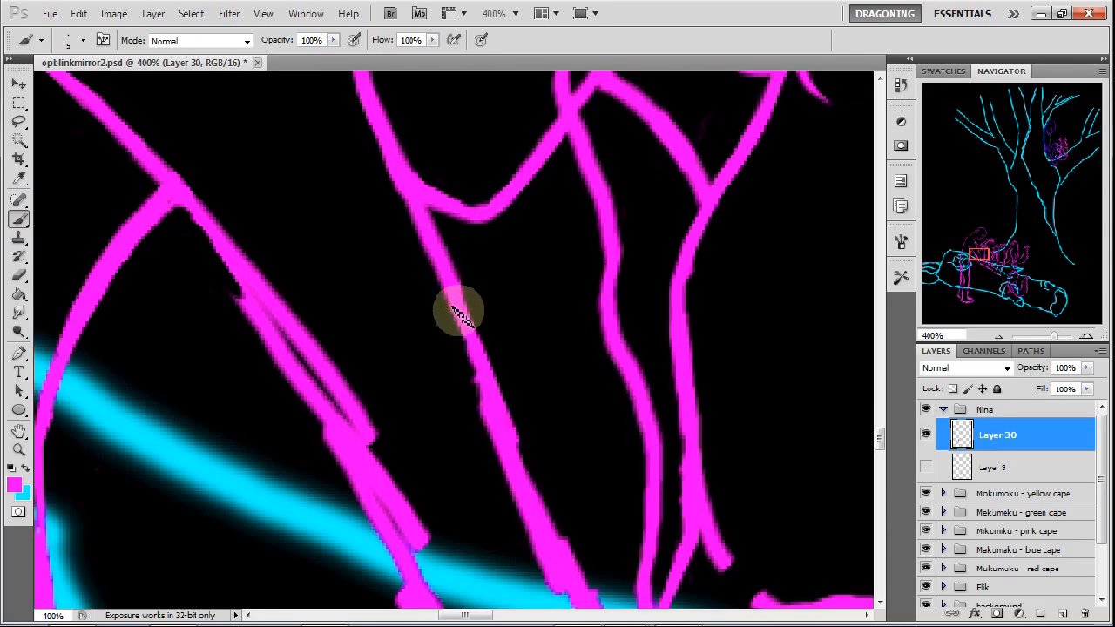
left_click_drag(457, 311, 510, 447)
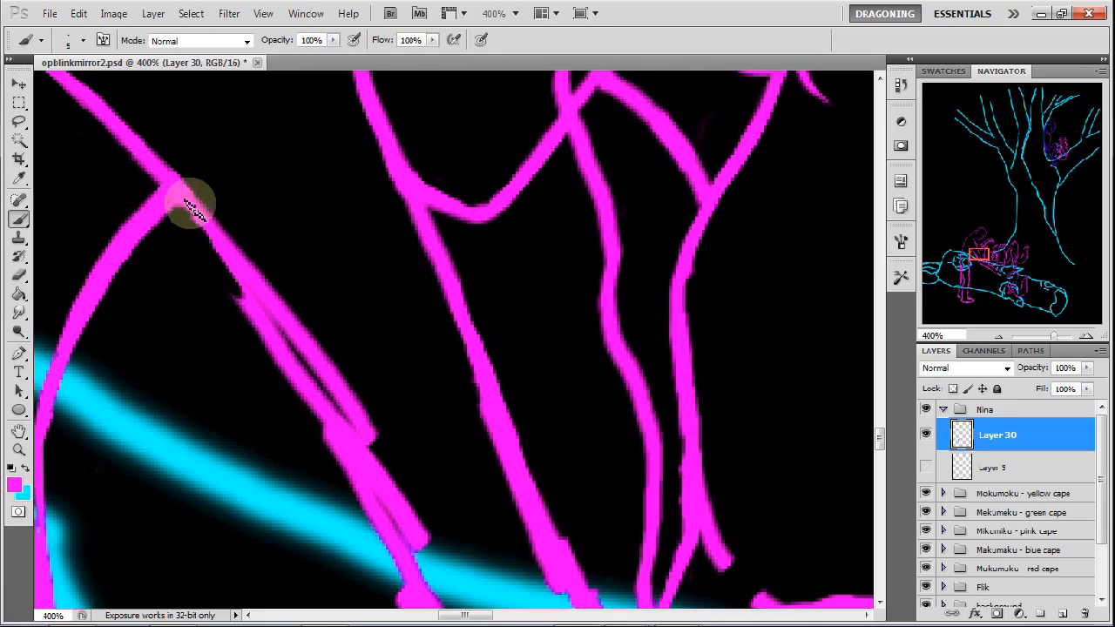
Merge the doubled left stroke above the cyan branch into one clean tapering line
left_click_drag(190, 205, 314, 383)
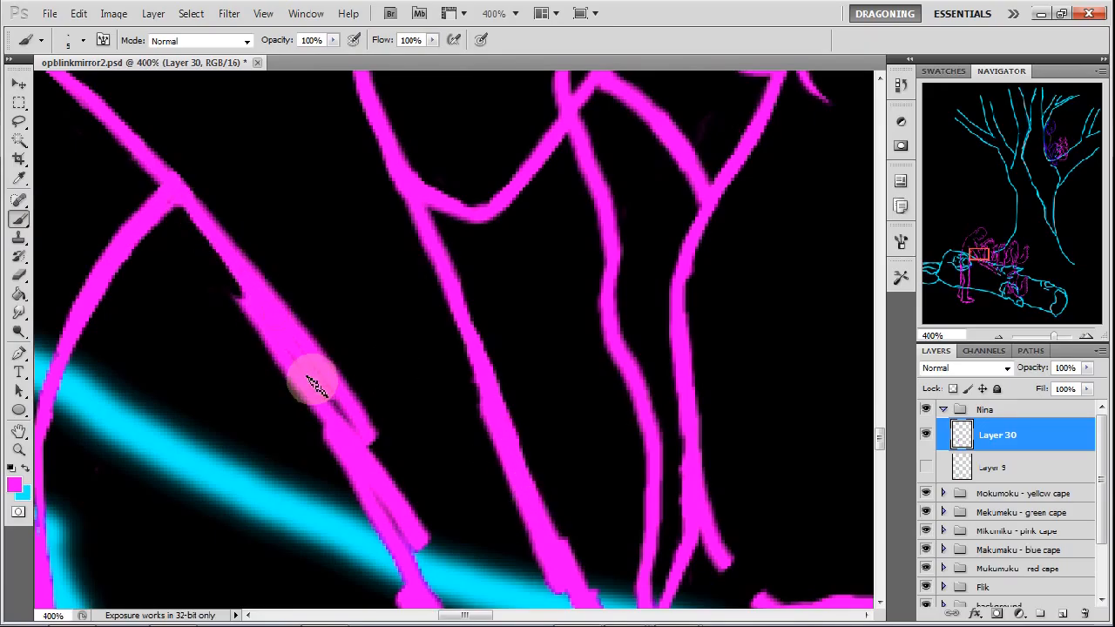
left_click_drag(314, 383, 424, 440)
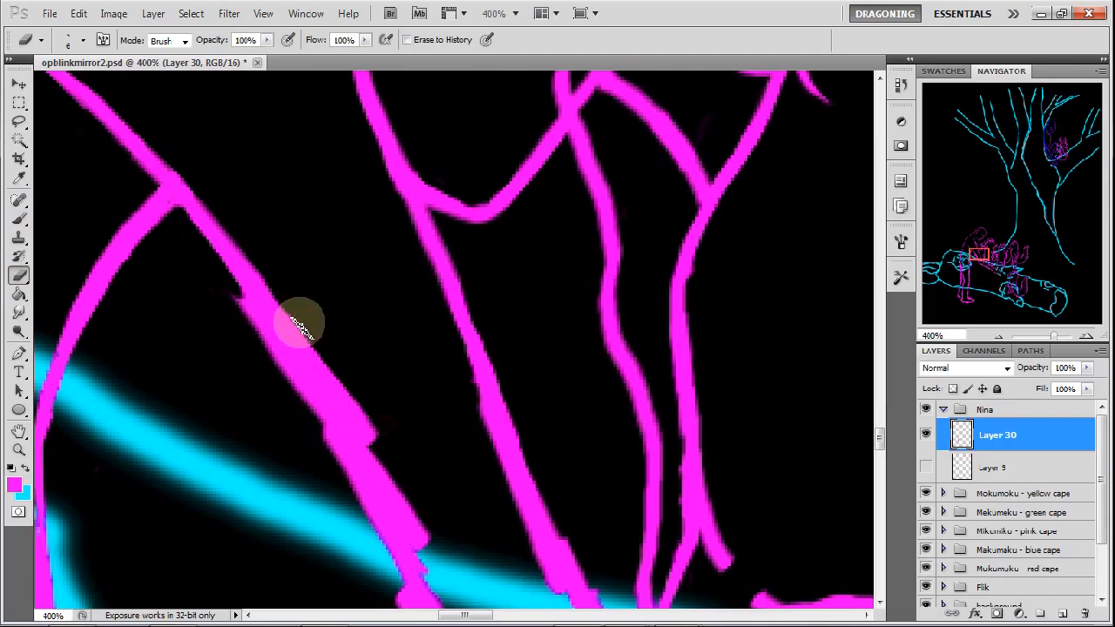
left_click_drag(301, 323, 362, 397)
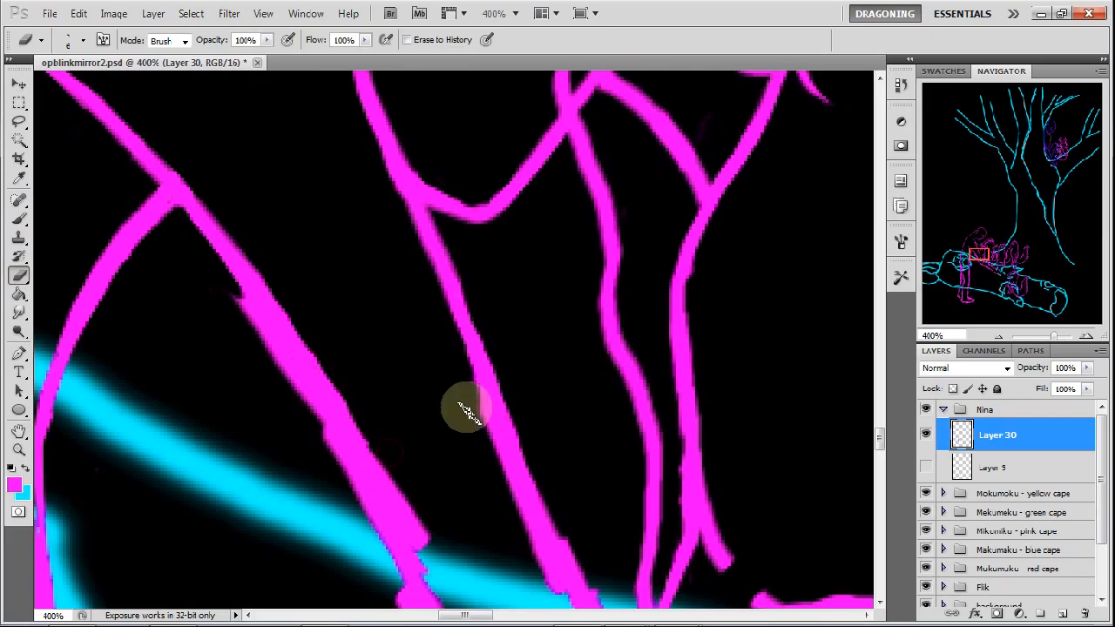
left_click_drag(466, 410, 379, 409)
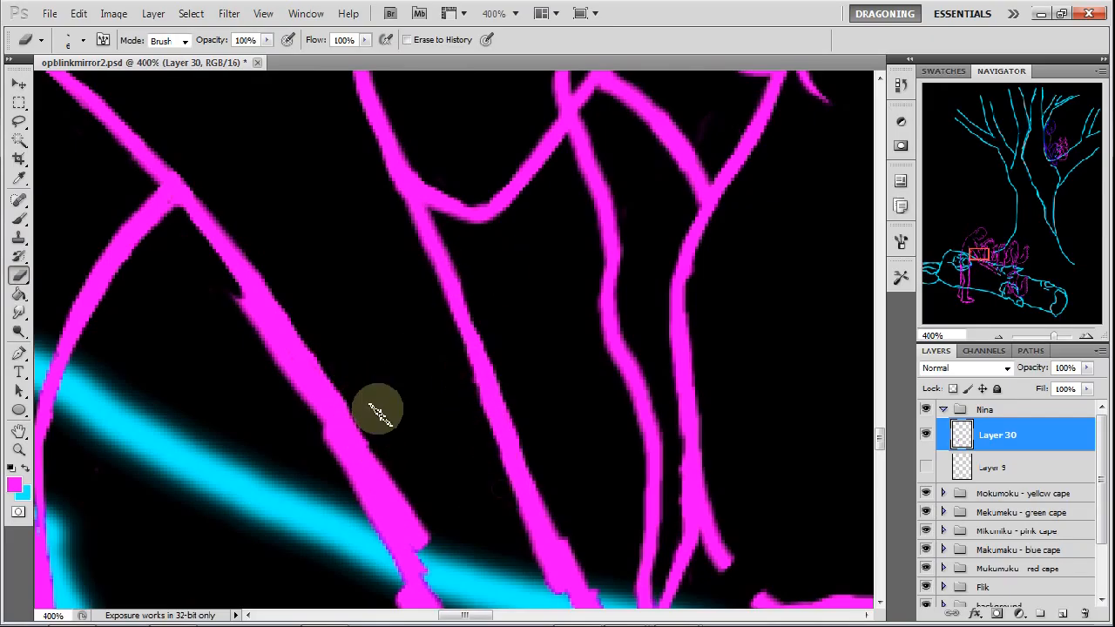
left_click_drag(377, 409, 291, 366)
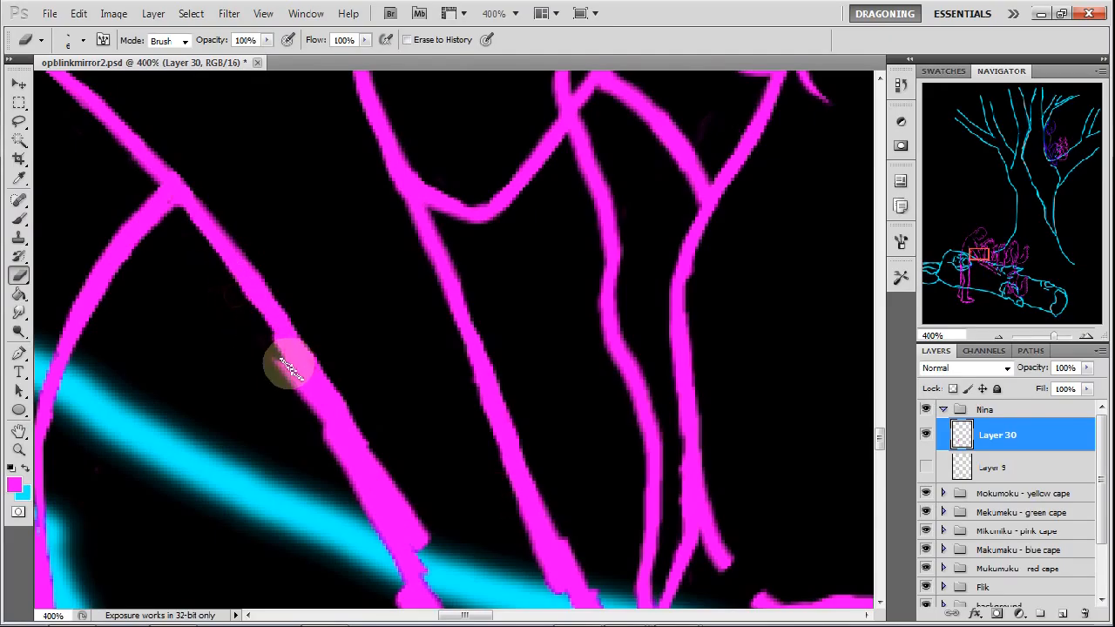
left_click_drag(290, 364, 330, 440)
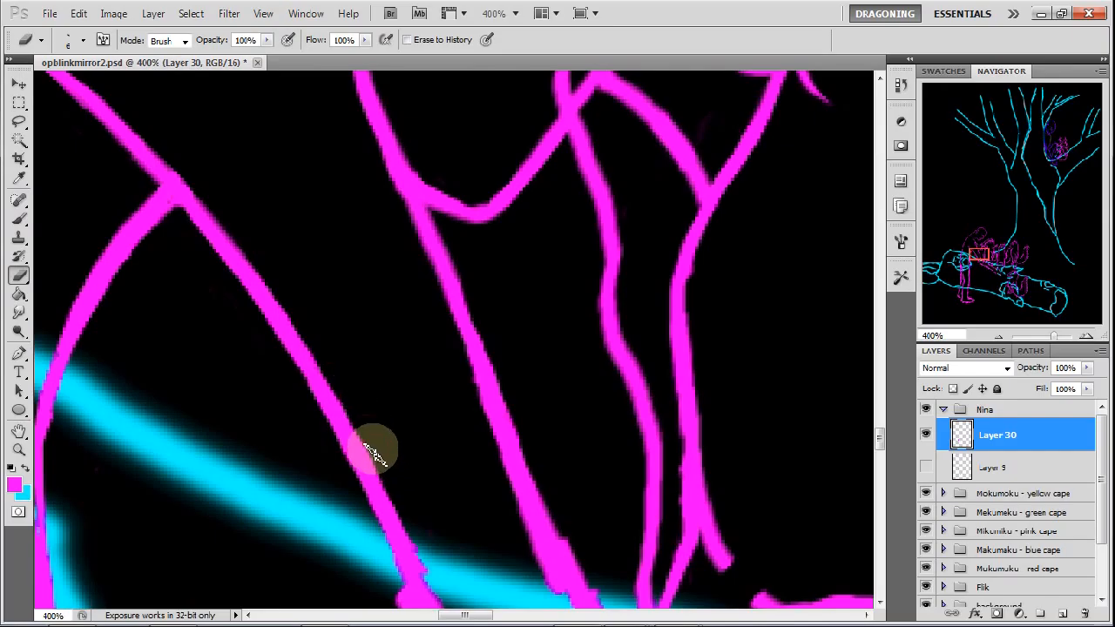
mouse_move(997, 279)
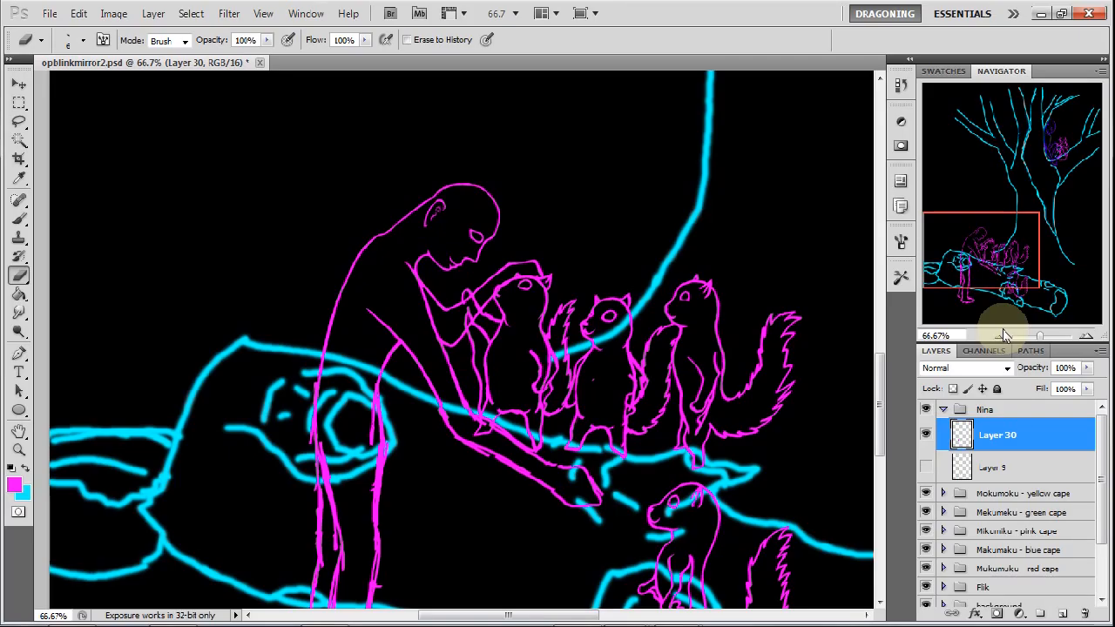
mouse_move(939, 299)
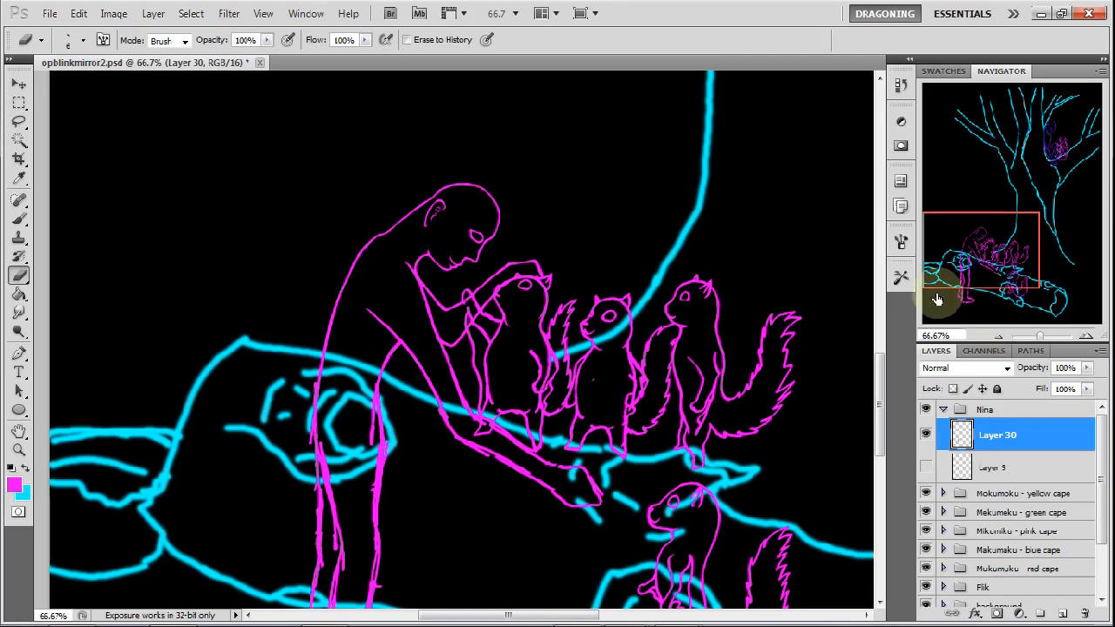
Lasso and nudge the long forearm stroke, then zoom to 200% on the arm and squirrel
left_click(19, 122)
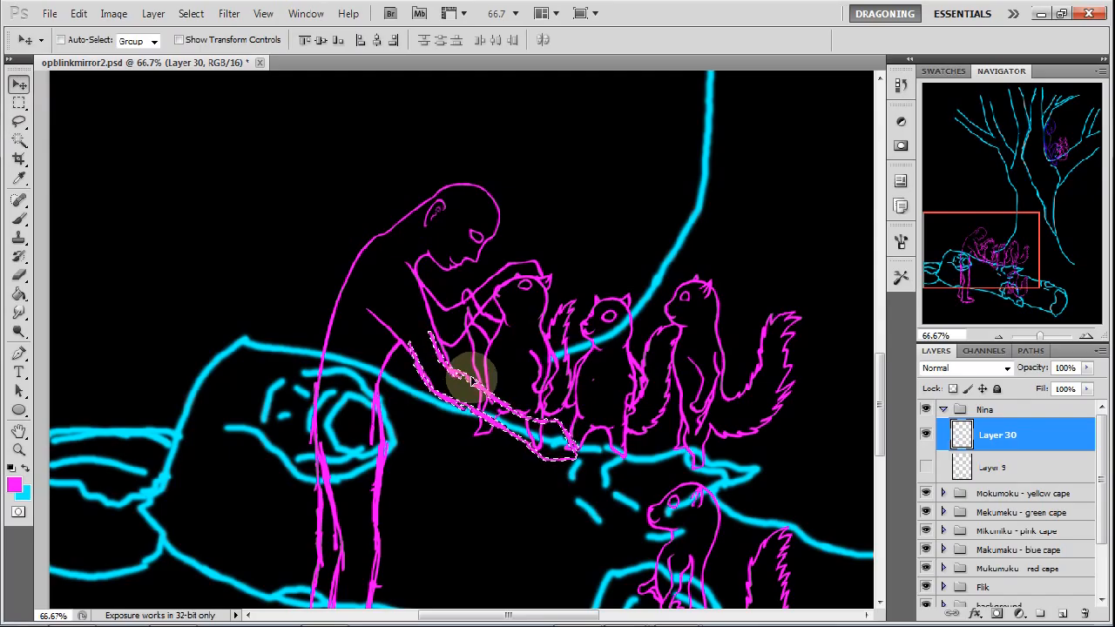
left_click(18, 122)
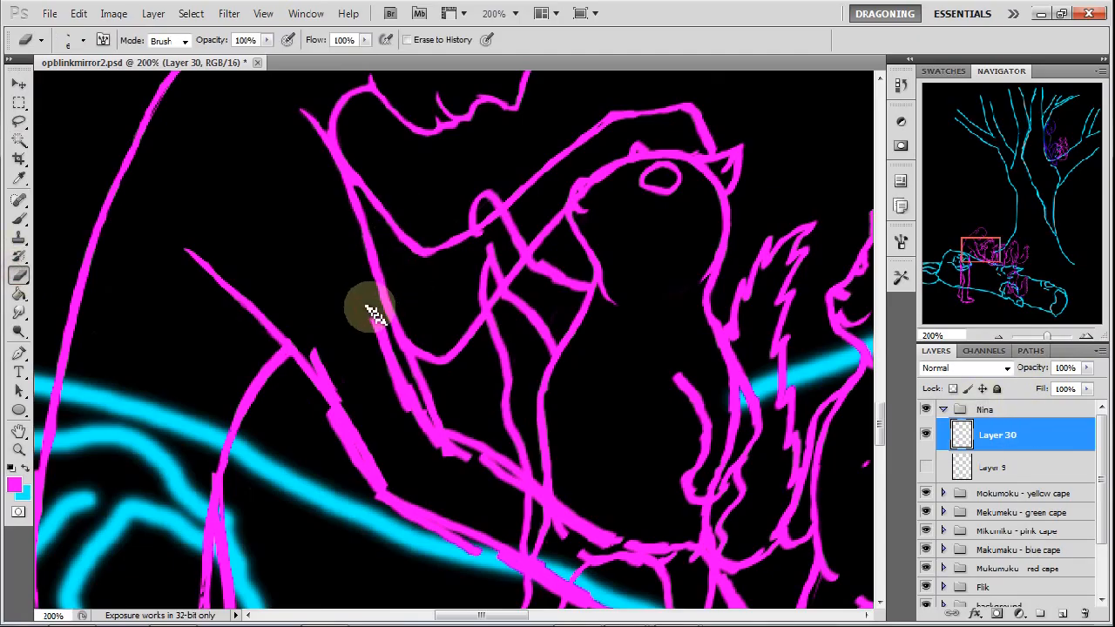
Erase the doubled line under the man's arm and redraw the arm and head outlines
left_click_drag(370, 314, 392, 374)
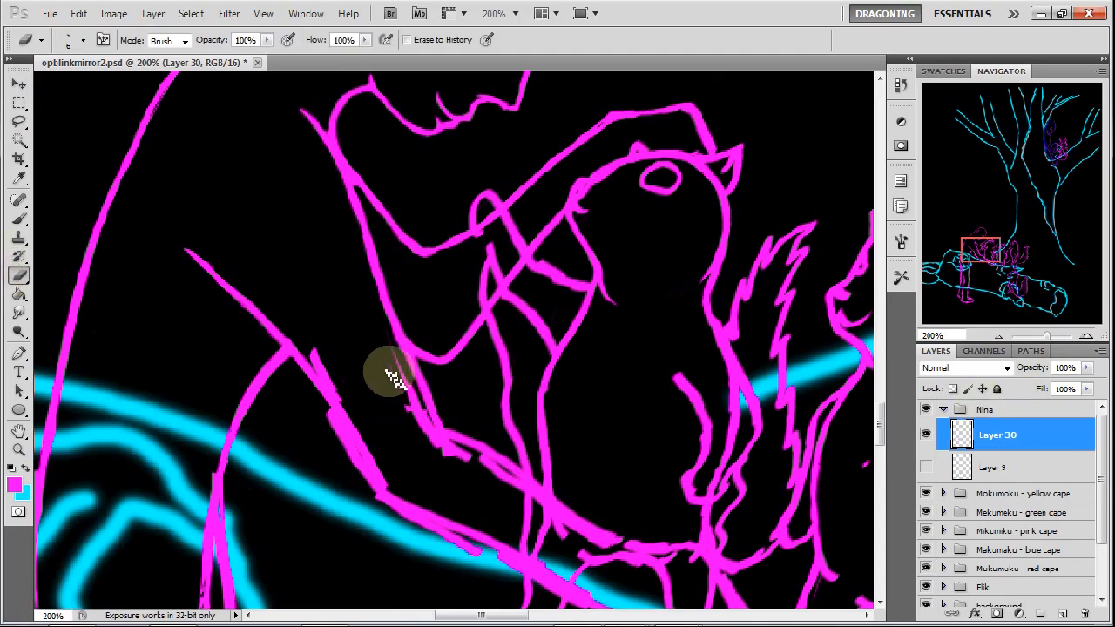
left_click_drag(392, 375, 445, 462)
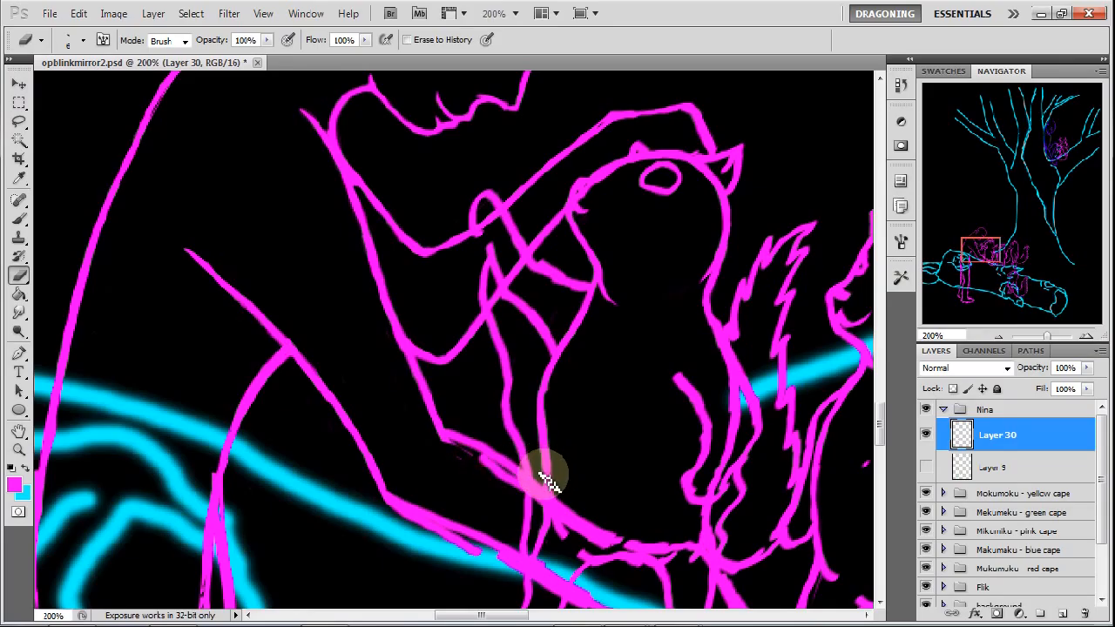
left_click(19, 221)
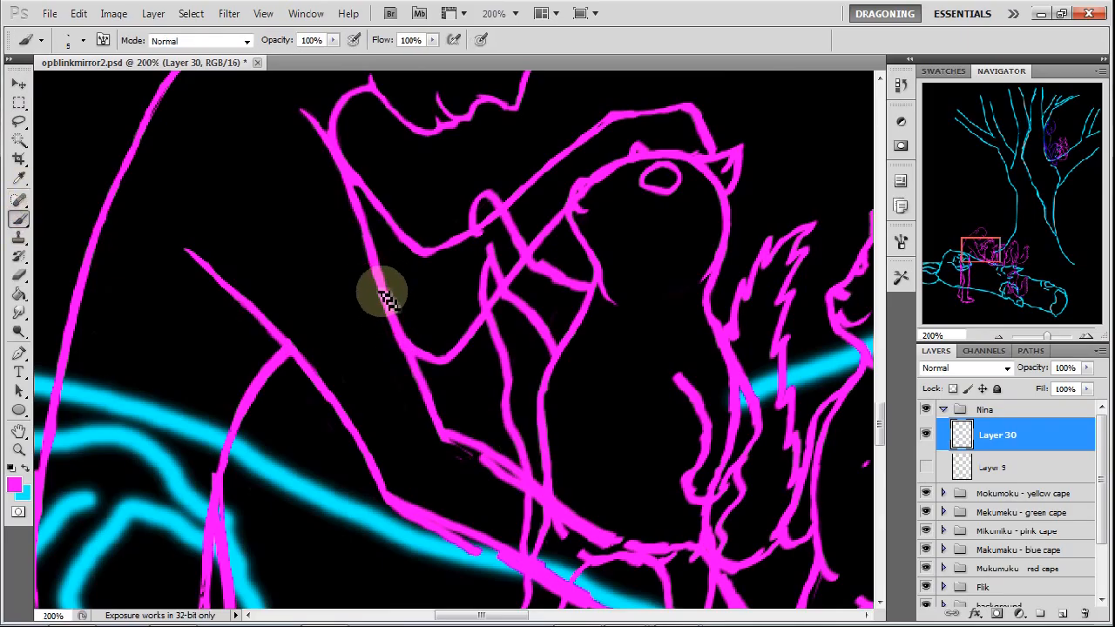
left_click_drag(383, 292, 444, 431)
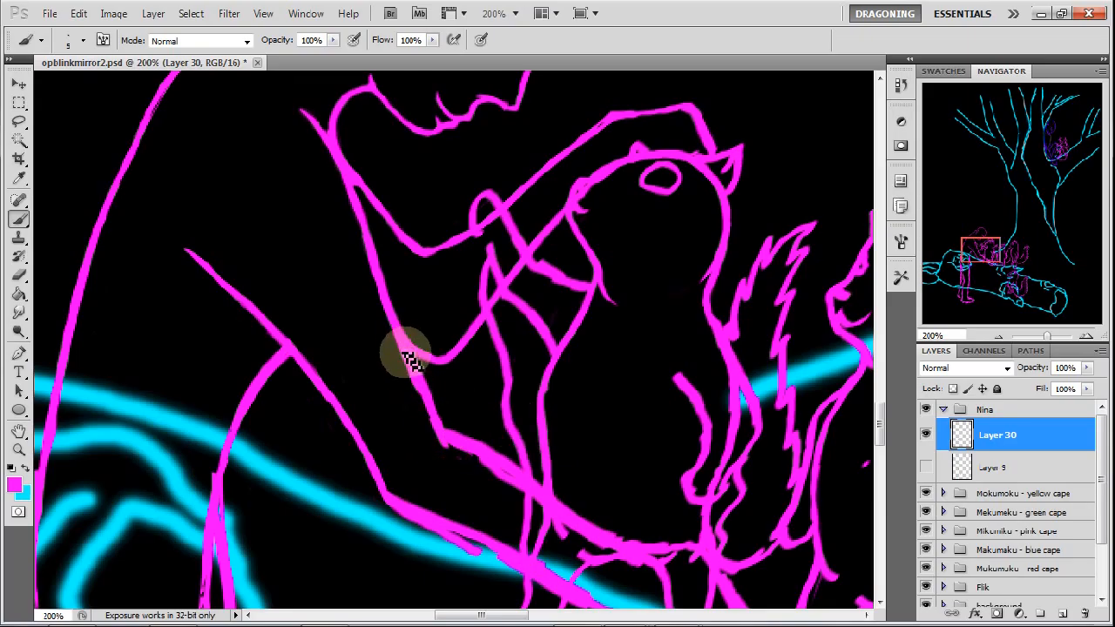
left_click_drag(410, 357, 448, 453)
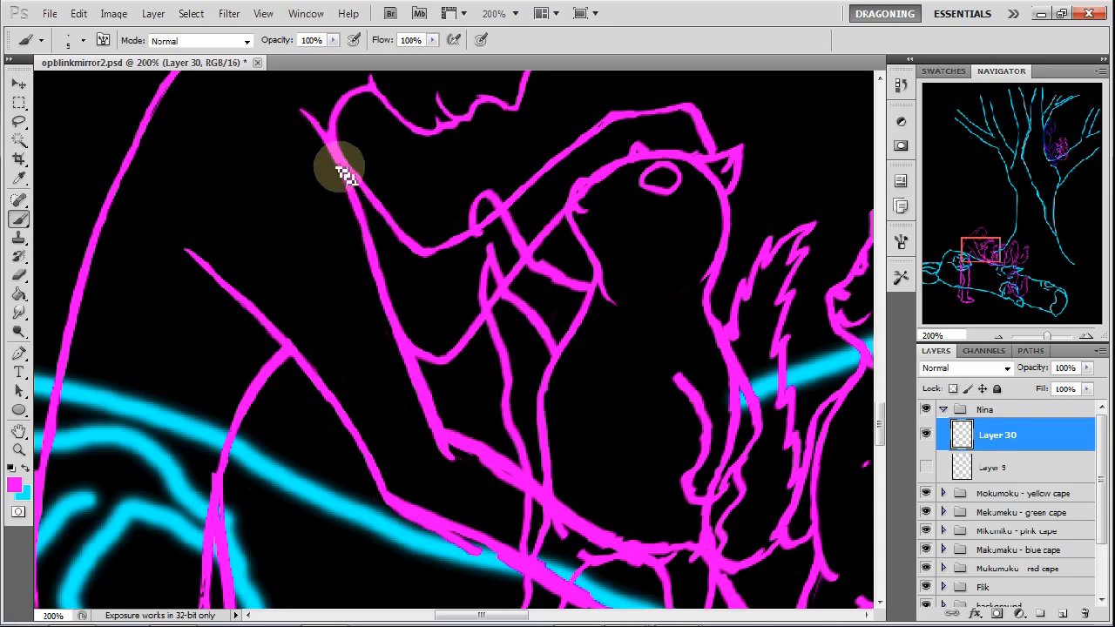
left_click_drag(340, 170, 379, 279)
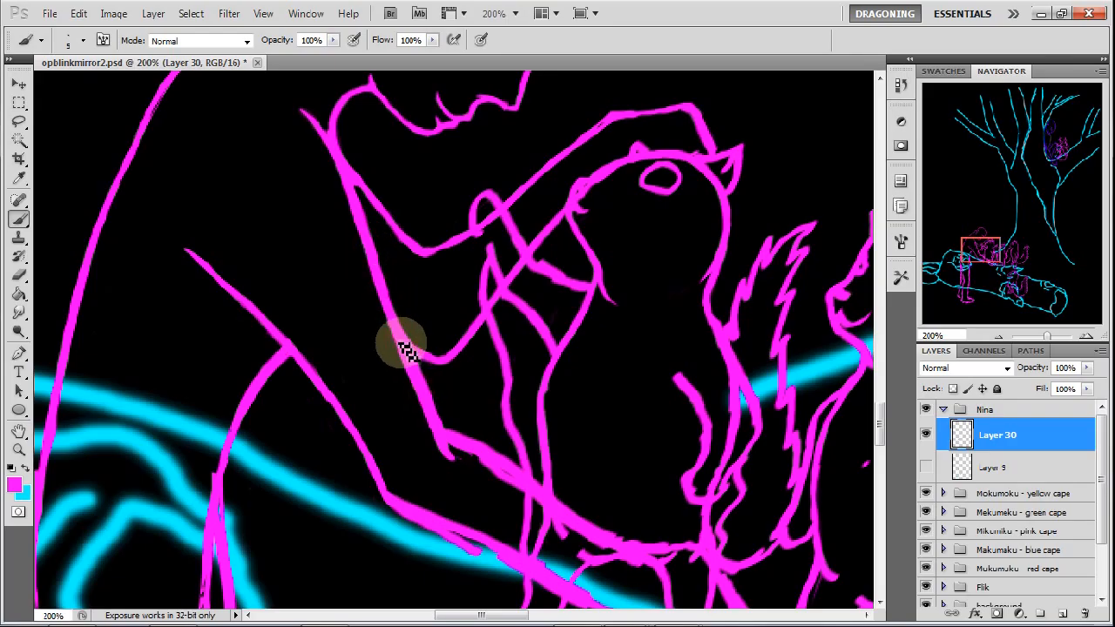
left_click_drag(405, 349, 445, 444)
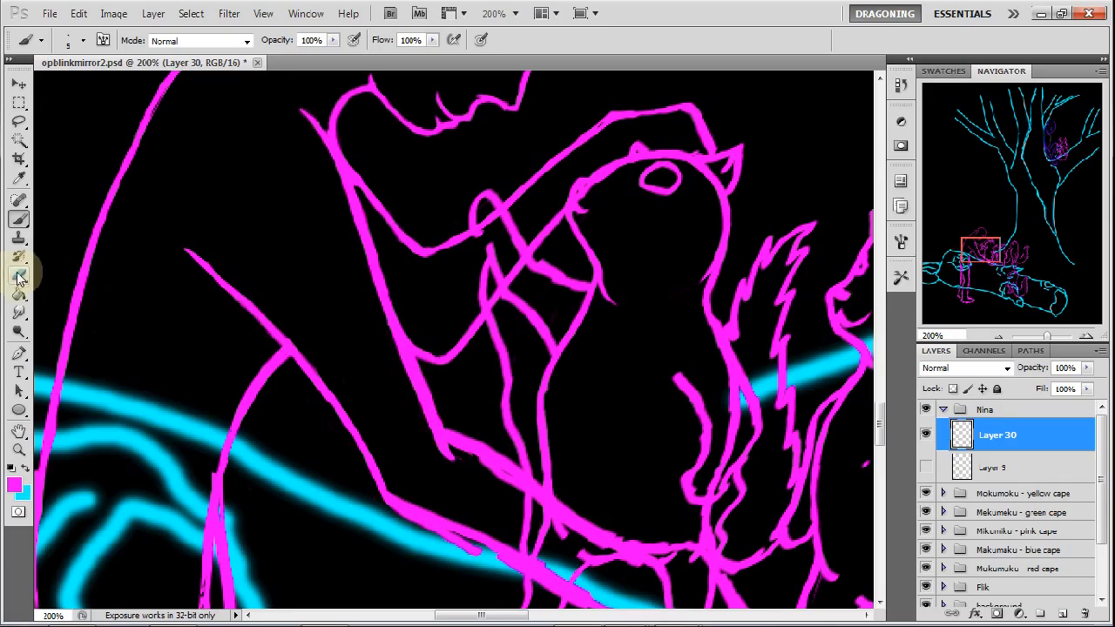
Erase the stray arm-line tip and trim the line where it crosses the log
left_click(19, 274)
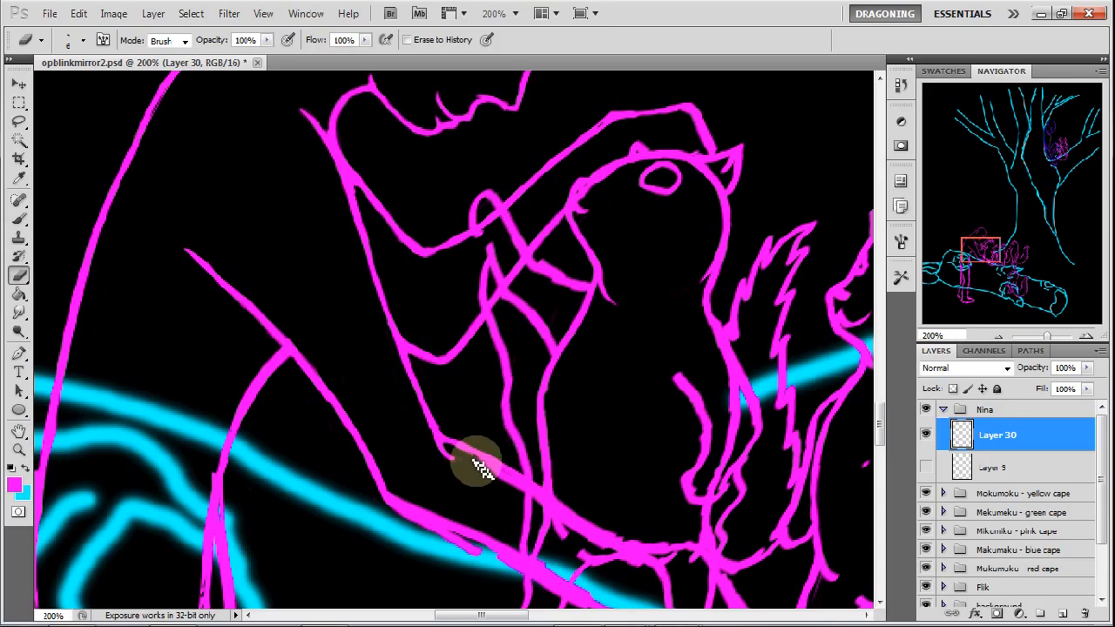
left_click_drag(474, 466, 540, 505)
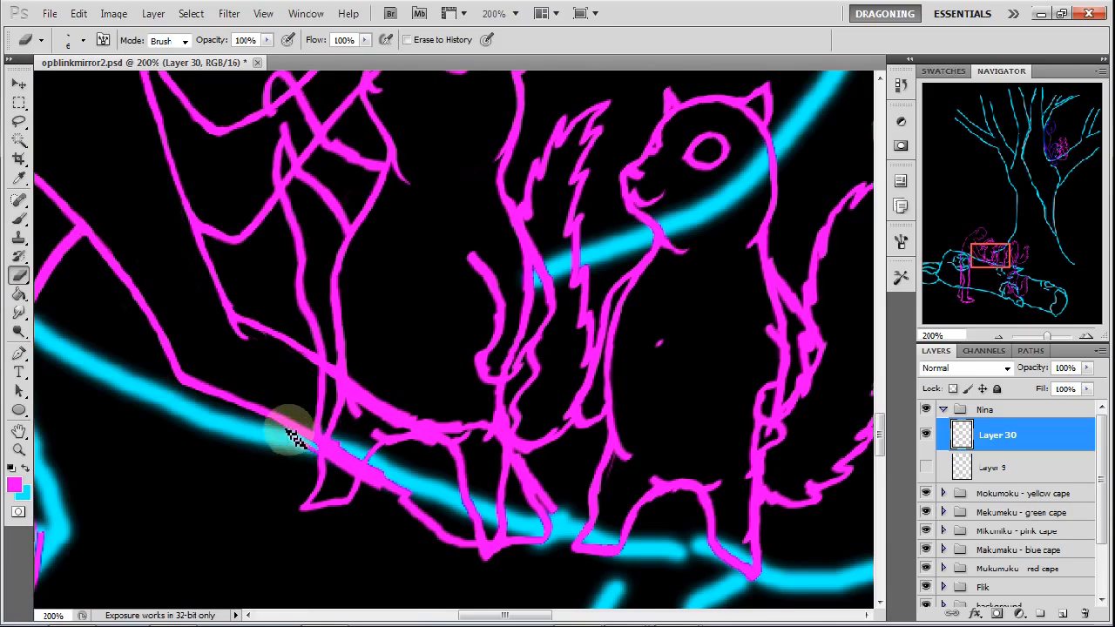
left_click_drag(292, 436, 335, 470)
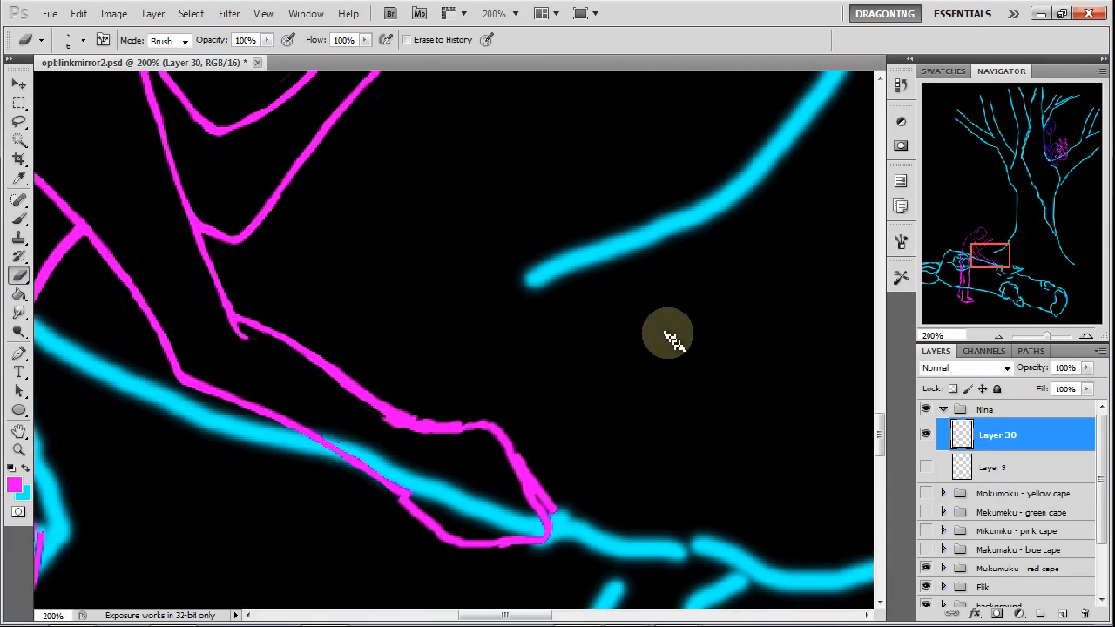
Trim the upper and lower edges of the foot outline resting on the cyan branch
left_click_drag(669, 338, 313, 366)
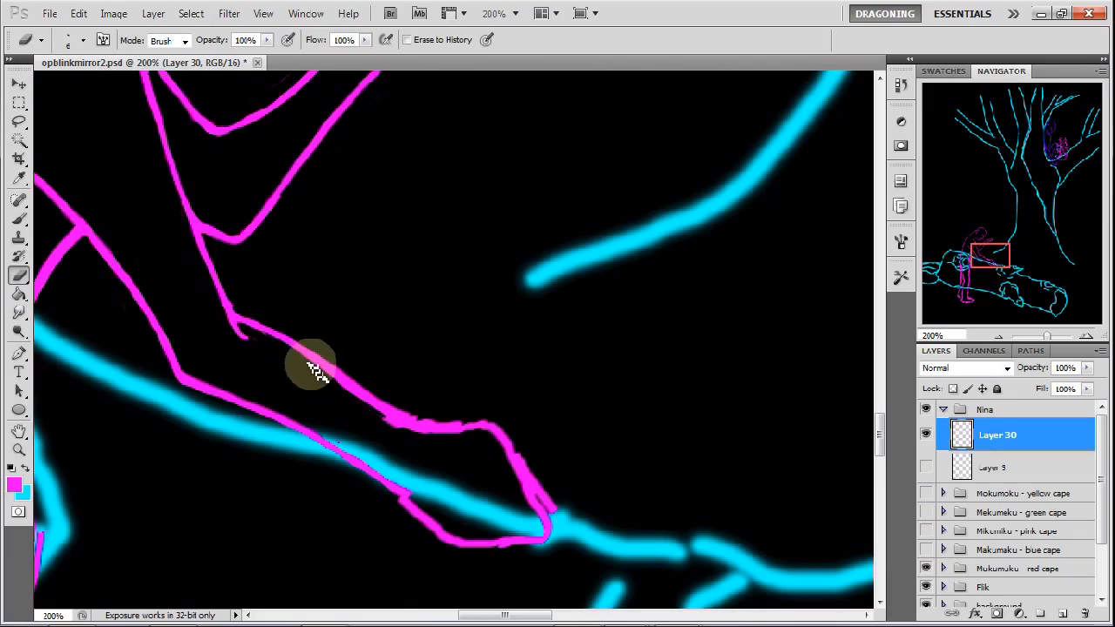
left_click_drag(314, 366, 405, 432)
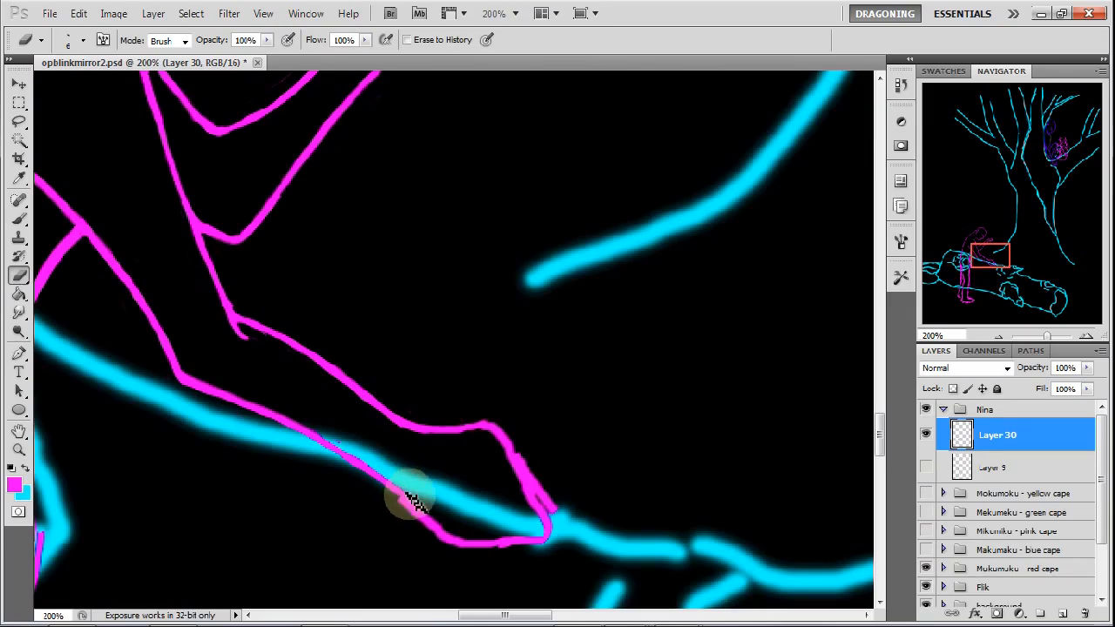
left_click_drag(413, 497, 340, 448)
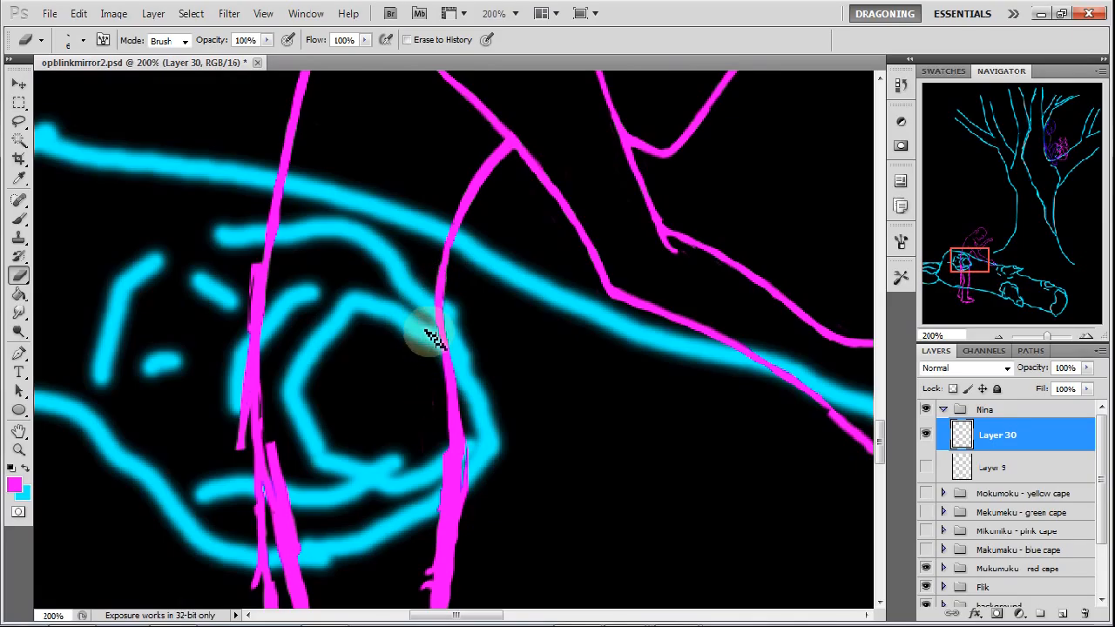
Erase the excess magenta leg lines crossing the cyan log knot and its lower edge
left_click_drag(427, 340, 252, 305)
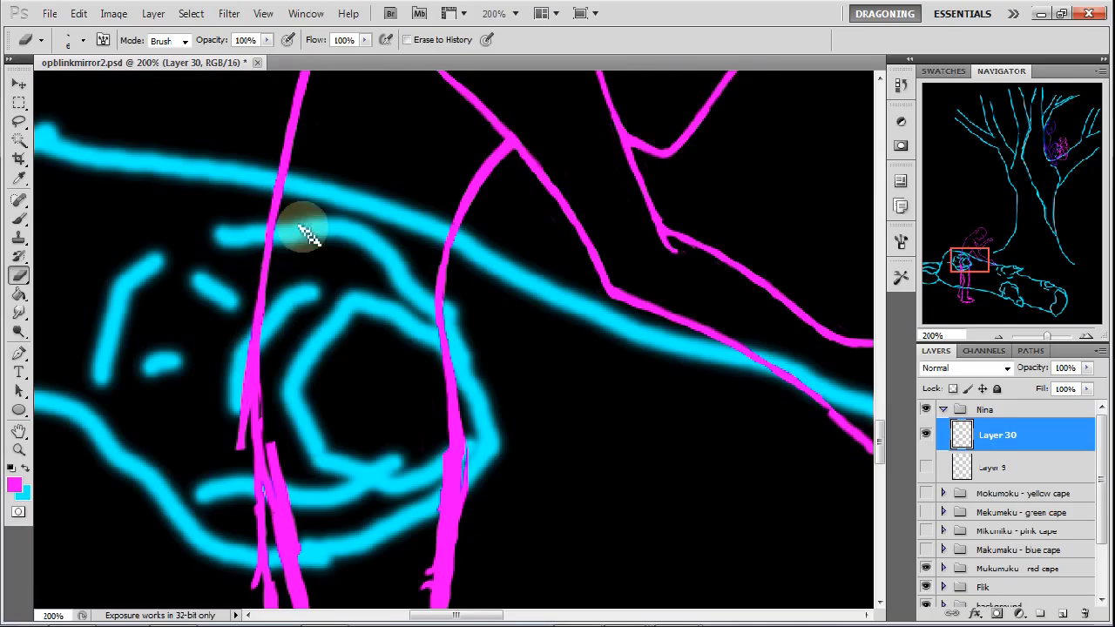
left_click_drag(305, 230, 240, 339)
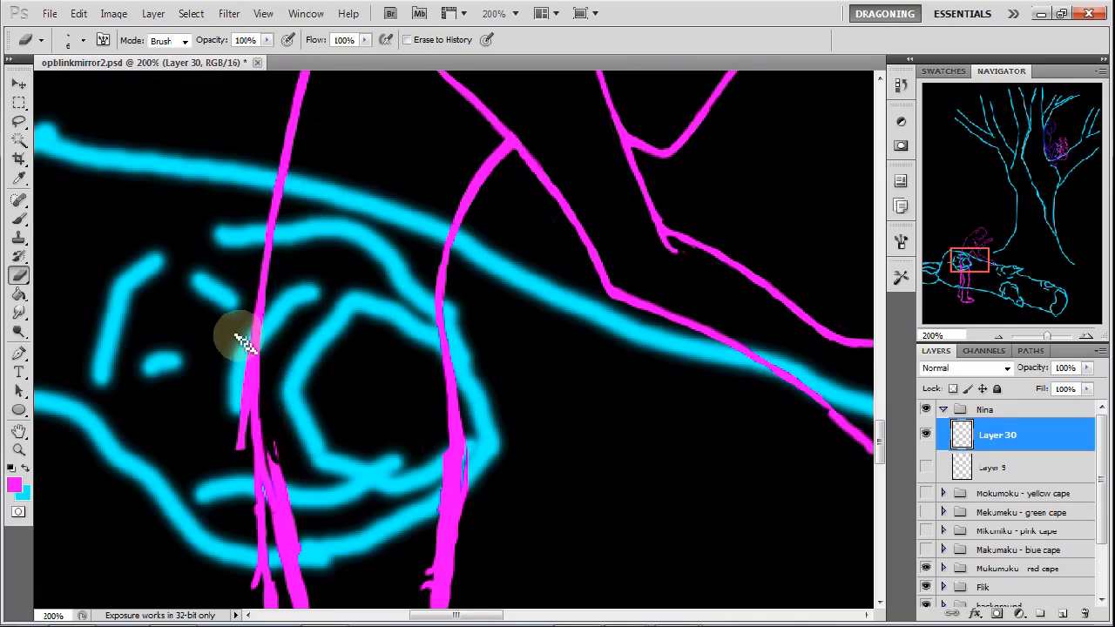
left_click_drag(239, 339, 244, 457)
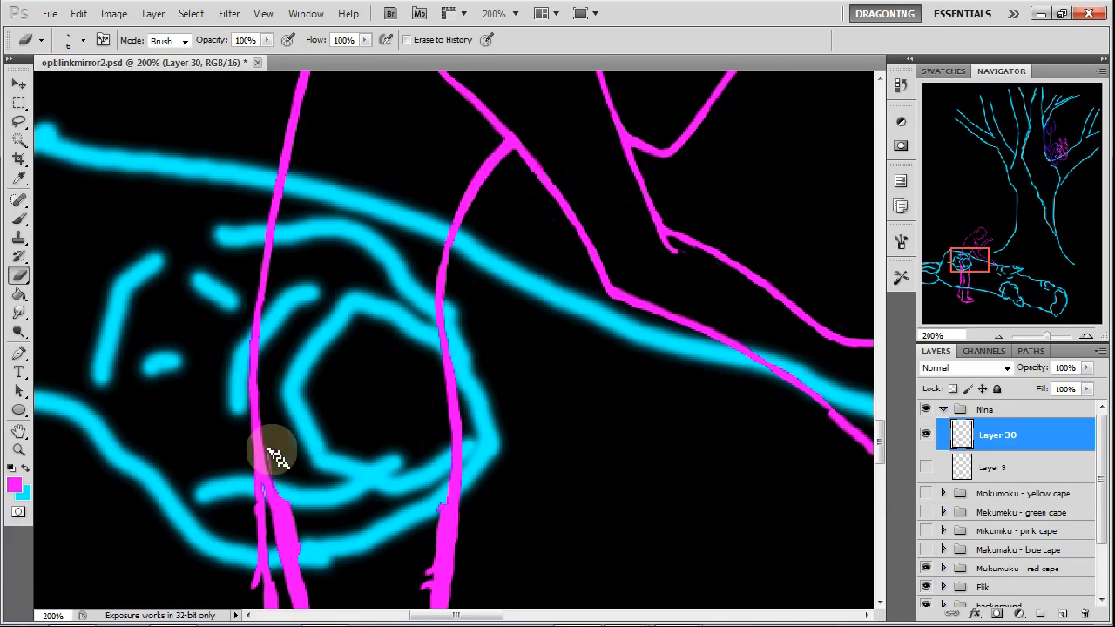
left_click_drag(278, 457, 301, 548)
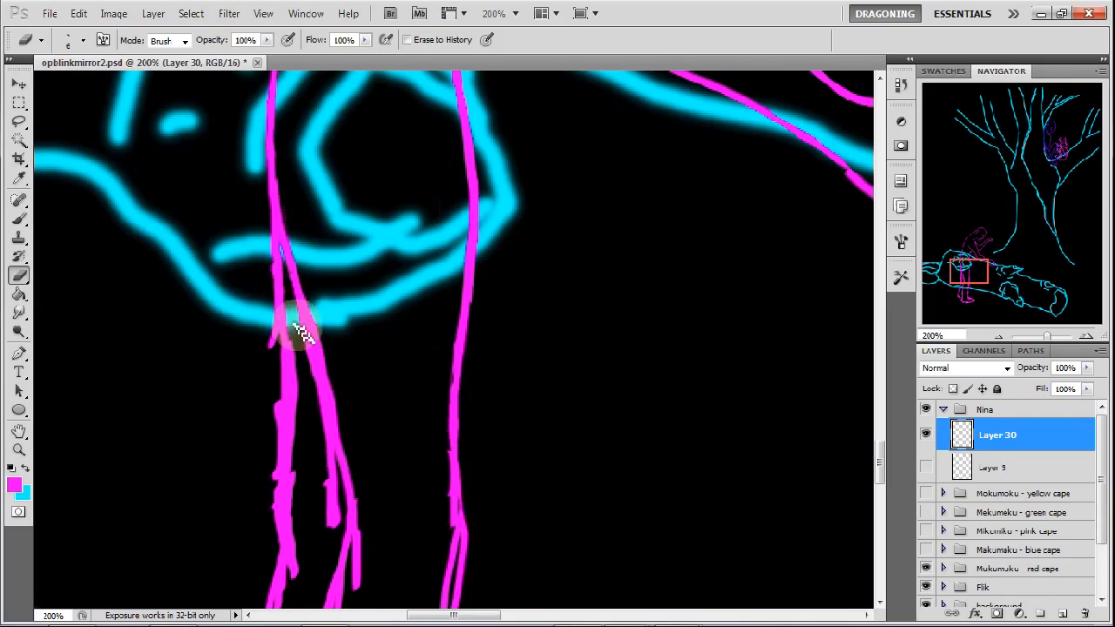
Erase and redraw the left leg's inner line and right leg's outer line below the log
left_click_drag(301, 326, 331, 418)
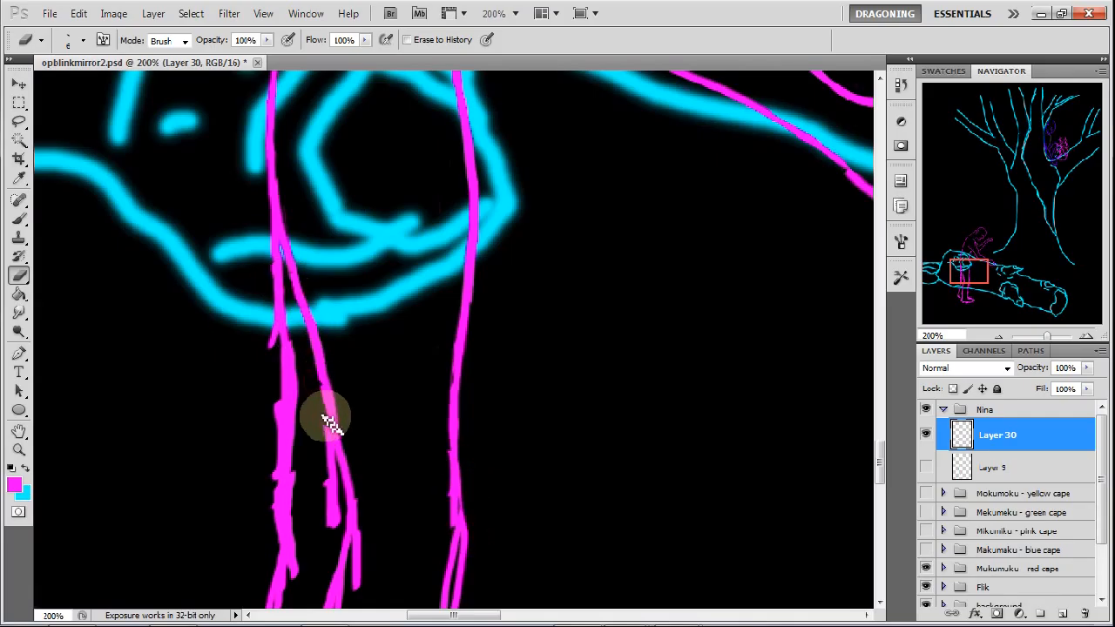
left_click_drag(330, 418, 331, 531)
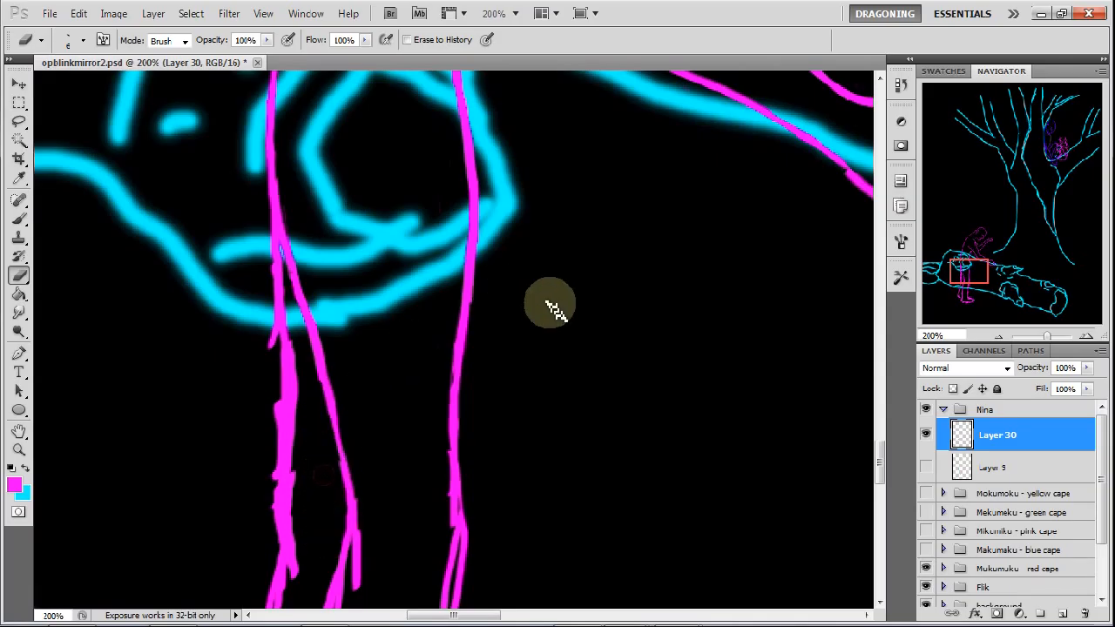
left_click(19, 217)
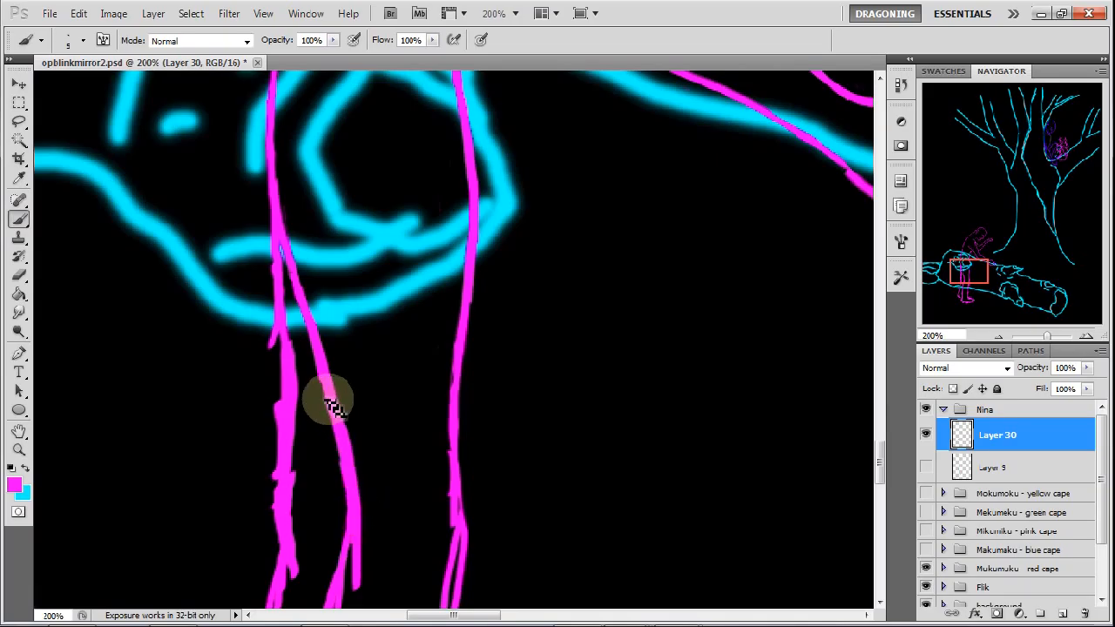
mouse_move(323, 338)
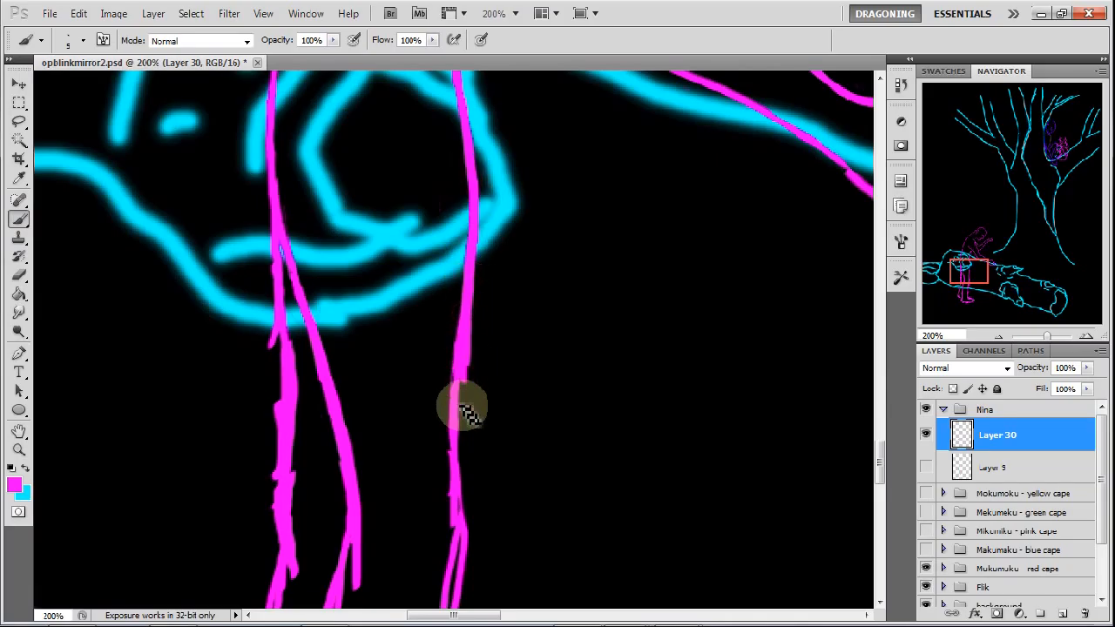
left_click_drag(462, 407, 461, 486)
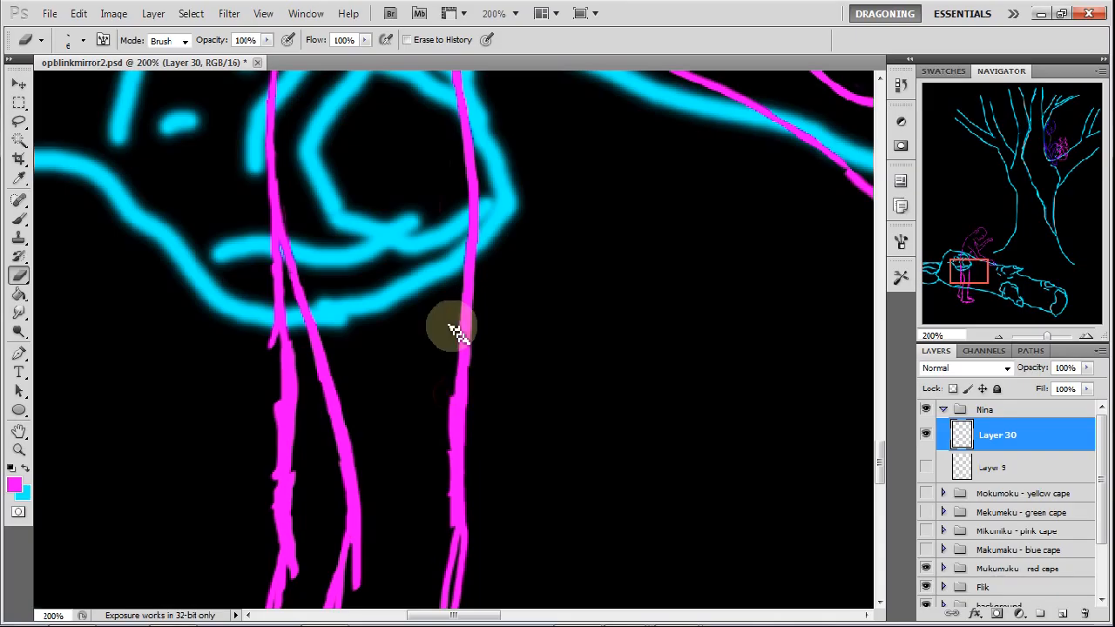
left_click_drag(453, 326, 453, 436)
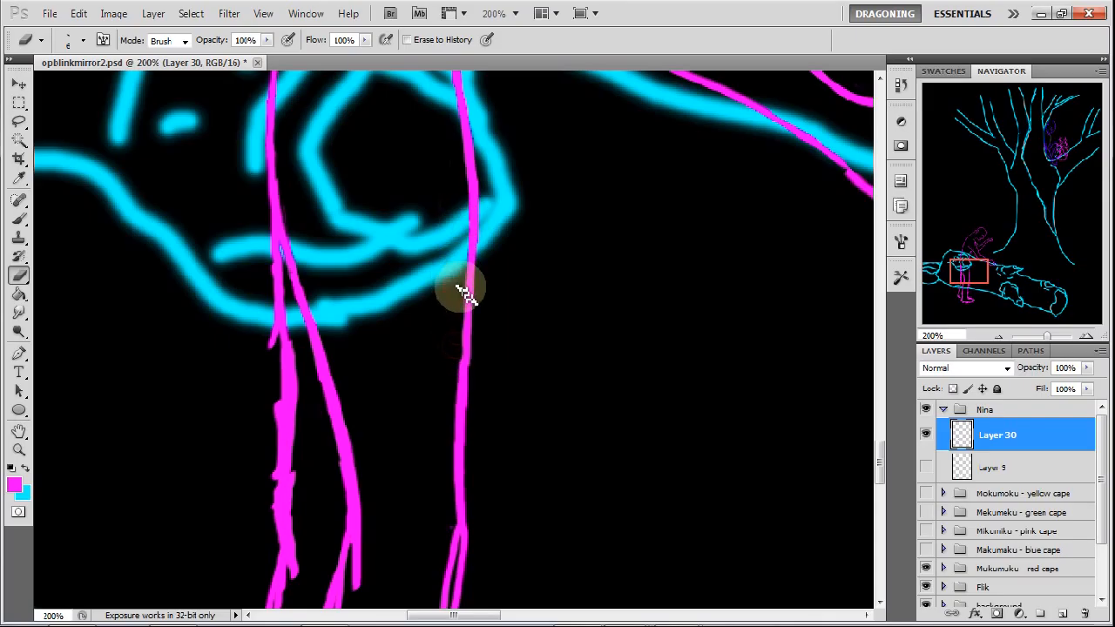
left_click_drag(461, 291, 458, 470)
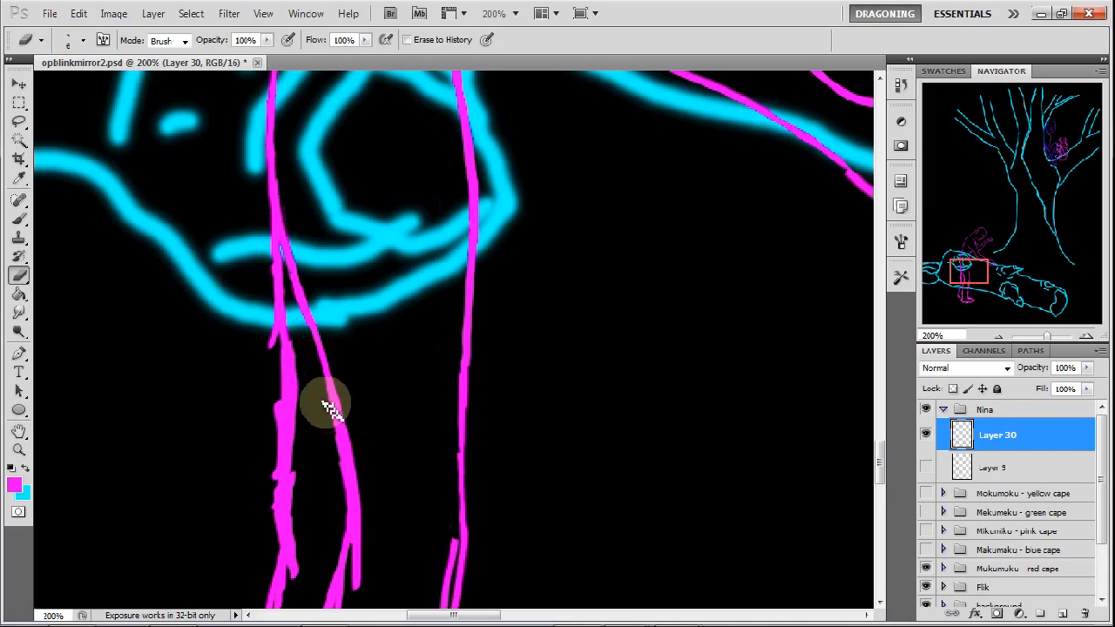
left_click_drag(329, 408, 353, 509)
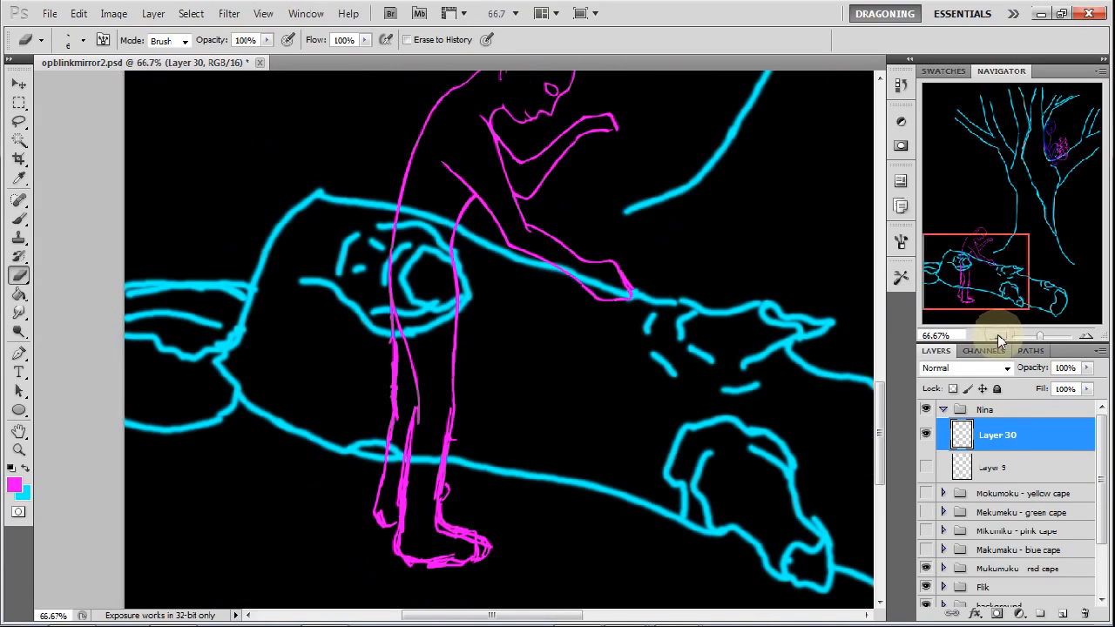
mouse_move(999, 343)
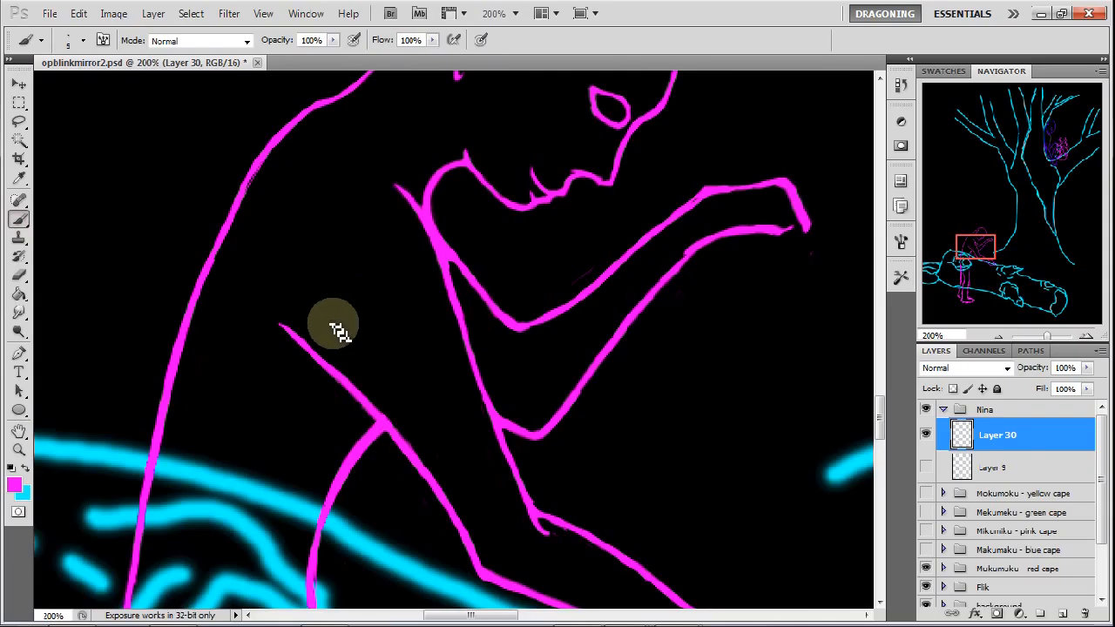
mouse_move(291, 314)
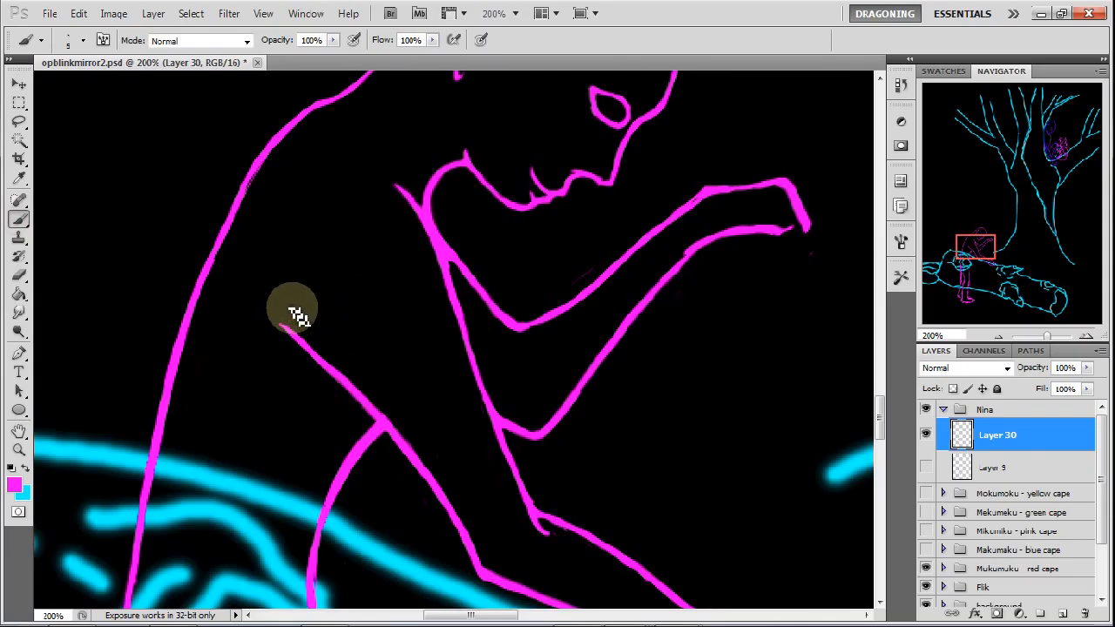
Paint the forearm line across the body toward the hand, plus the upper arm near the neck
left_click_drag(292, 311, 357, 361)
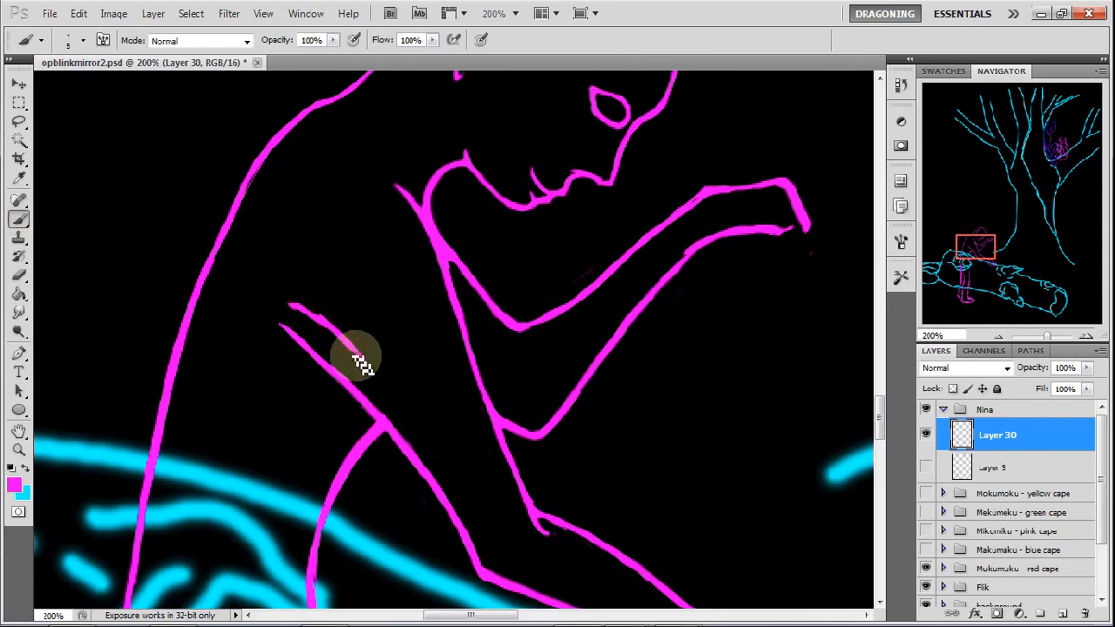
left_click_drag(362, 361, 410, 418)
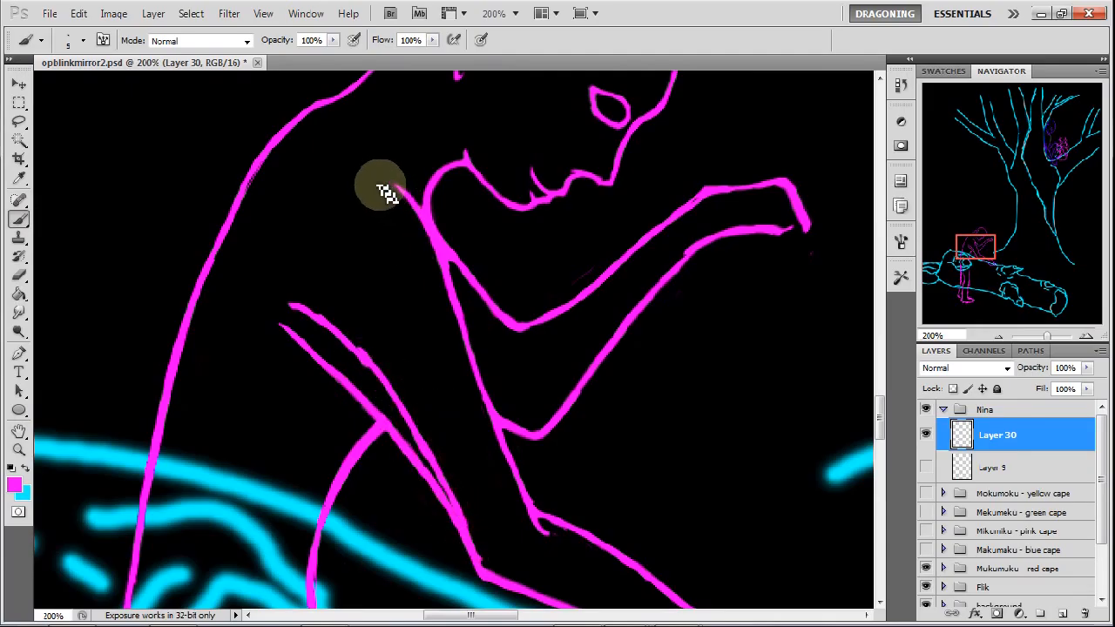
left_click_drag(379, 187, 426, 227)
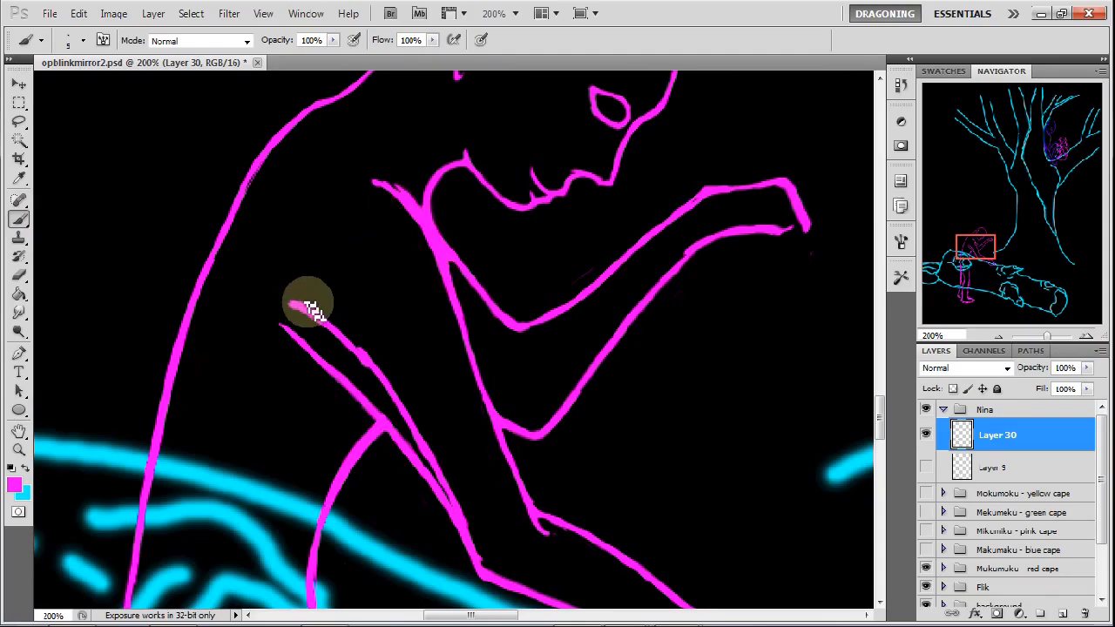
left_click_drag(310, 306, 383, 365)
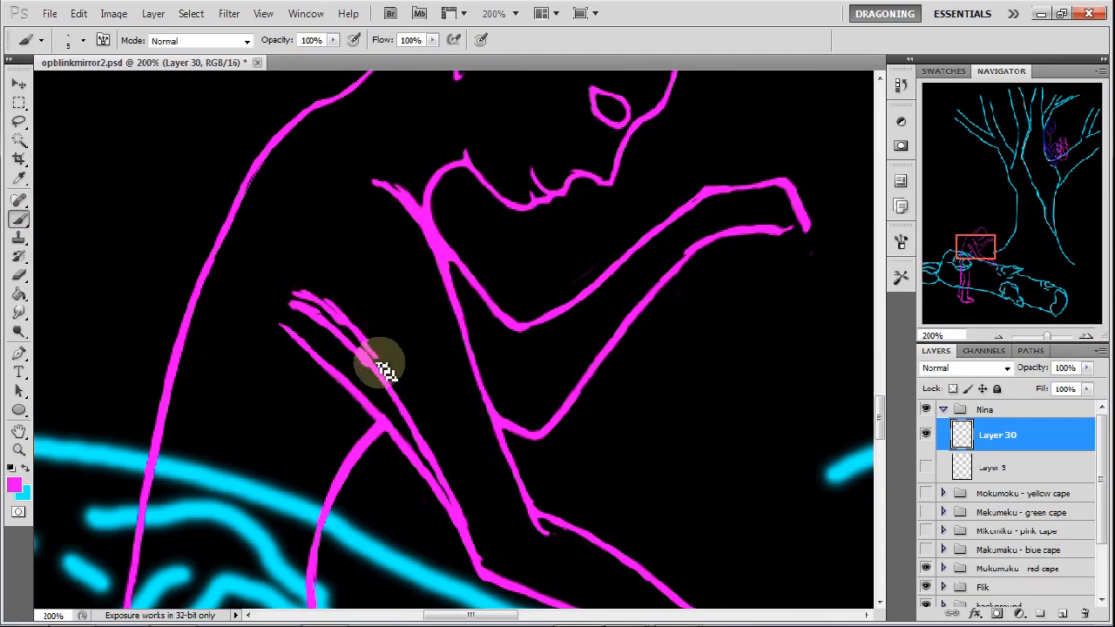
left_click_drag(383, 365, 453, 488)
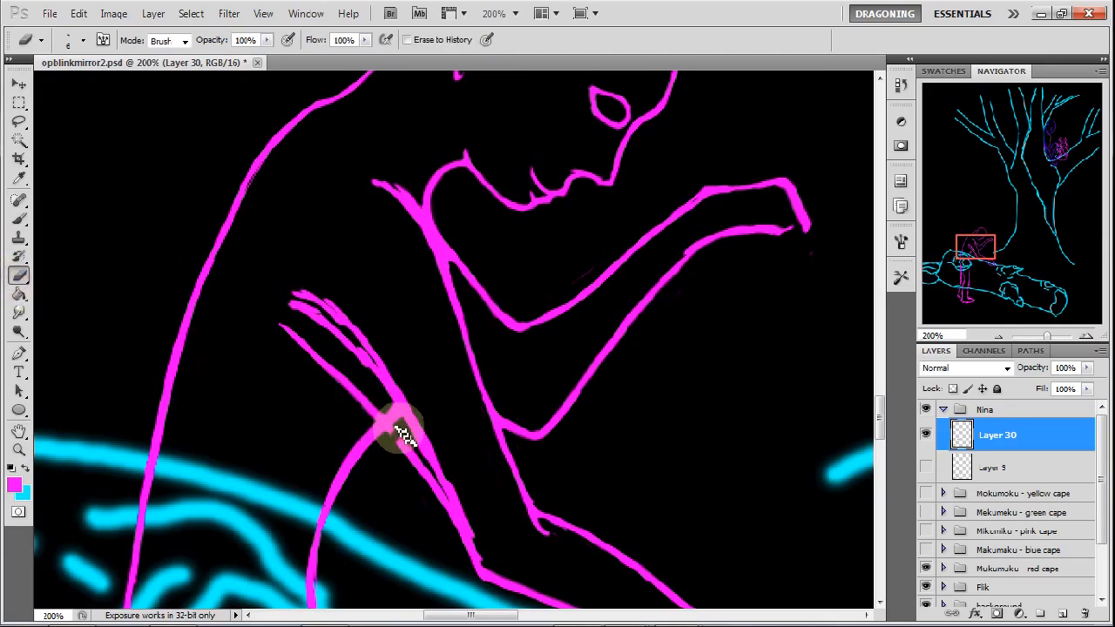
Erase doubled forearm strokes into one line and smooth the neck stroke into the shoulder
left_click_drag(401, 435, 400, 462)
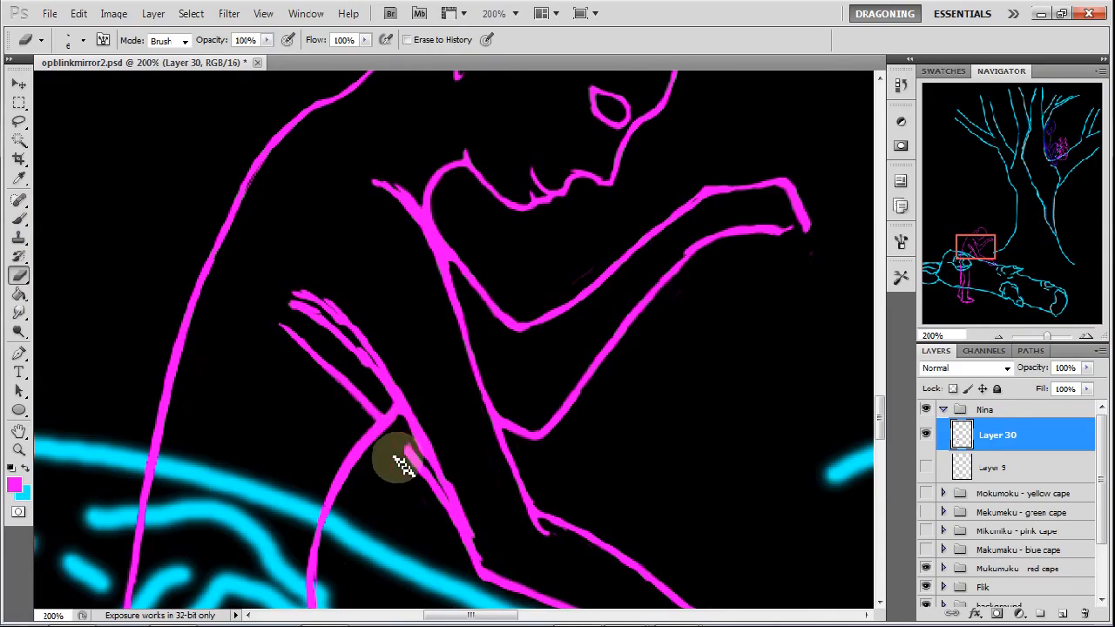
left_click_drag(401, 462, 436, 492)
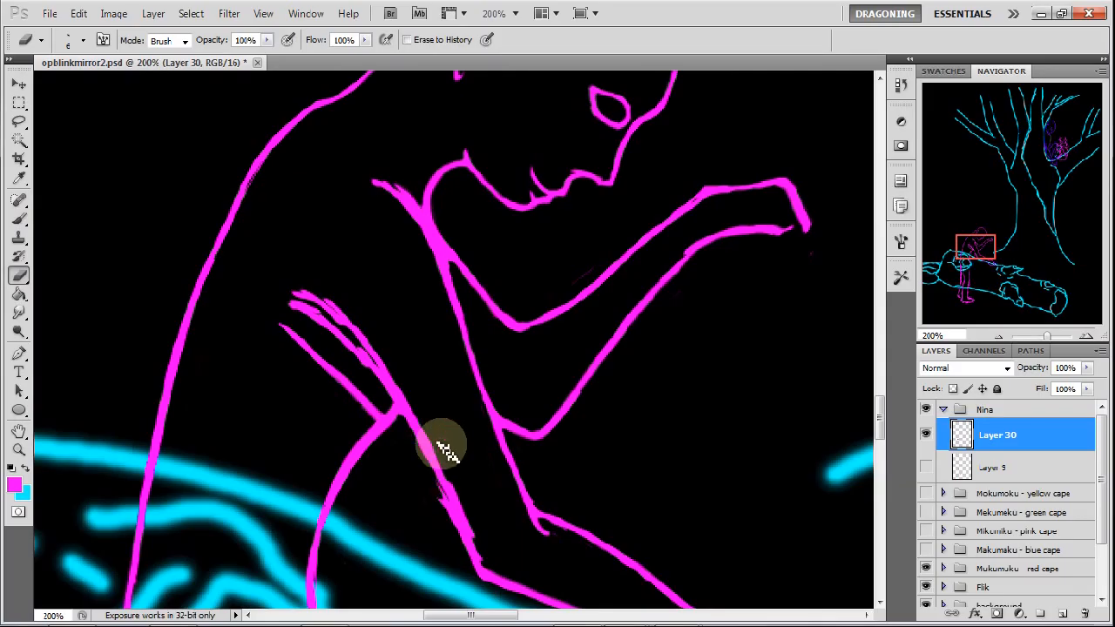
left_click_drag(449, 448, 479, 536)
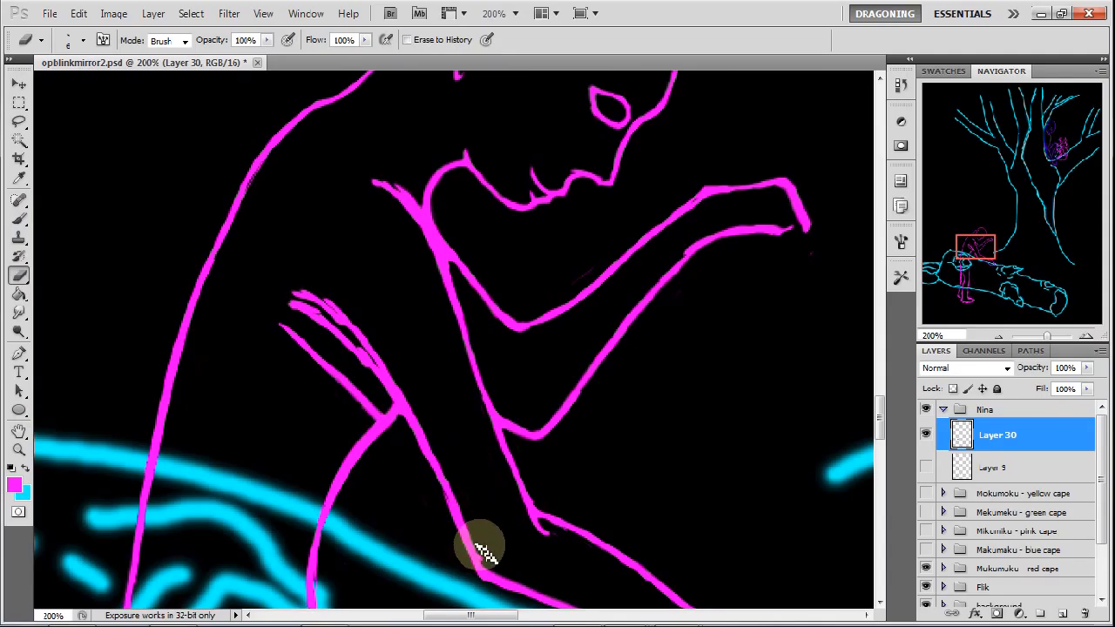
left_click_drag(479, 549, 305, 300)
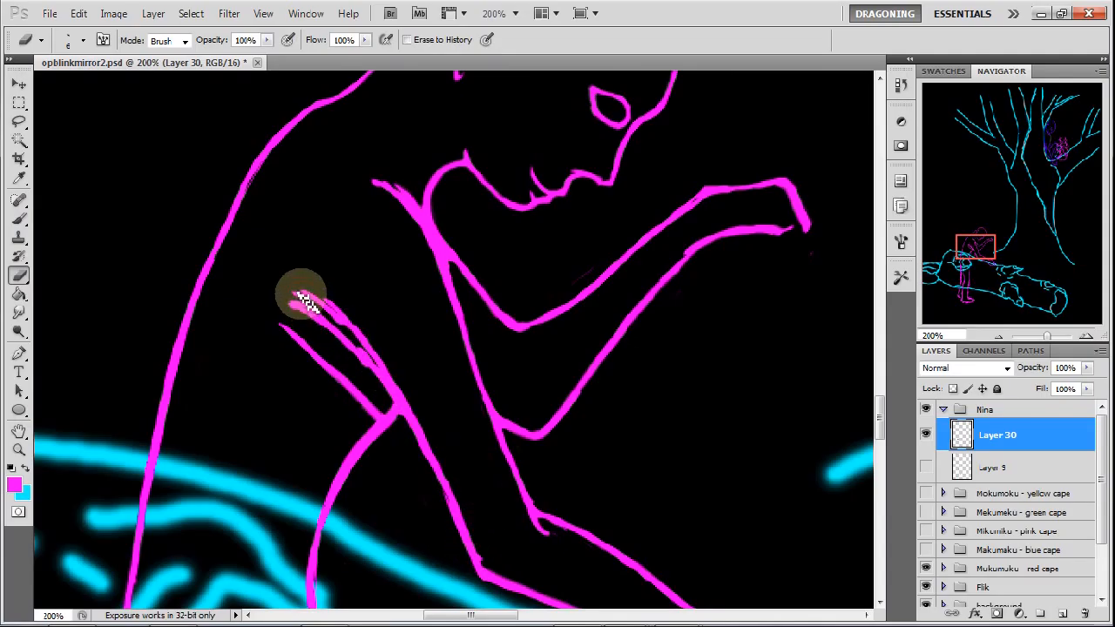
left_click_drag(305, 301, 304, 366)
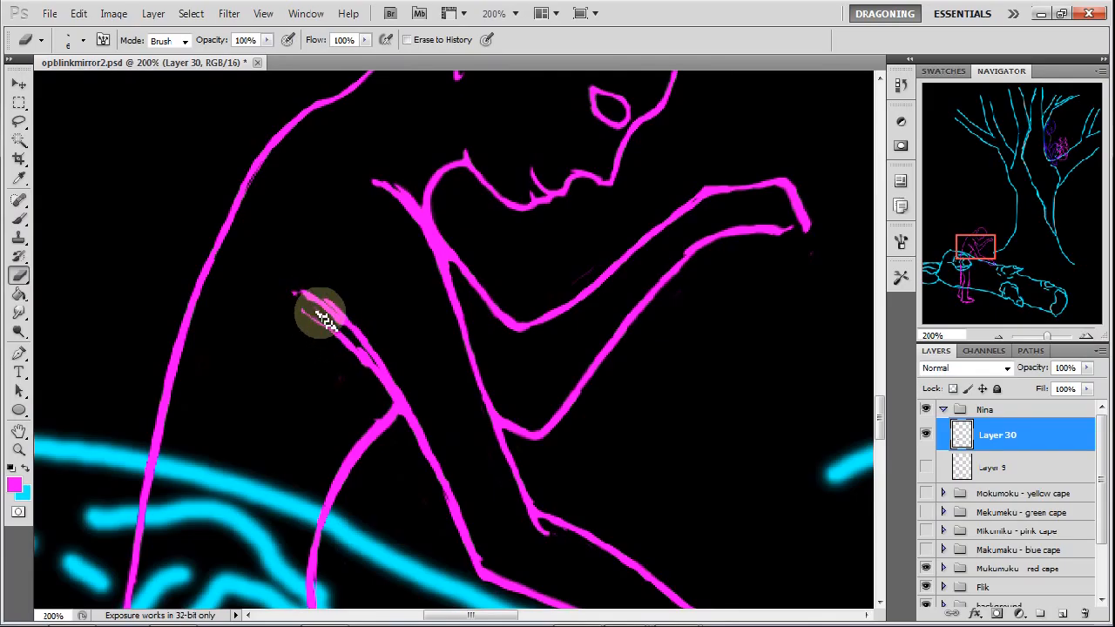
left_click_drag(322, 313, 383, 384)
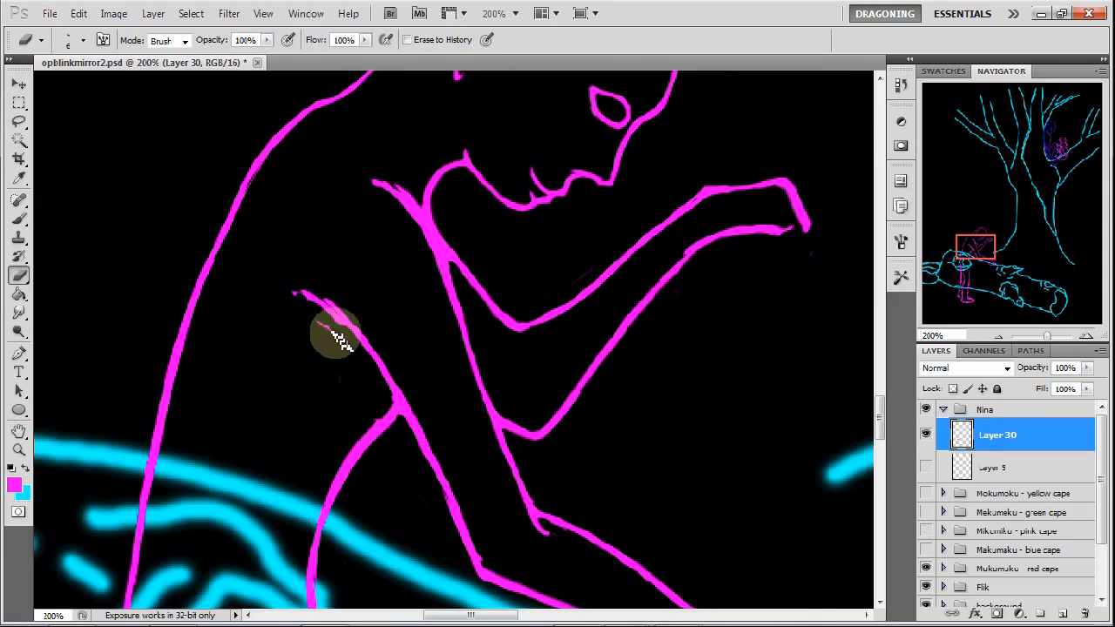
left_click_drag(340, 340, 305, 305)
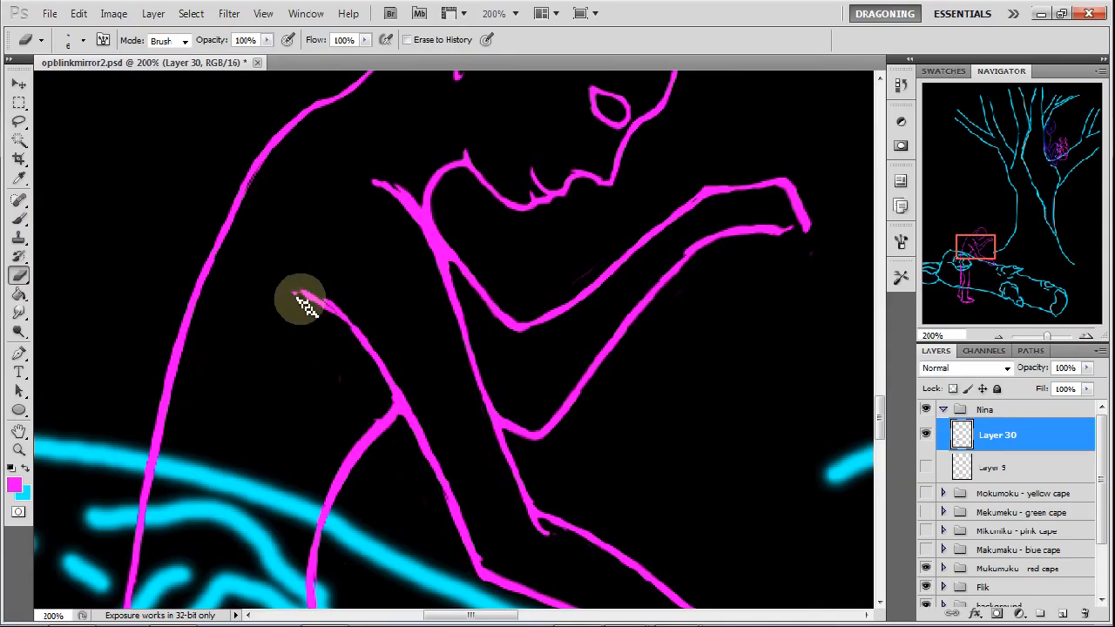
left_click_drag(301, 296, 379, 344)
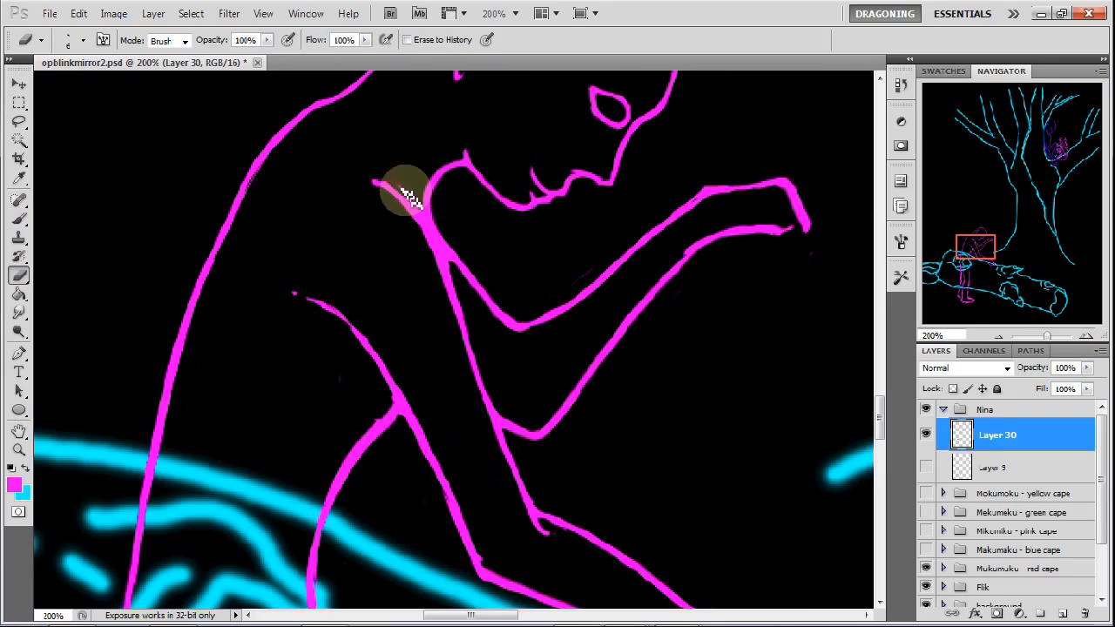
left_click_drag(405, 191, 440, 235)
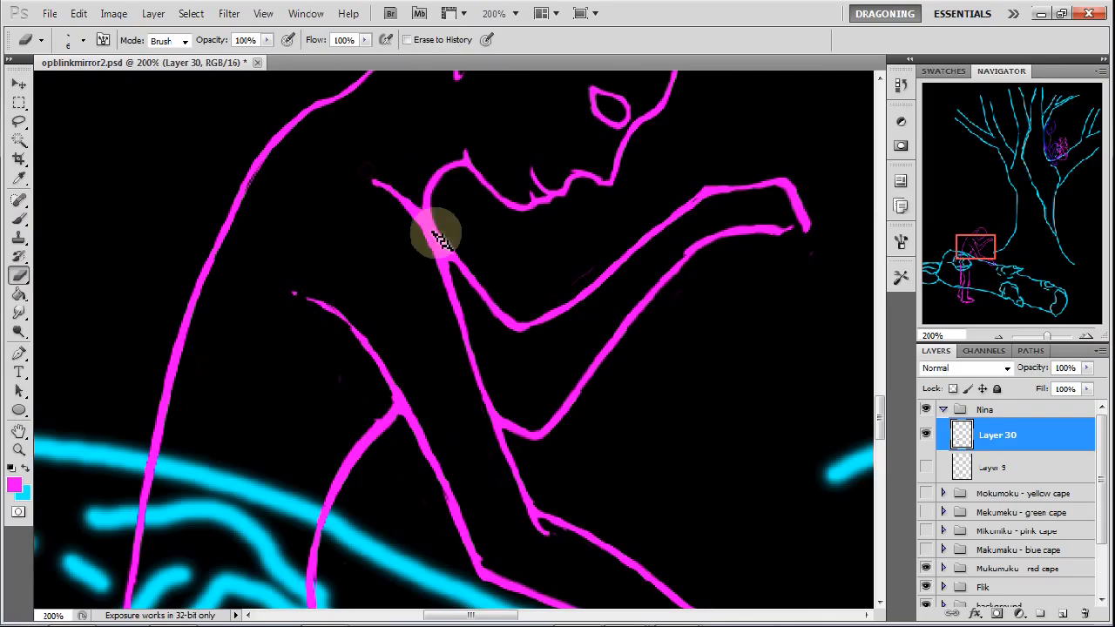
left_click_drag(436, 235, 462, 296)
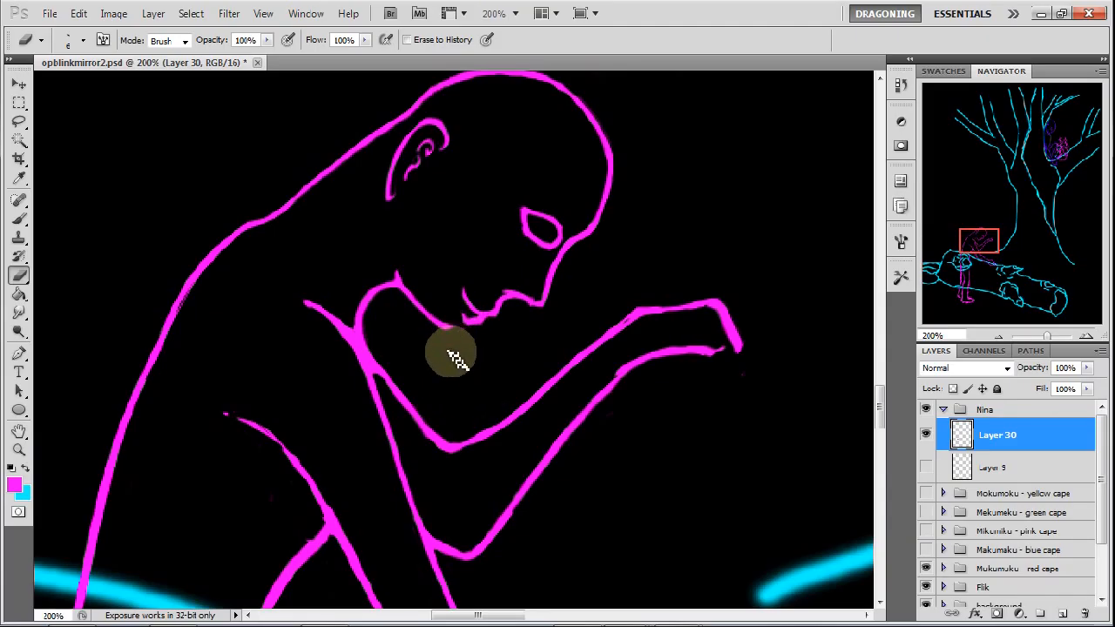
mouse_move(43, 230)
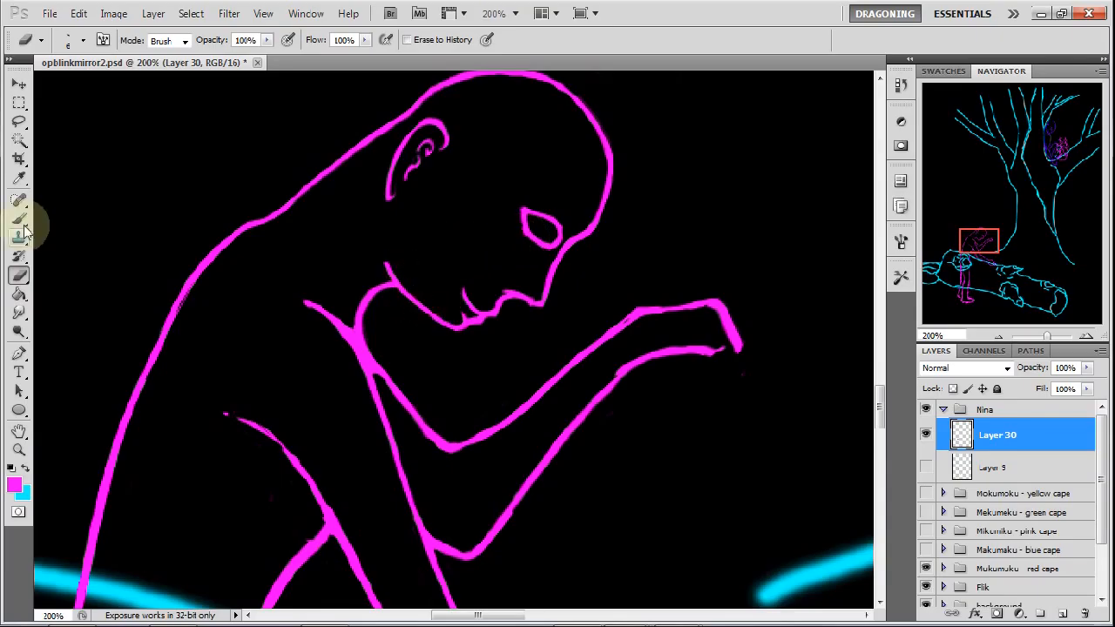
Switch tools in the toolbox while refining the head outline
left_click(19, 218)
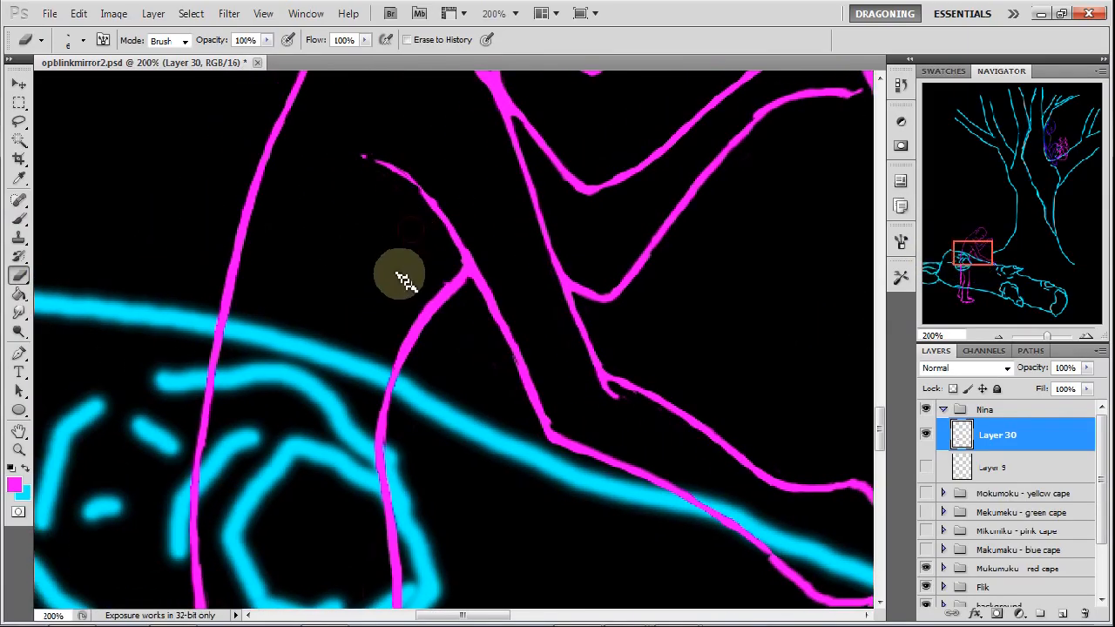
Erase stray magenta marks where the leg lines meet and cross the log outline
left_click_drag(401, 274, 427, 336)
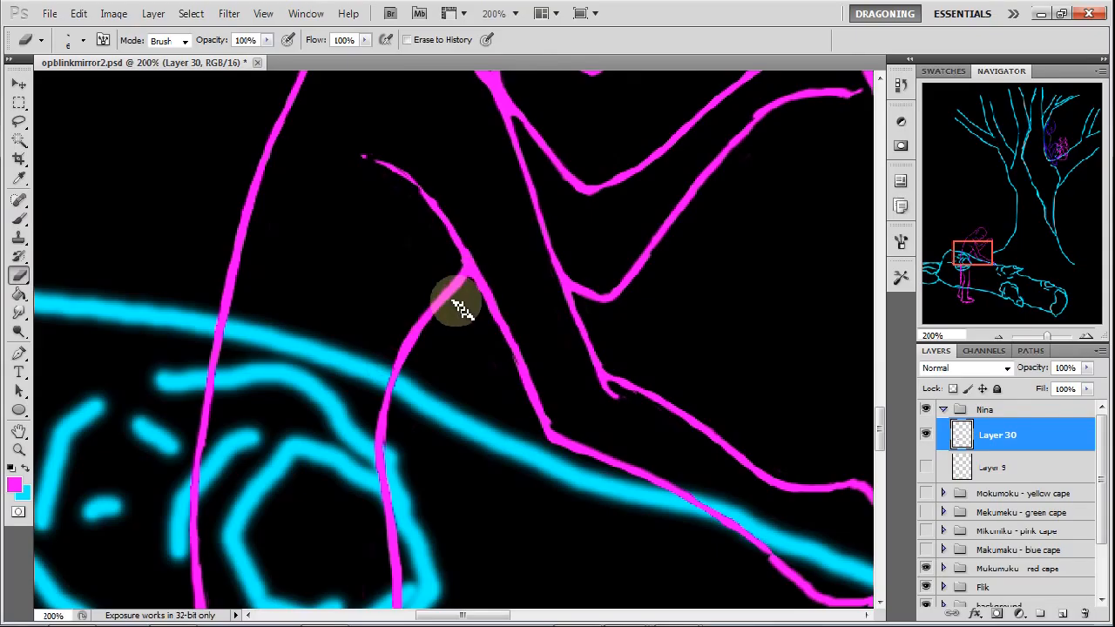
left_click_drag(462, 305, 414, 361)
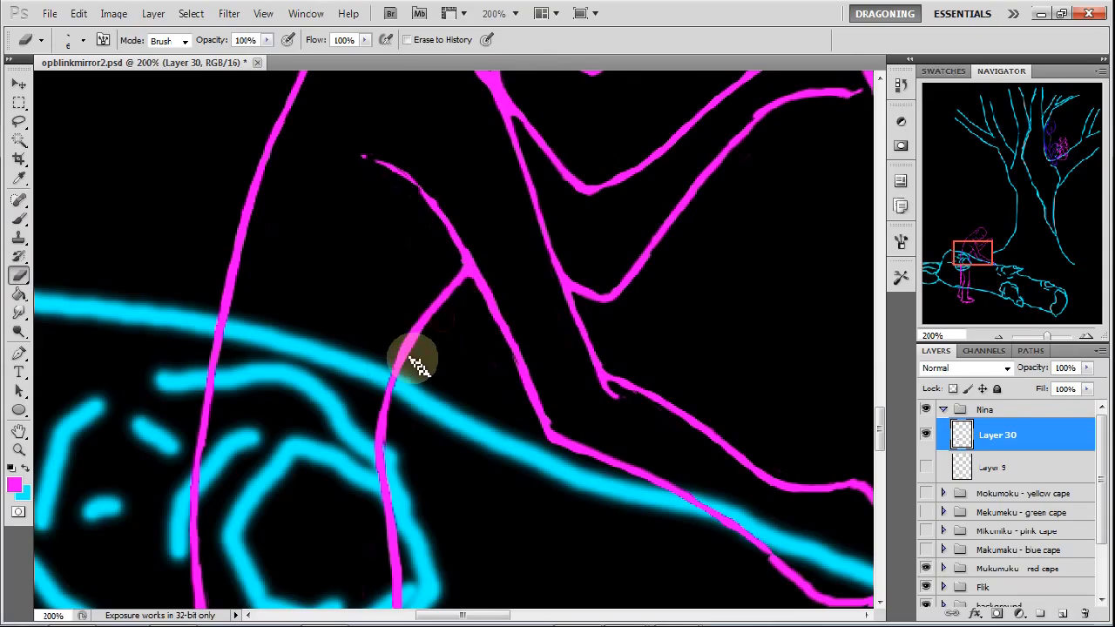
mouse_move(400, 392)
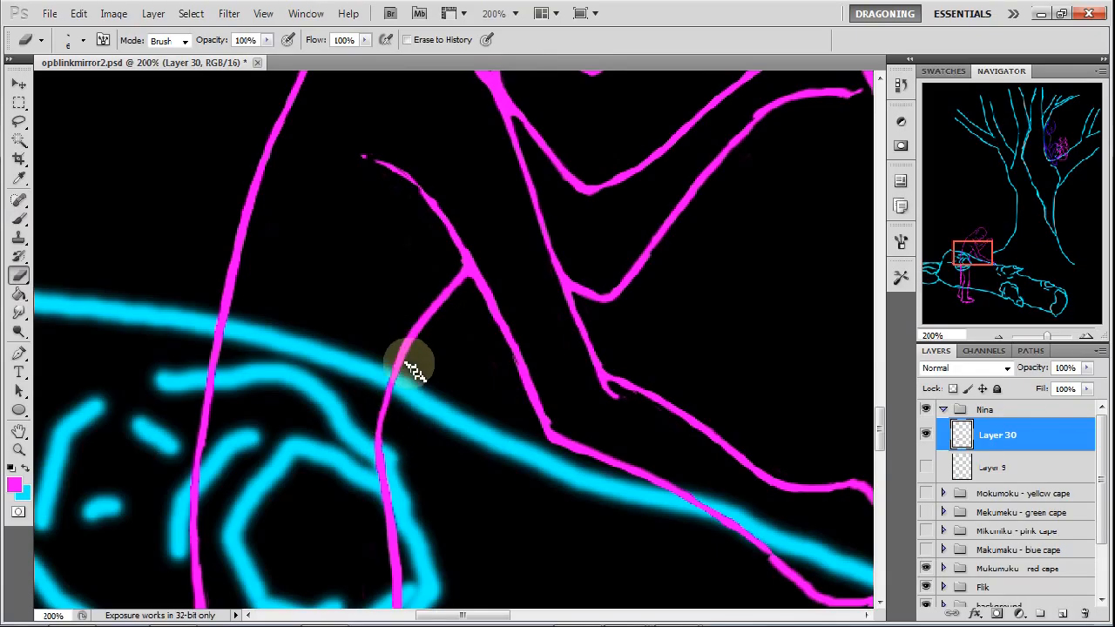
left_click_drag(414, 366, 475, 274)
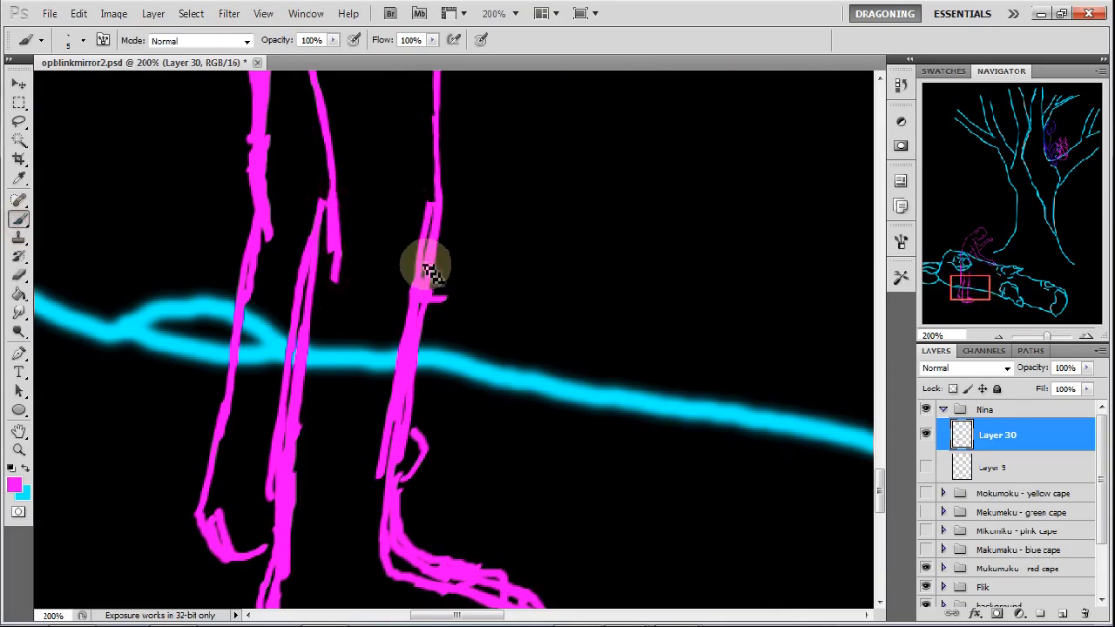
Redraw the right and middle leg edges, then erase doubled rough strokes on all three legs
left_click_drag(426, 270, 335, 375)
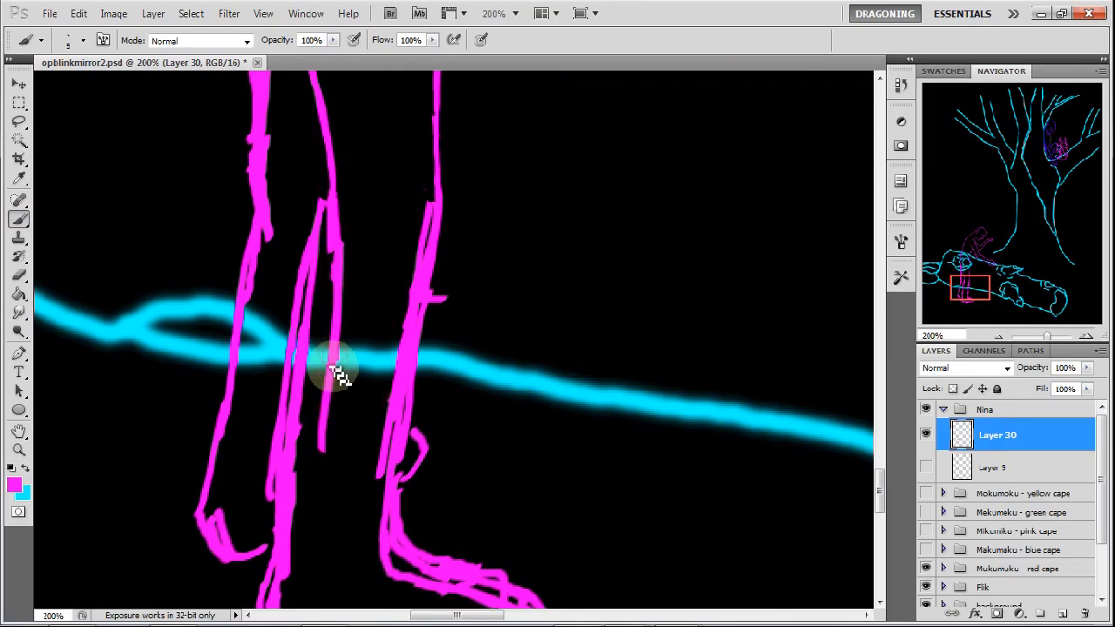
left_click_drag(340, 375, 405, 401)
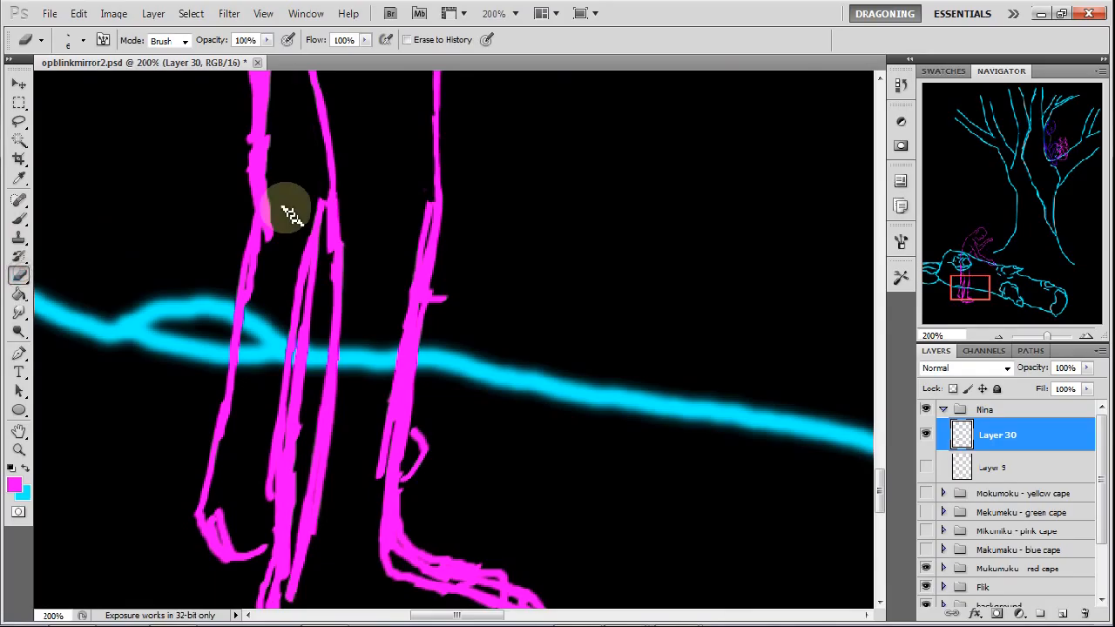
left_click_drag(288, 214, 331, 292)
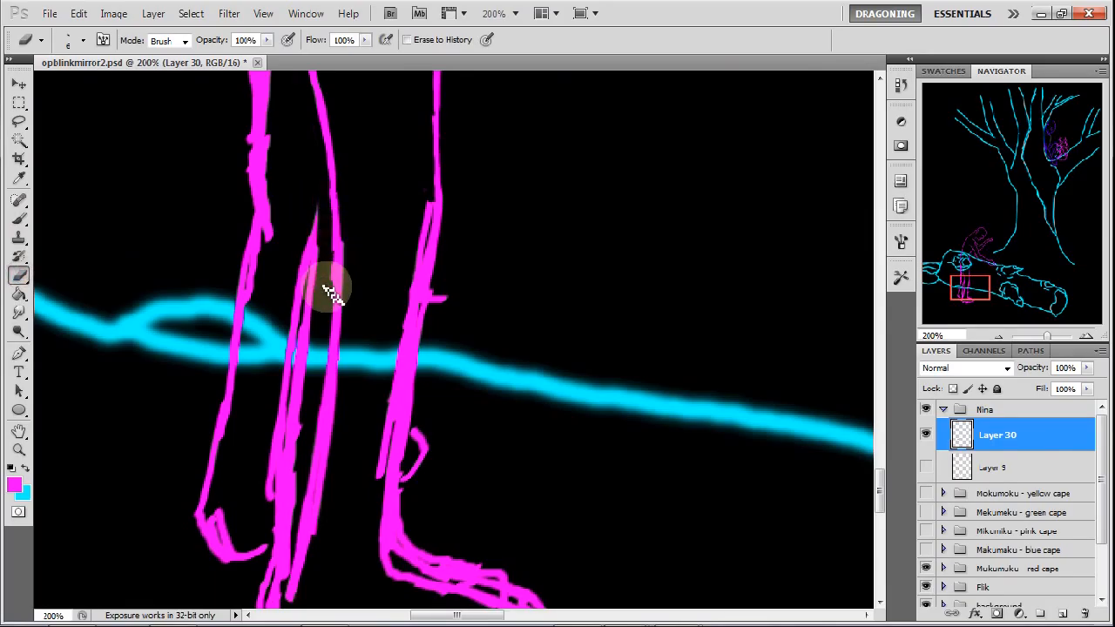
left_click_drag(335, 292, 305, 313)
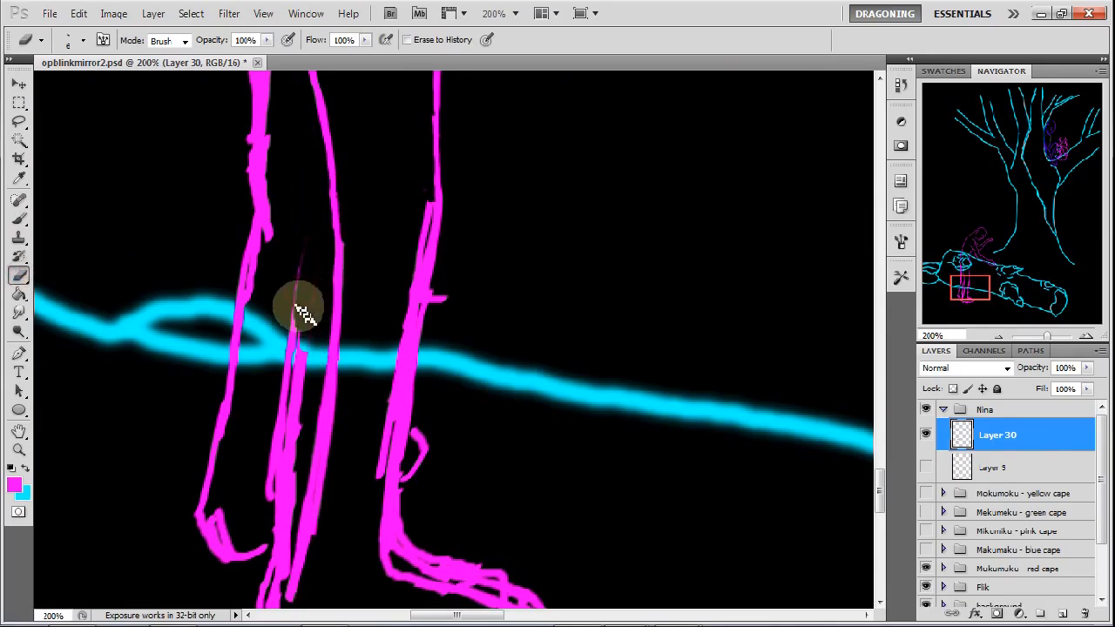
left_click_drag(301, 305, 304, 361)
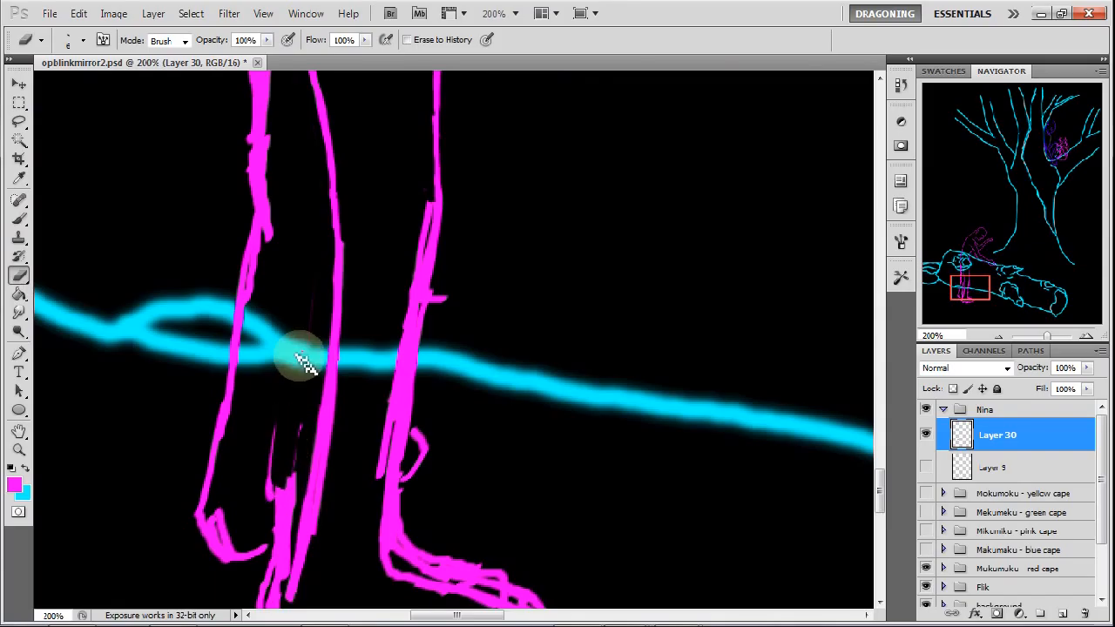
left_click_drag(305, 361, 279, 549)
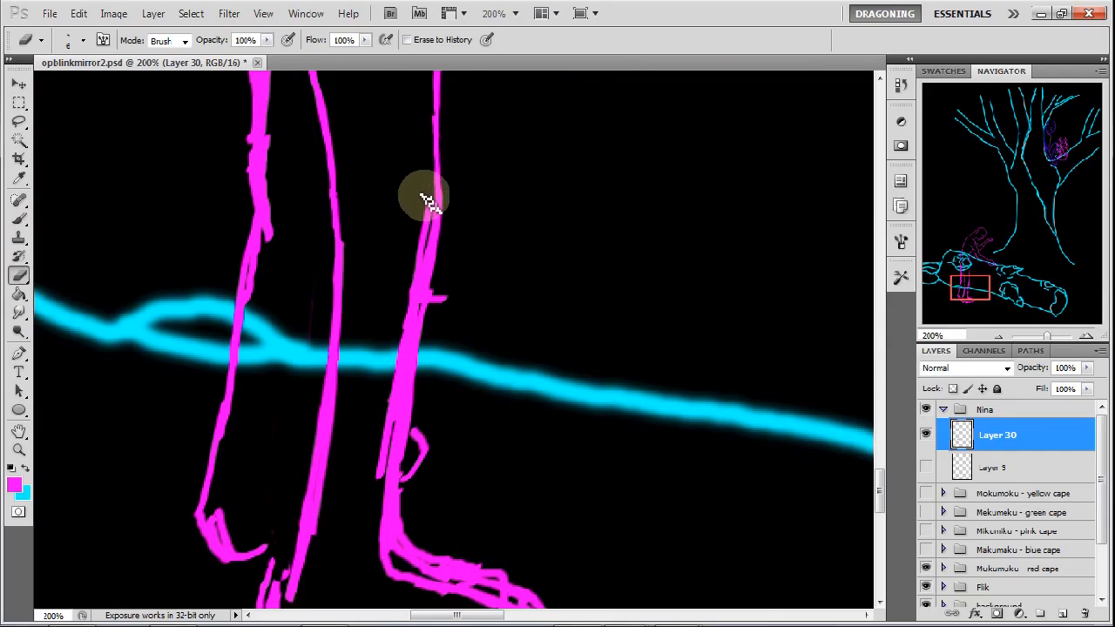
left_click_drag(426, 196, 396, 370)
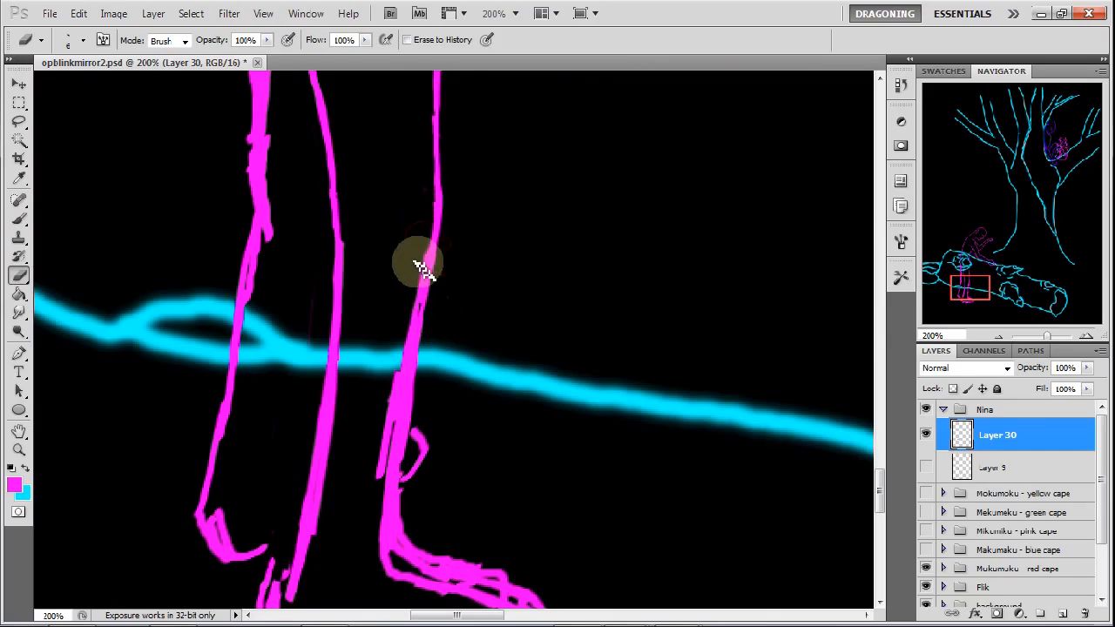
left_click_drag(418, 265, 387, 374)
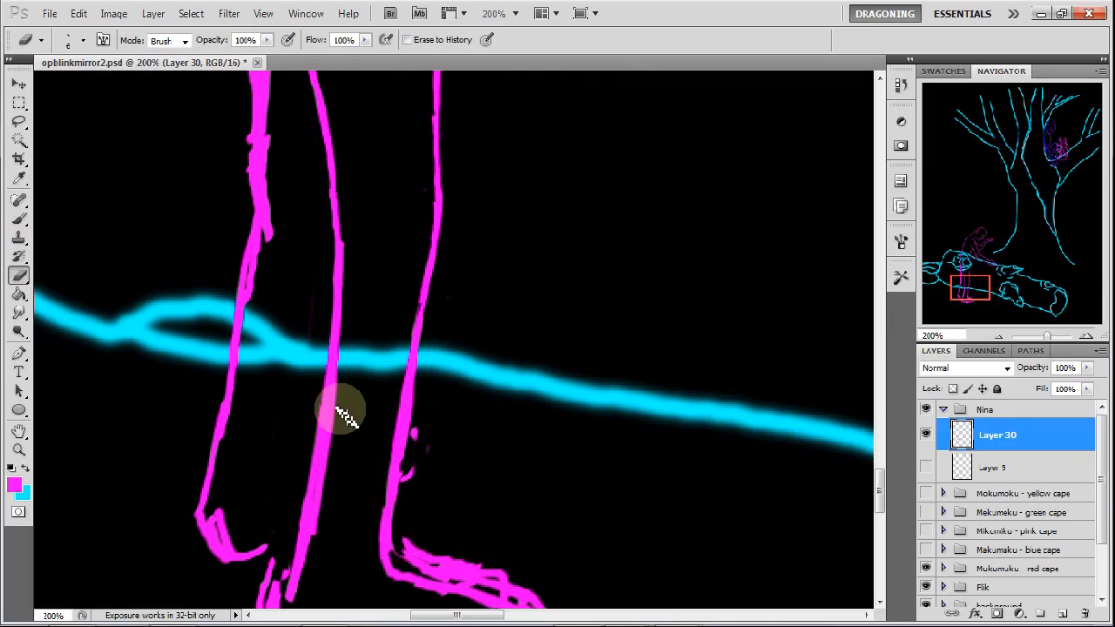
left_click_drag(340, 414, 327, 513)
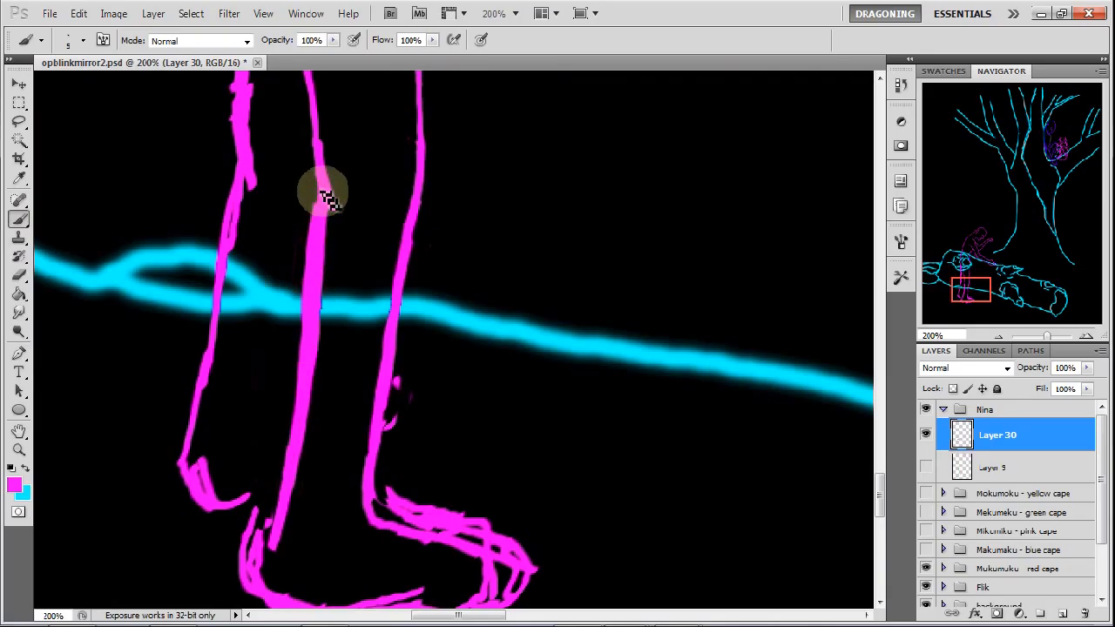
Retrace the middle and right leg lines as single strokes and trim their thick, rough parts
left_click_drag(327, 192, 313, 235)
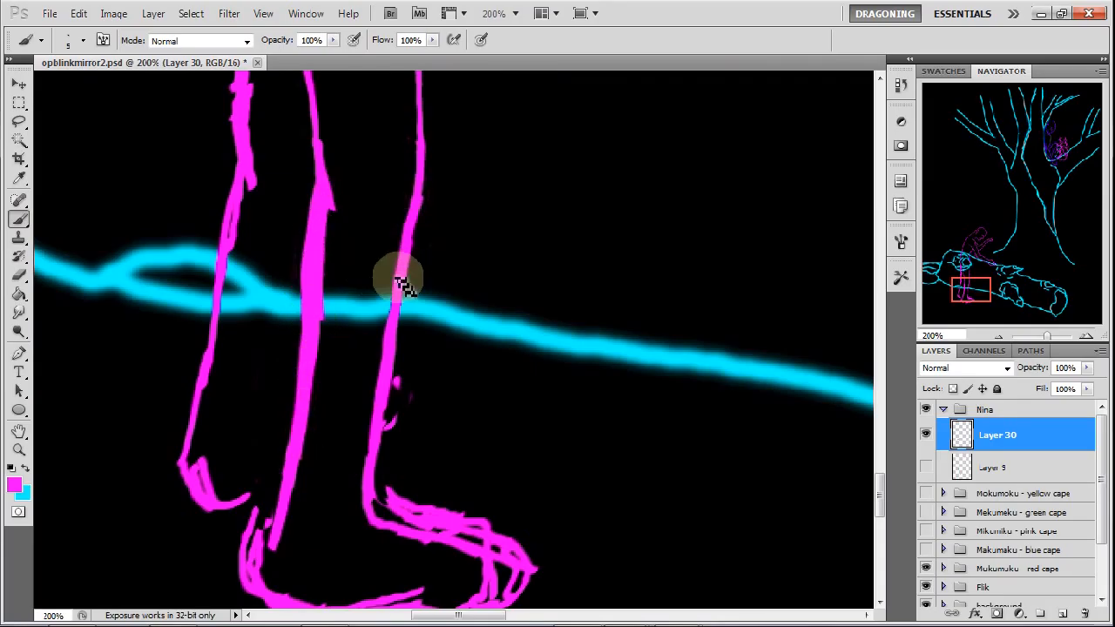
left_click_drag(396, 279, 384, 514)
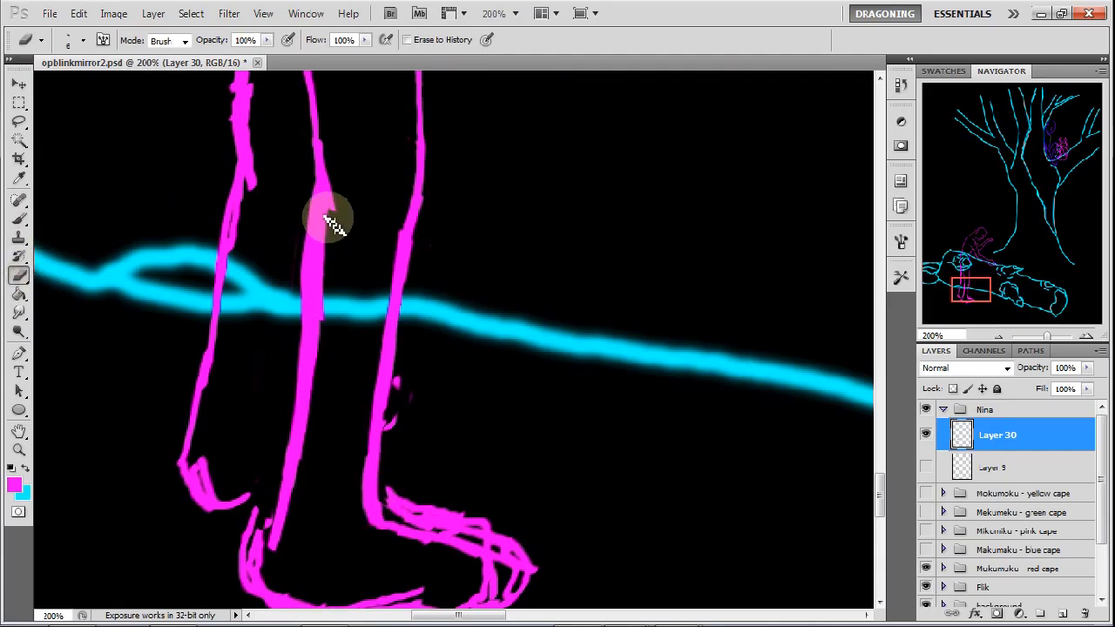
left_click_drag(331, 218, 327, 252)
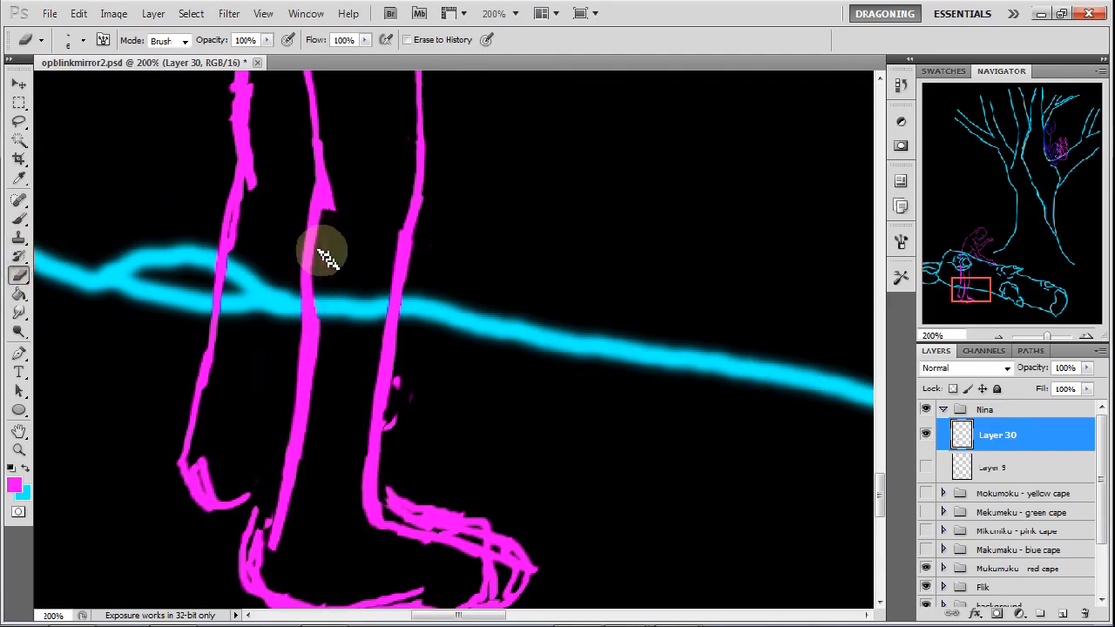
left_click_drag(326, 252, 322, 314)
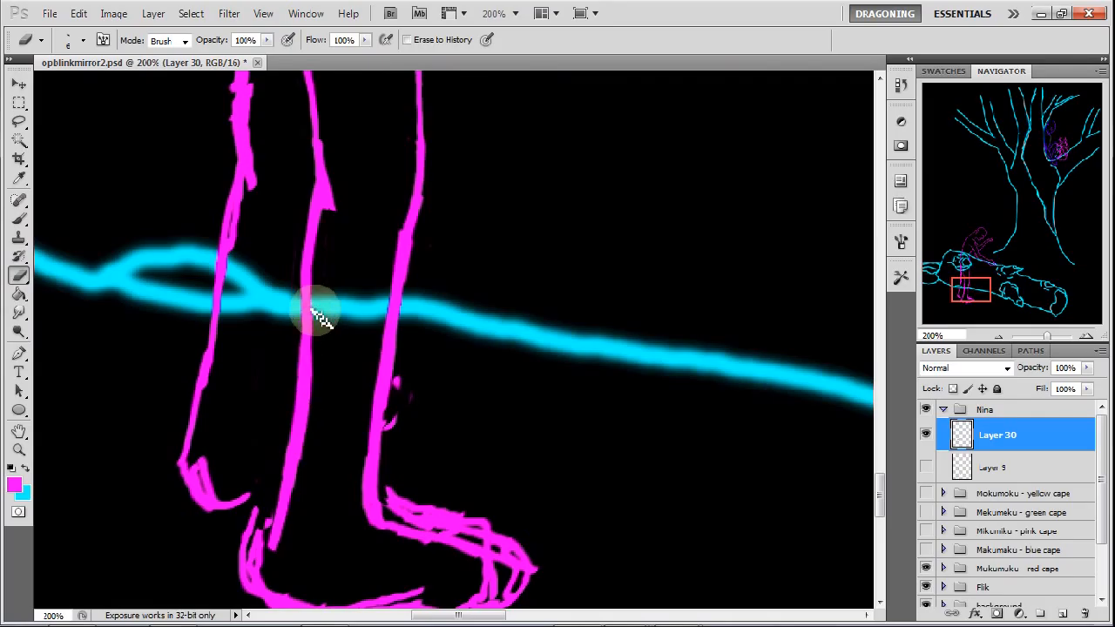
left_click_drag(322, 313, 323, 252)
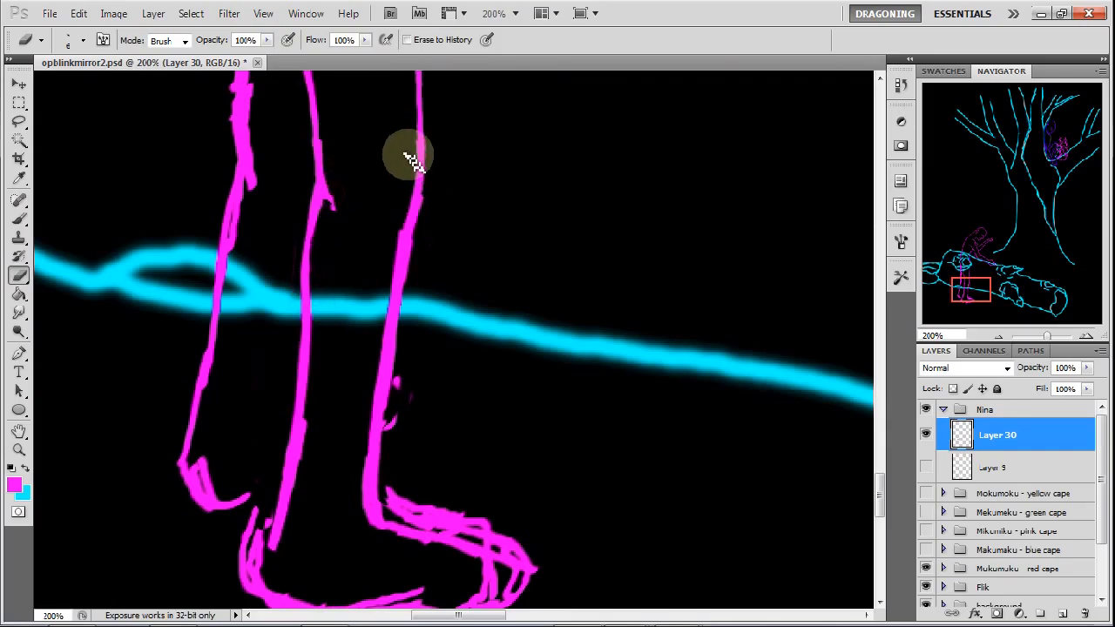
left_click_drag(409, 157, 384, 344)
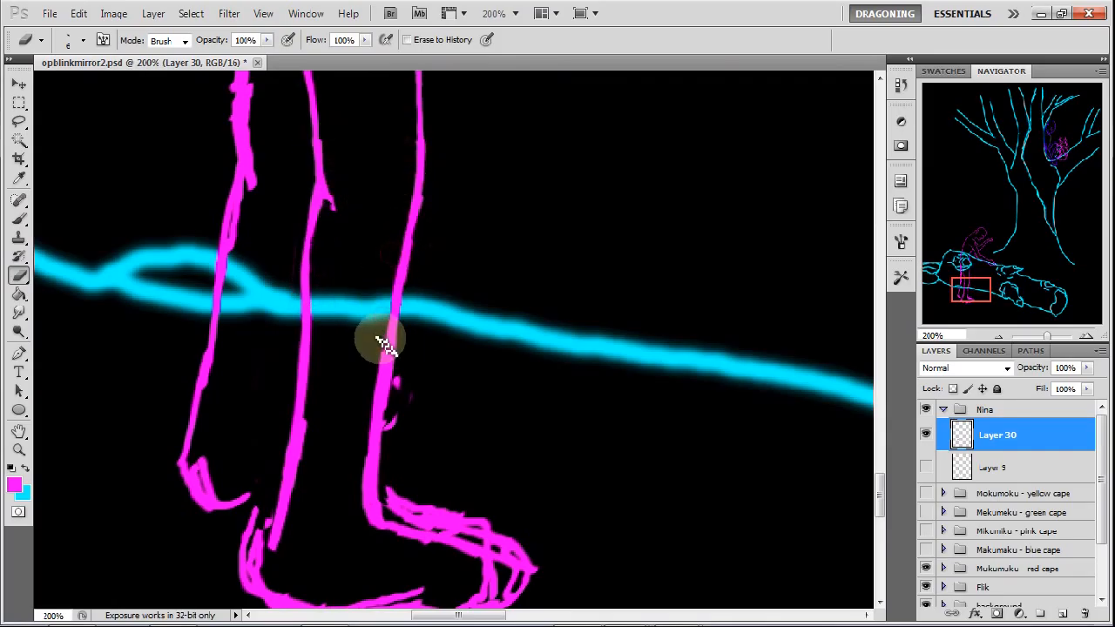
left_click_drag(388, 340, 366, 440)
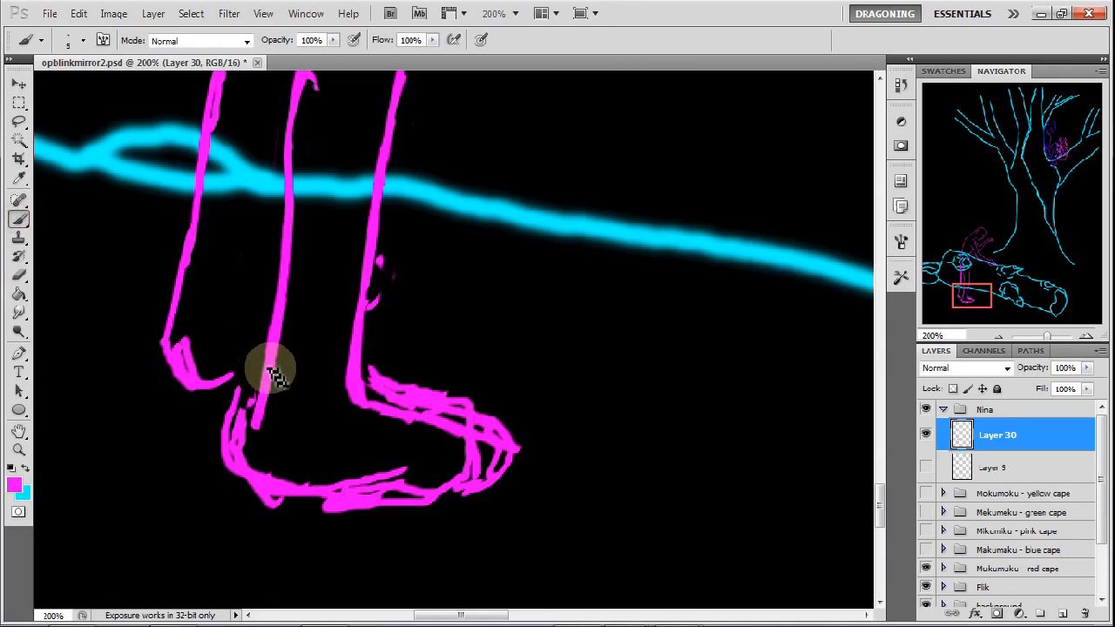
Erase rough heel, sole, toe and top-of-foot strokes, retracing the ankle lines
left_click_drag(274, 370, 274, 488)
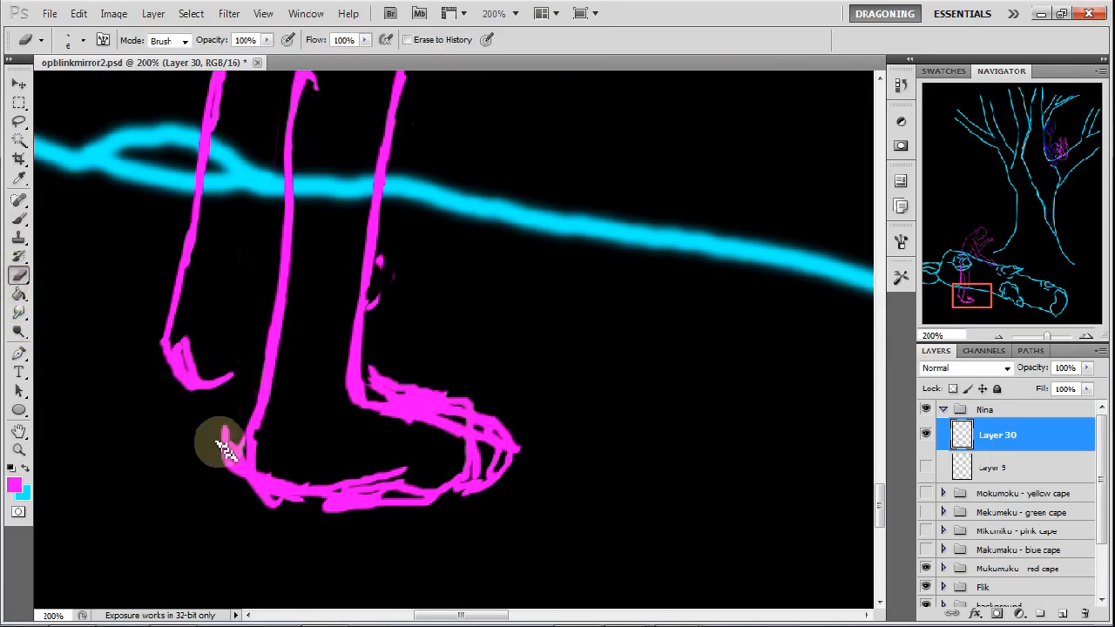
left_click_drag(218, 440, 270, 483)
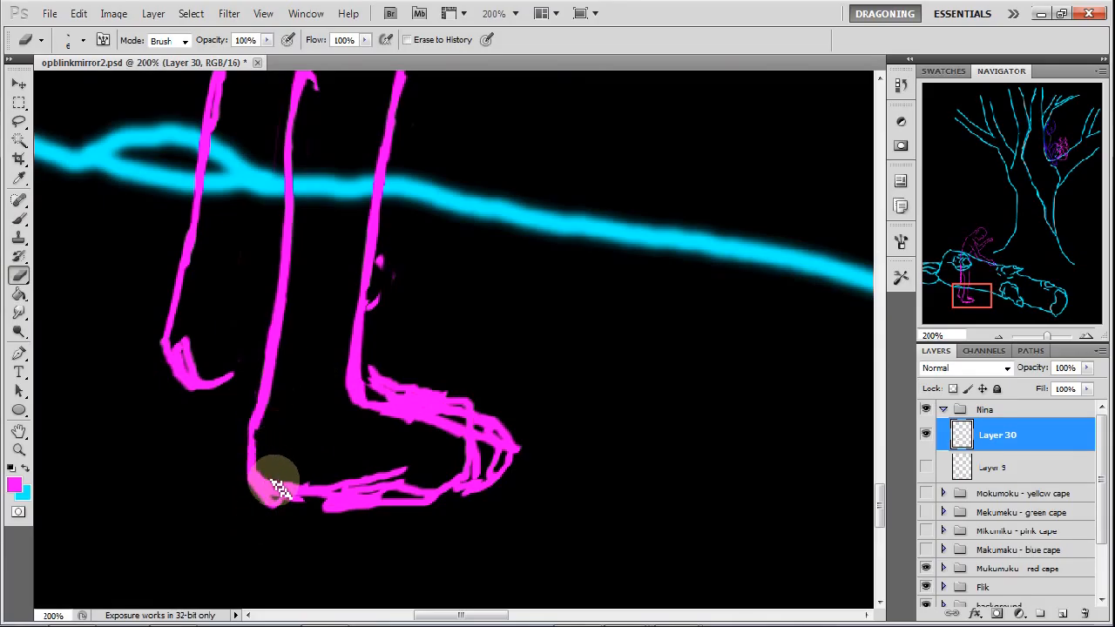
left_click_drag(278, 484, 357, 488)
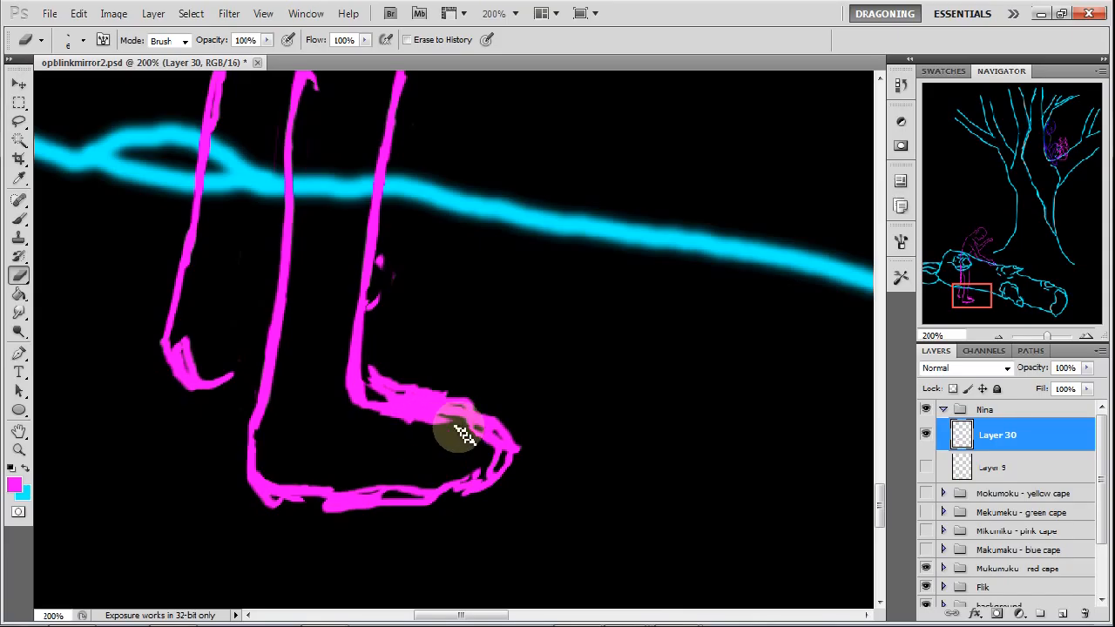
left_click_drag(462, 431, 488, 440)
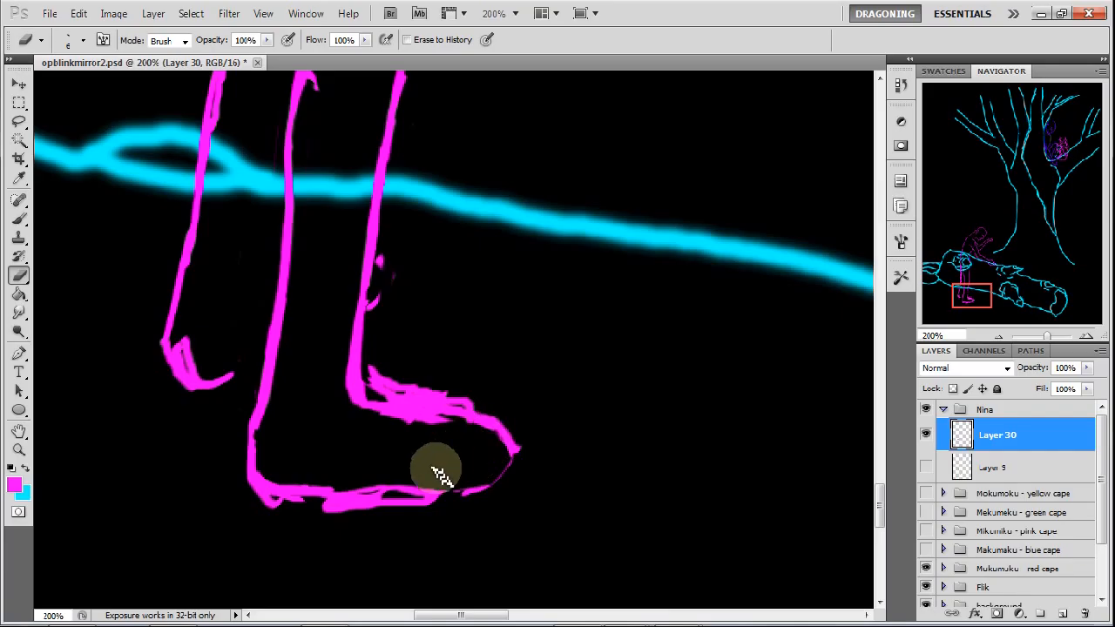
left_click_drag(435, 470, 536, 471)
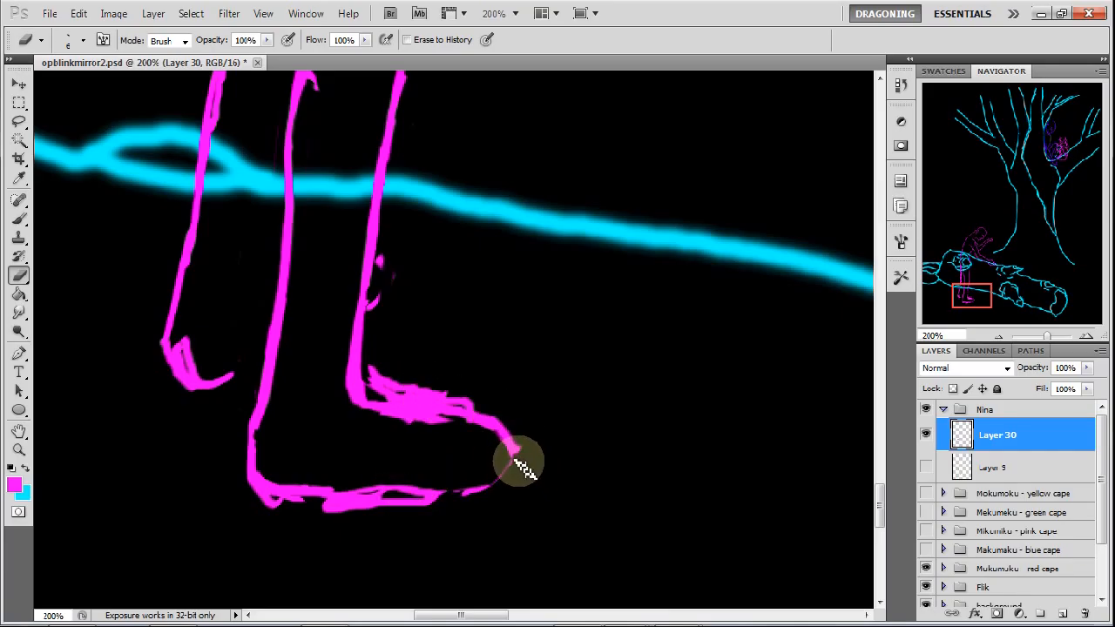
left_click_drag(523, 462, 371, 392)
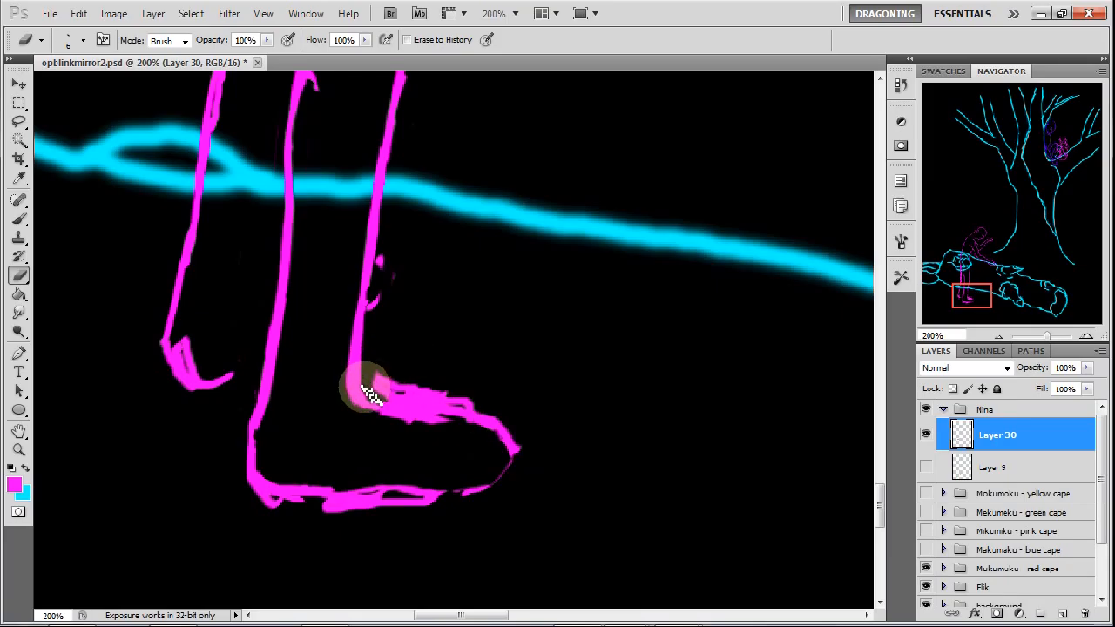
left_click_drag(366, 392, 388, 388)
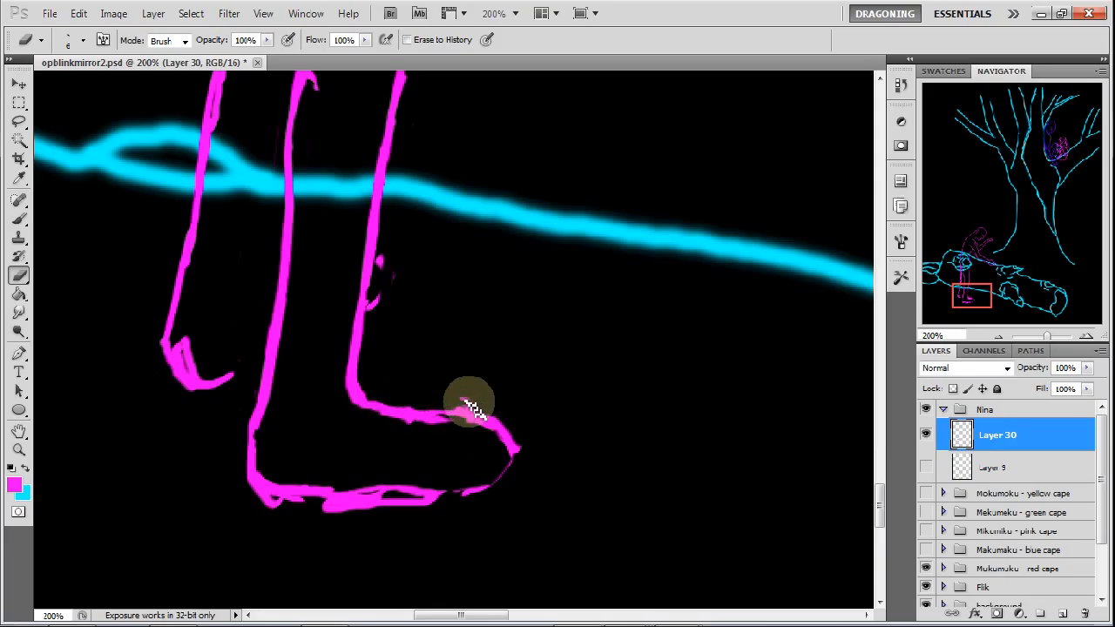
left_click_drag(470, 405, 514, 436)
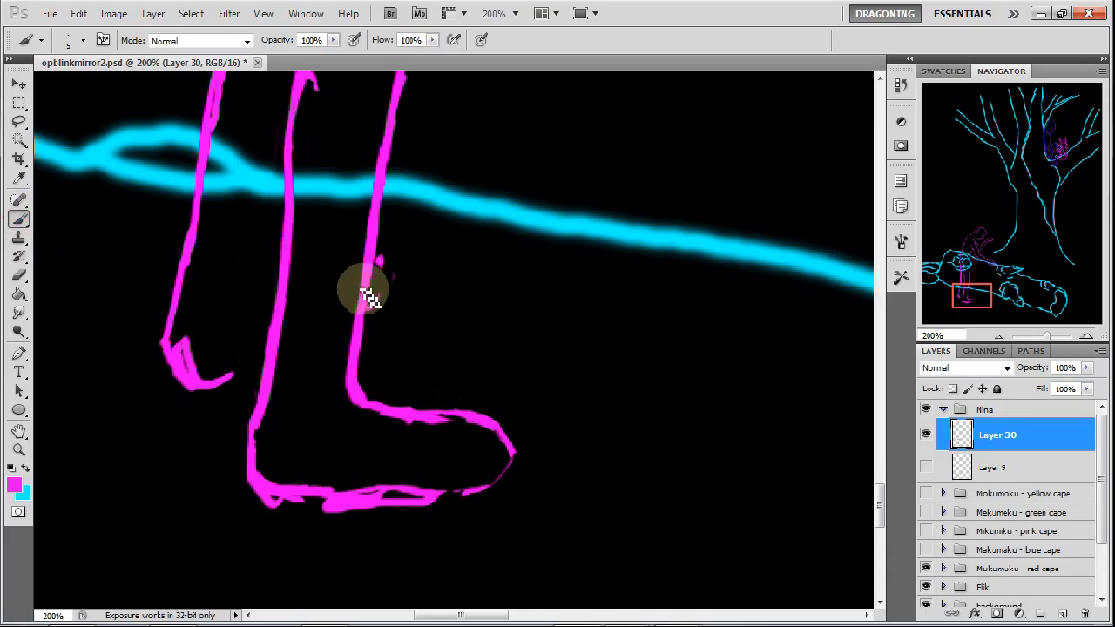
left_click_drag(366, 291, 353, 397)
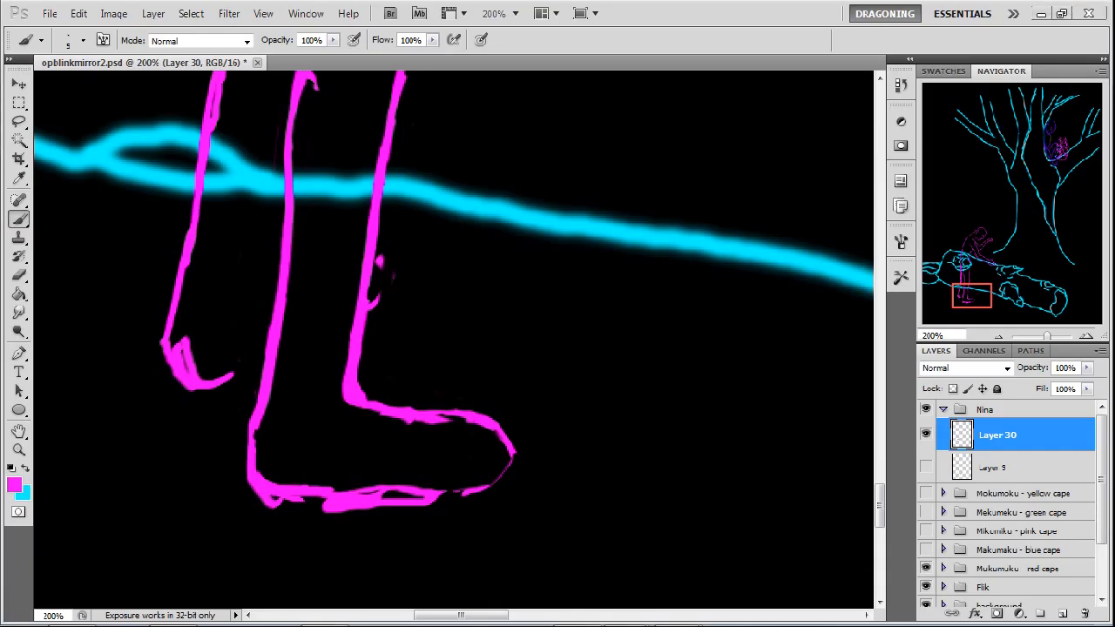
mouse_move(315, 417)
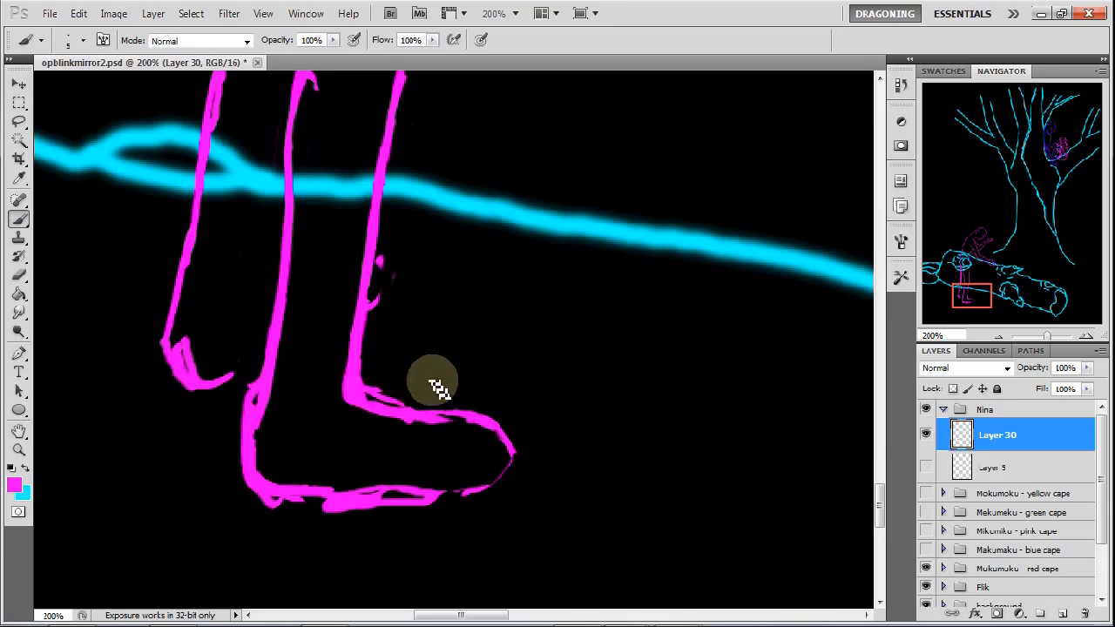
Redraw the foot's top outline and toe curve, then erase stray marks at ankle, heel and sole
left_click_drag(435, 385, 426, 414)
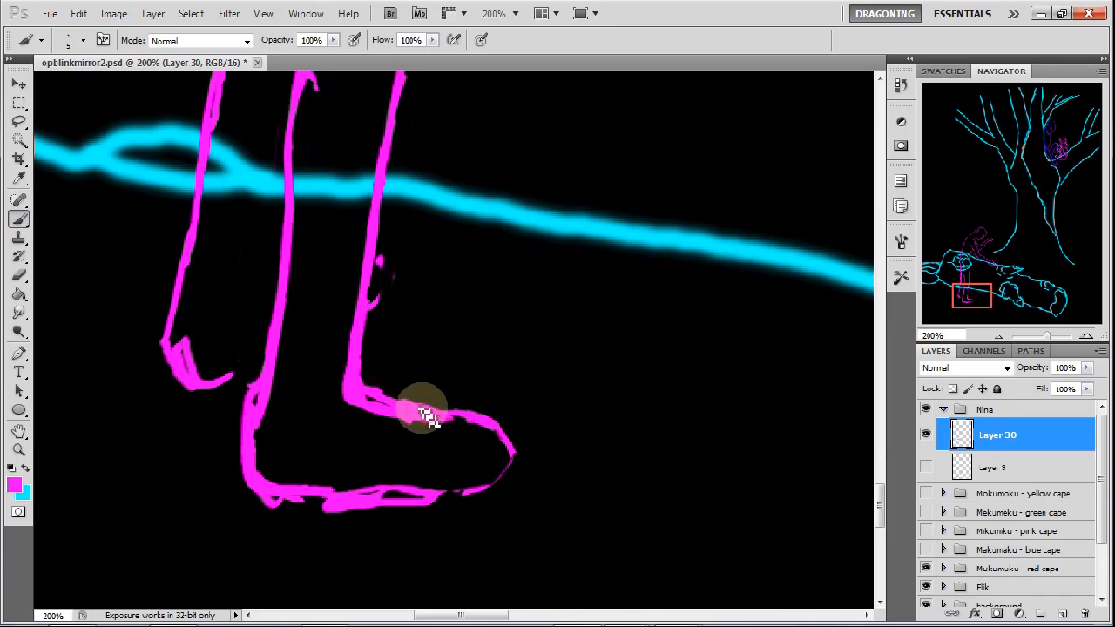
left_click_drag(427, 414, 510, 431)
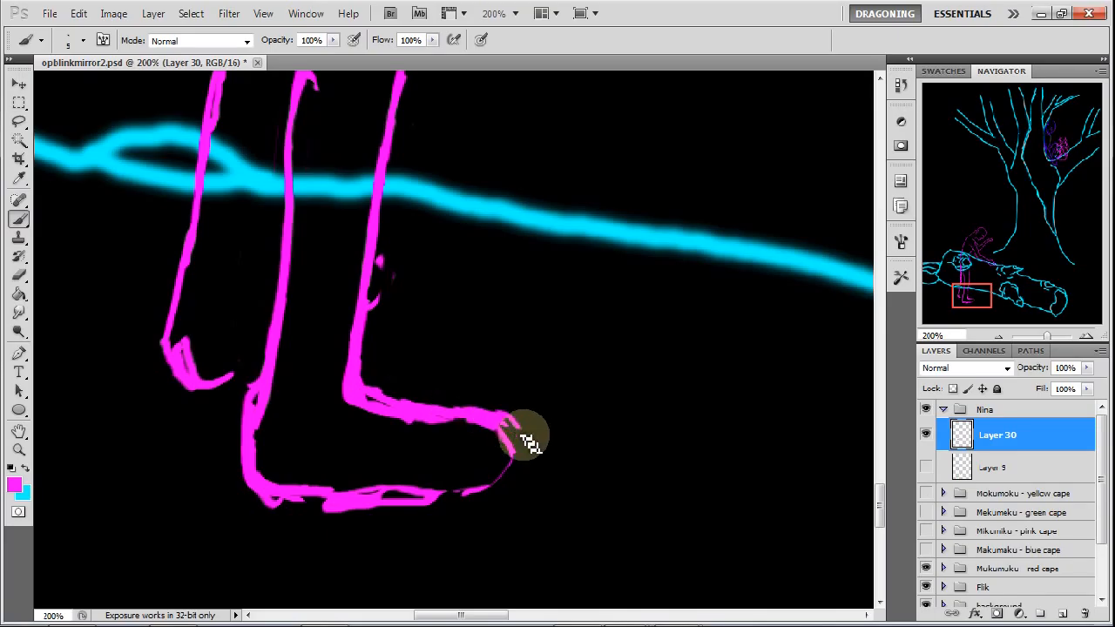
left_click_drag(527, 435, 458, 510)
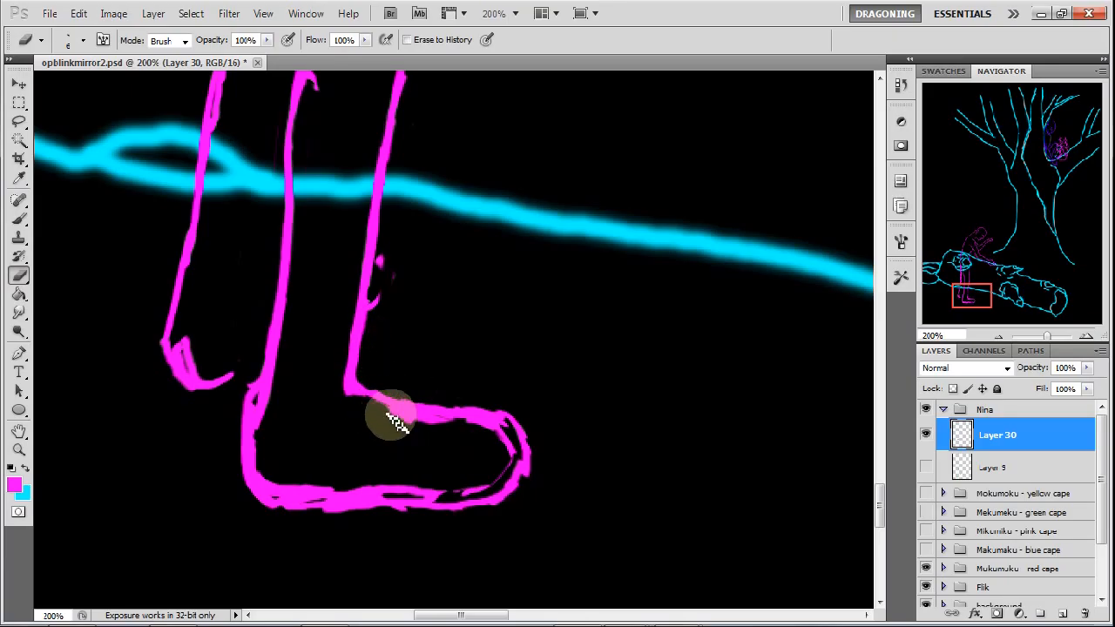
left_click_drag(397, 419, 444, 426)
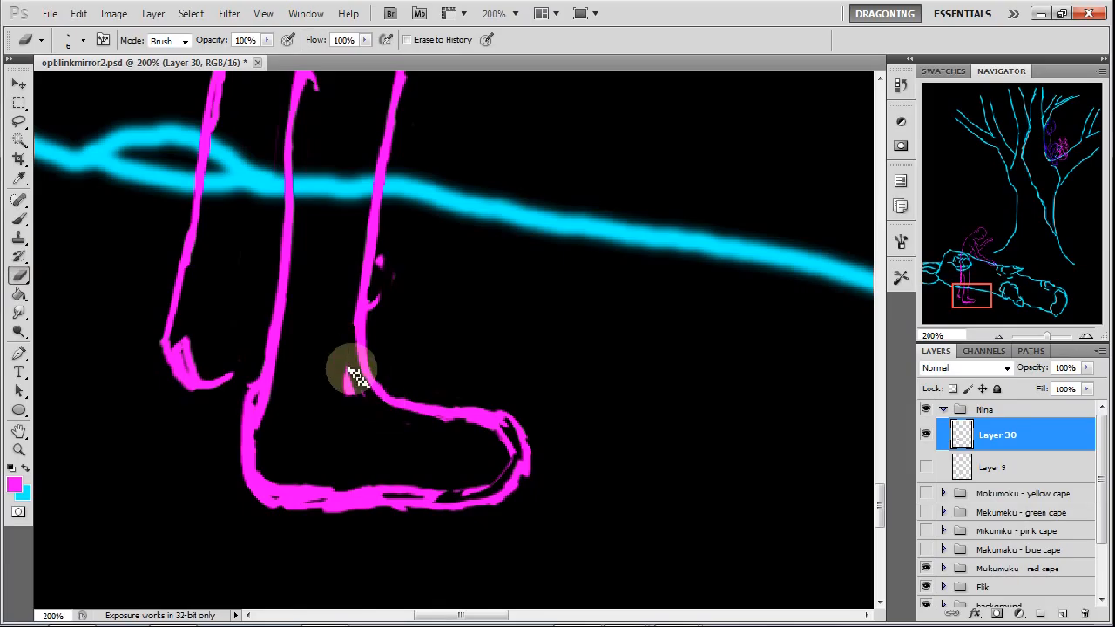
left_click_drag(352, 370, 366, 400)
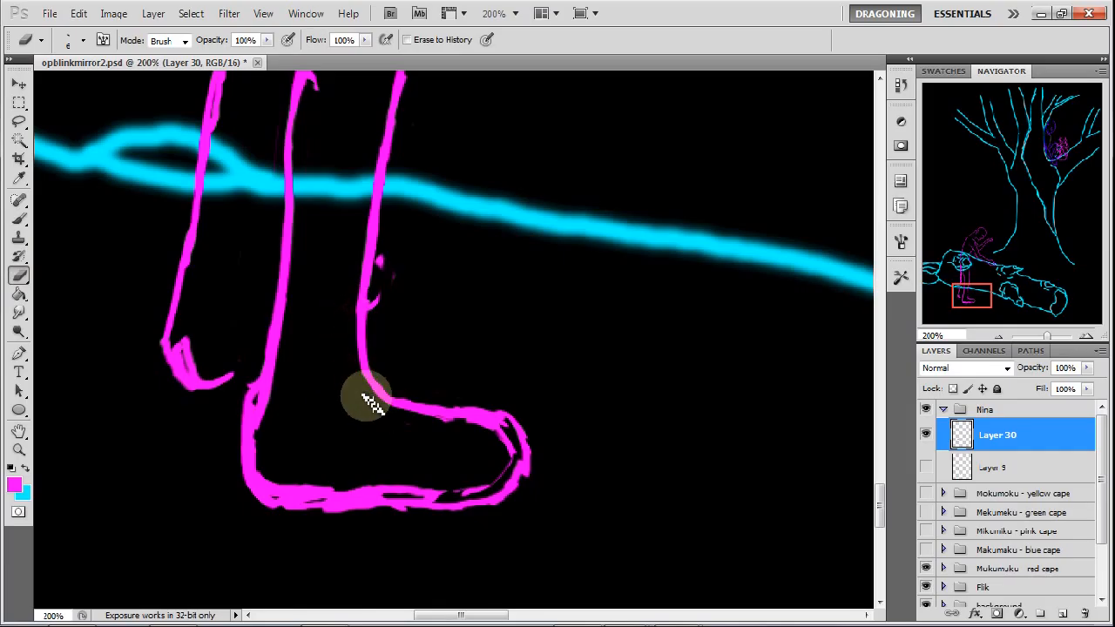
left_click_drag(365, 396, 266, 405)
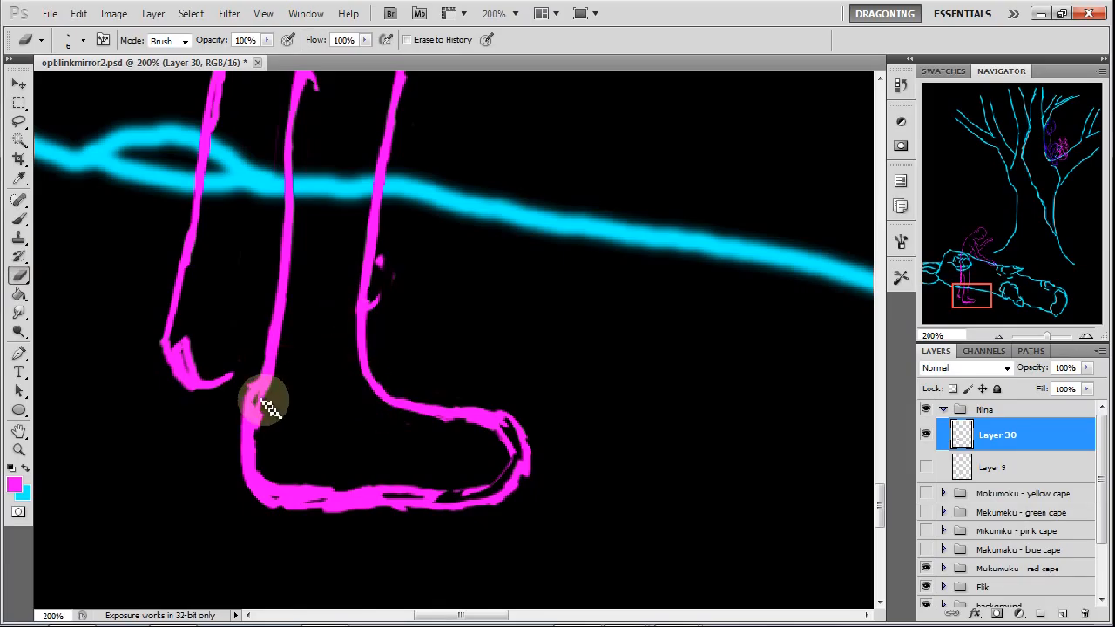
left_click_drag(266, 405, 266, 449)
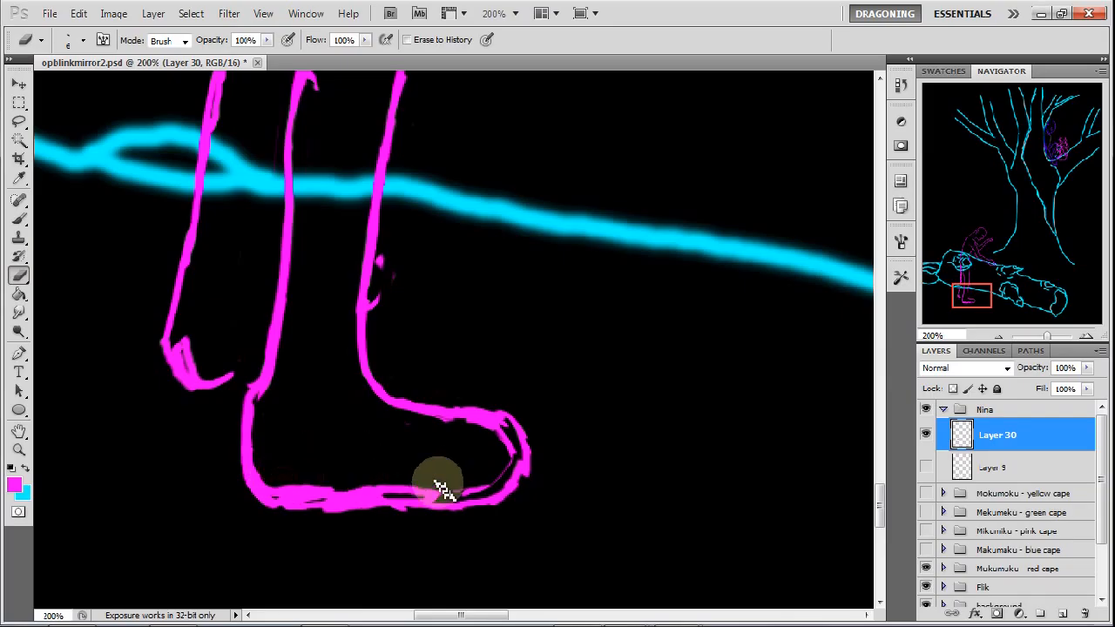
left_click_drag(440, 483, 427, 427)
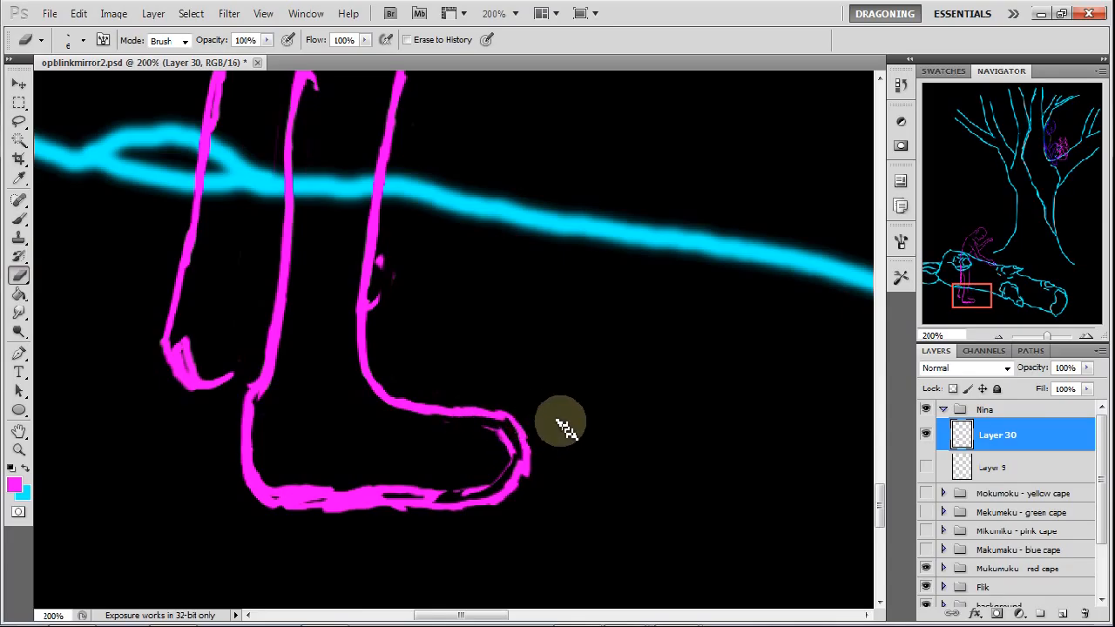
mouse_move(562, 435)
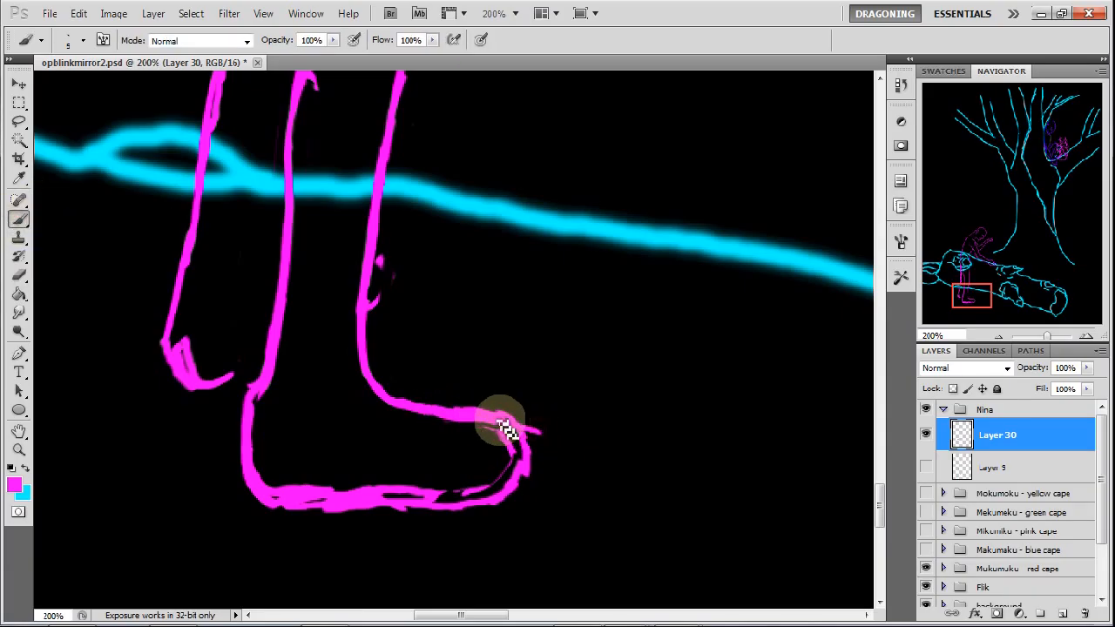
Add a rounder doubled outline around the toes and redraw the foot's upper line
left_click_drag(505, 427, 527, 509)
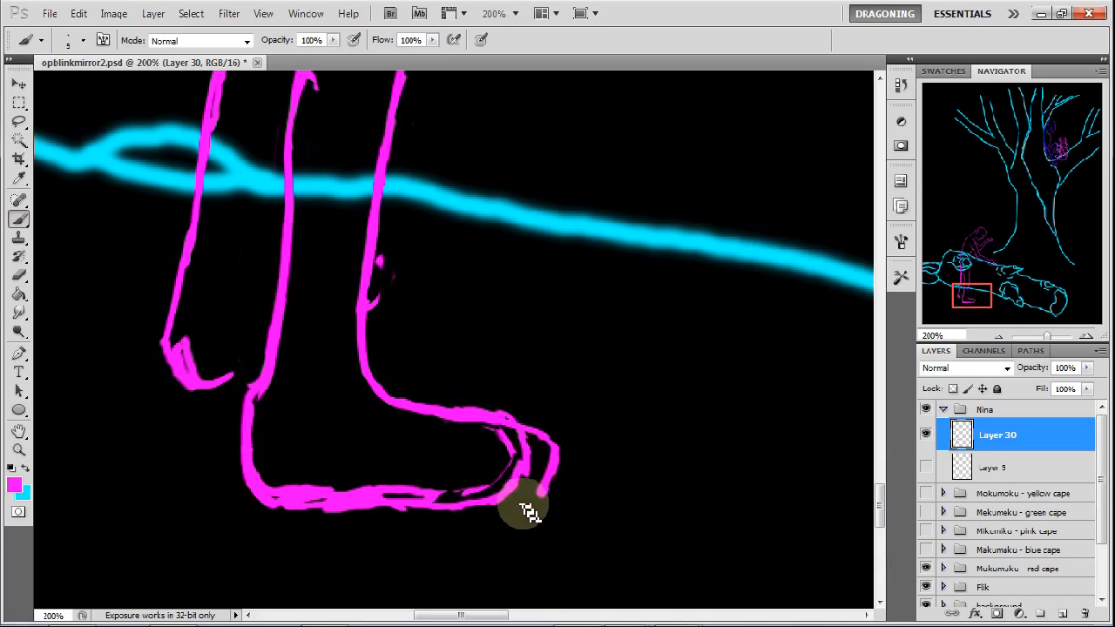
left_click_drag(523, 510, 444, 418)
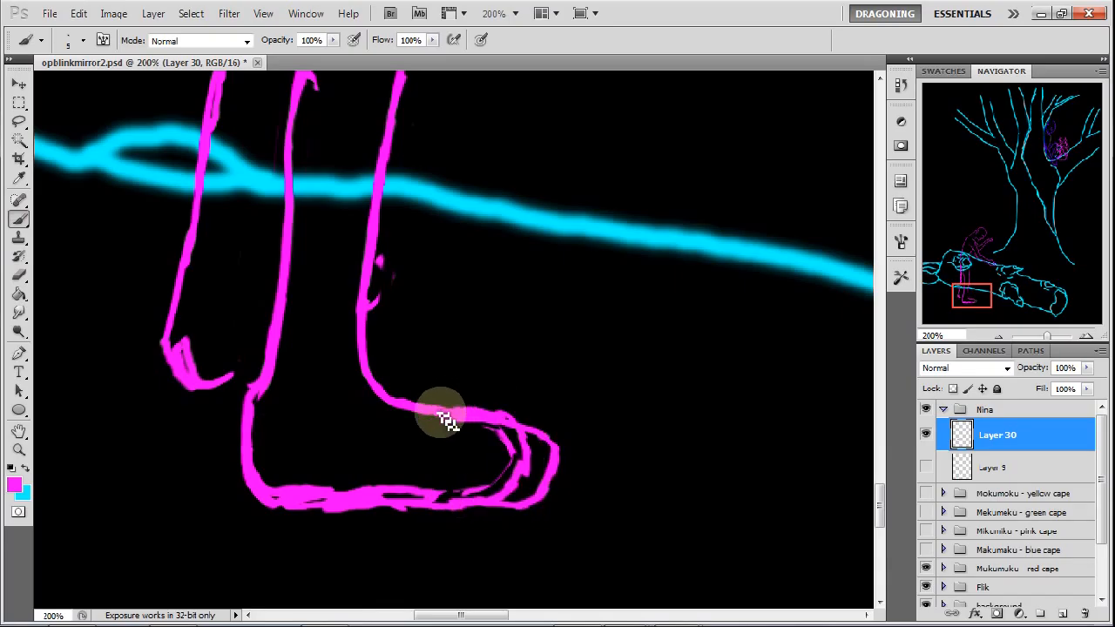
left_click_drag(444, 418, 535, 440)
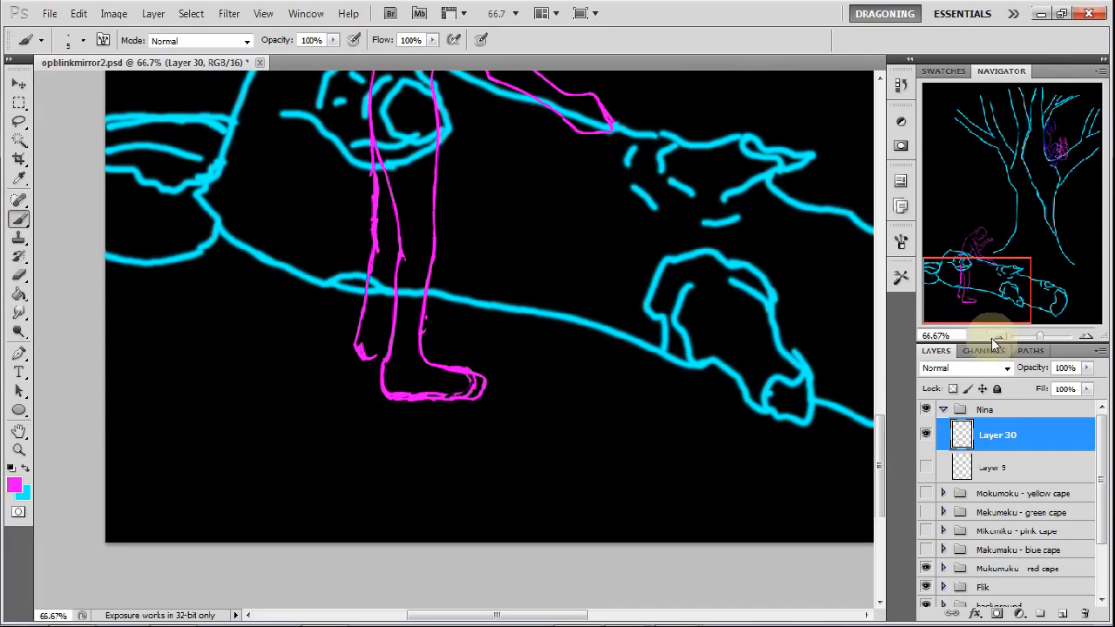
mouse_move(993, 344)
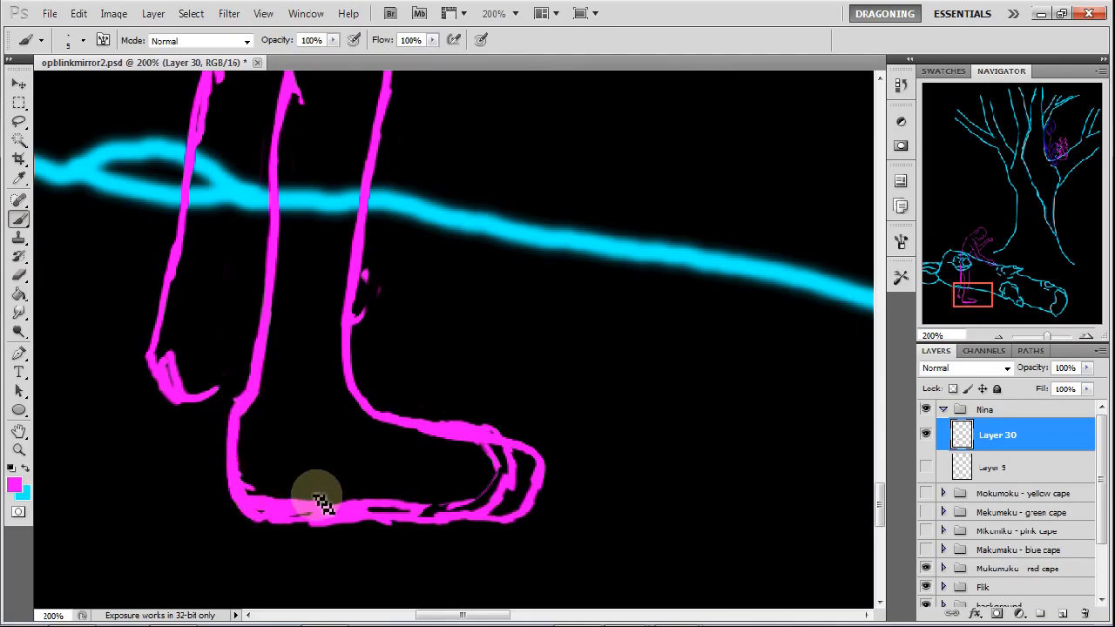
Retrace the sole, back of the heel, a short ankle mark and the top of the foot
left_click_drag(318, 496, 397, 509)
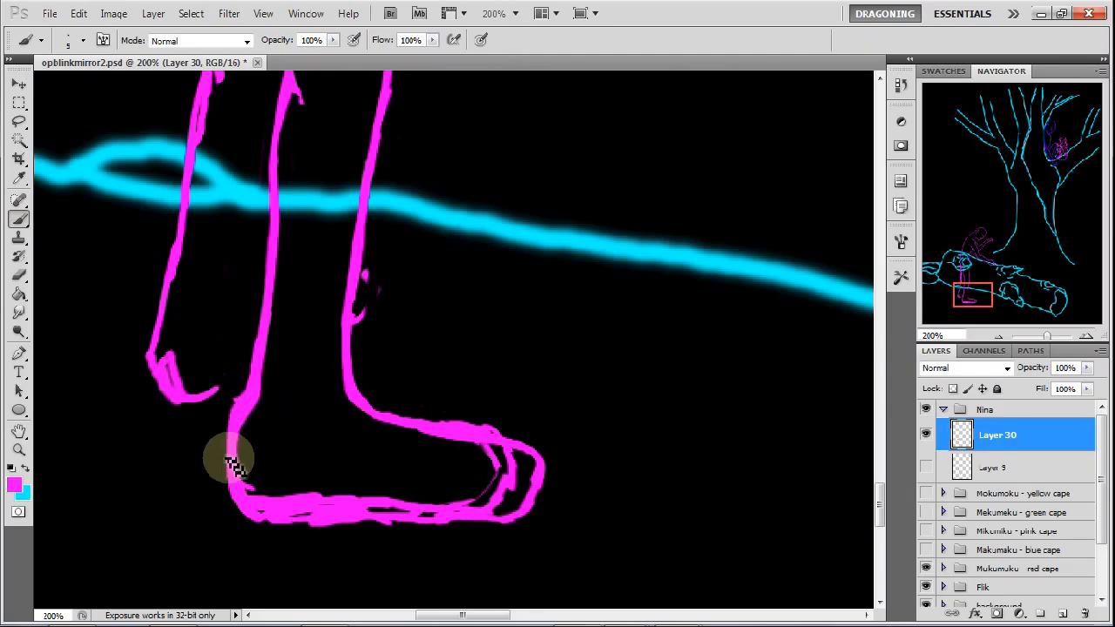
left_click_drag(235, 462, 288, 409)
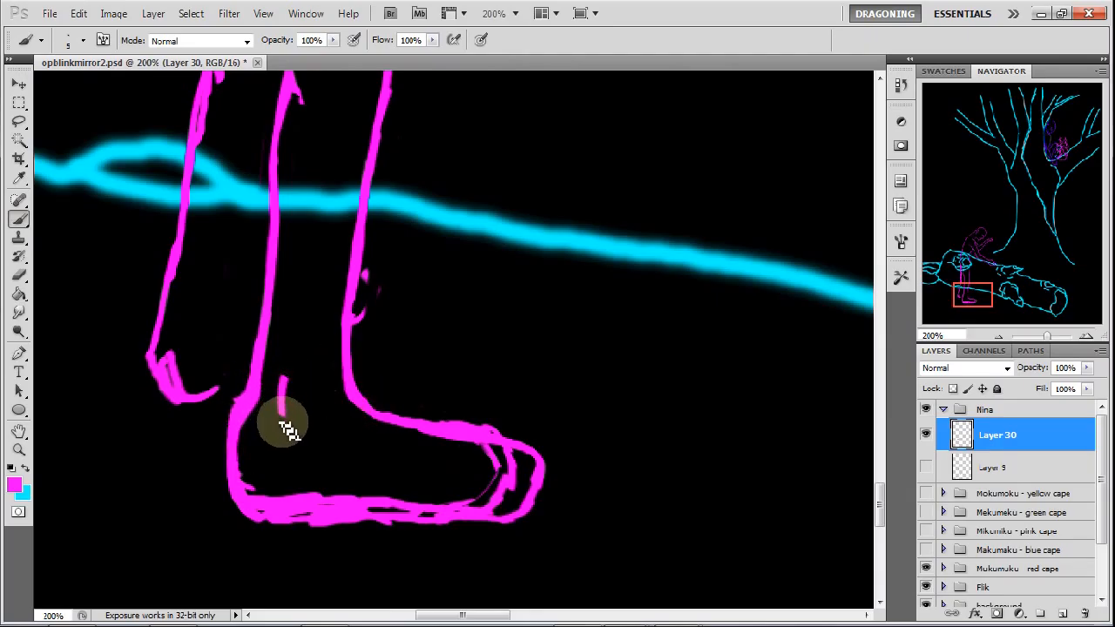
left_click_drag(287, 427, 396, 427)
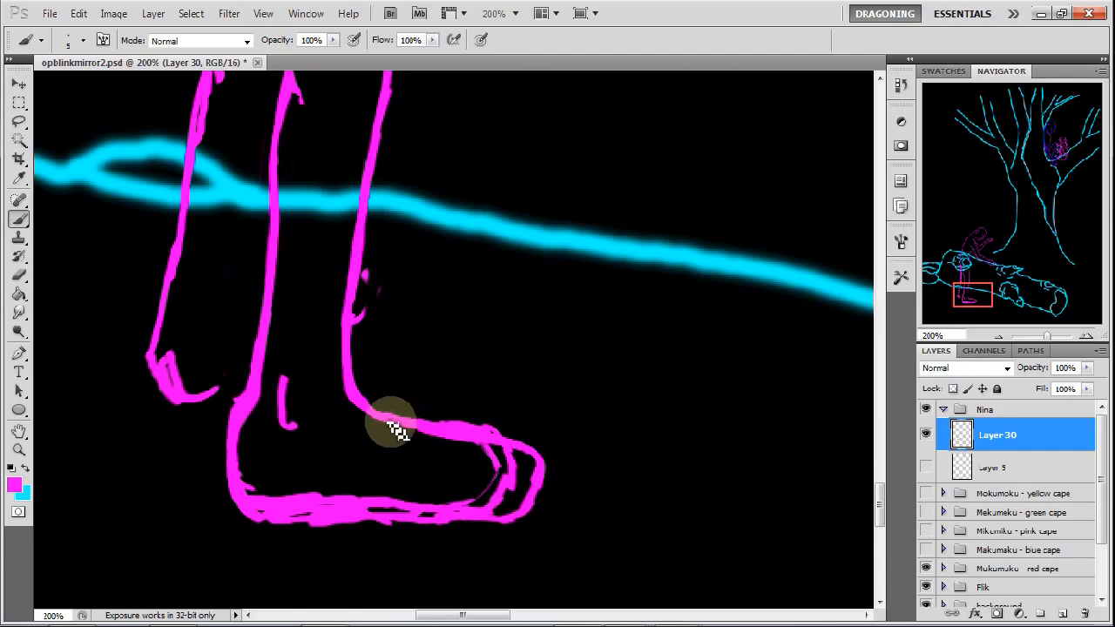
left_click_drag(396, 427, 466, 449)
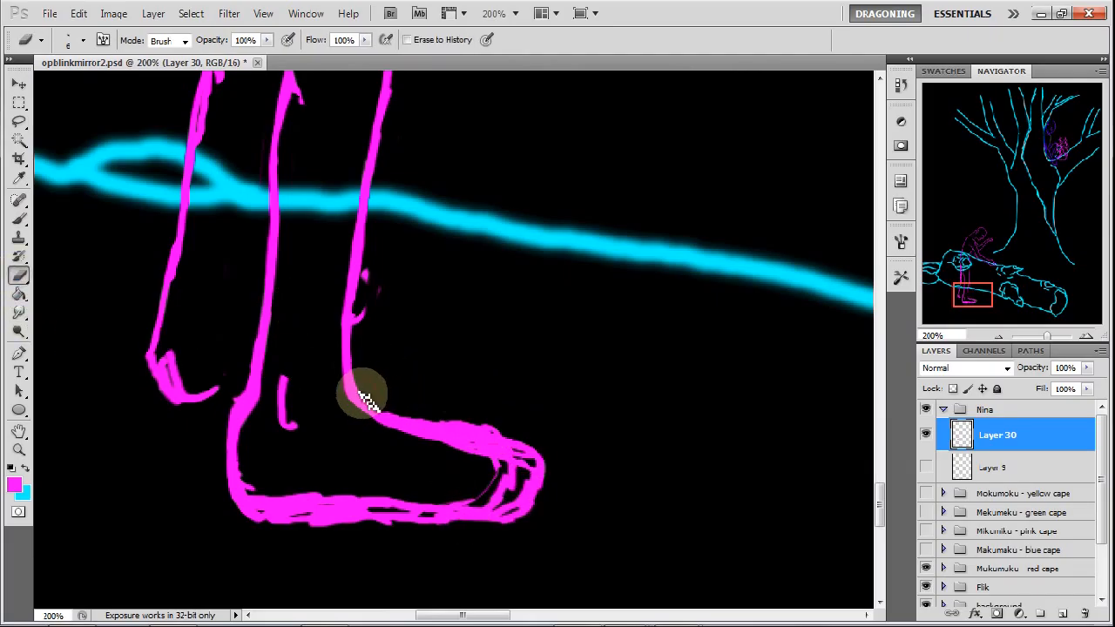
Erase doubled lines on the foot top and toe tip, clean the heel, thin the sole, shorten the ankle mark
left_click_drag(364, 392, 457, 436)
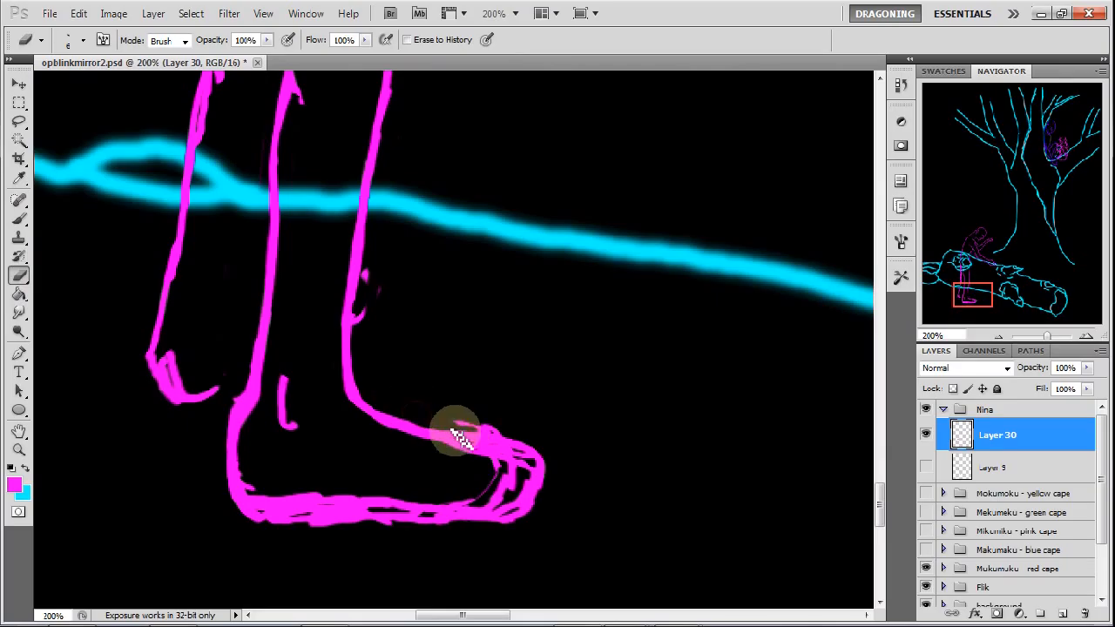
left_click_drag(458, 435, 518, 449)
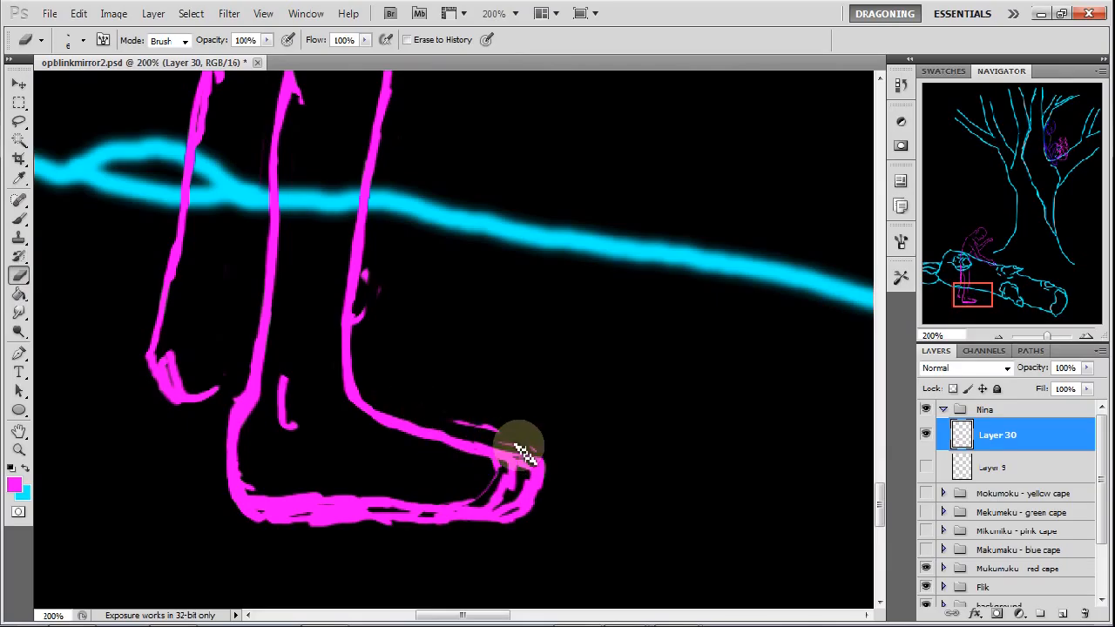
left_click_drag(519, 448, 457, 426)
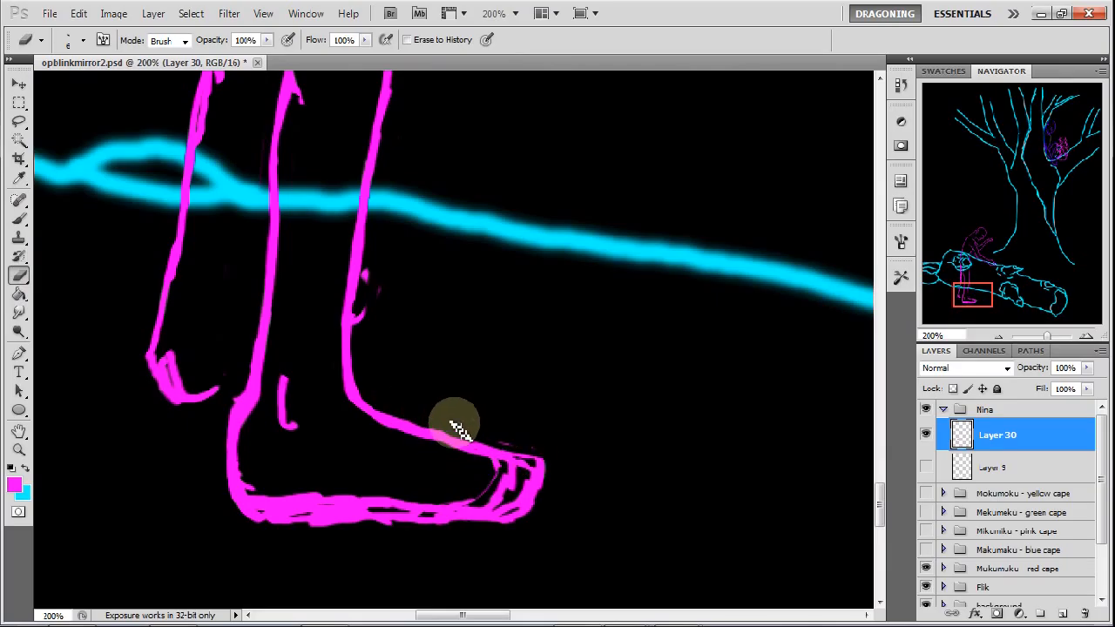
mouse_move(492, 409)
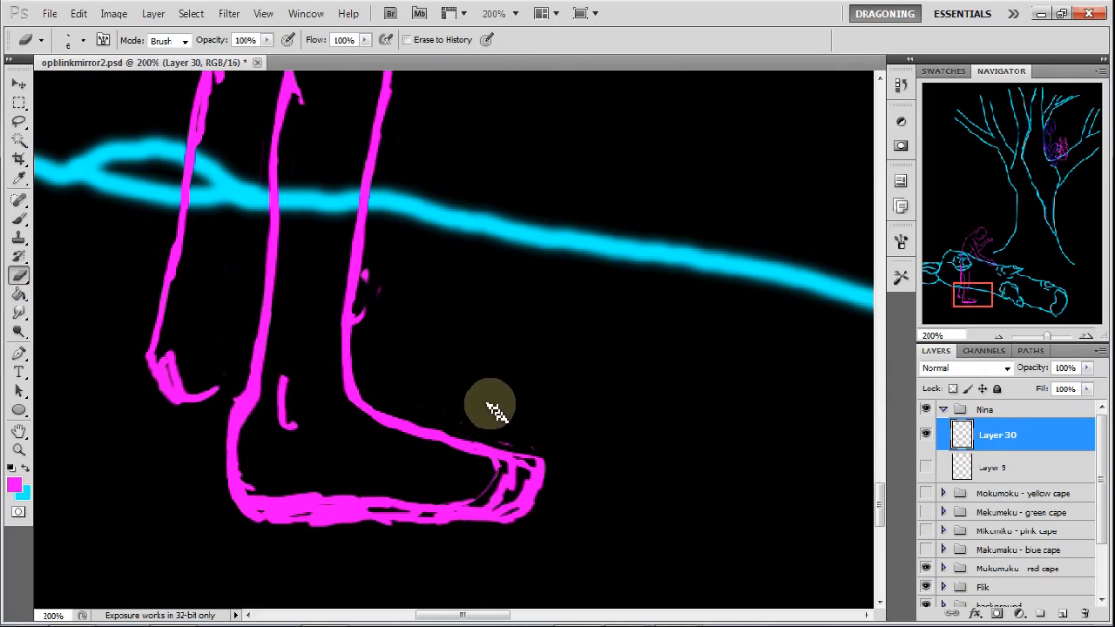
mouse_move(503, 423)
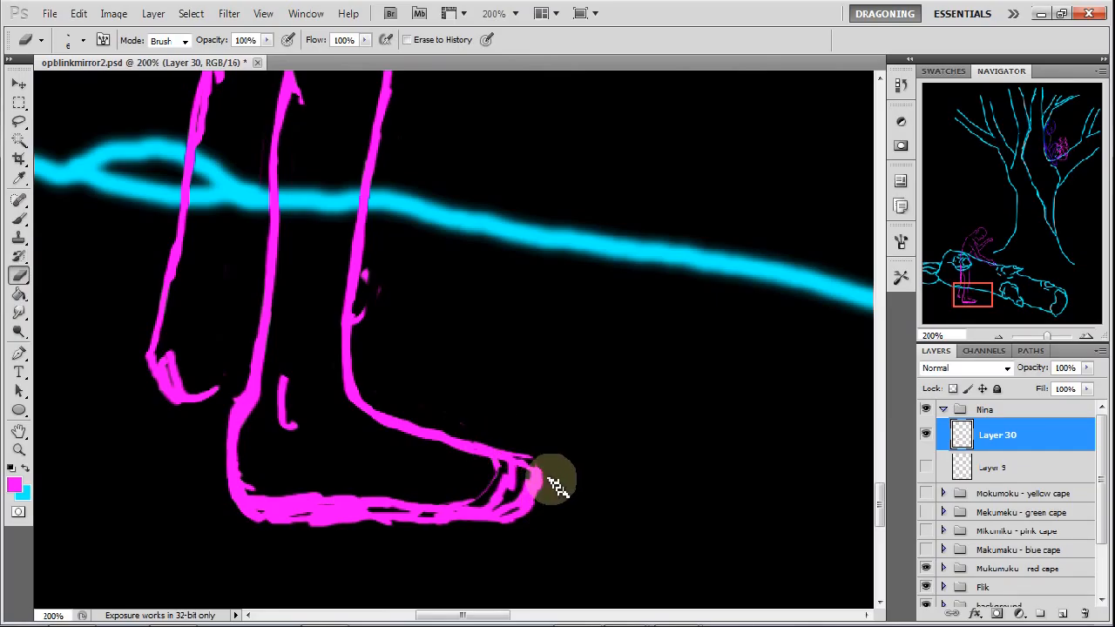
left_click_drag(557, 481, 510, 470)
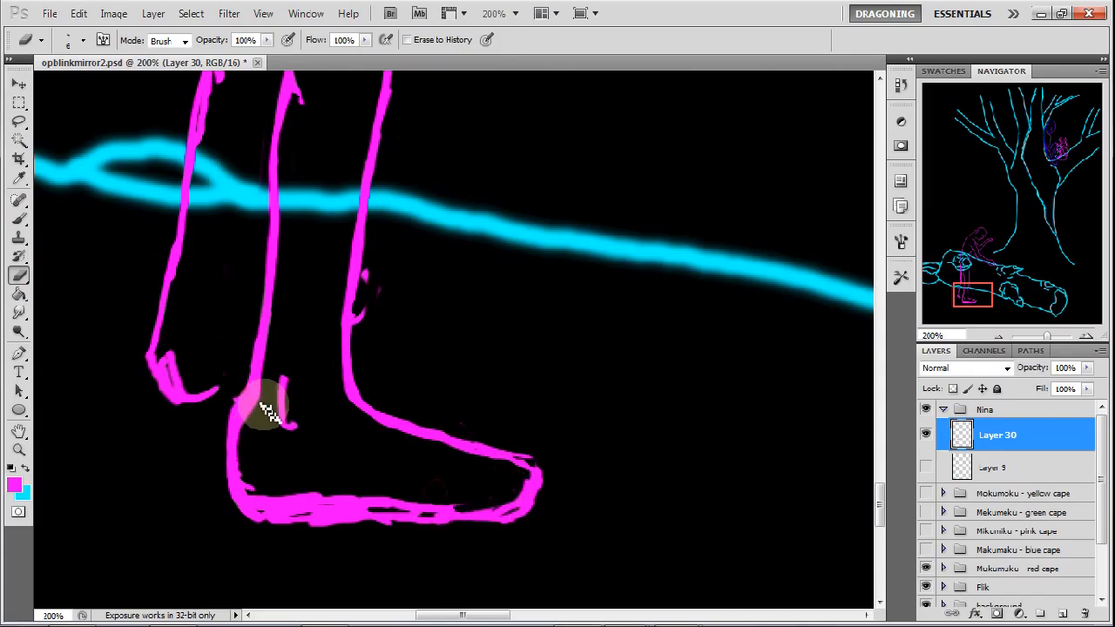
left_click_drag(270, 409, 252, 492)
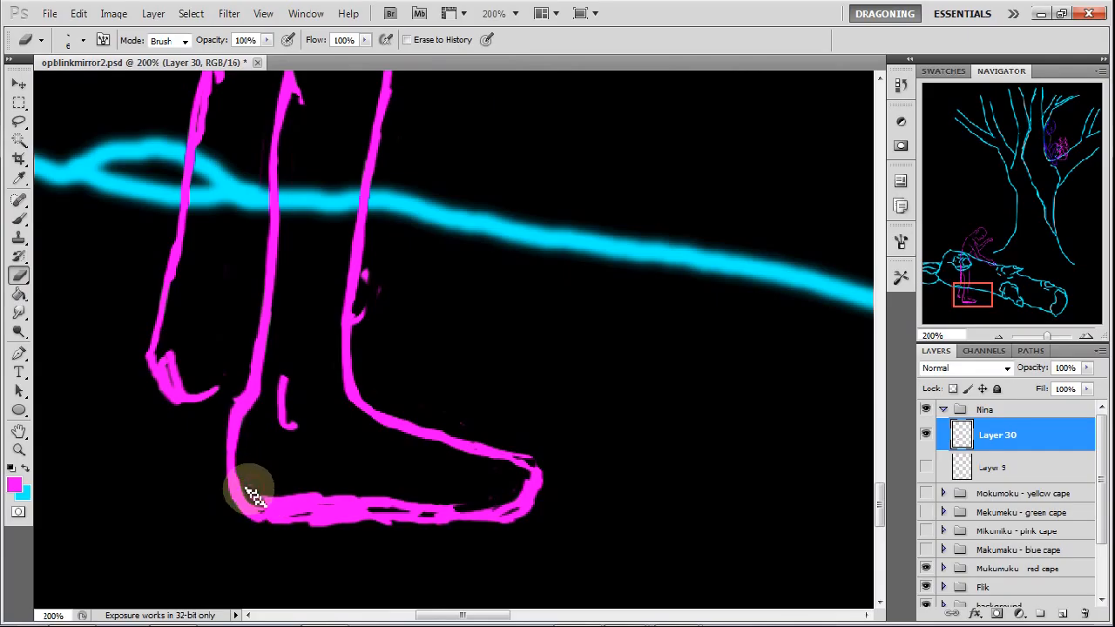
left_click_drag(252, 496, 340, 501)
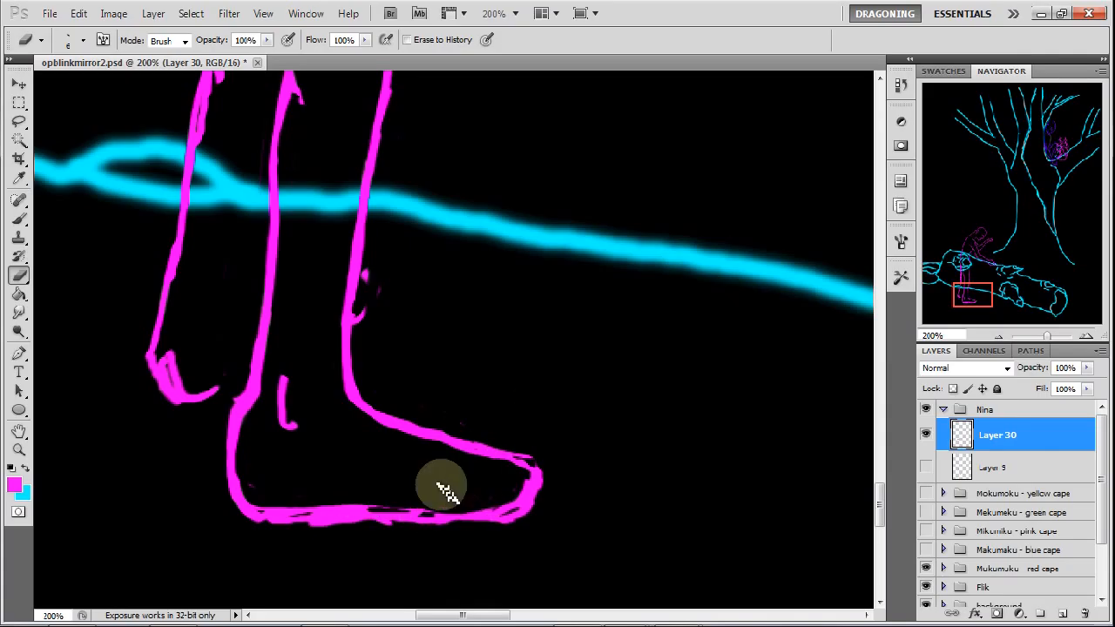
left_click_drag(445, 488, 352, 523)
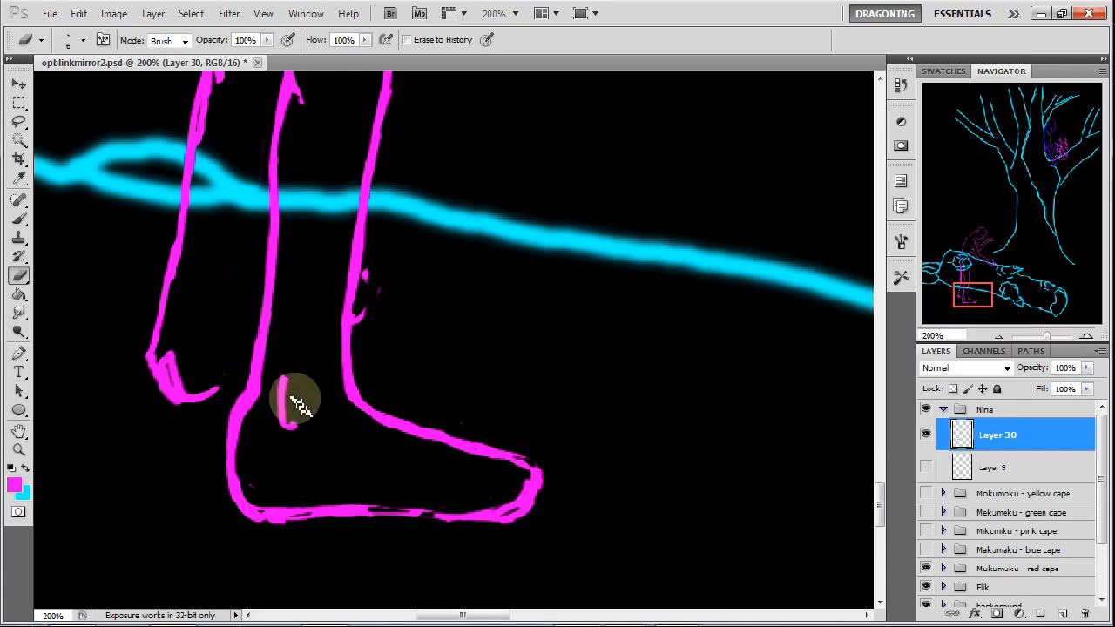
left_click_drag(296, 400, 266, 477)
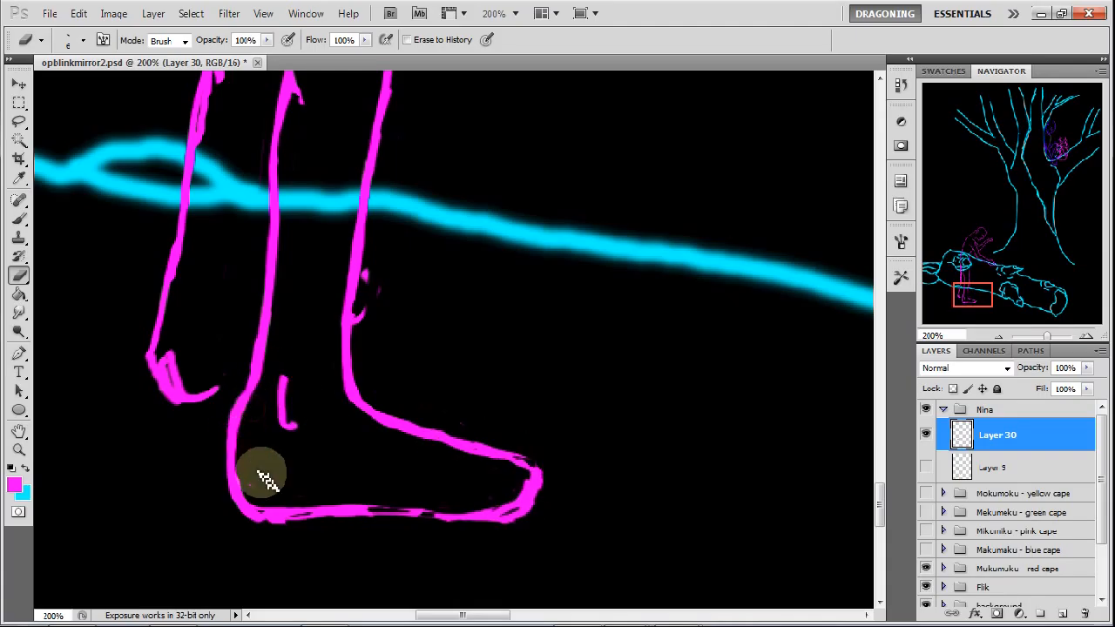
mouse_move(240, 392)
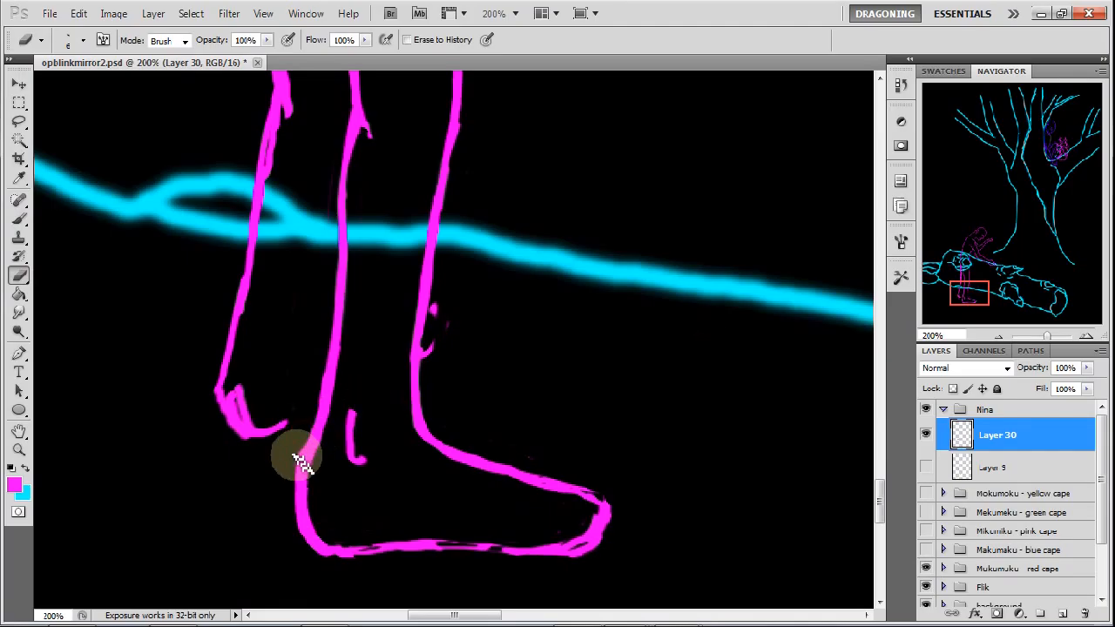
Erase the rear foot's overlap with the heel, redraw its tip and connect it to the front leg
left_click_drag(300, 453, 292, 496)
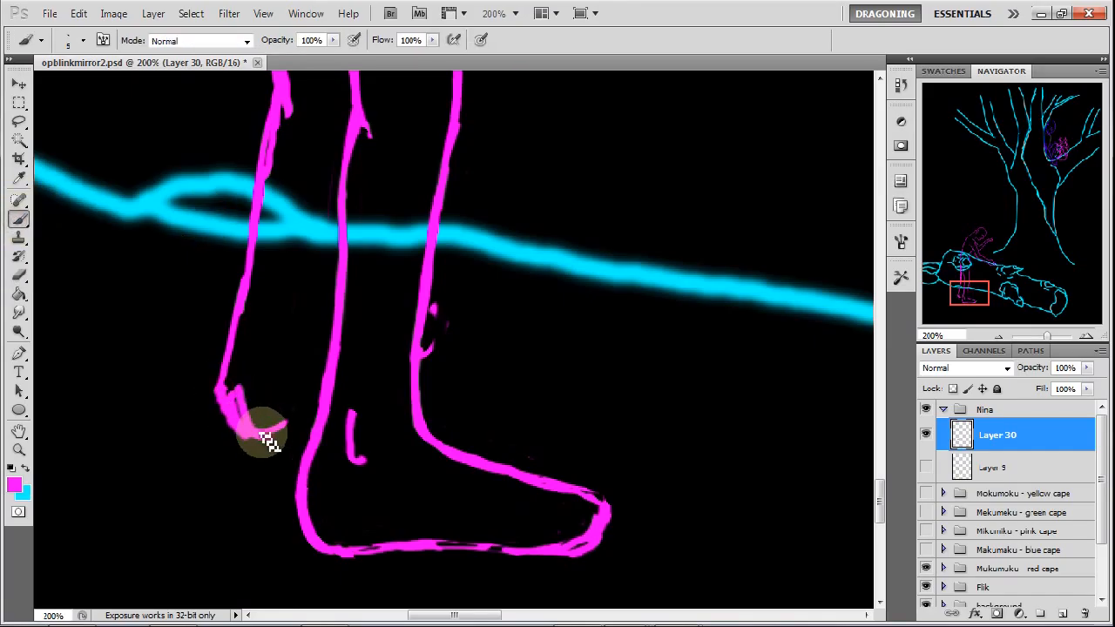
left_click_drag(266, 436, 335, 309)
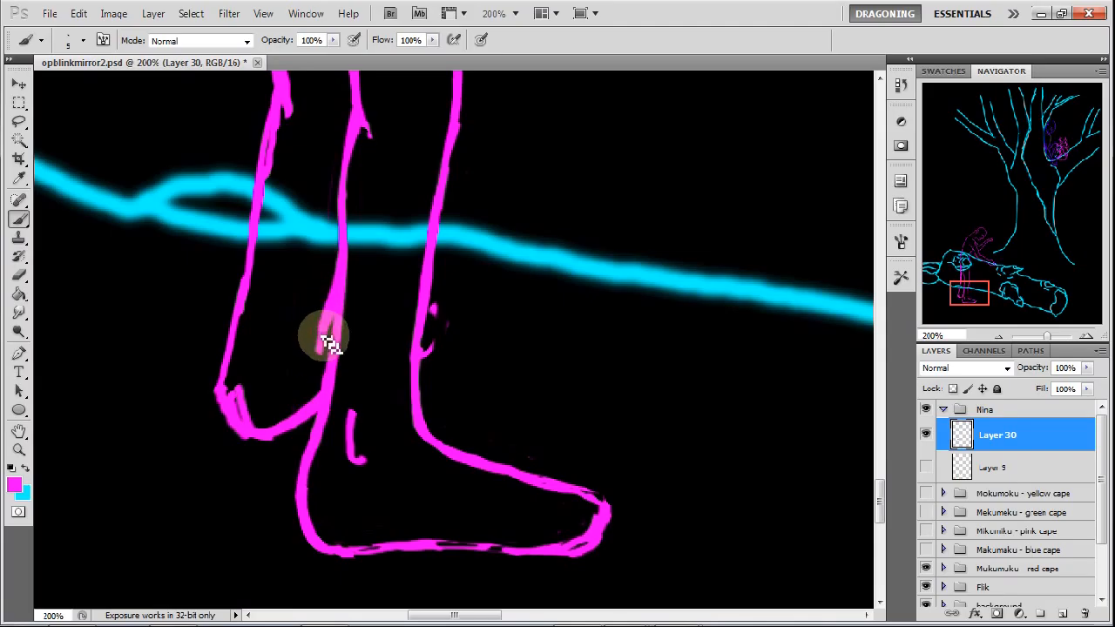
left_click_drag(327, 348, 331, 305)
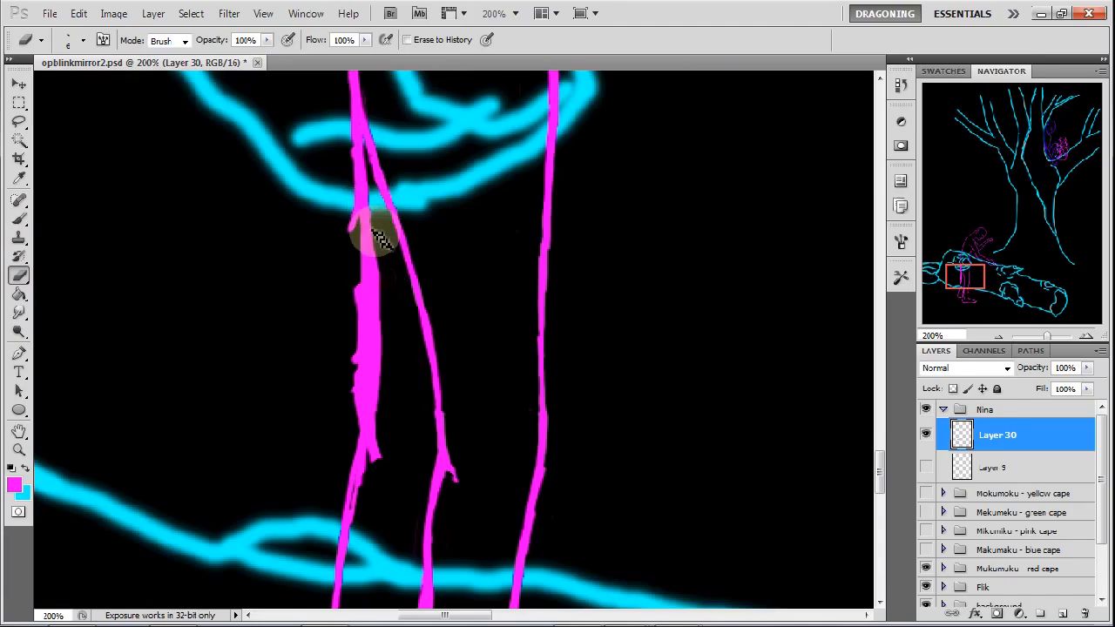
Smooth the jagged left leg outline over the sketch, redrawing segments and erasing bumps and stray bits
left_click_drag(375, 235, 392, 327)
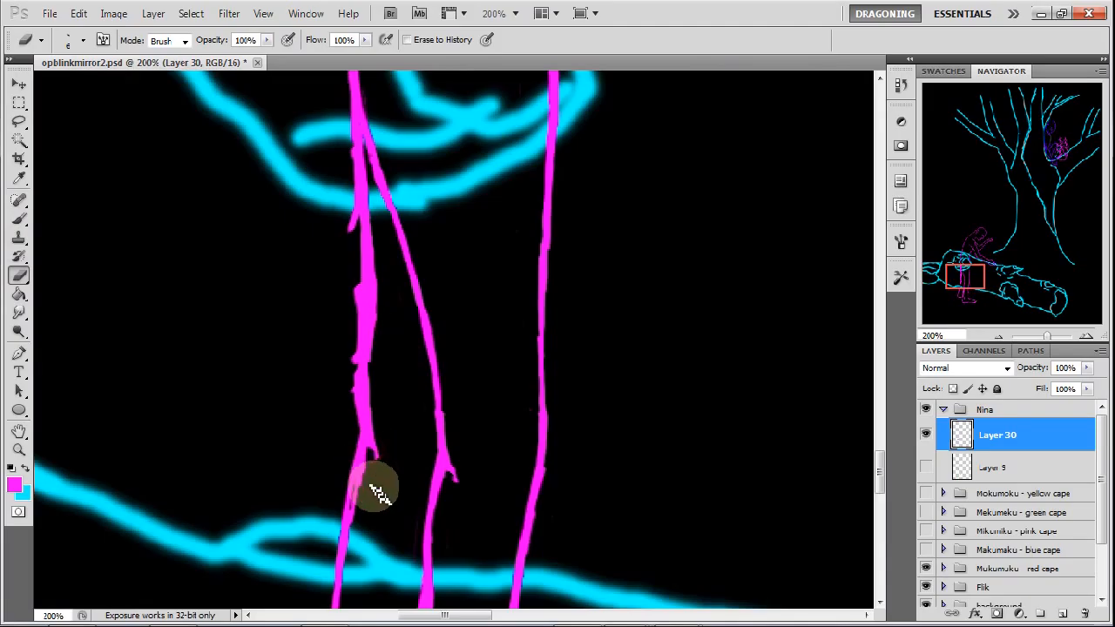
left_click_drag(379, 488, 352, 157)
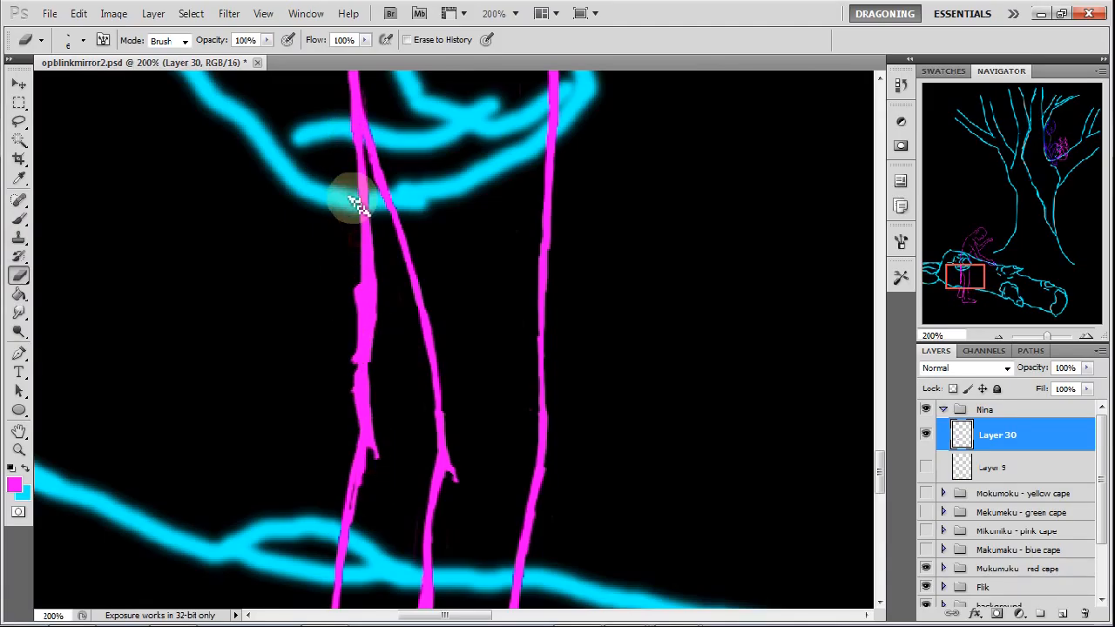
left_click_drag(357, 205, 366, 301)
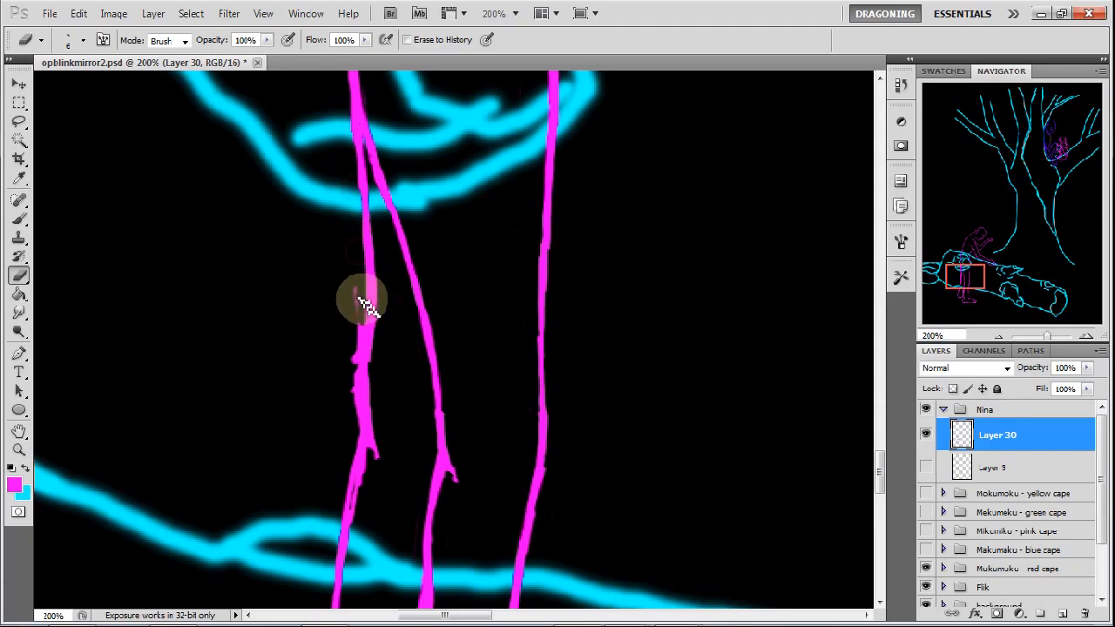
left_click_drag(366, 300, 356, 278)
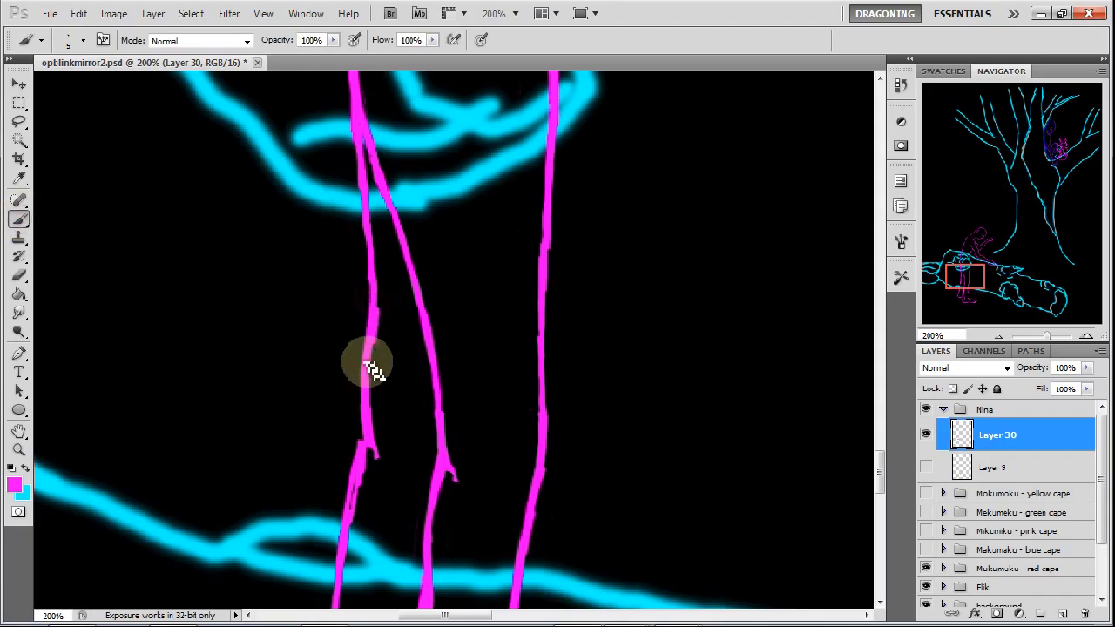
left_click_drag(366, 364, 373, 440)
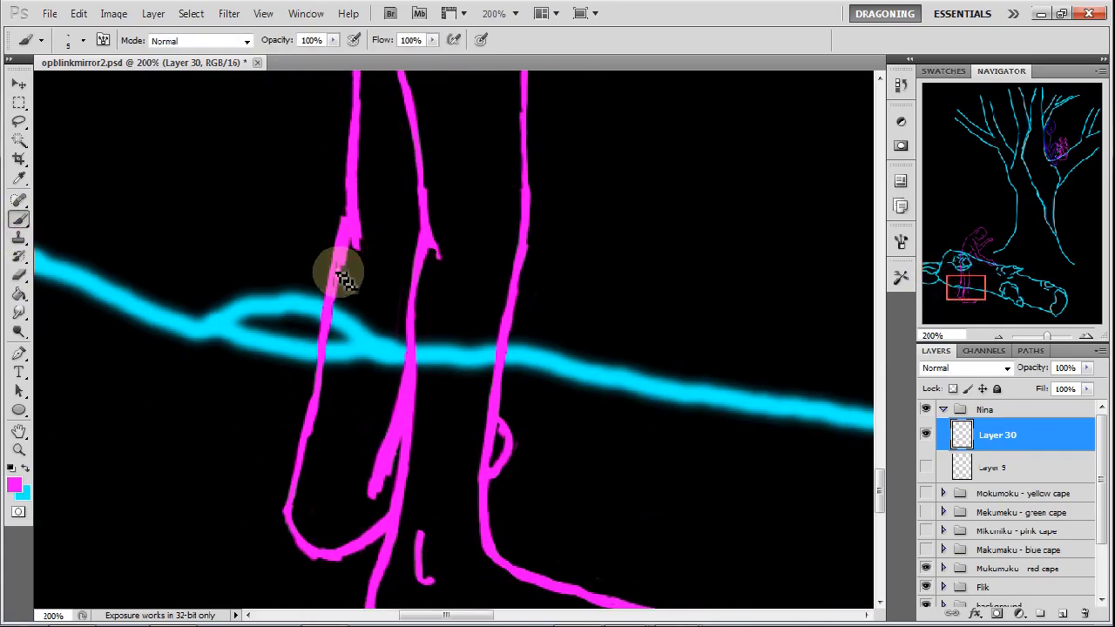
left_click_drag(340, 275, 335, 344)
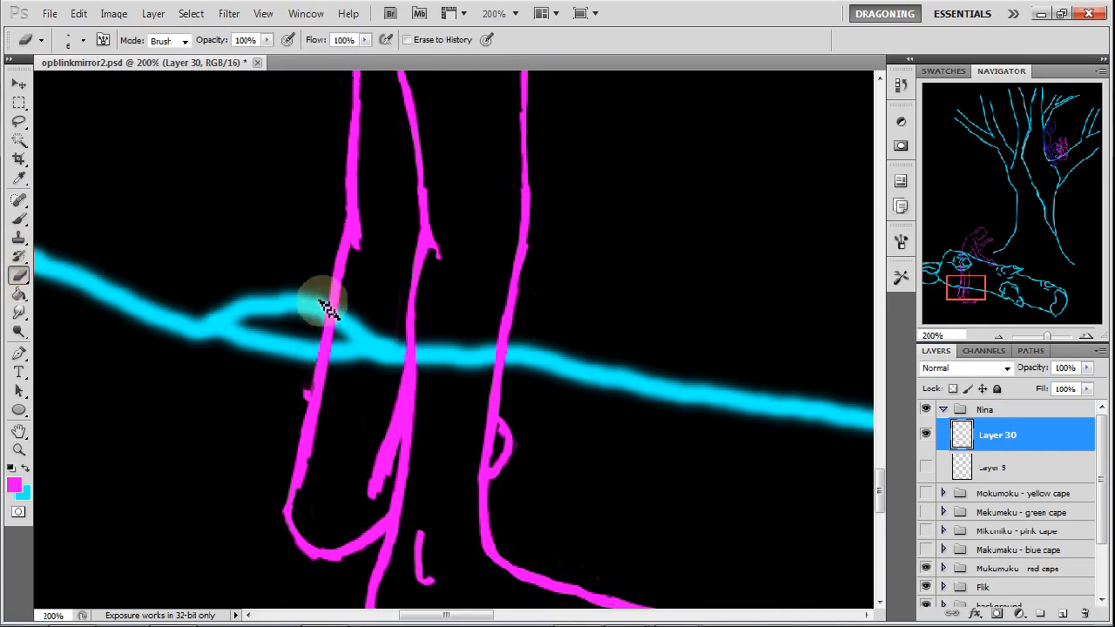
left_click_drag(326, 305, 310, 457)
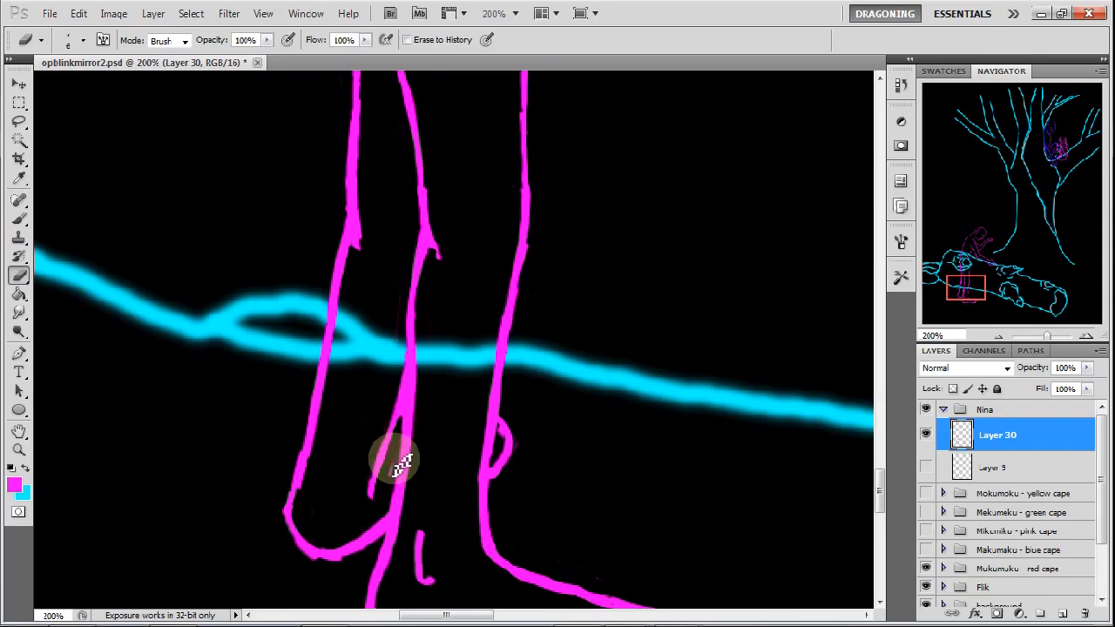
mouse_move(562, 344)
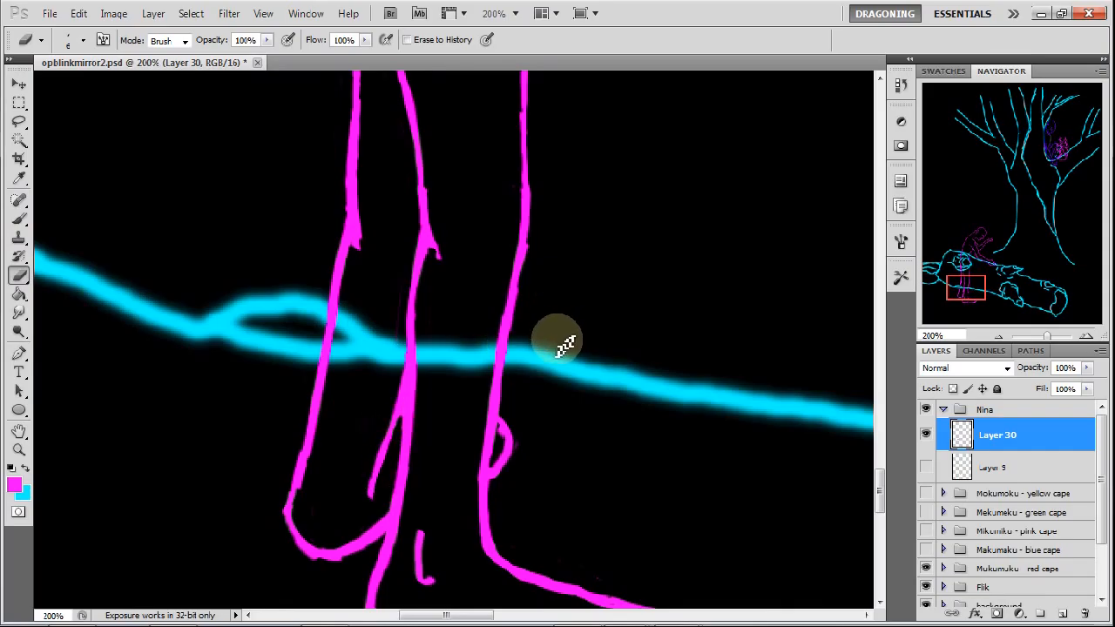
mouse_move(547, 379)
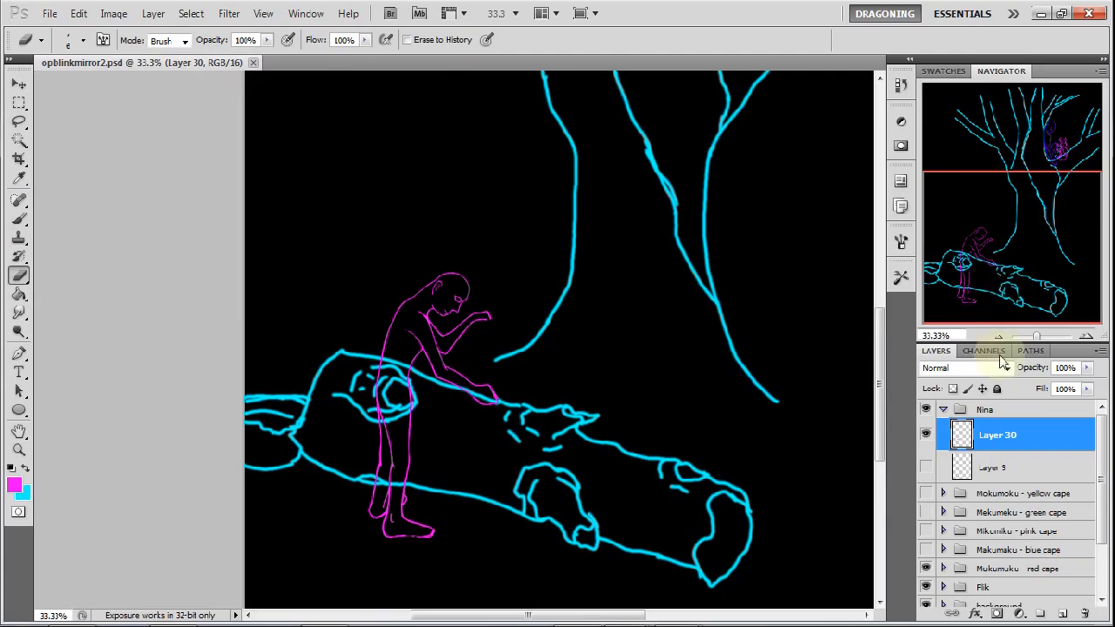
Add Layer 31 in the background group and choose a small hard round brush tip
left_click(942, 408)
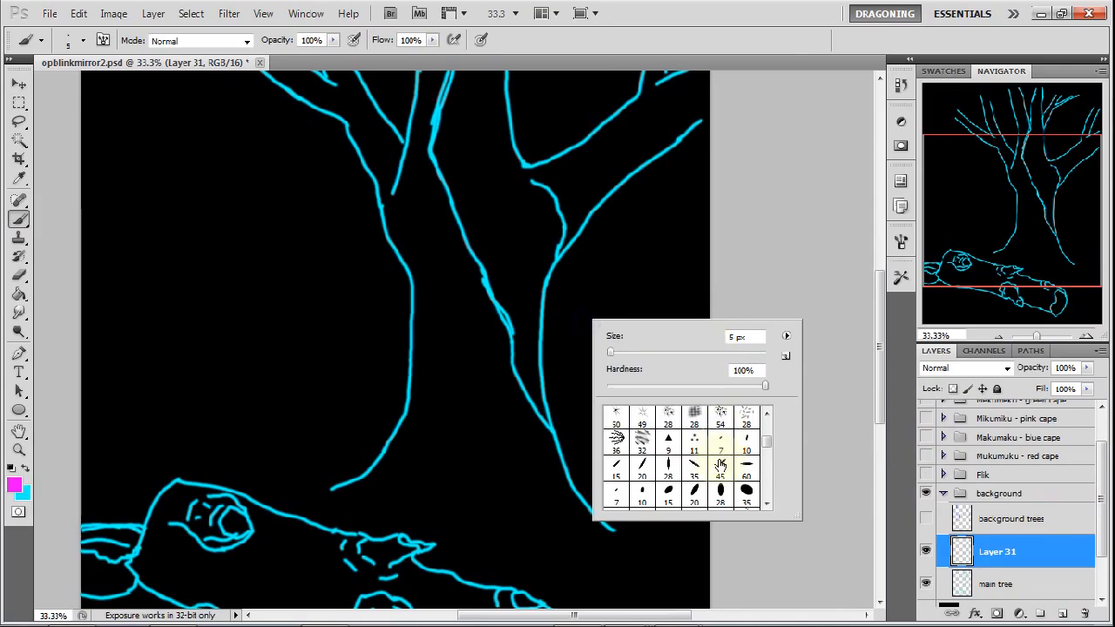
left_click(695, 412)
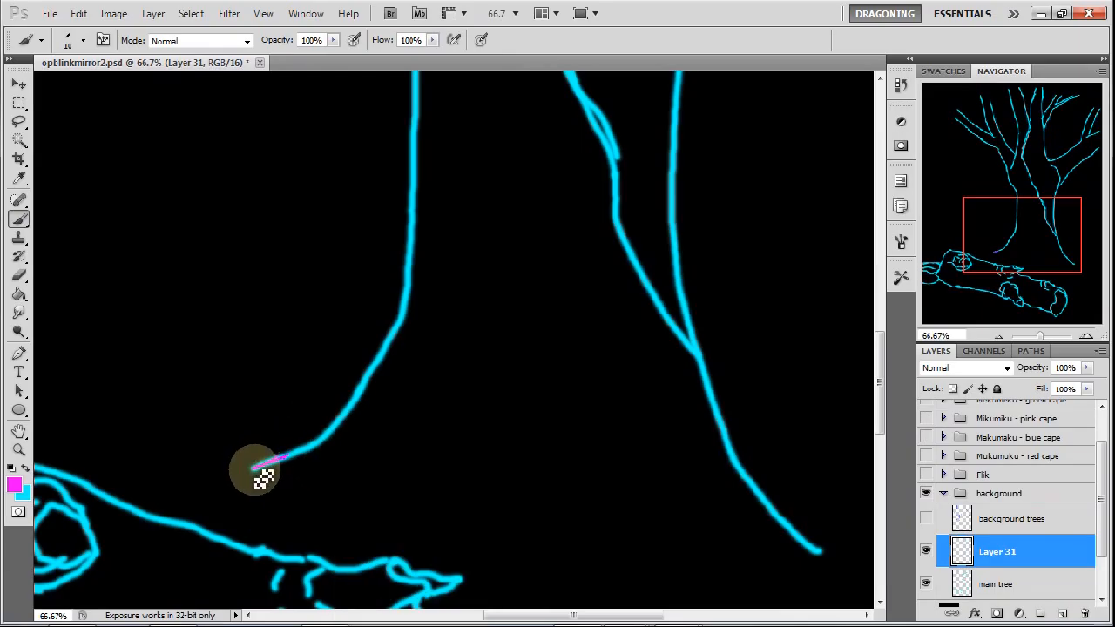
Trace the trunk's left edge in magenta from the base up to the top
left_click_drag(261, 471, 300, 457)
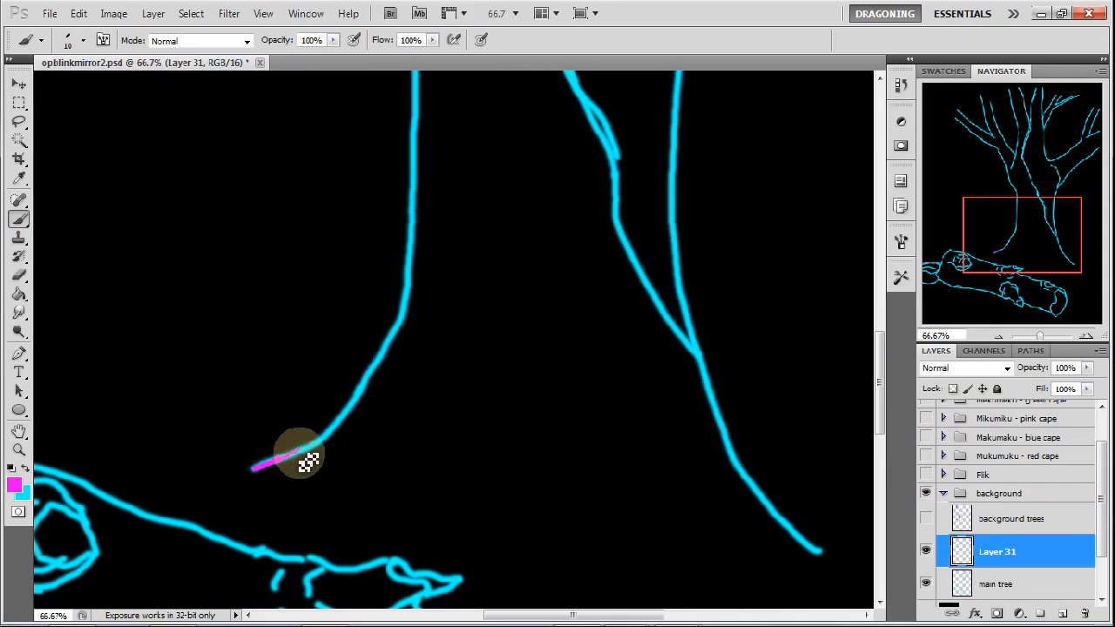
left_click_drag(300, 457, 329, 440)
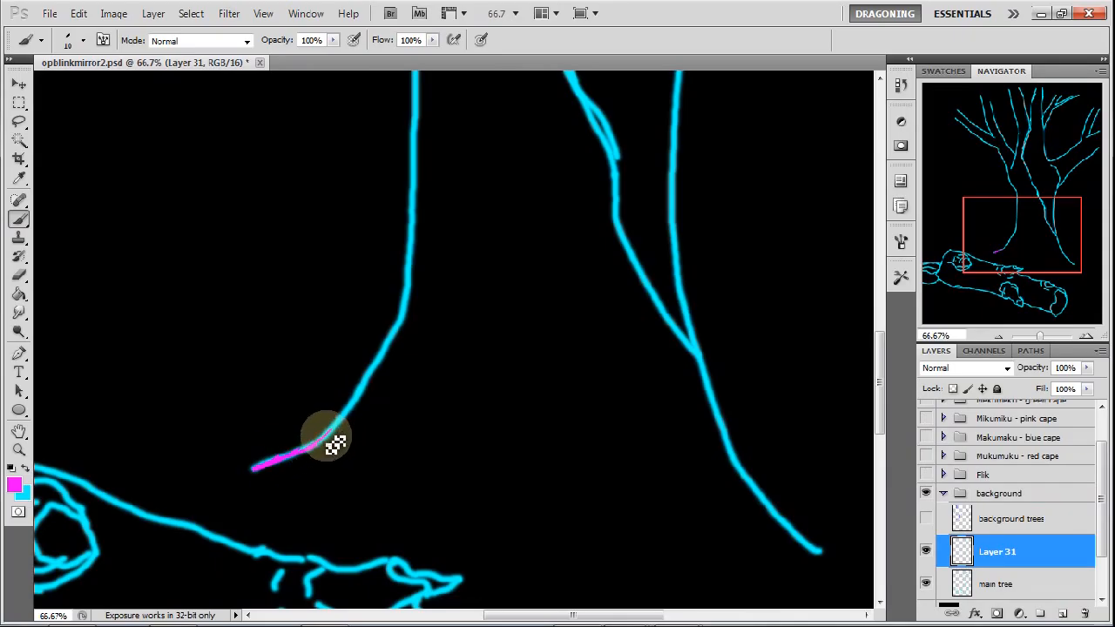
left_click_drag(331, 440, 375, 375)
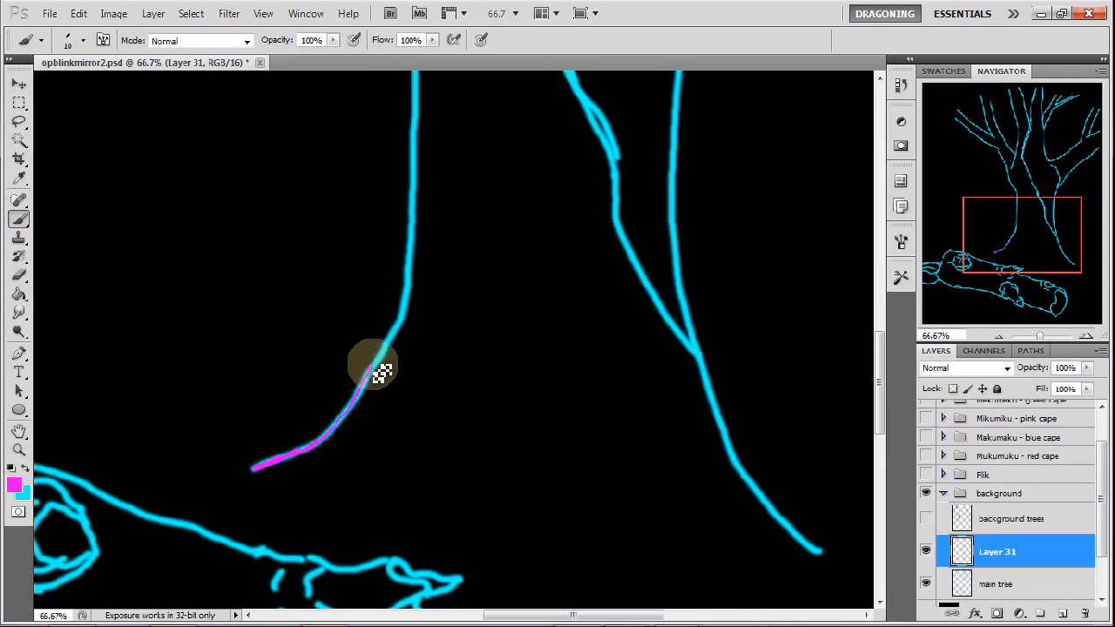
left_click_drag(375, 375, 414, 288)
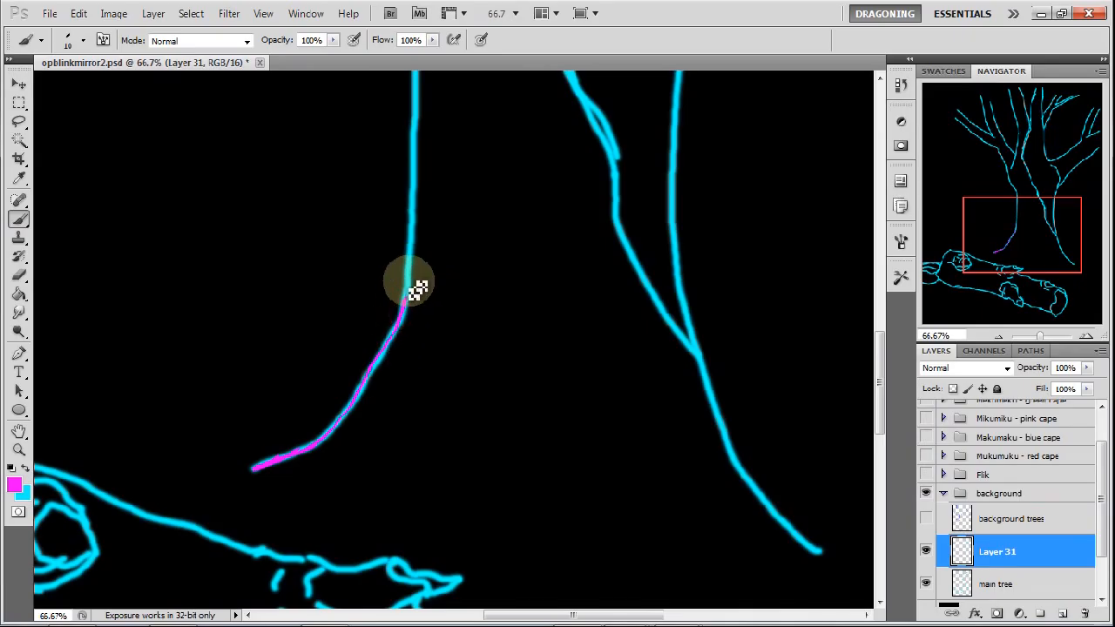
left_click_drag(409, 288, 410, 222)
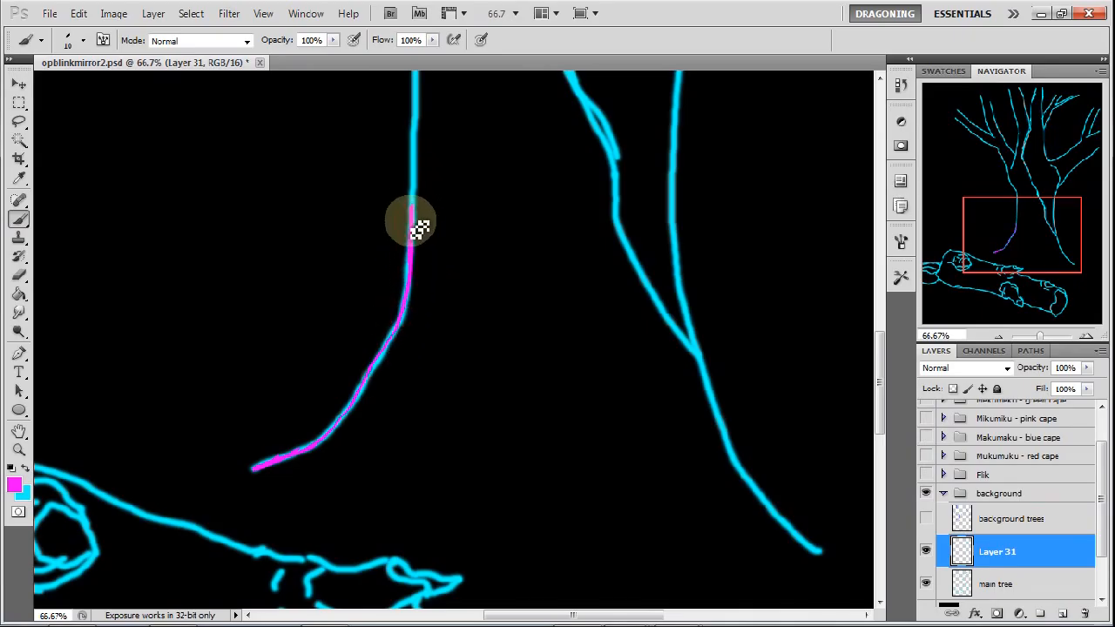
left_click_drag(414, 222, 423, 127)
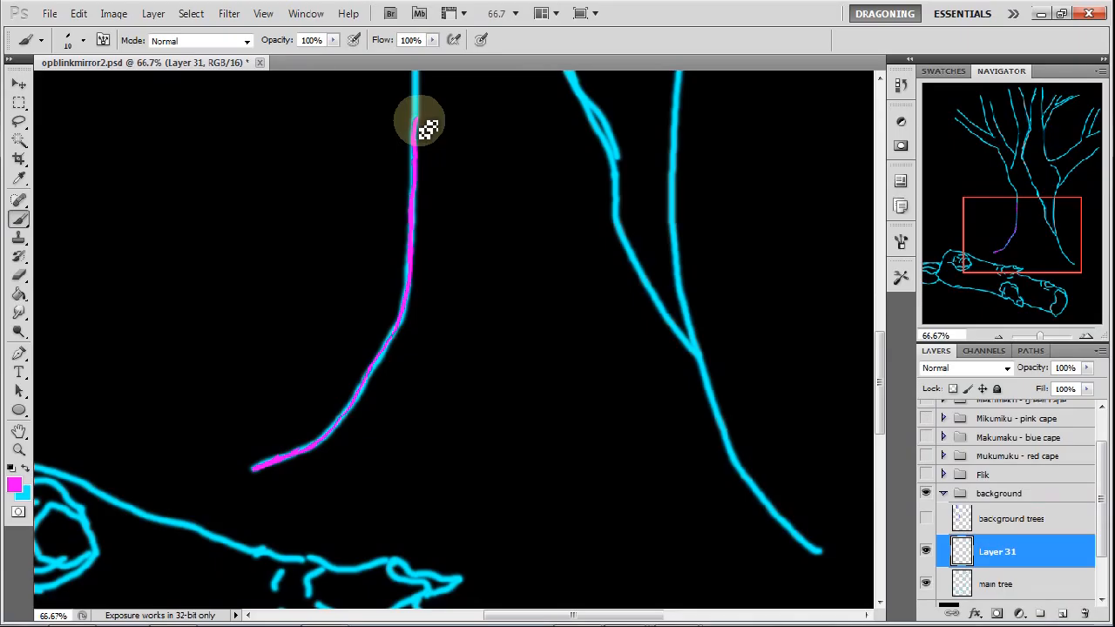
mouse_move(675, 149)
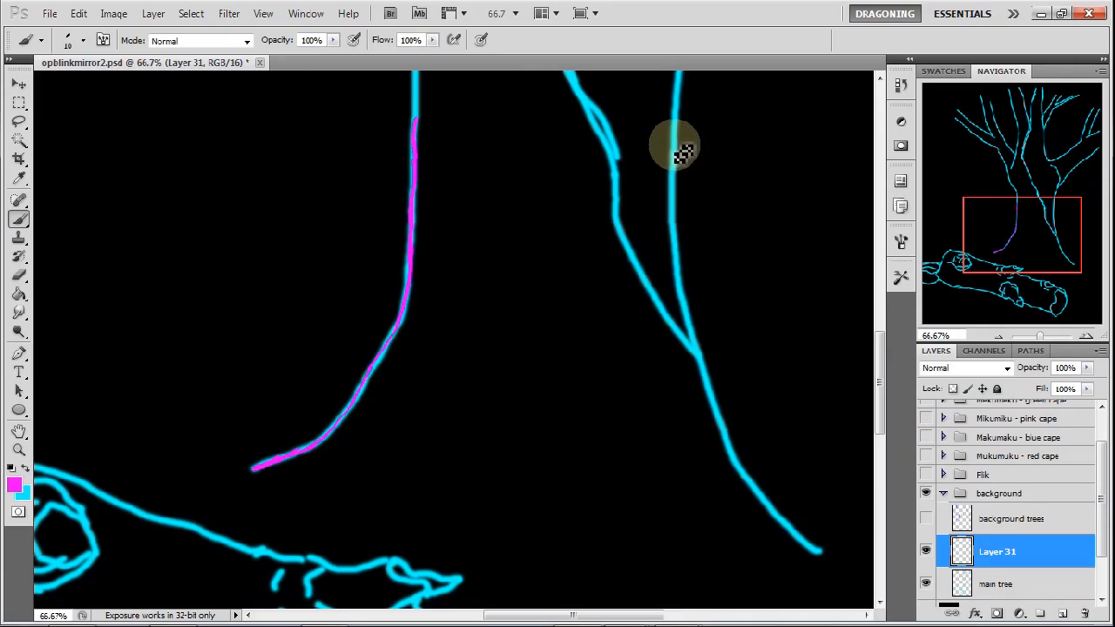
Trace the trunk's right edge down to the base and reinforce the upper left edge
left_click_drag(675, 148, 688, 331)
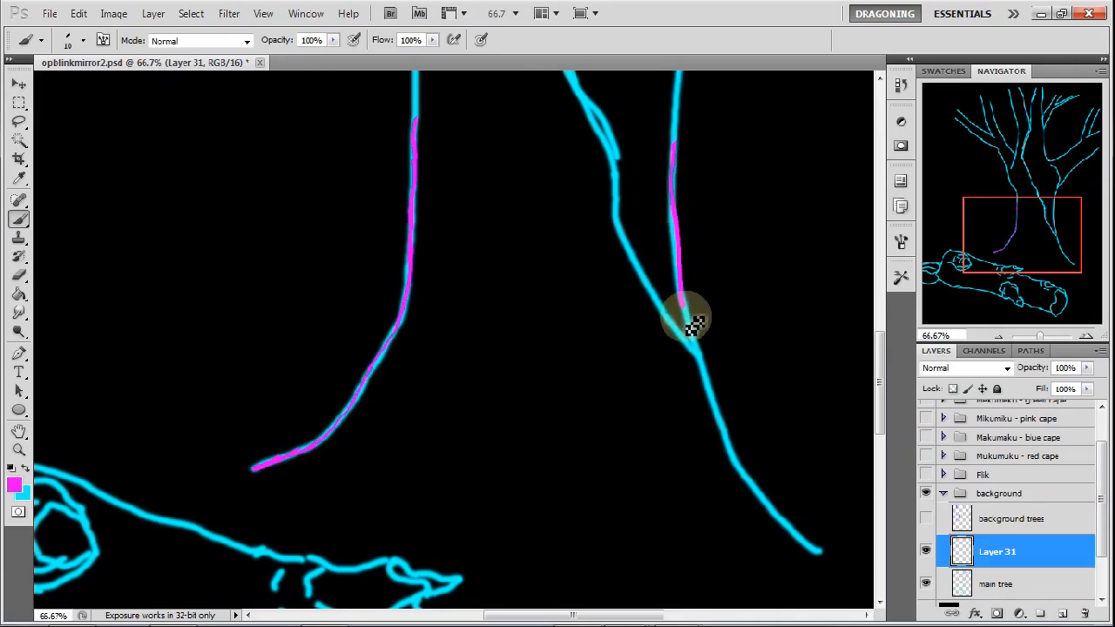
left_click_drag(688, 322, 741, 466)
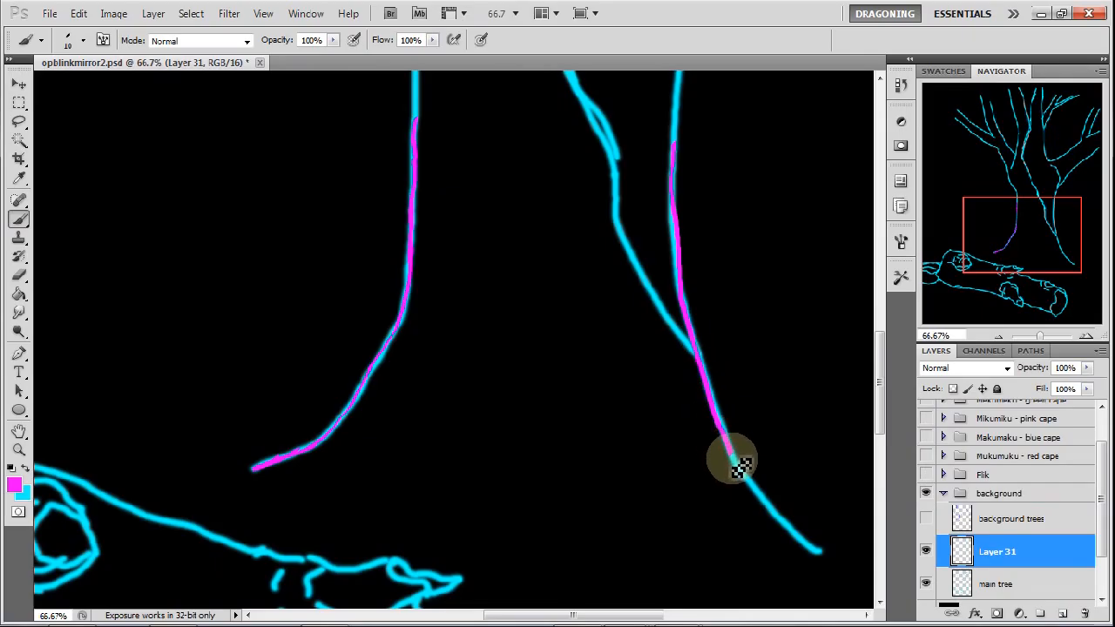
left_click_drag(736, 462, 810, 553)
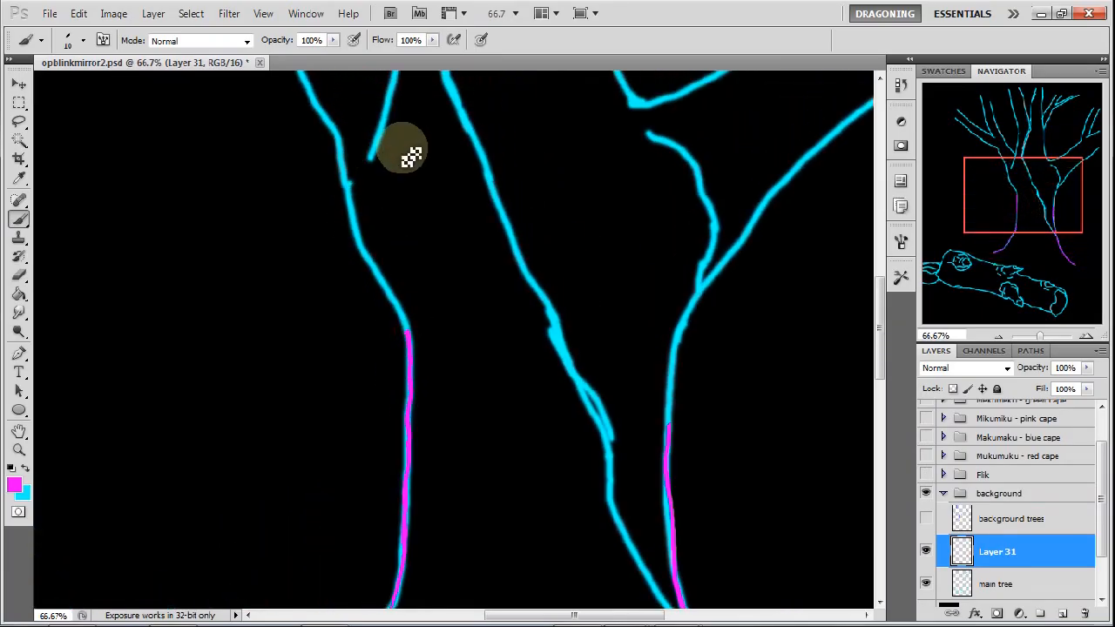
left_click_drag(405, 152, 357, 248)
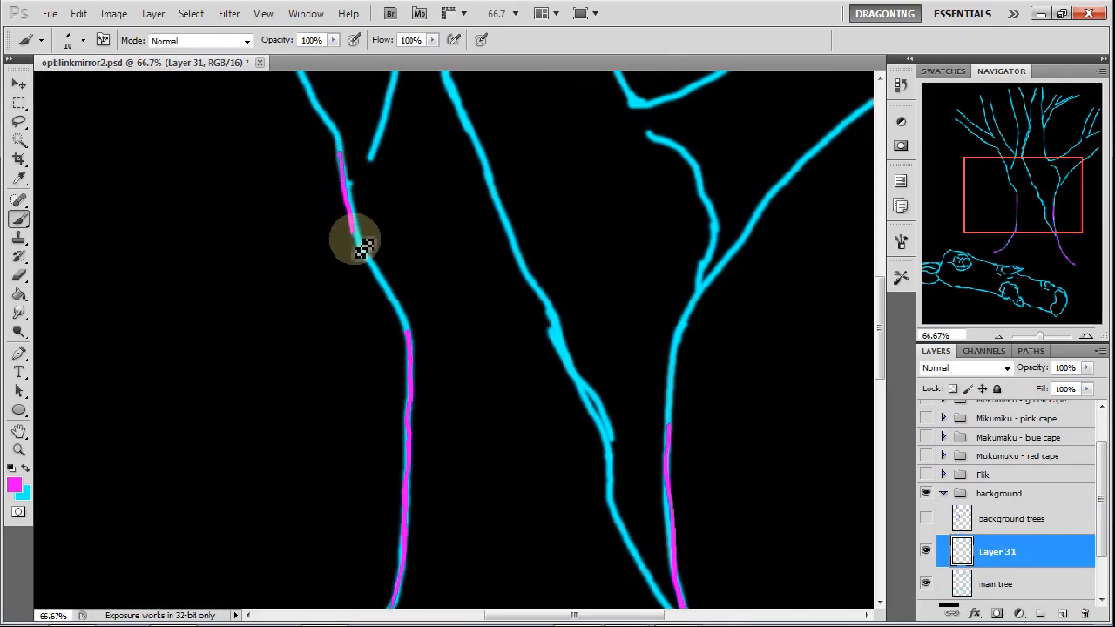
left_click_drag(357, 244, 410, 357)
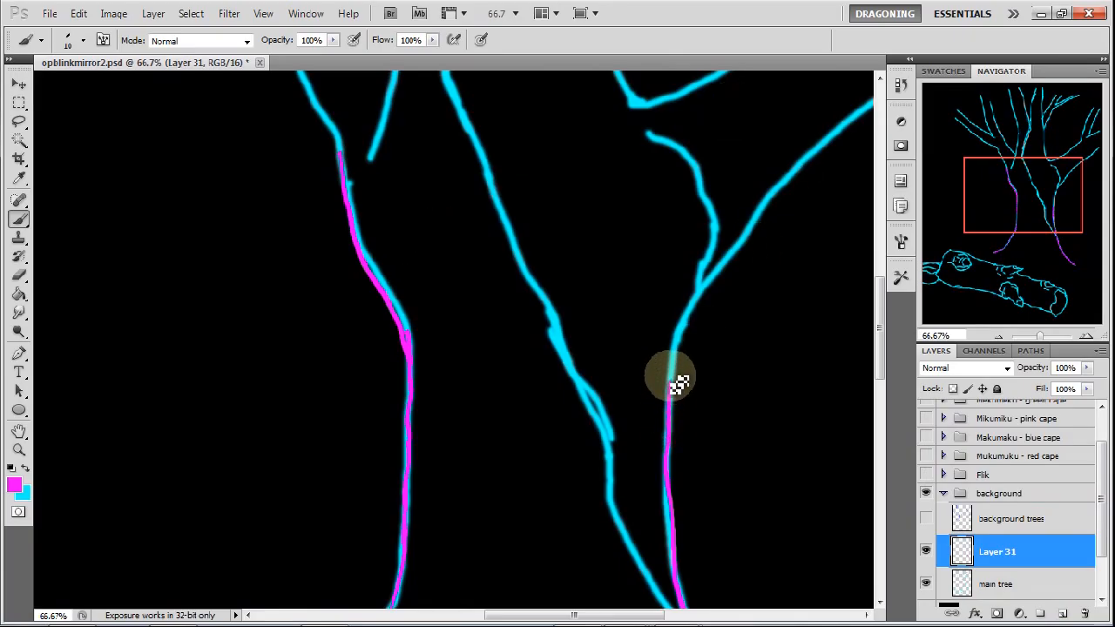
left_click_drag(675, 383, 706, 296)
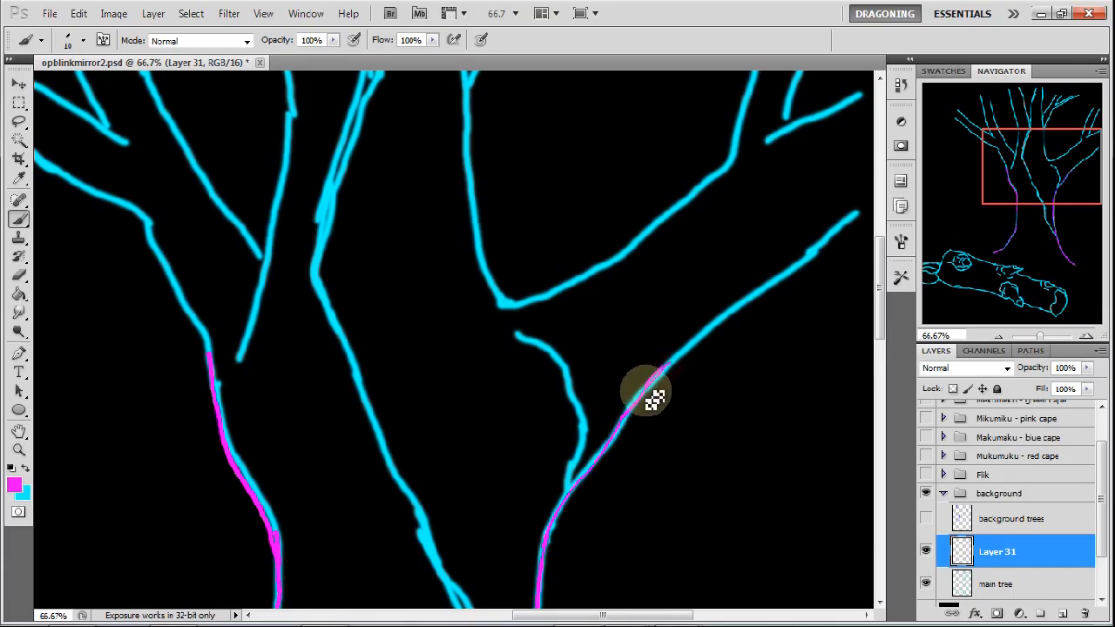
Trace the lower right branch and the inner curve between the branches
left_click_drag(649, 405, 714, 331)
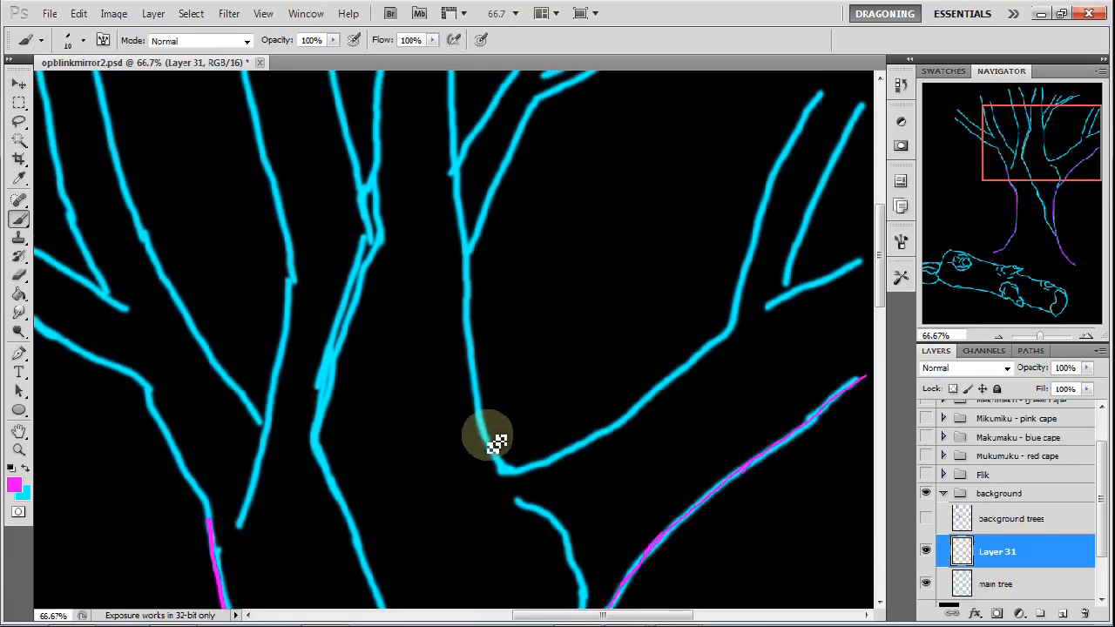
left_click_drag(492, 435, 518, 475)
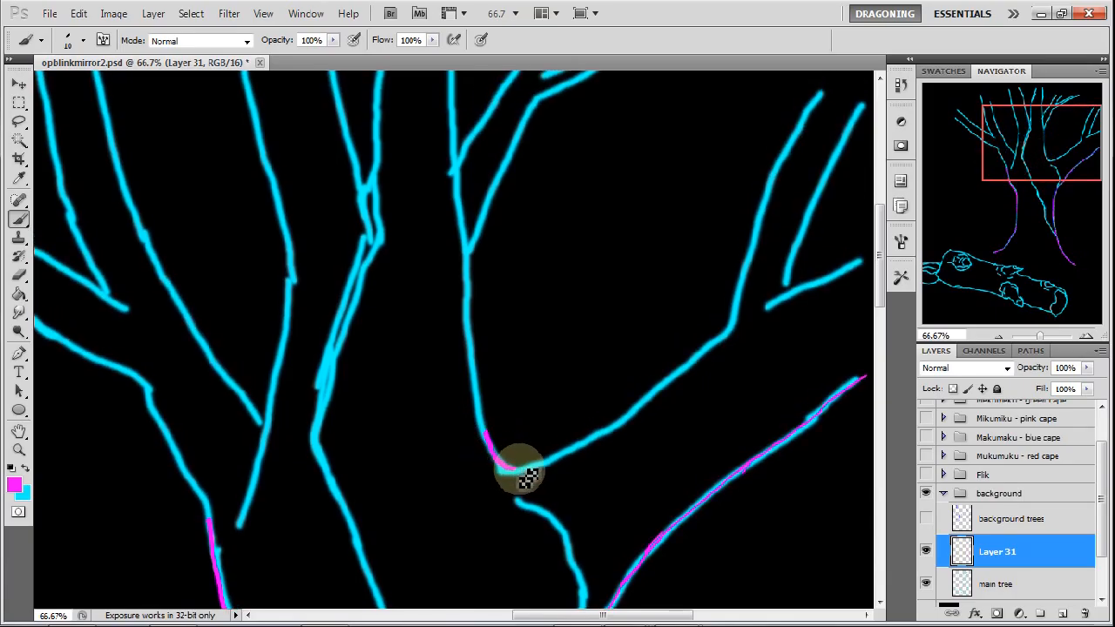
left_click_drag(519, 470, 605, 431)
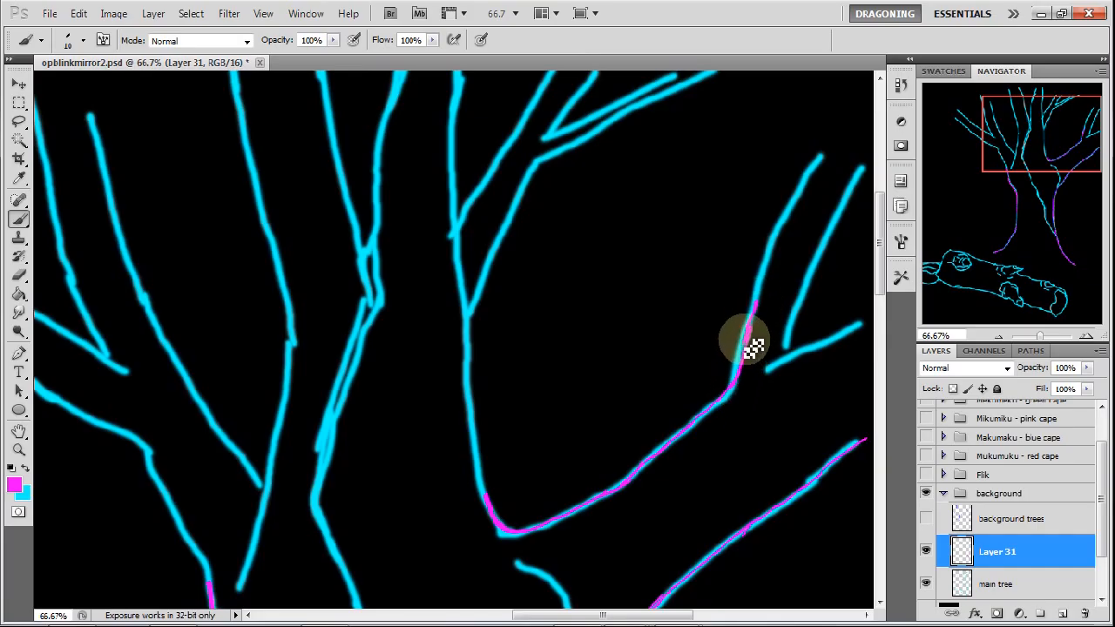
Trace the right-side crown branches out to their tips, plus the short side branch
left_click_drag(750, 353, 786, 257)
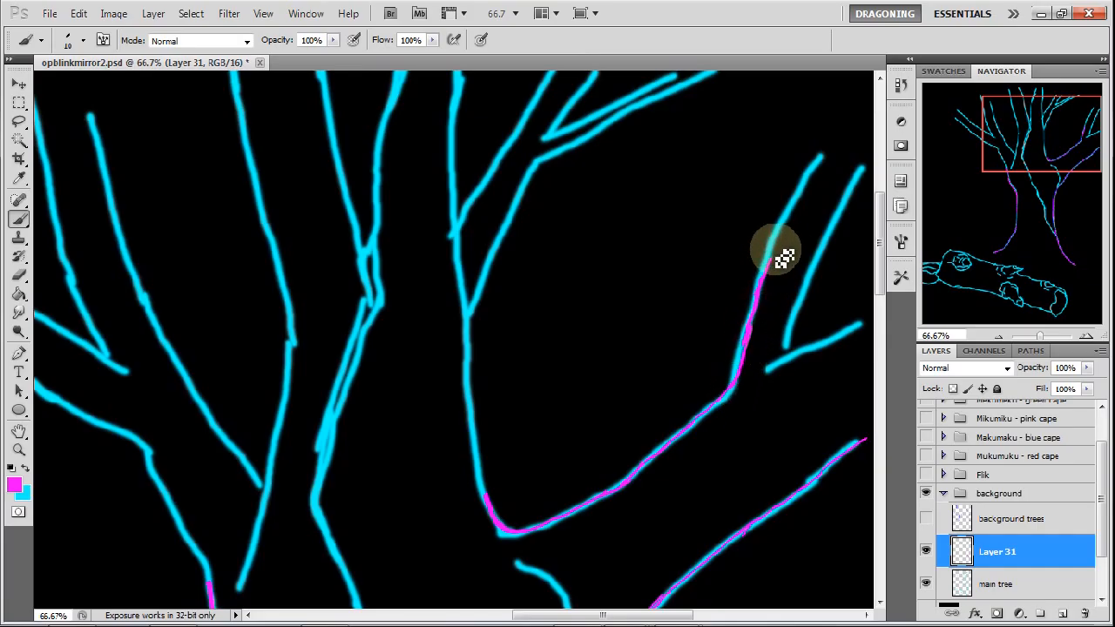
left_click_drag(780, 261, 837, 131)
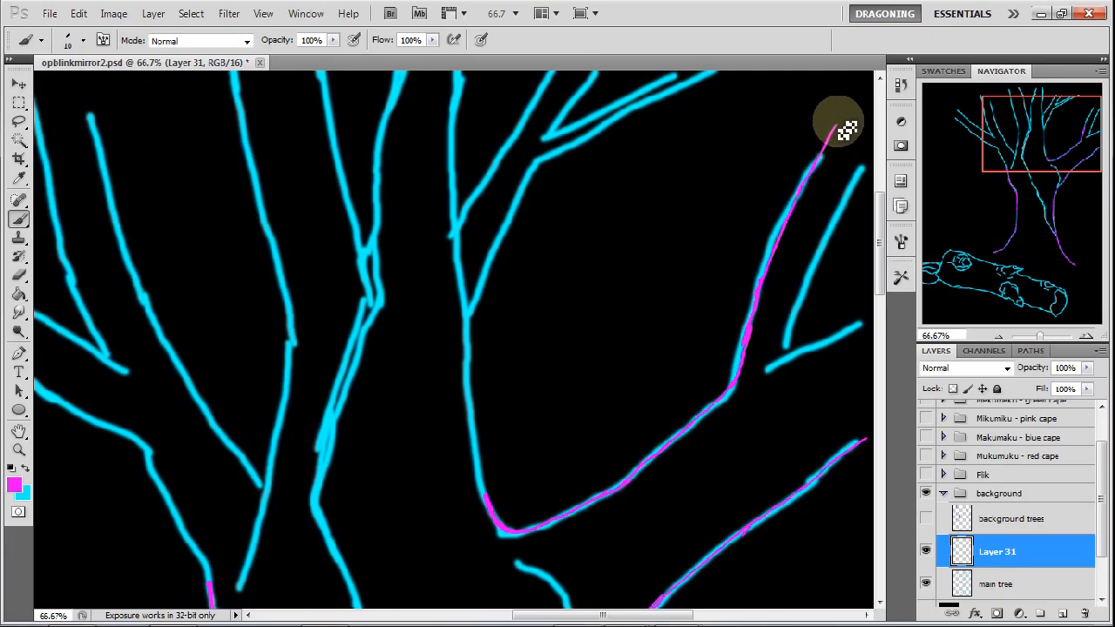
left_click_drag(840, 131, 789, 362)
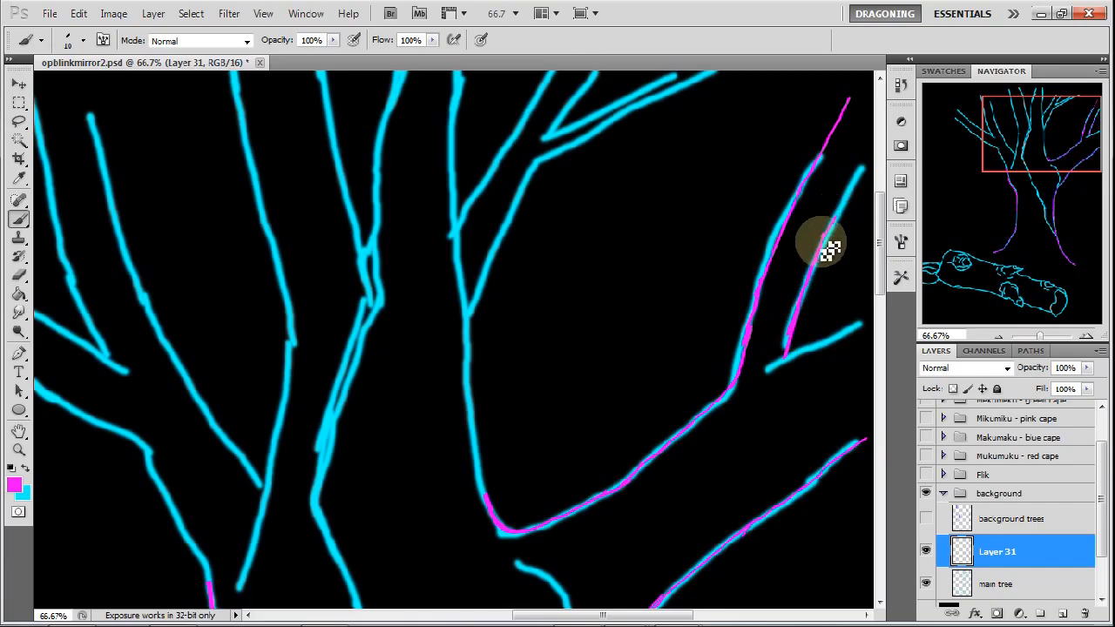
left_click_drag(823, 252, 862, 148)
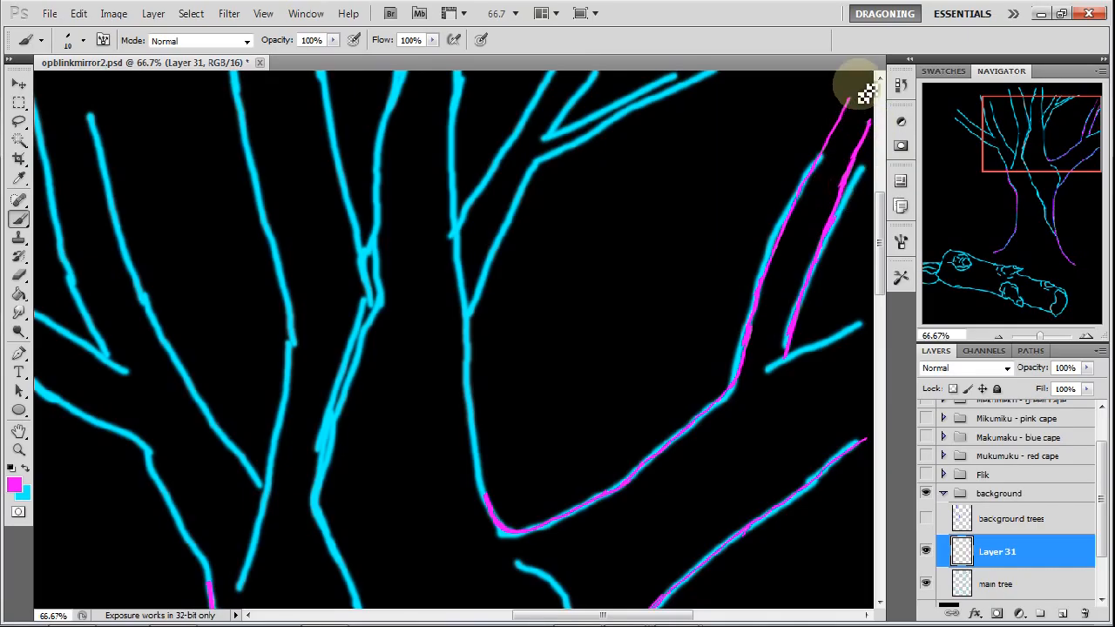
left_click_drag(819, 183, 862, 92)
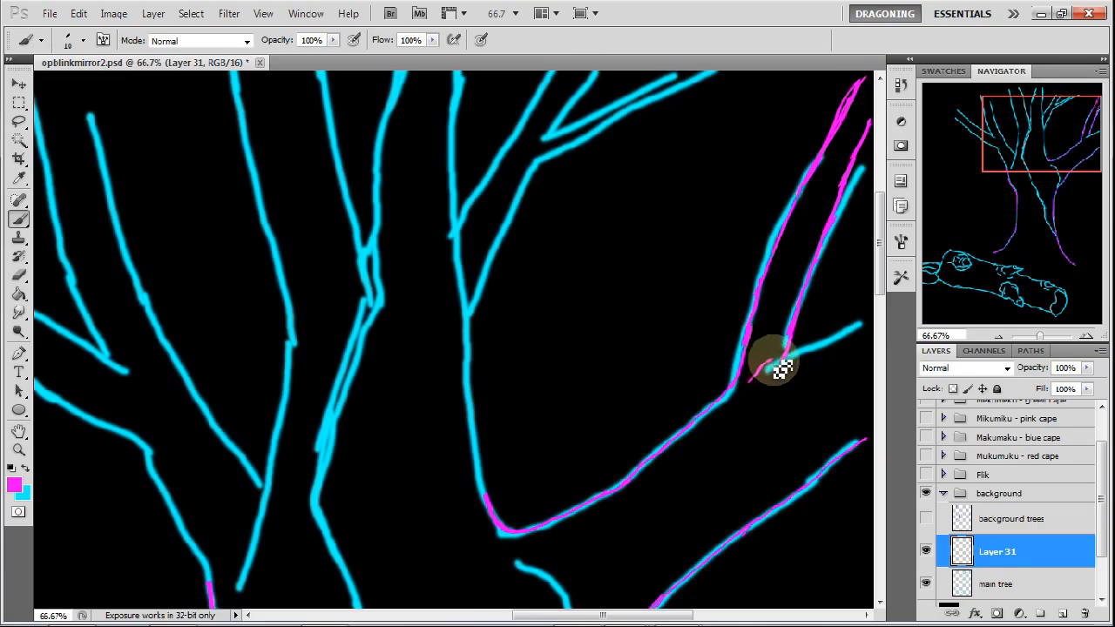
left_click_drag(779, 371, 797, 357)
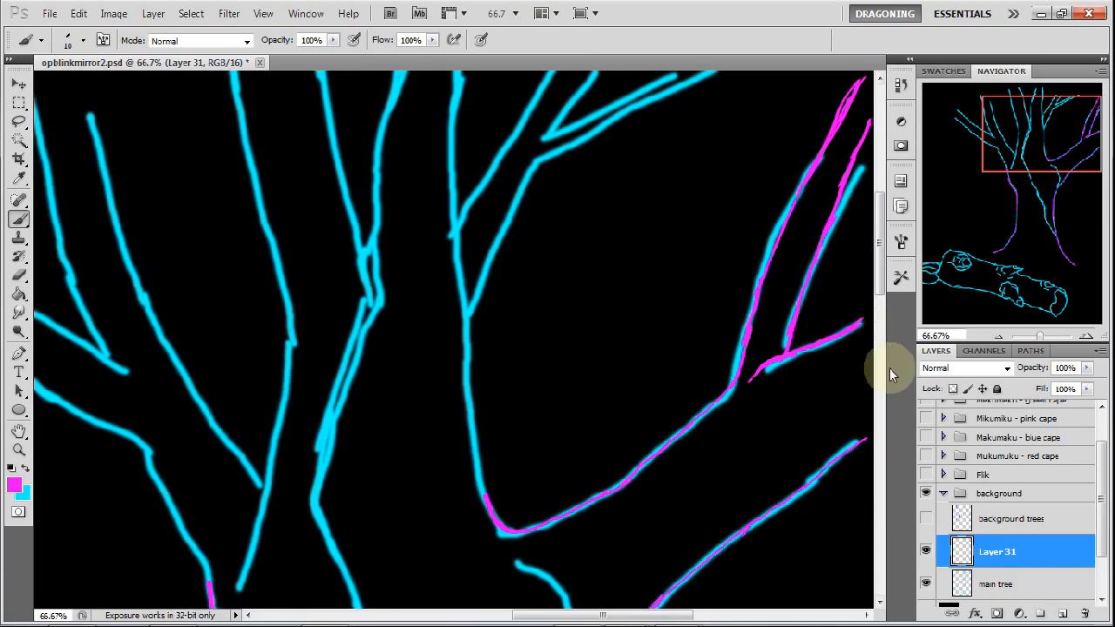
mouse_move(841, 466)
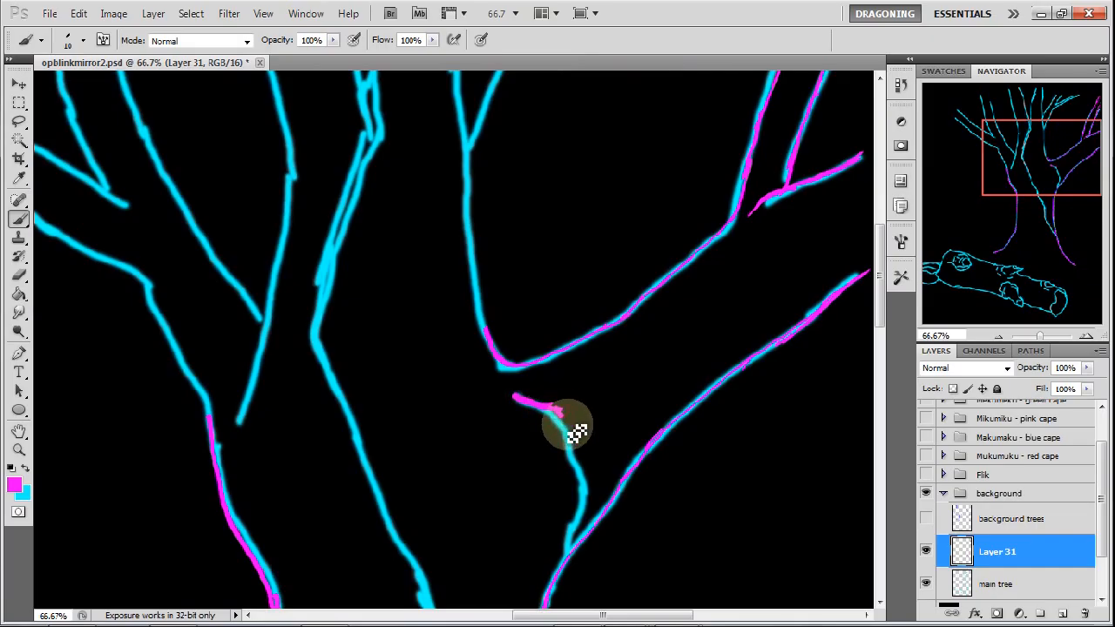
Trace the small stub branch, the inner fork and the central trunk to its top
left_click_drag(570, 431, 579, 466)
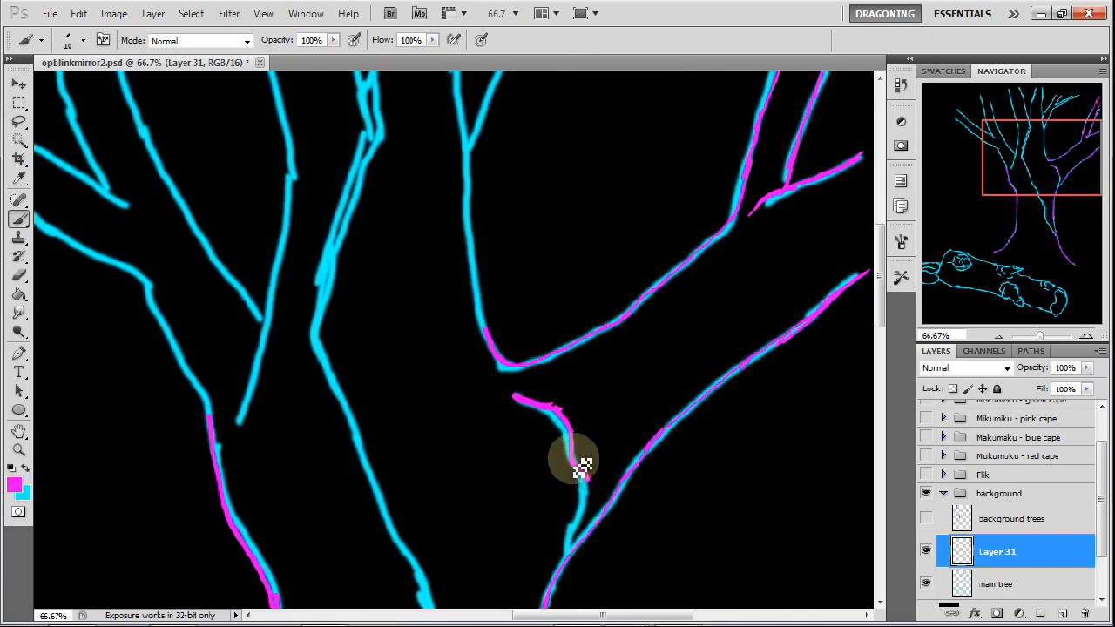
left_click_drag(579, 466, 570, 549)
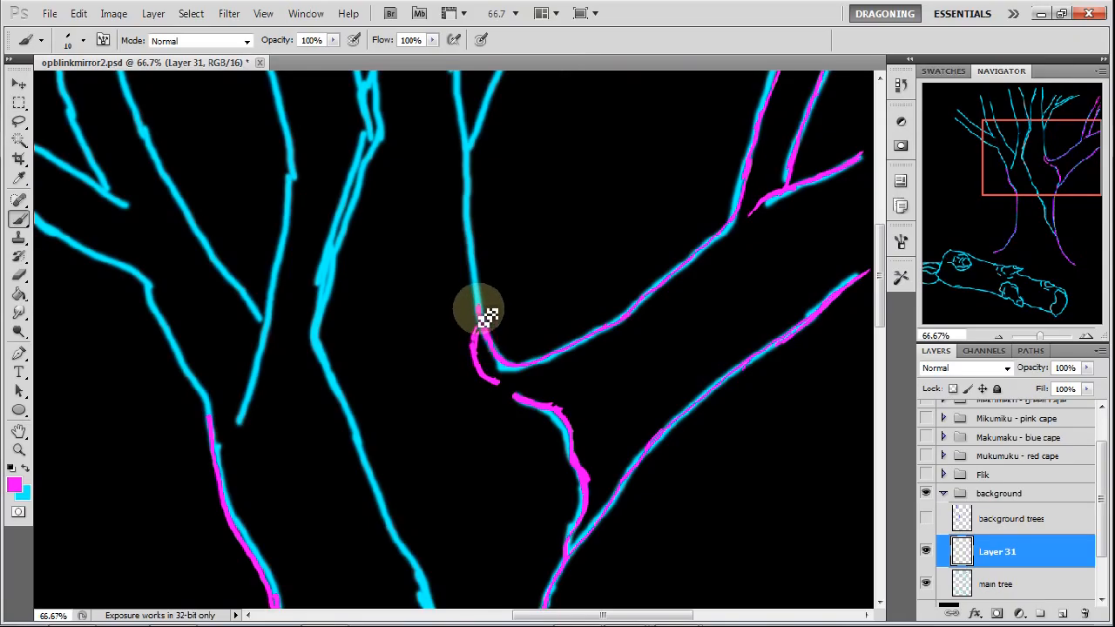
left_click_drag(479, 331, 492, 192)
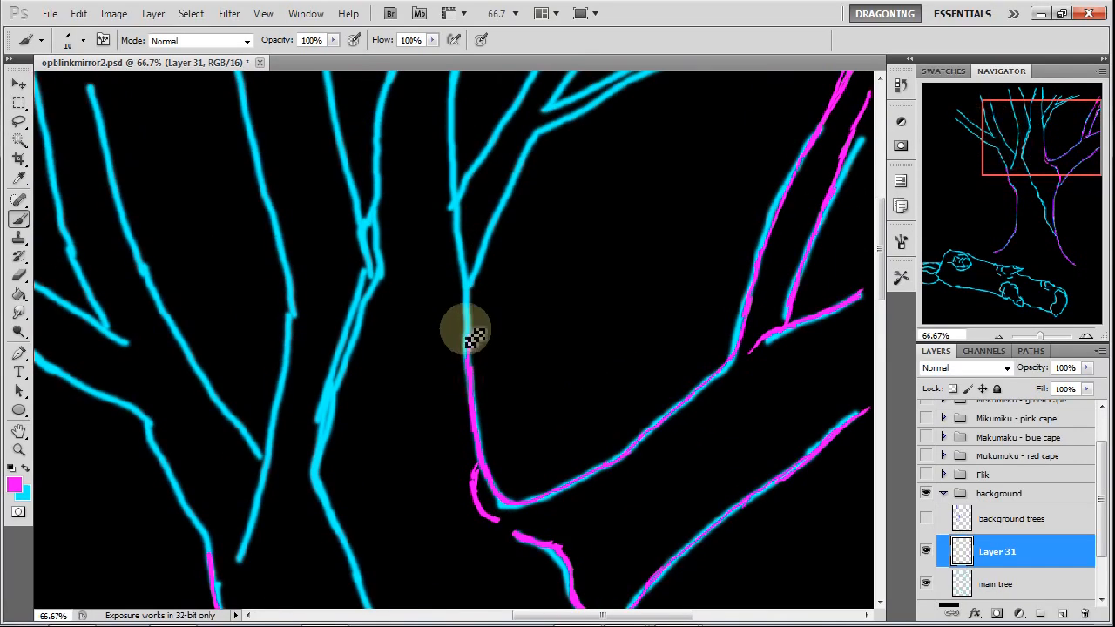
left_click_drag(466, 331, 461, 265)
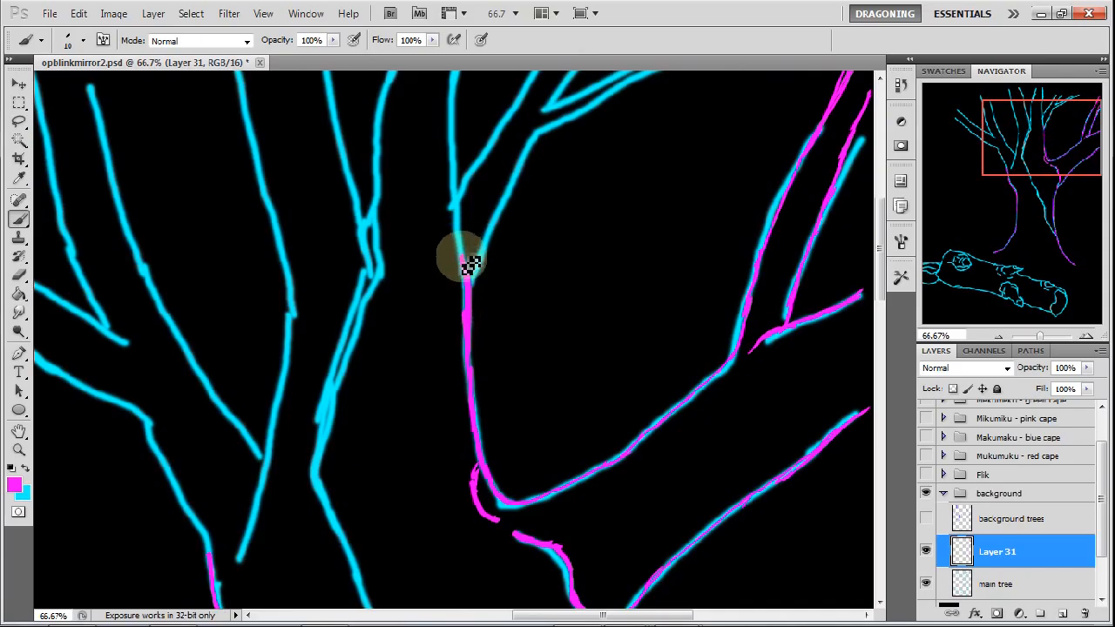
left_click_drag(462, 266, 457, 174)
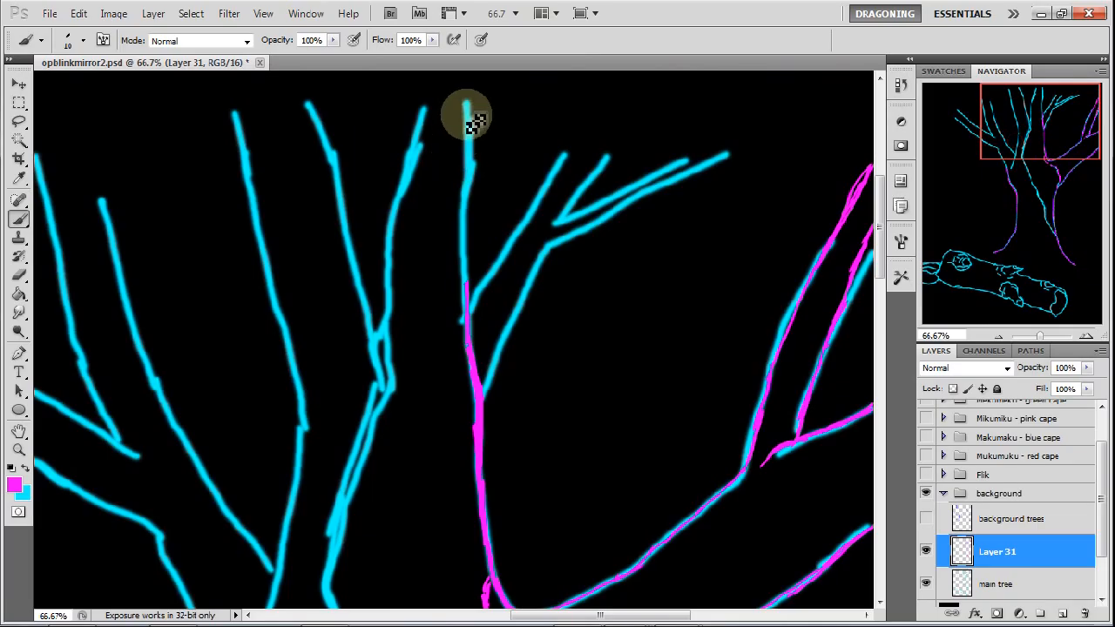
left_click_drag(468, 113, 461, 252)
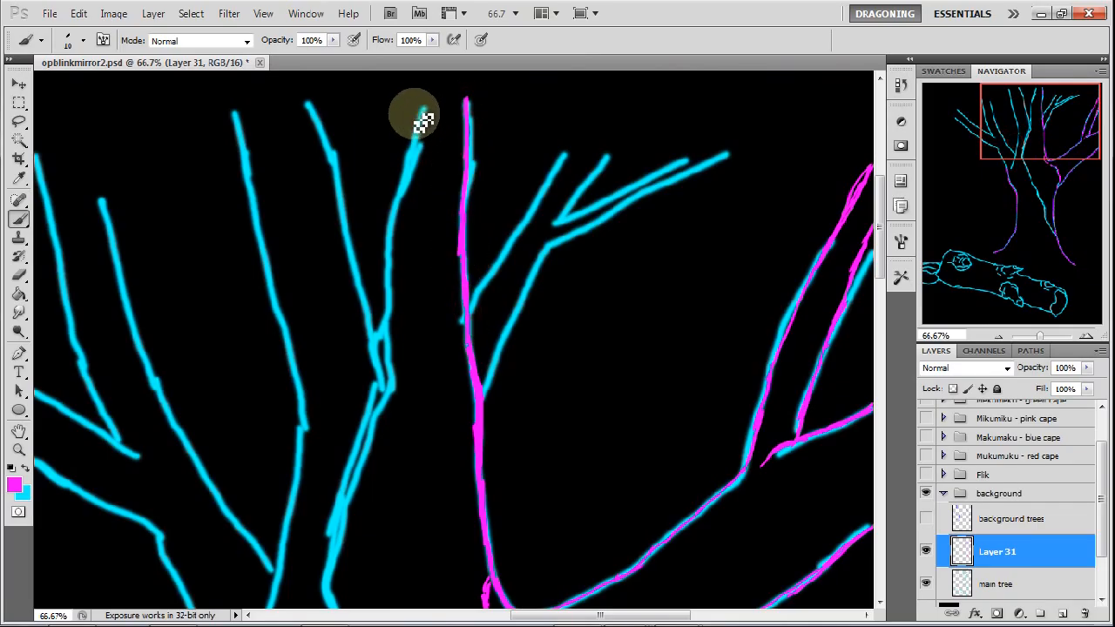
Trace both edges of the branch left of the trunk
left_click_drag(418, 122, 387, 287)
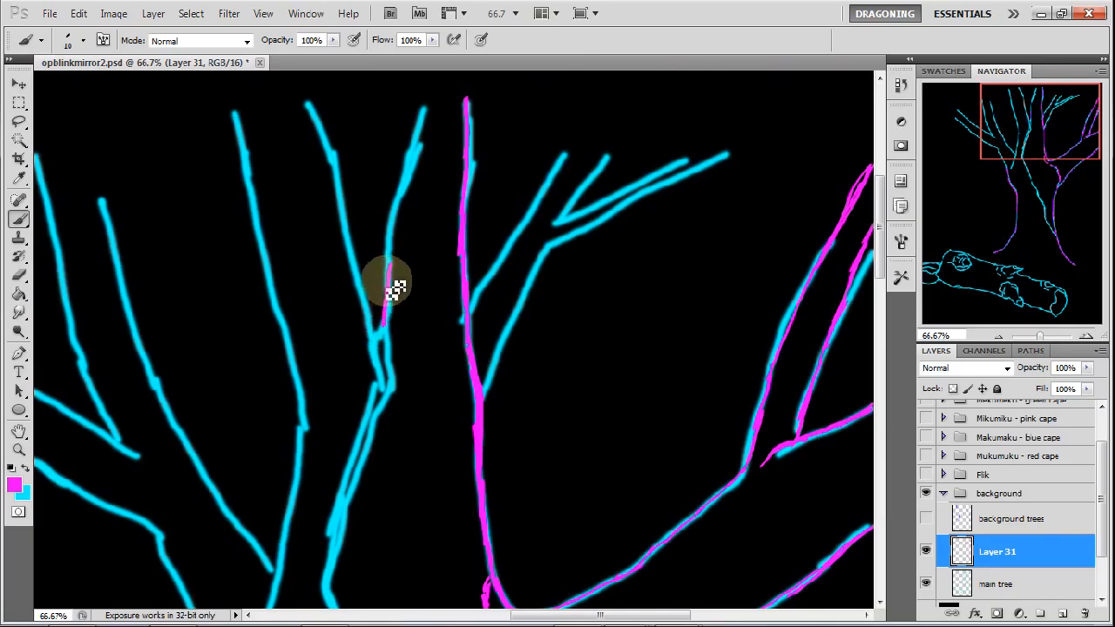
left_click_drag(392, 287, 410, 143)
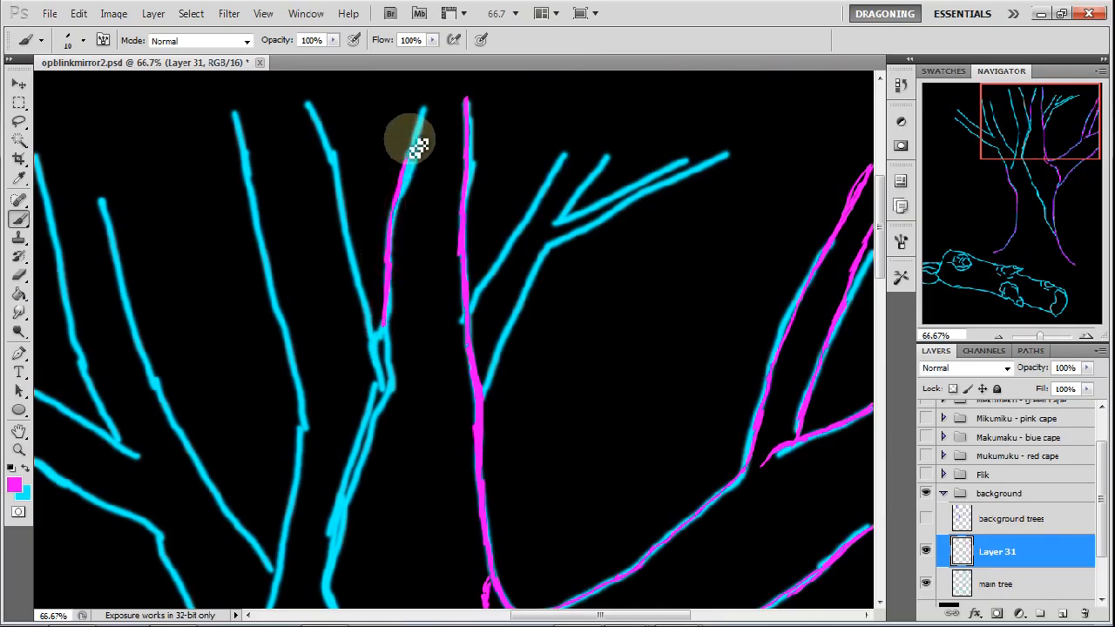
left_click_drag(411, 144, 379, 313)
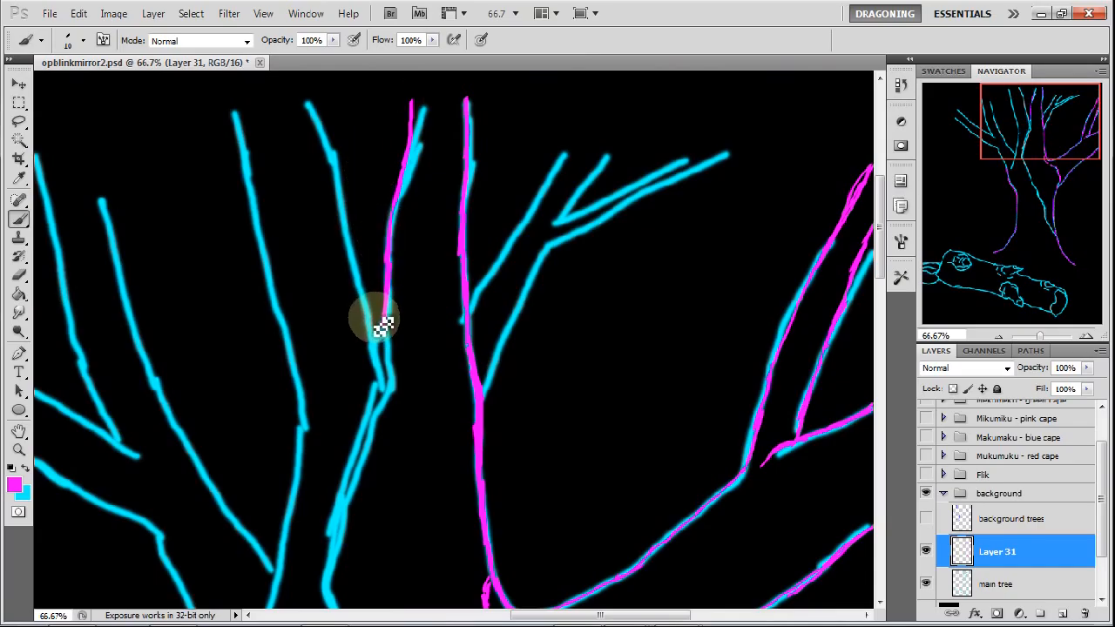
left_click_drag(376, 327, 393, 218)
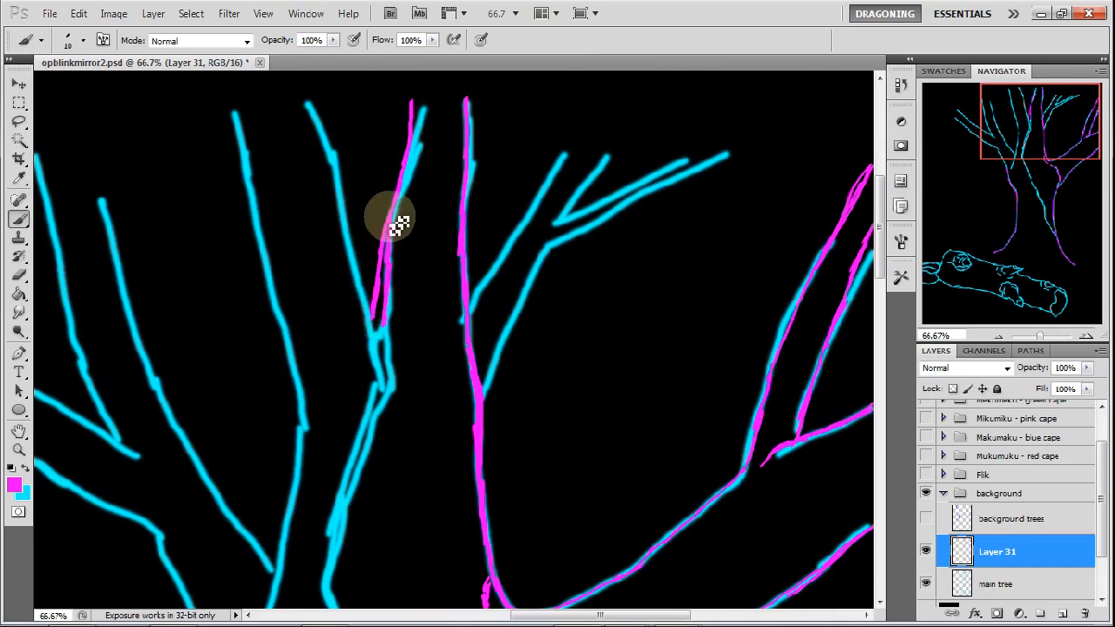
left_click_drag(392, 218, 388, 340)
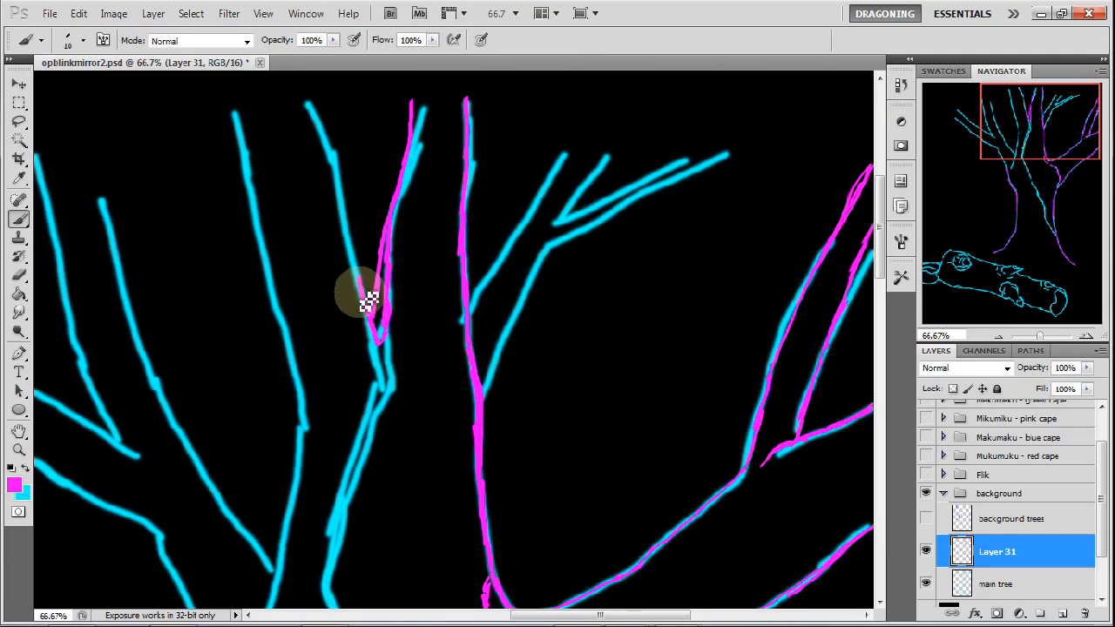
Trace the next branch to the left and the leftmost branch down toward the trunk
left_click_drag(366, 300, 335, 161)
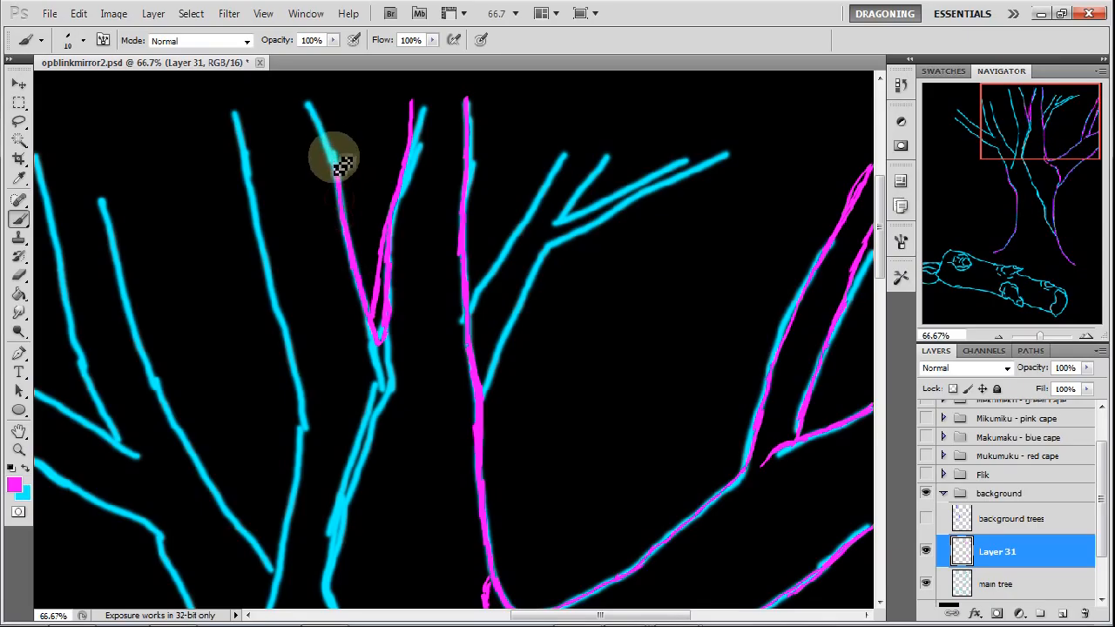
left_click_drag(335, 161, 318, 113)
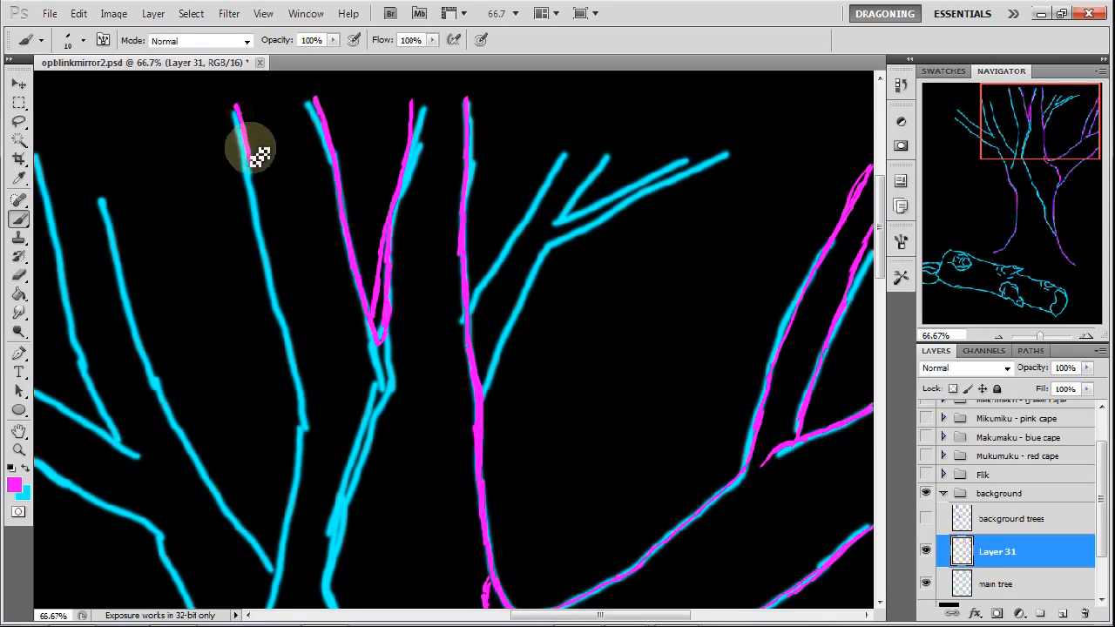
left_click_drag(253, 152, 265, 209)
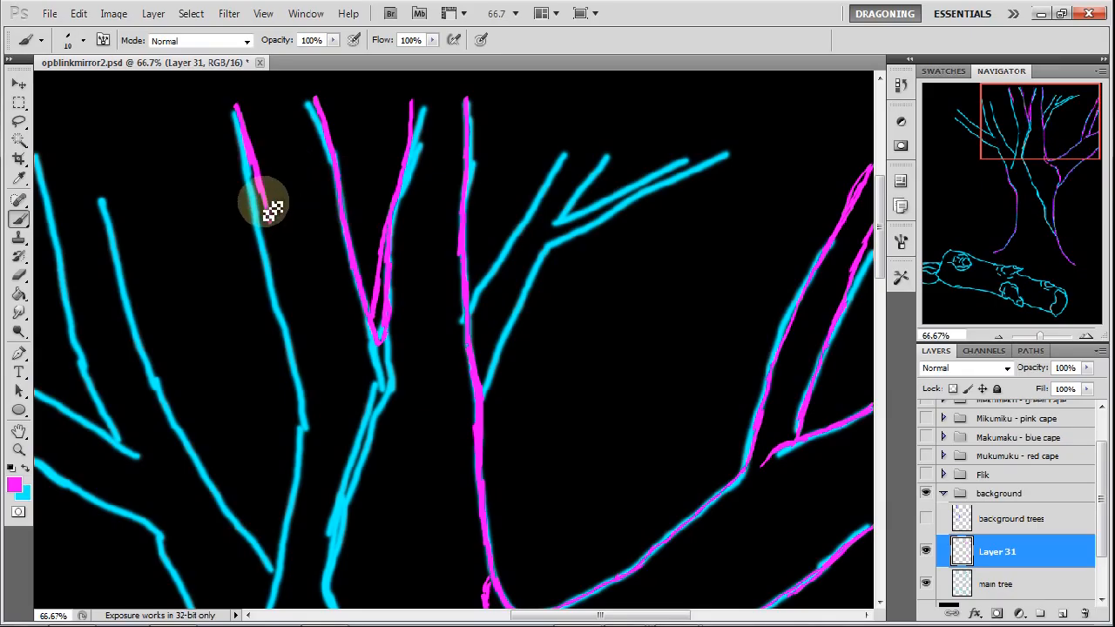
left_click_drag(266, 204, 296, 313)
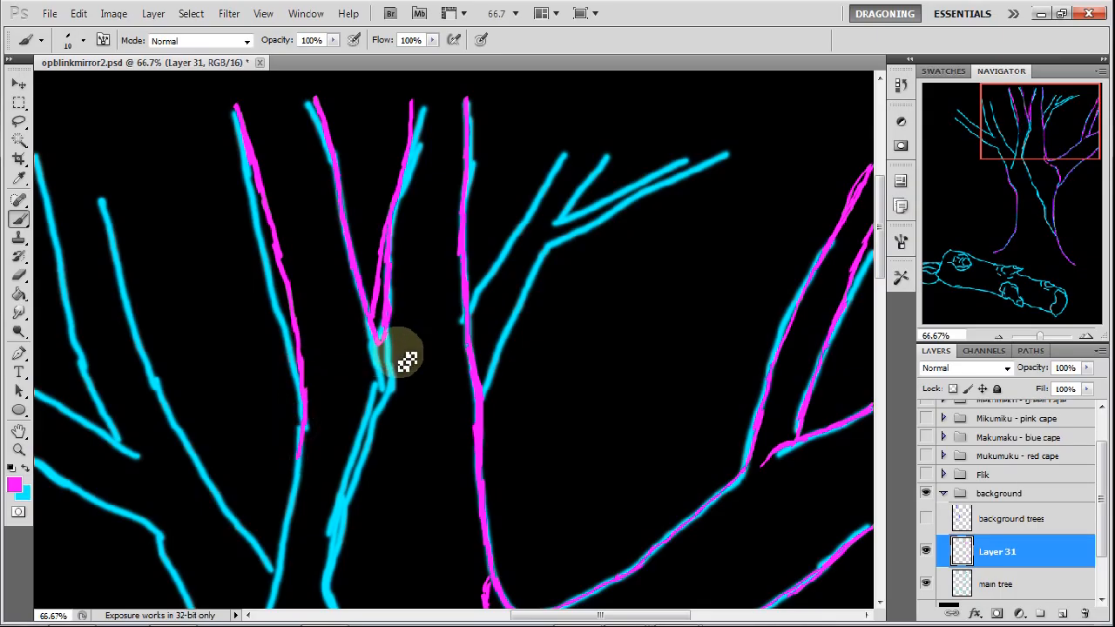
Trace the diagonal branch right of the trunk with its forked and long twigs
left_click_drag(405, 357, 479, 161)
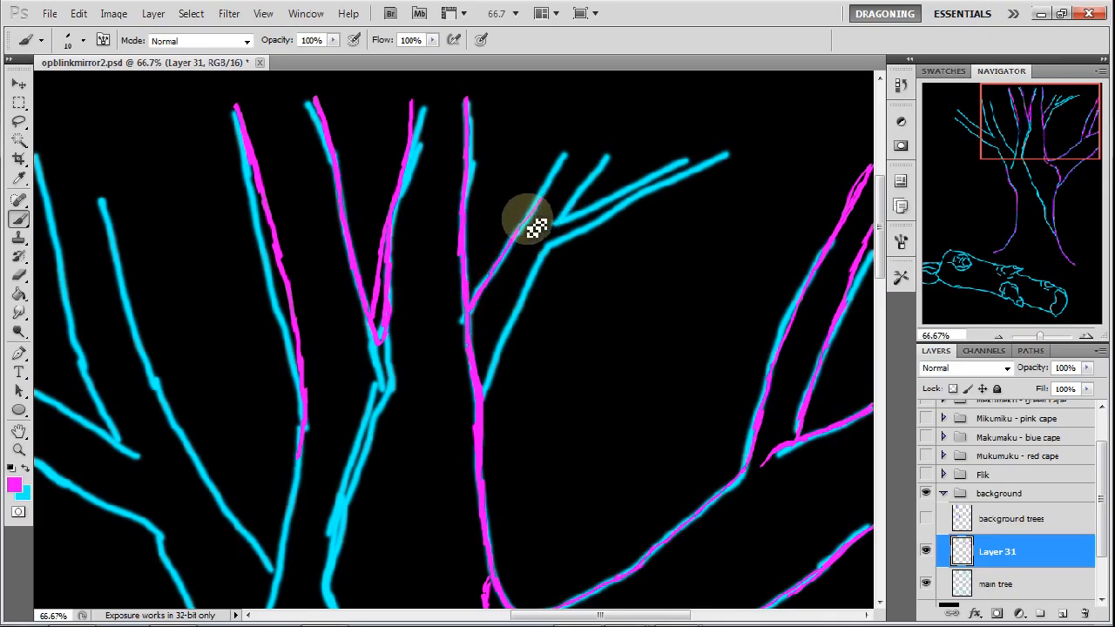
left_click_drag(522, 218, 566, 231)
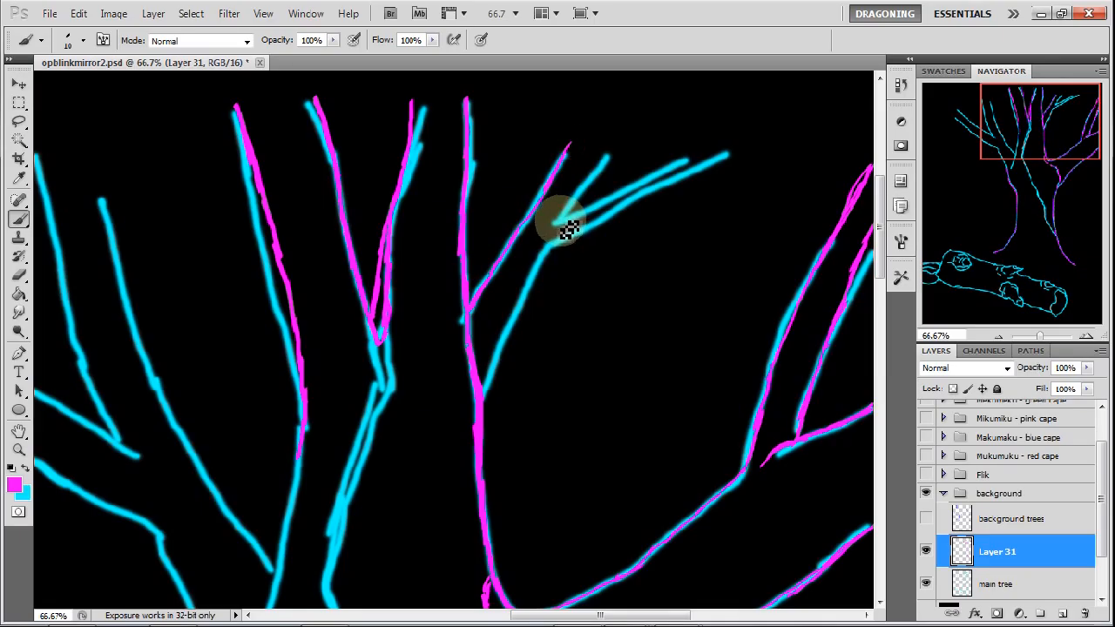
left_click_drag(566, 231, 566, 214)
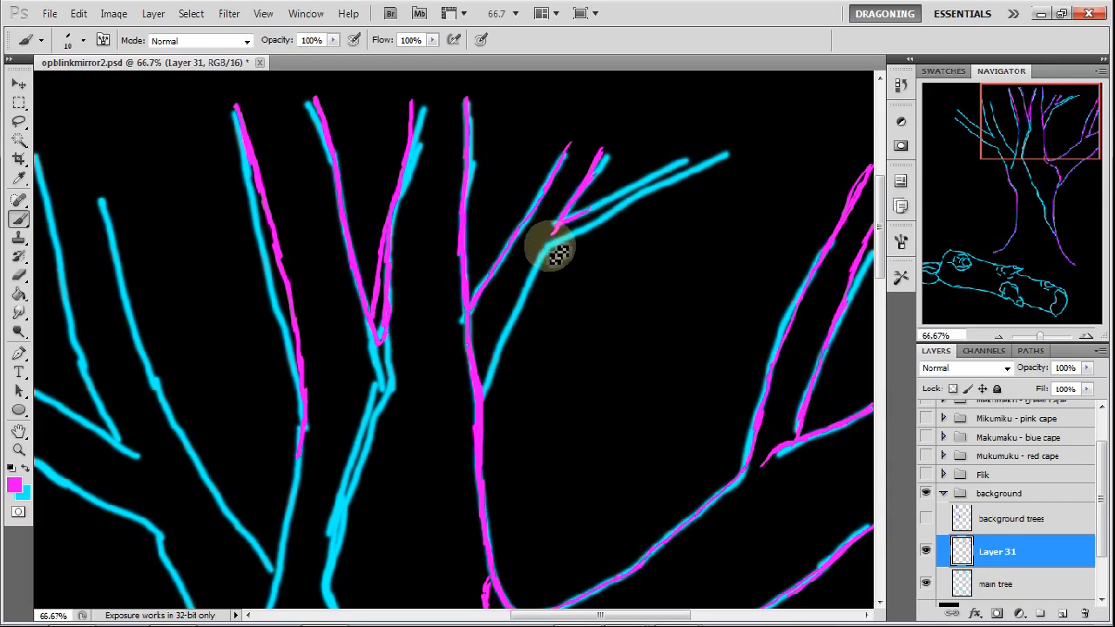
left_click_drag(549, 252, 636, 205)
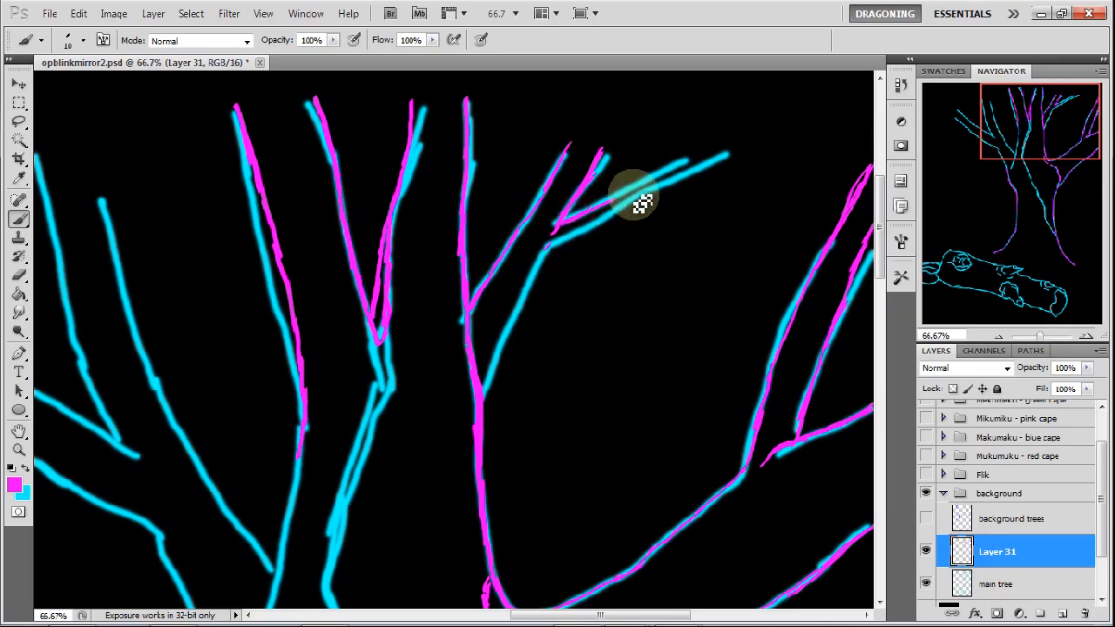
left_click_drag(631, 204, 710, 161)
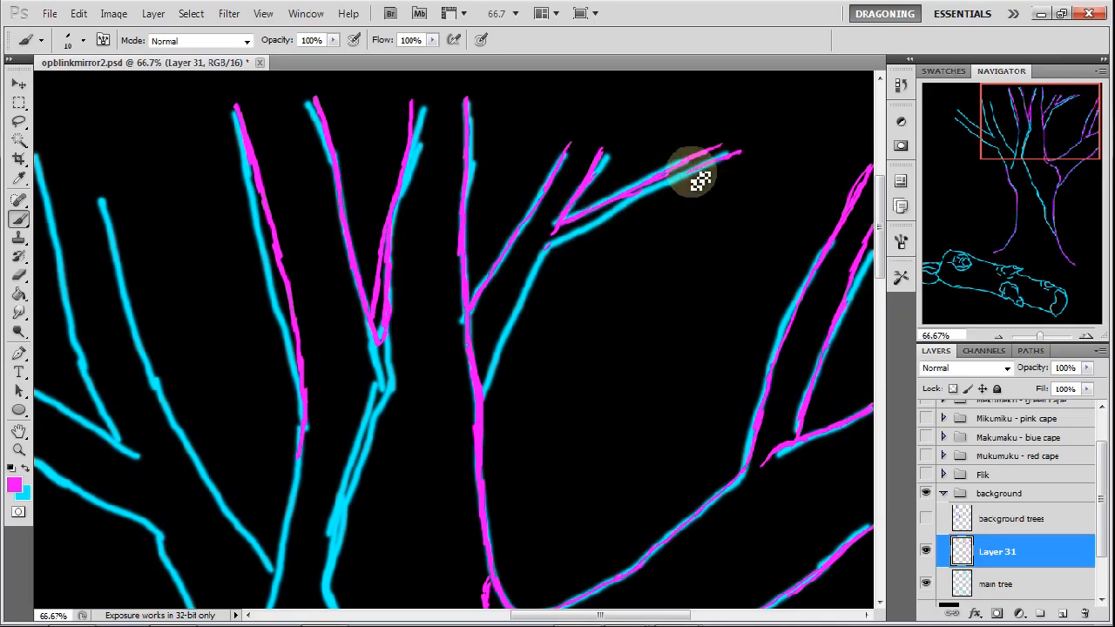
left_click_drag(697, 178, 580, 235)
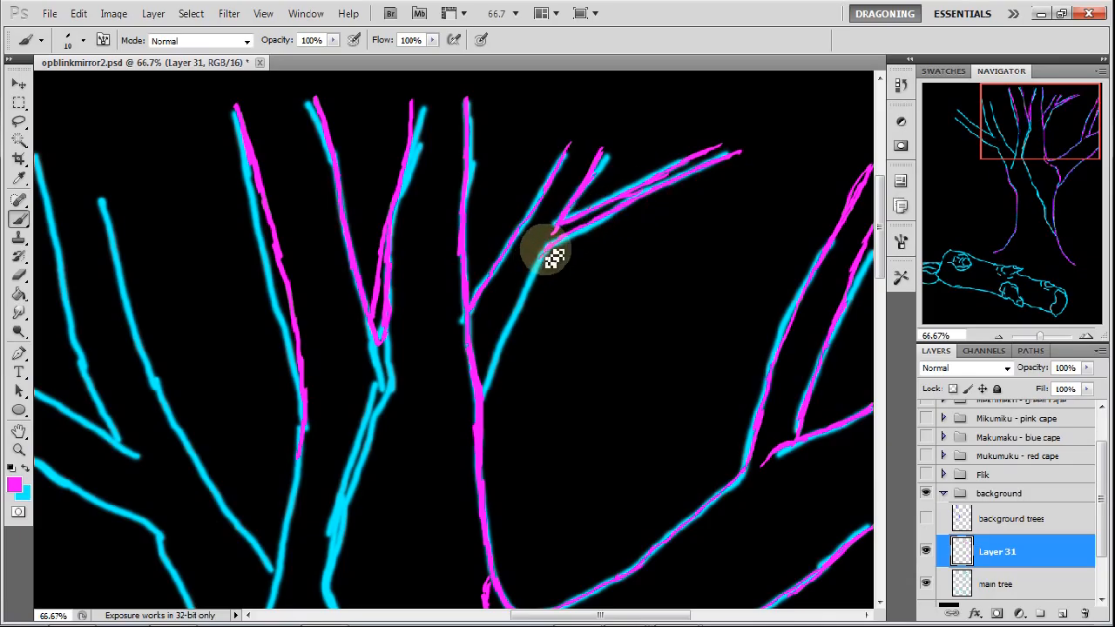
left_click_drag(549, 257, 519, 318)
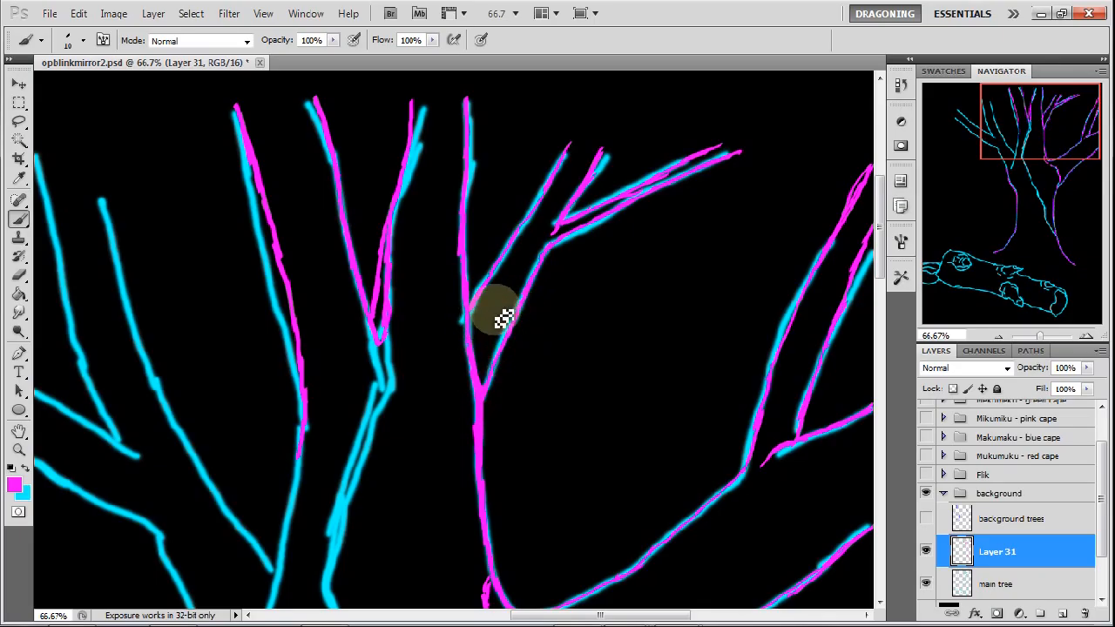
left_click_drag(501, 318, 477, 382)
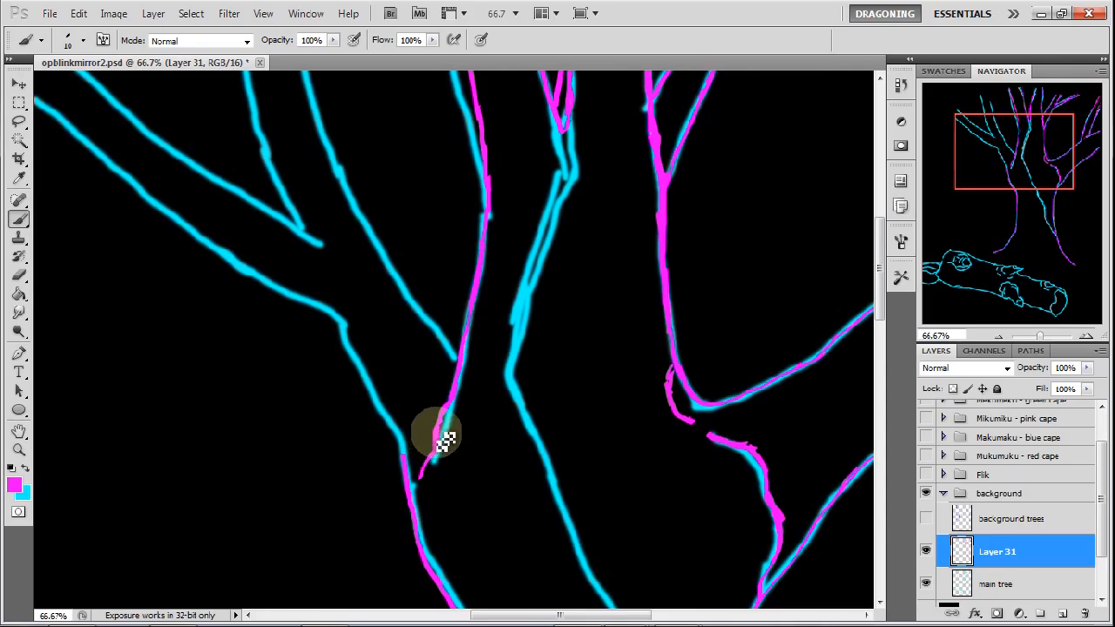
Trace the inner and left edges of the lower trunk below the fork
left_click_drag(435, 436, 427, 523)
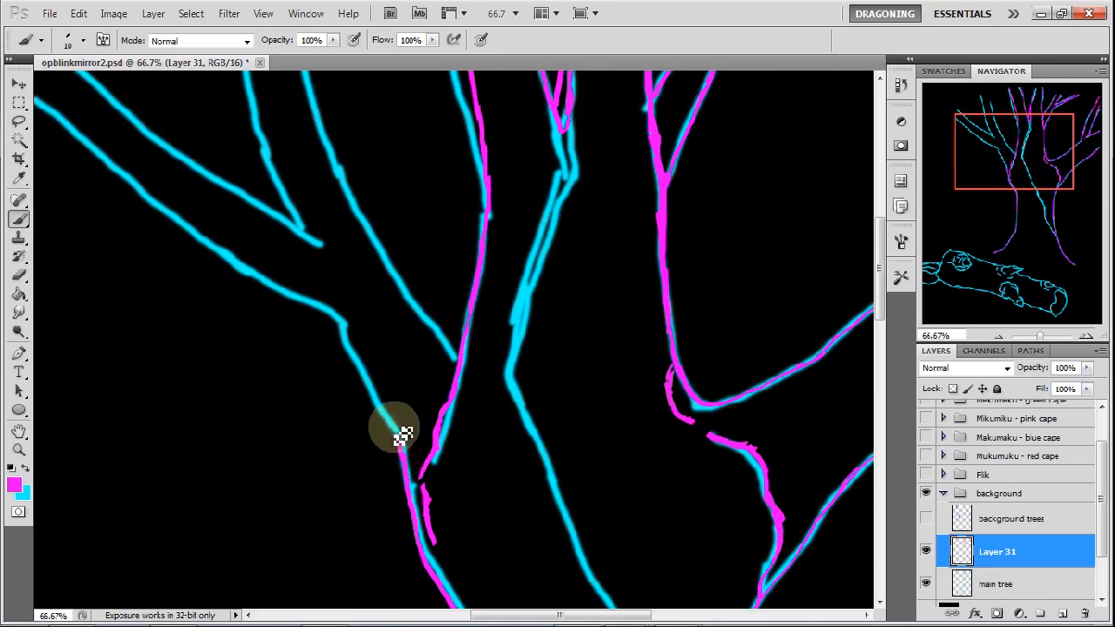
left_click_drag(400, 435, 366, 374)
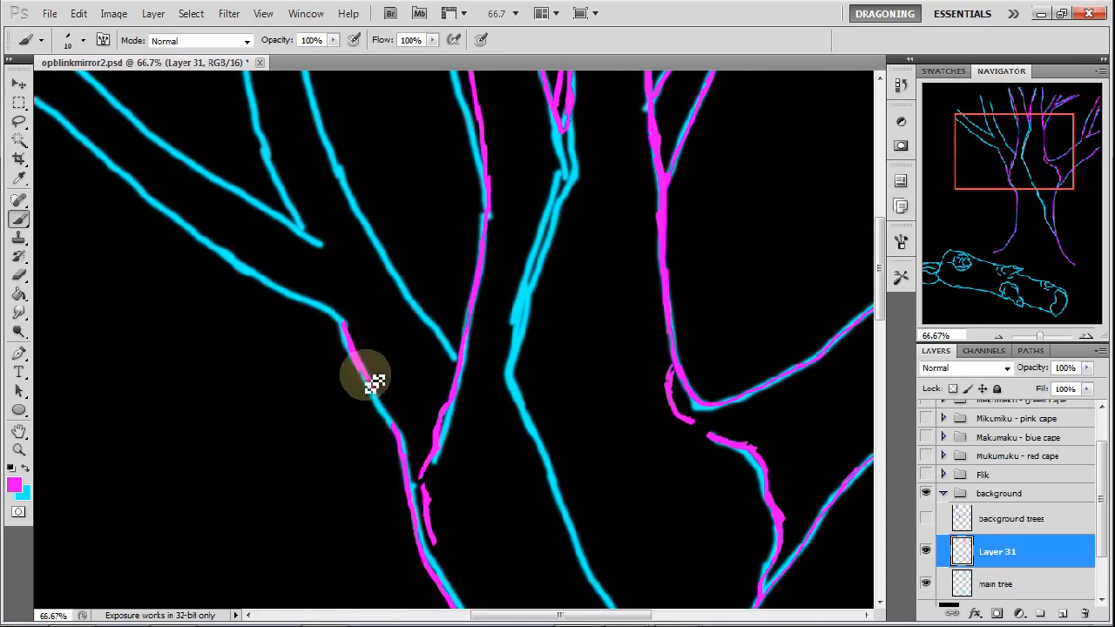
left_click_drag(366, 379, 453, 340)
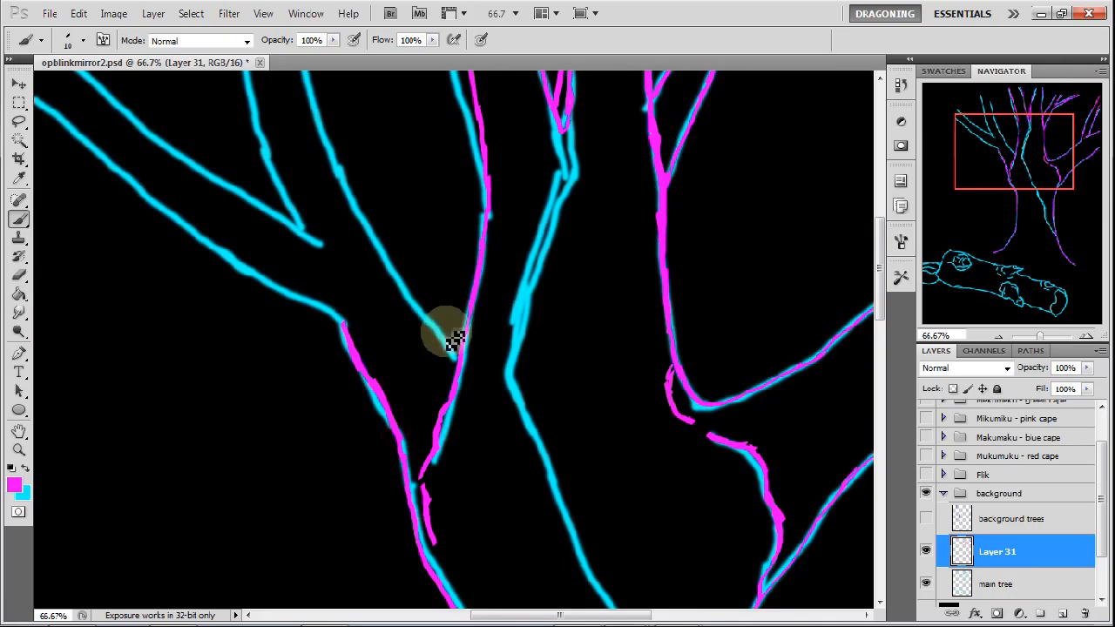
left_click(444, 335)
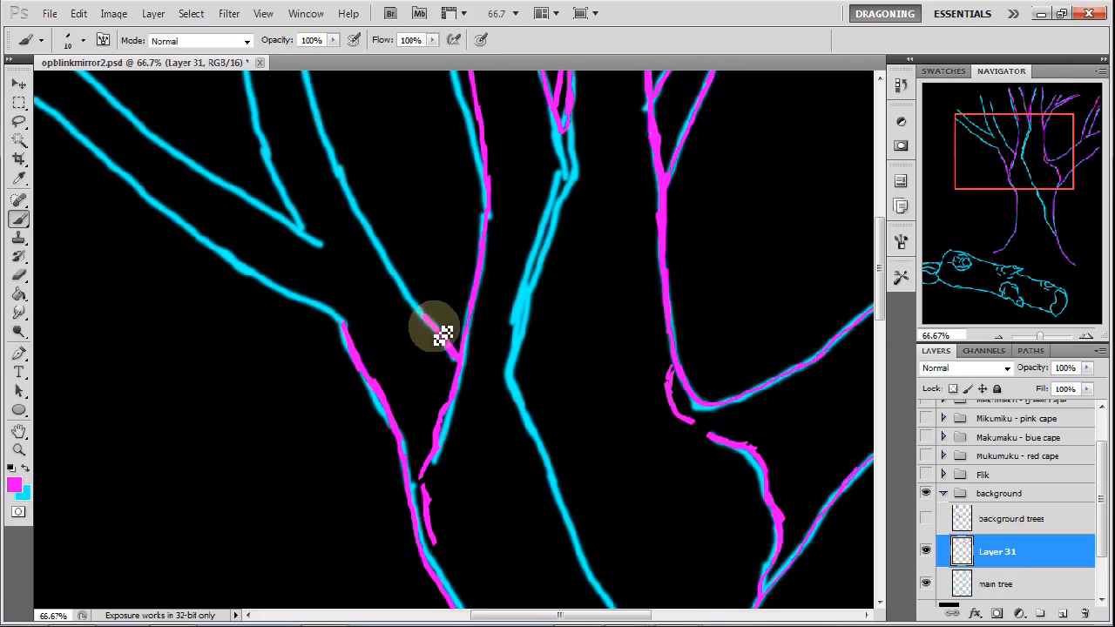
Trace the diagonal branch inside the fork and the junction of the left branches
left_click_drag(445, 335, 401, 279)
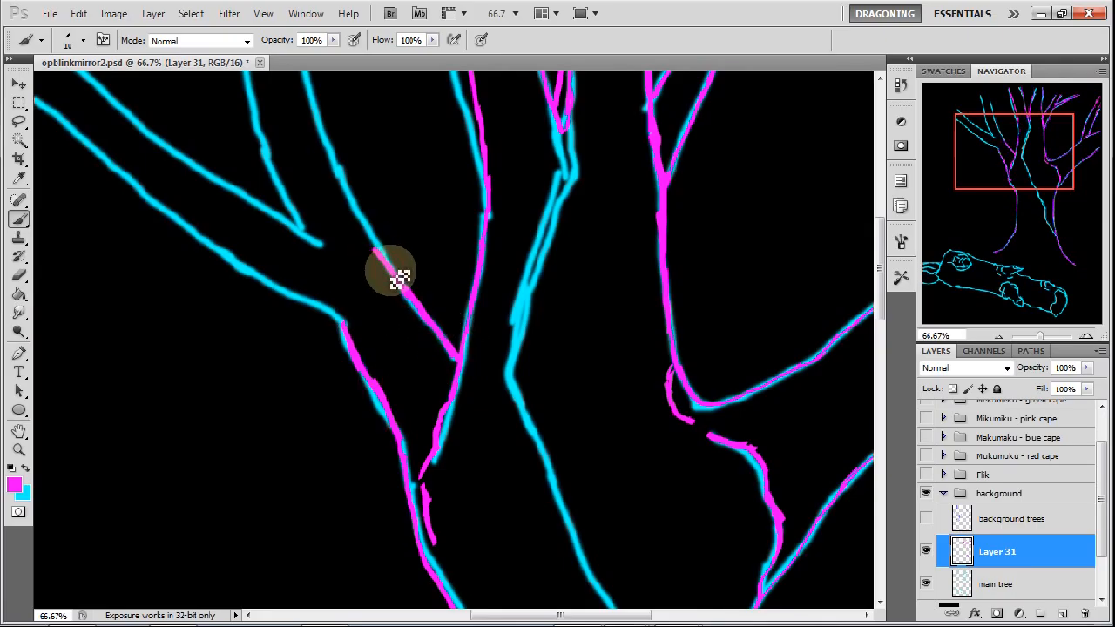
left_click_drag(396, 275, 352, 344)
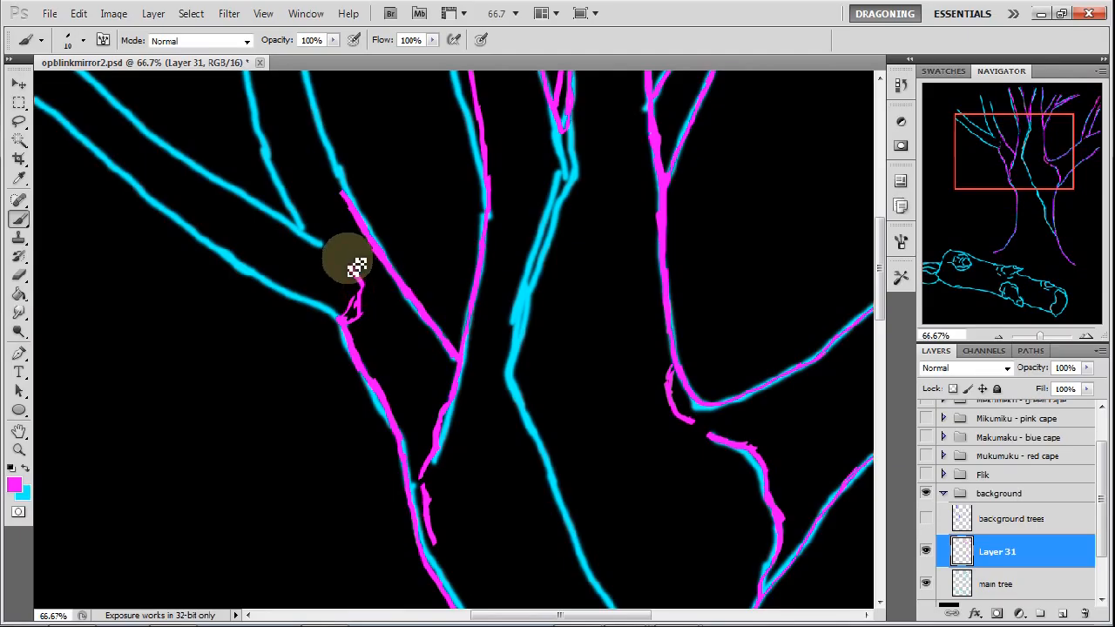
left_click_drag(353, 266, 291, 226)
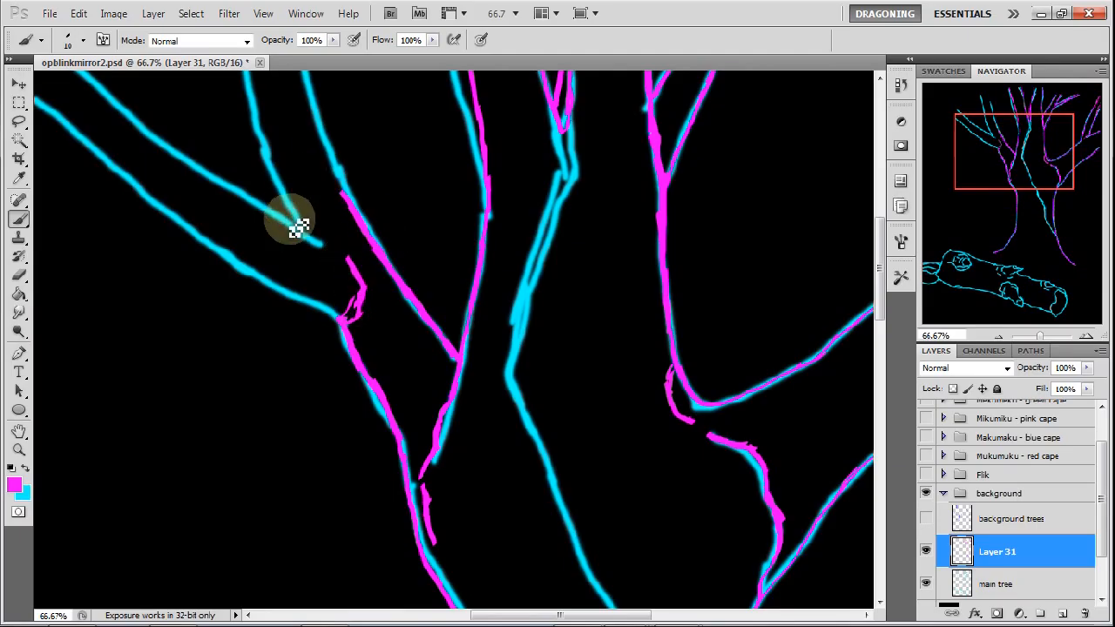
left_click_drag(300, 230, 277, 157)
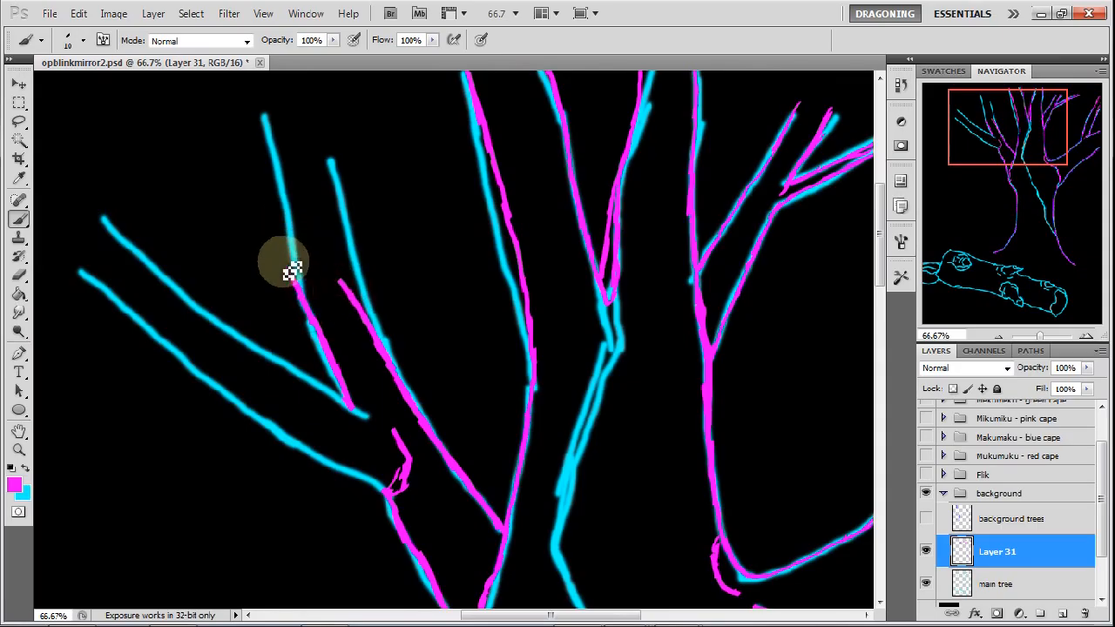
Trace the thin upper-left twigs, the long branch reaching left and the thin top branch
left_click_drag(288, 266, 225, 157)
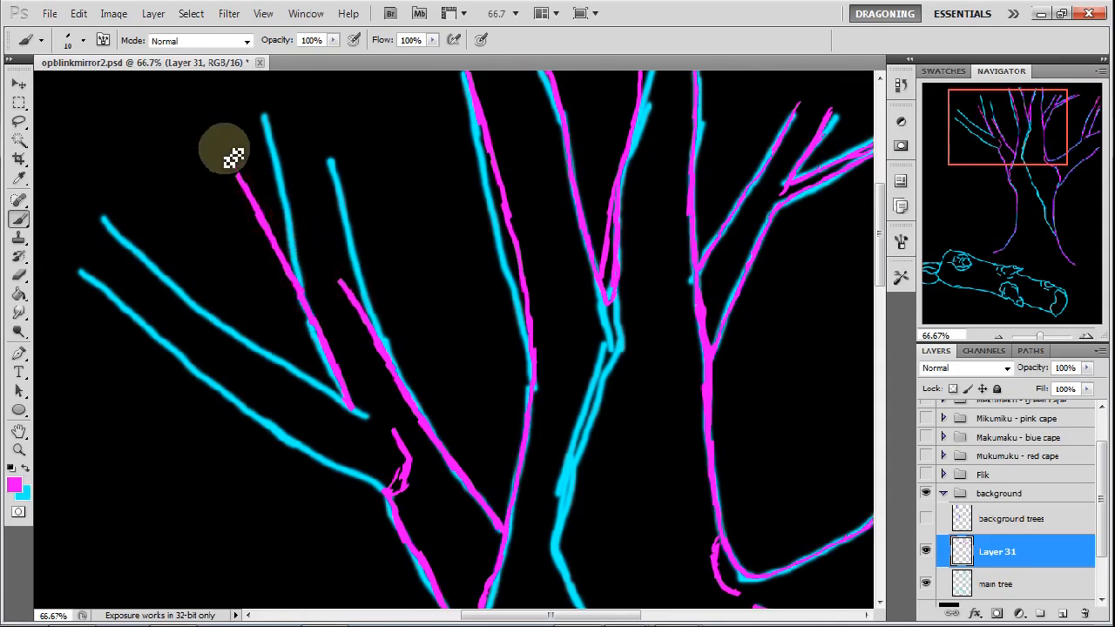
left_click_drag(226, 152, 292, 205)
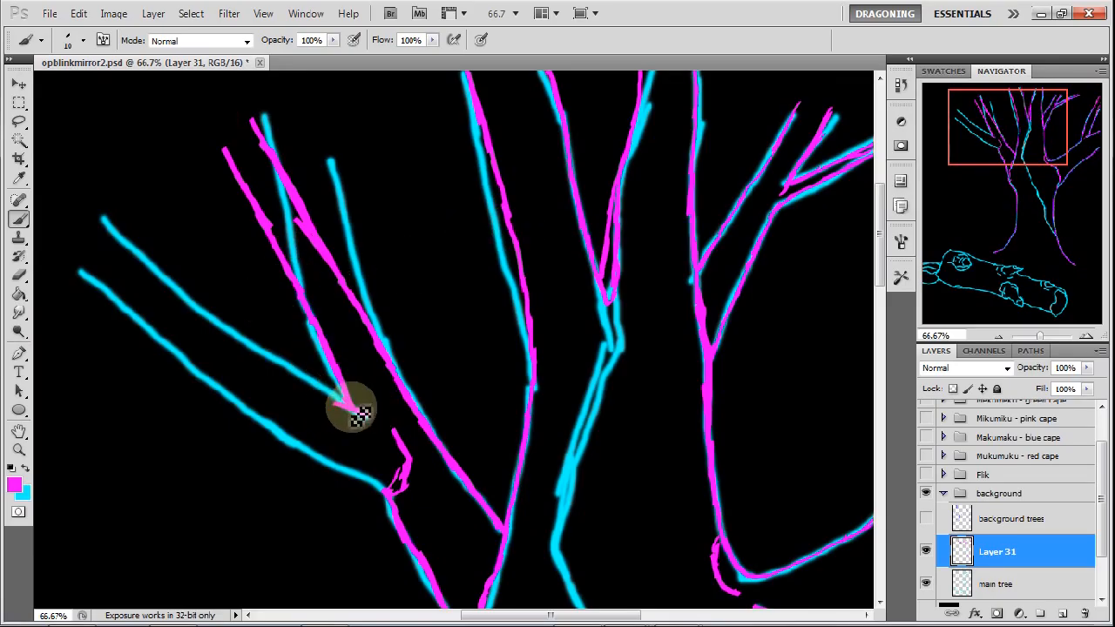
left_click_drag(357, 418, 301, 379)
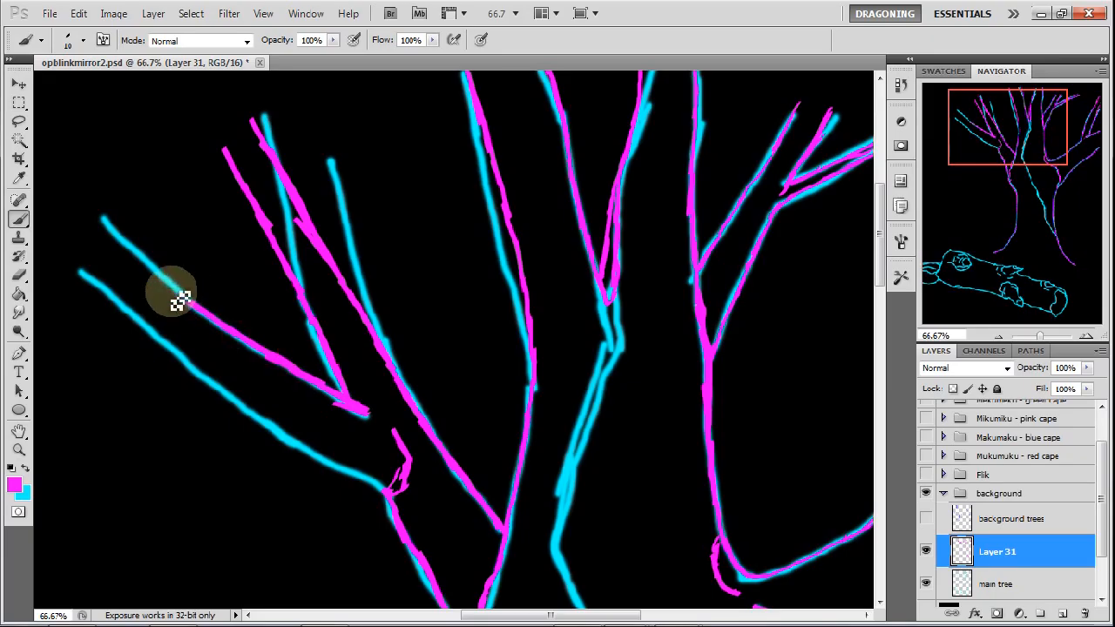
left_click_drag(174, 297, 117, 257)
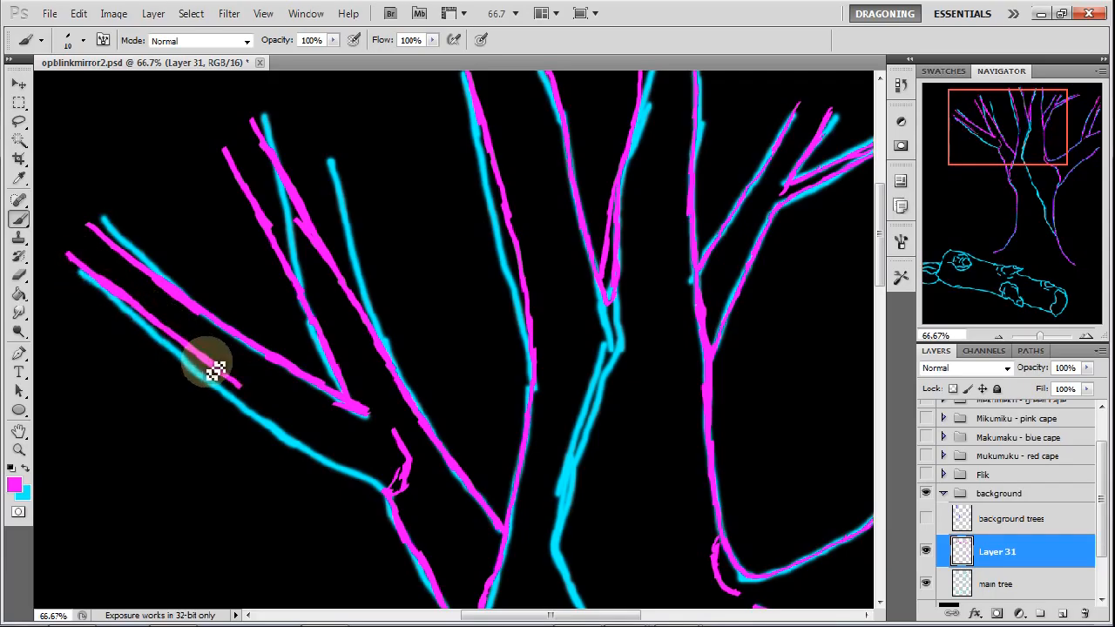
left_click_drag(209, 366, 370, 488)
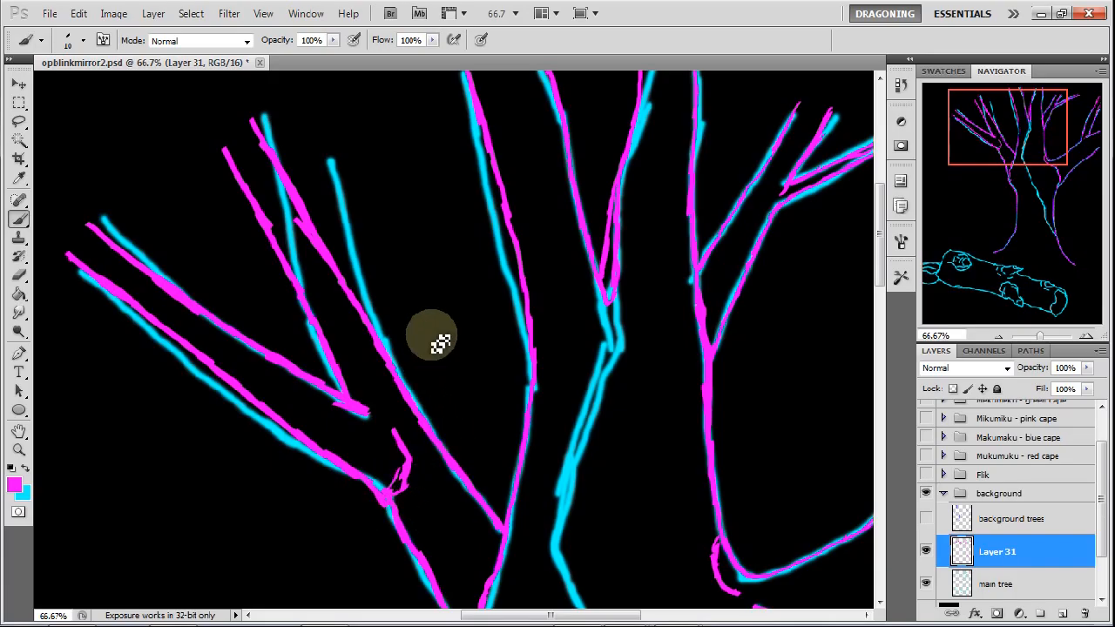
mouse_move(353, 261)
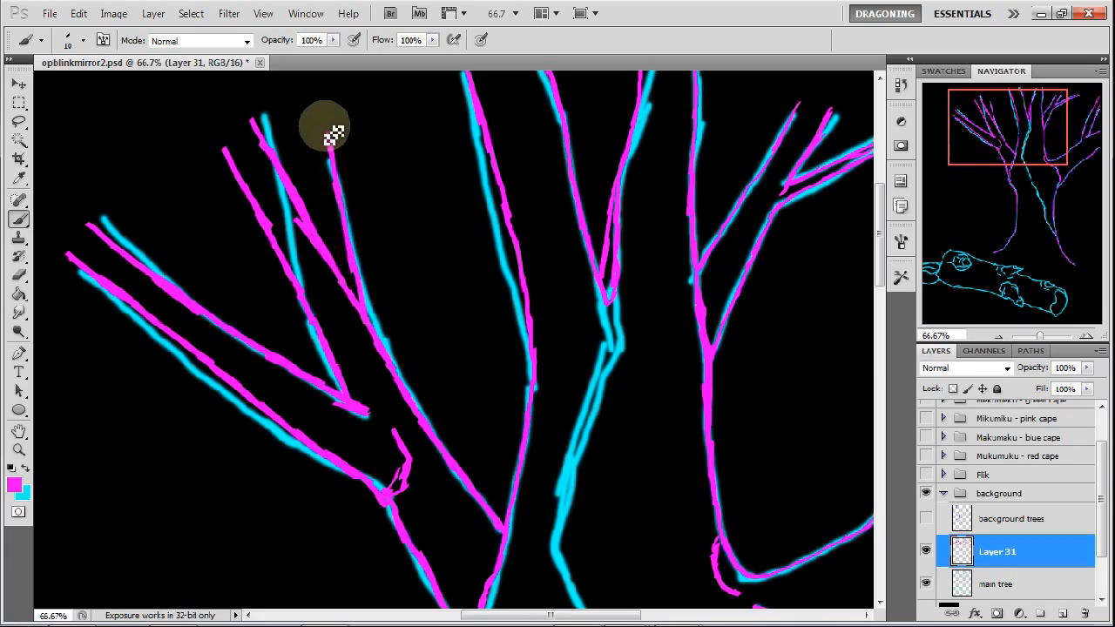
left_click_drag(331, 135, 323, 213)
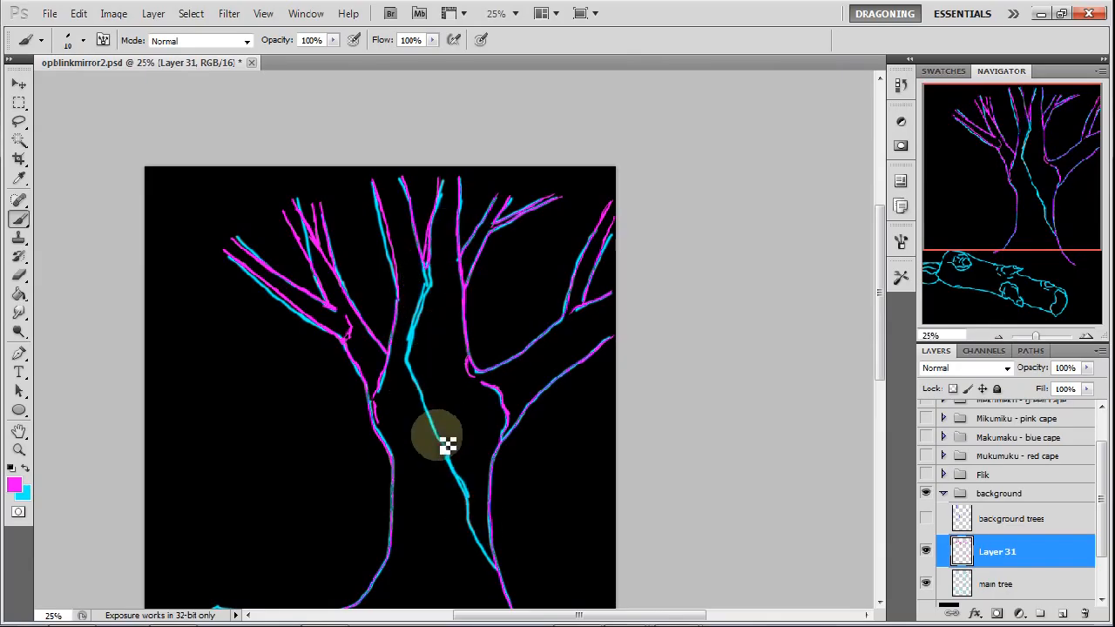
mouse_move(1037, 209)
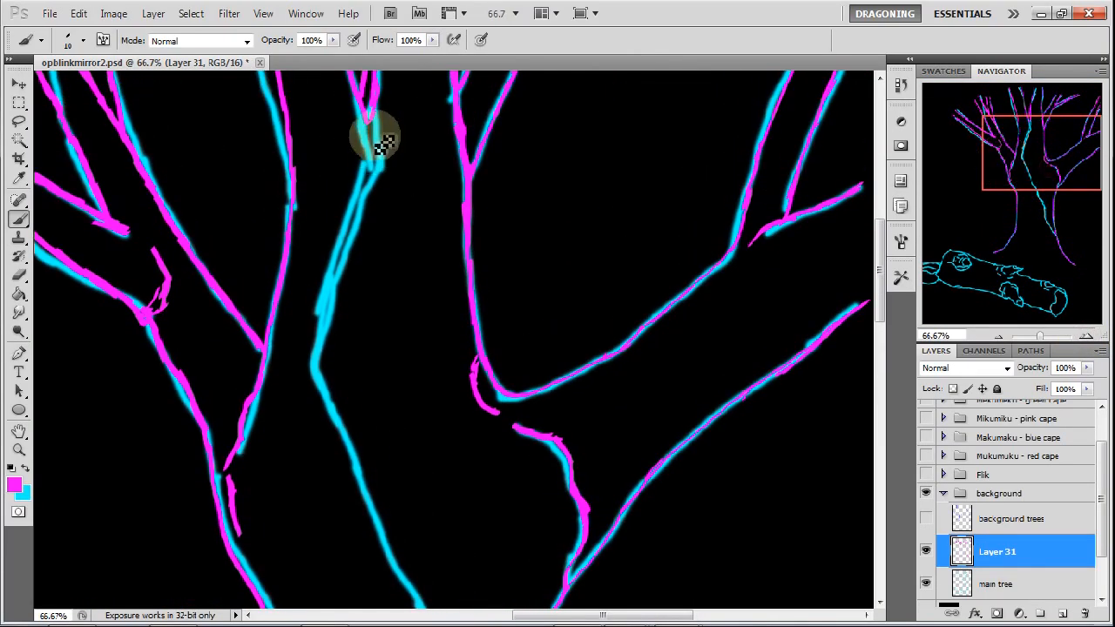
Retrace the middle trunk line top to bottom, then move the Navigator view to the log
left_click_drag(379, 140, 344, 261)
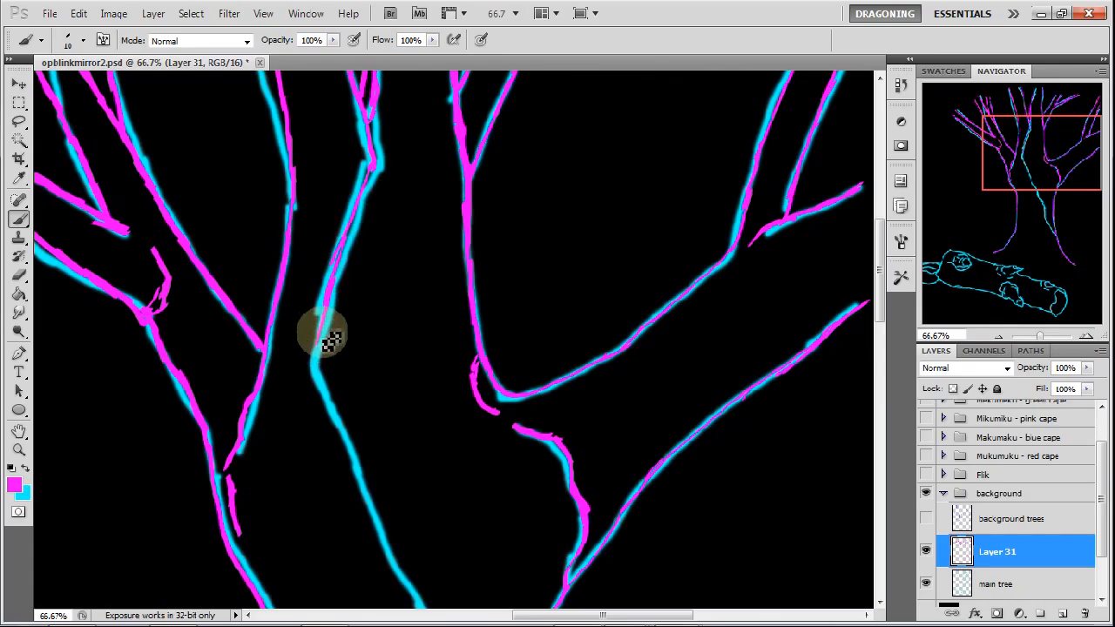
left_click_drag(329, 340, 374, 510)
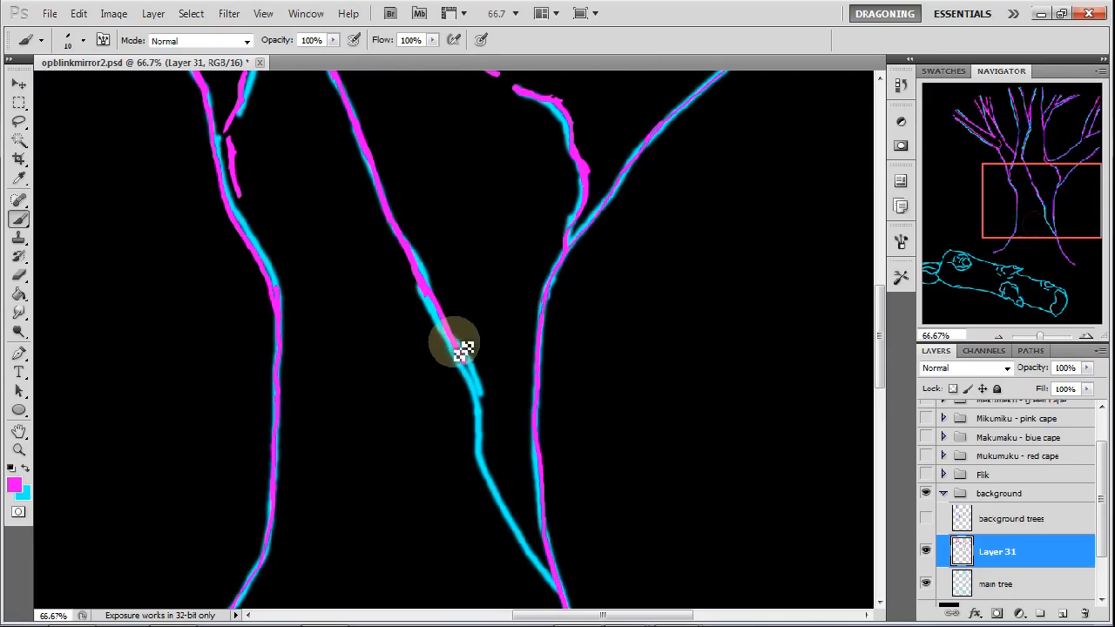
left_click_drag(453, 344, 535, 566)
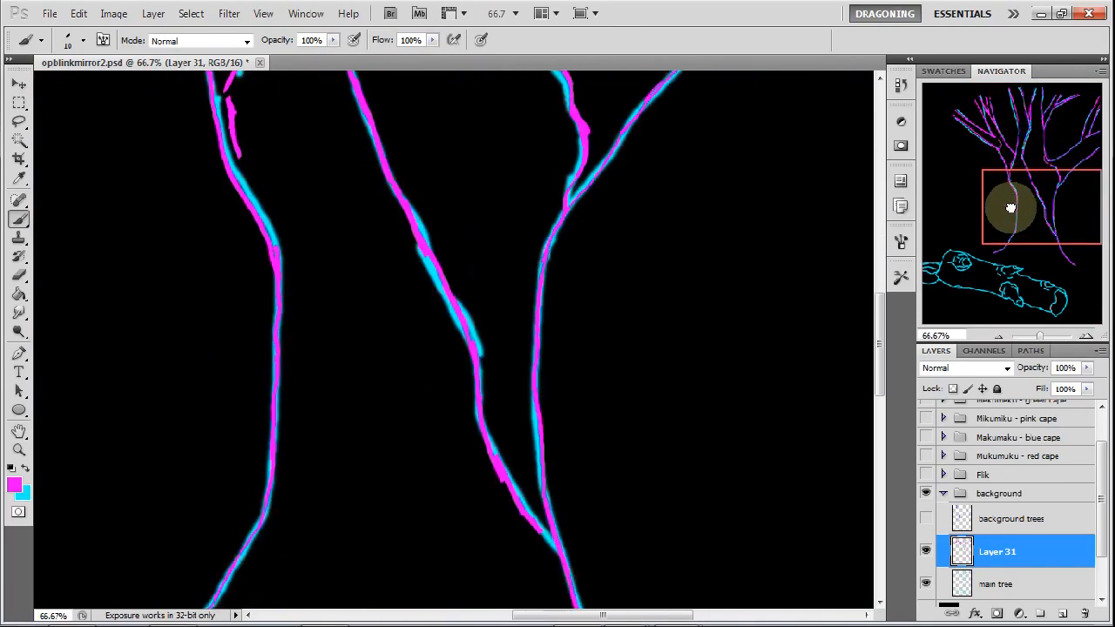
left_click_drag(1010, 207, 1023, 272)
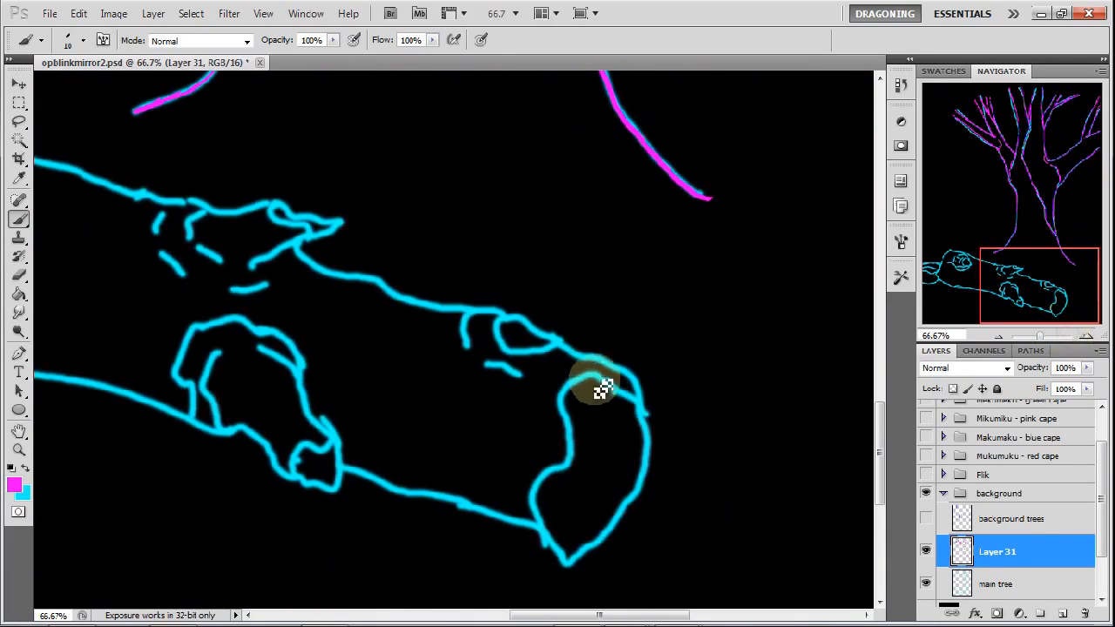
Trace the log's right end, including its inner curve, outer edge and bottom edge
left_click_drag(601, 388, 636, 409)
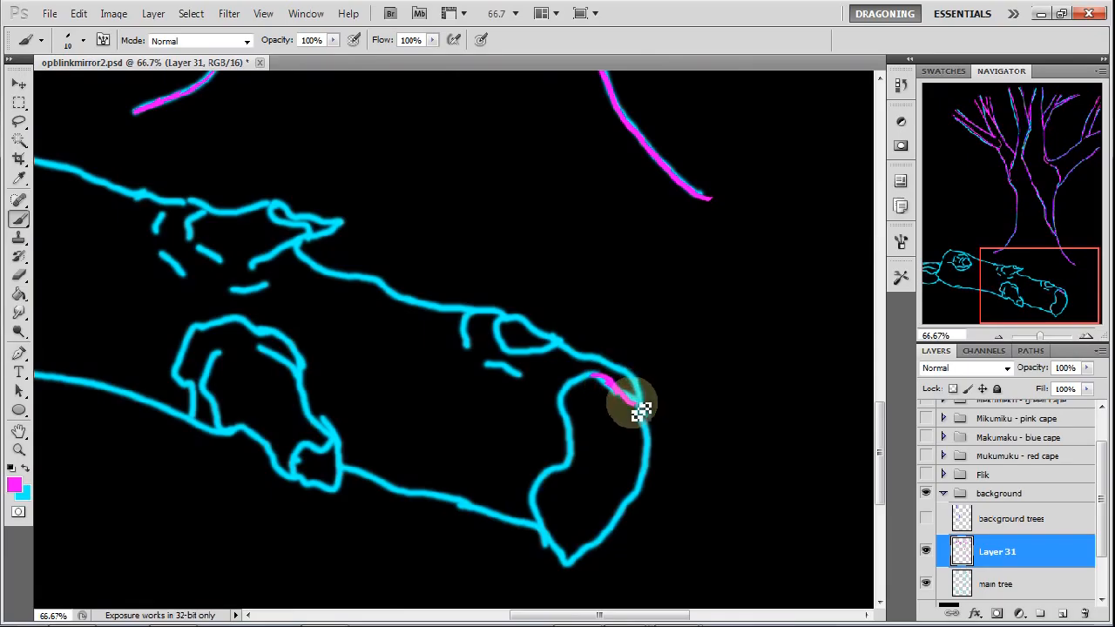
left_click_drag(641, 413, 640, 378)
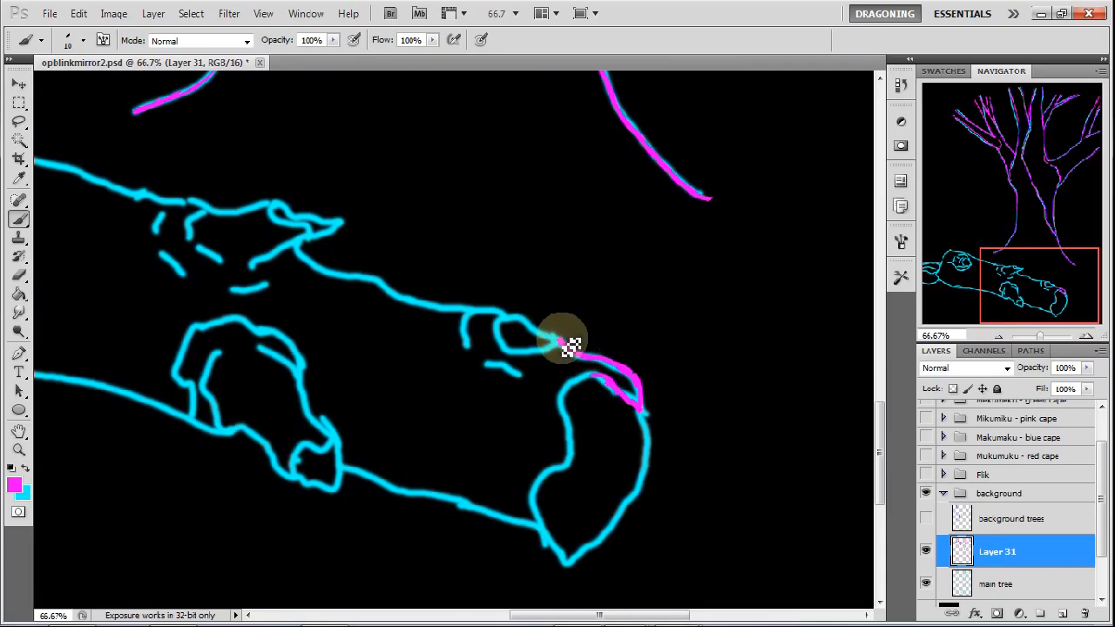
left_click_drag(567, 344, 514, 331)
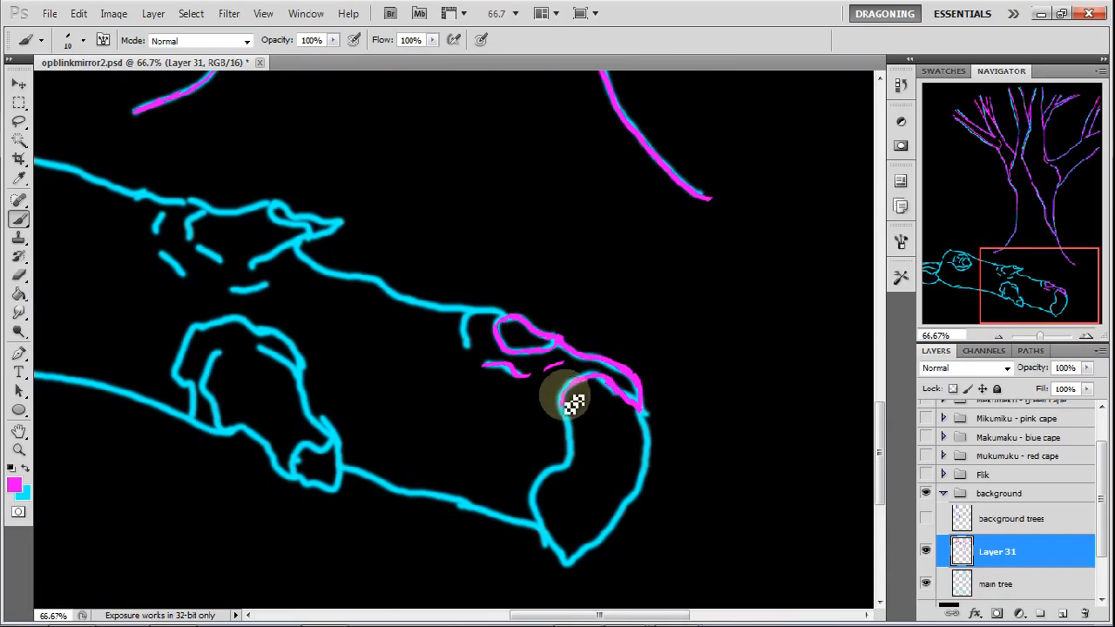
left_click_drag(571, 396, 571, 431)
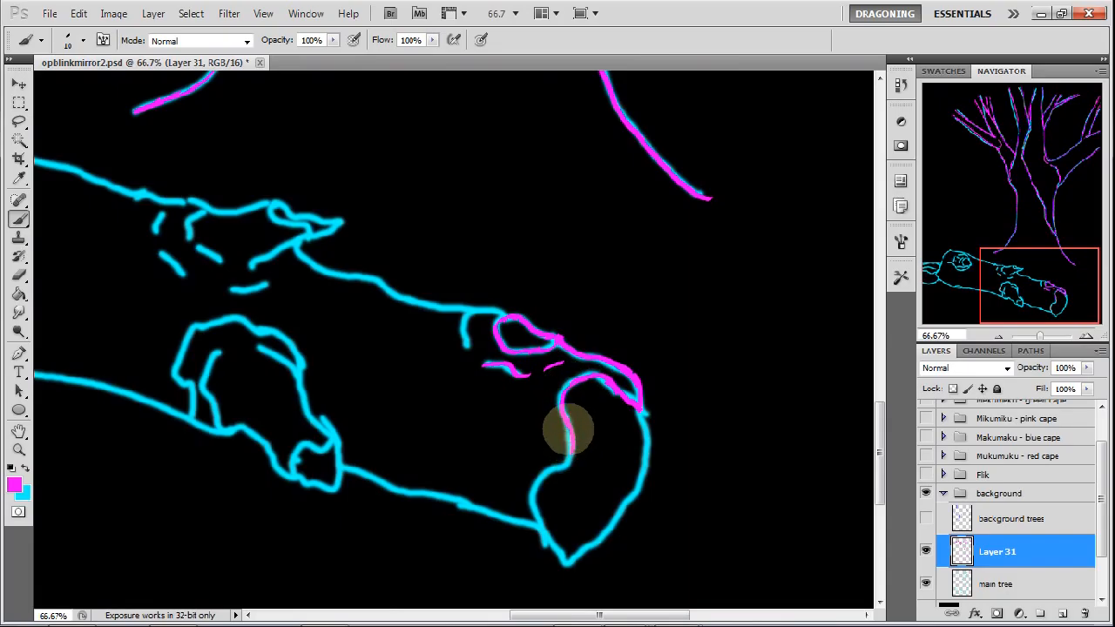
left_click_drag(571, 427, 571, 470)
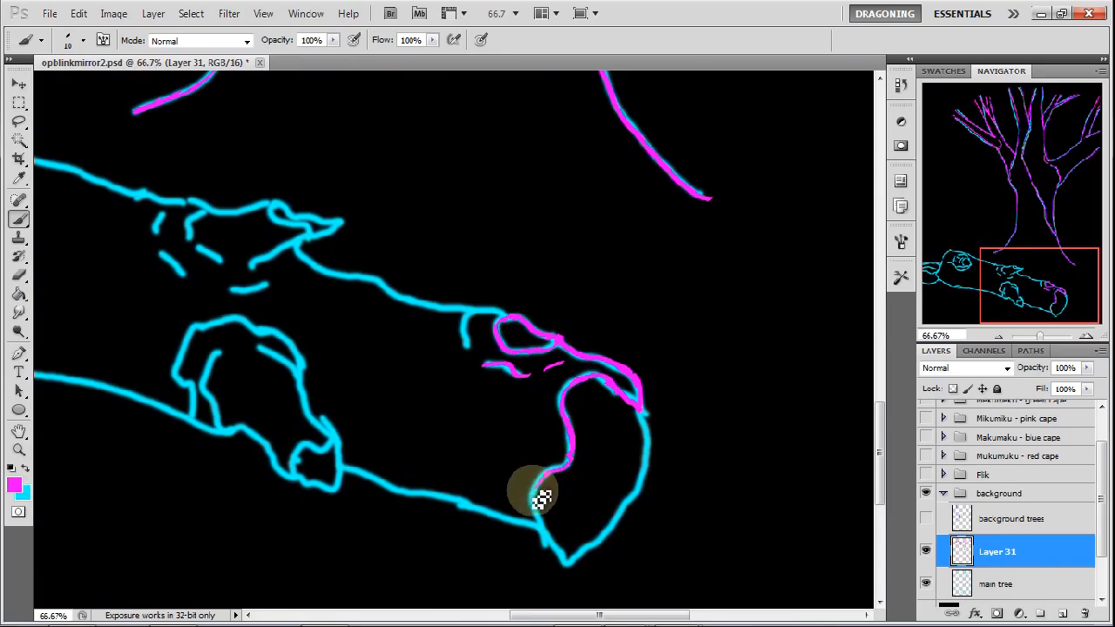
left_click_drag(535, 492, 549, 548)
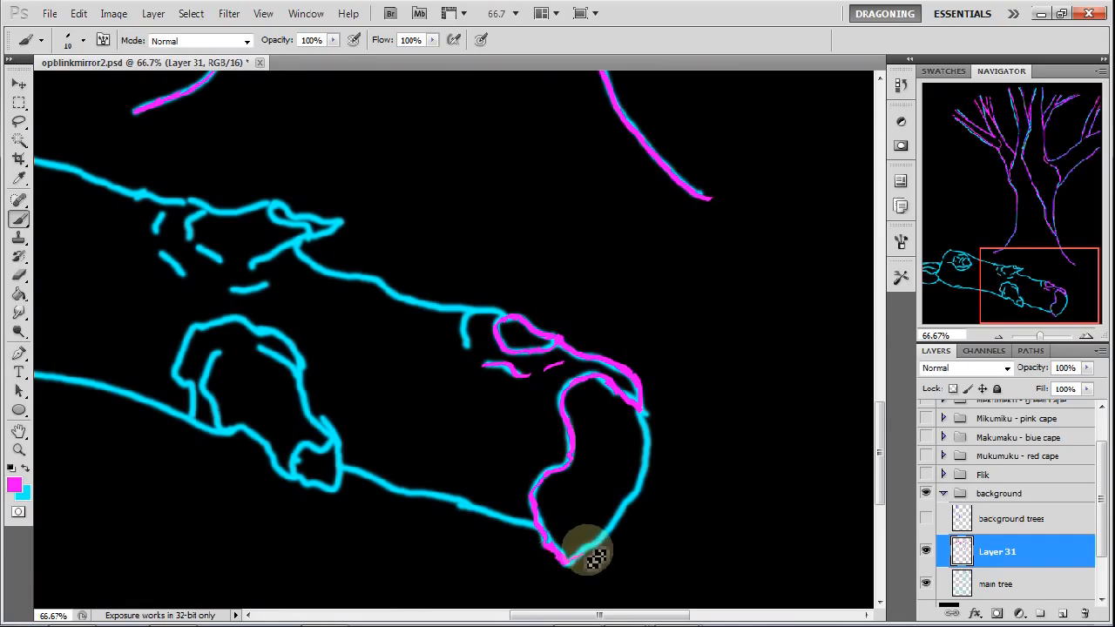
left_click_drag(588, 553, 610, 540)
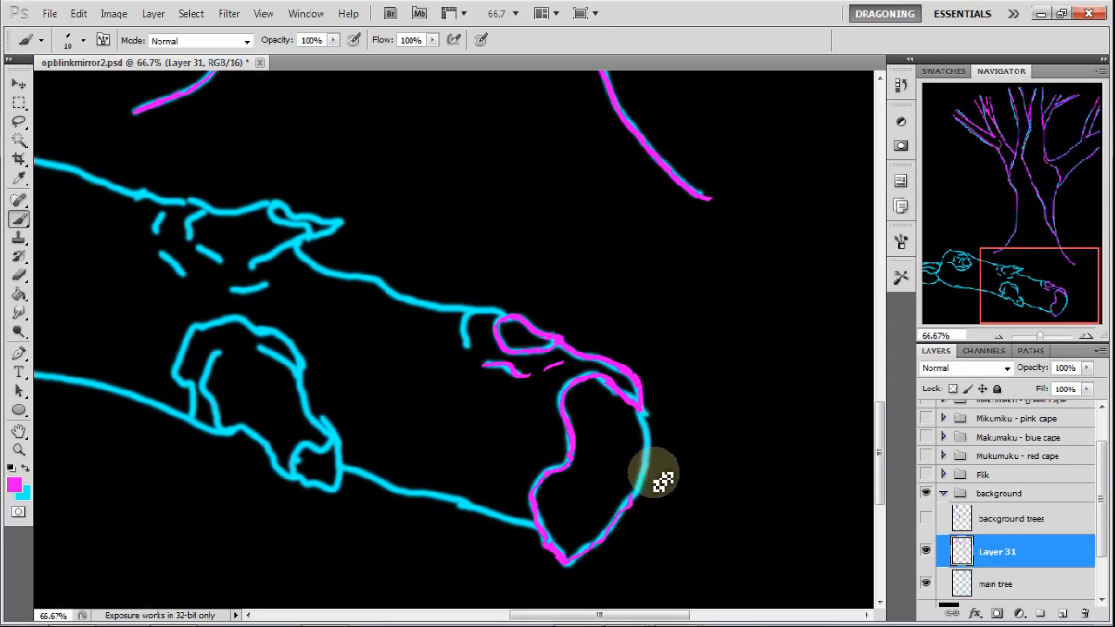
left_click_drag(658, 478, 644, 413)
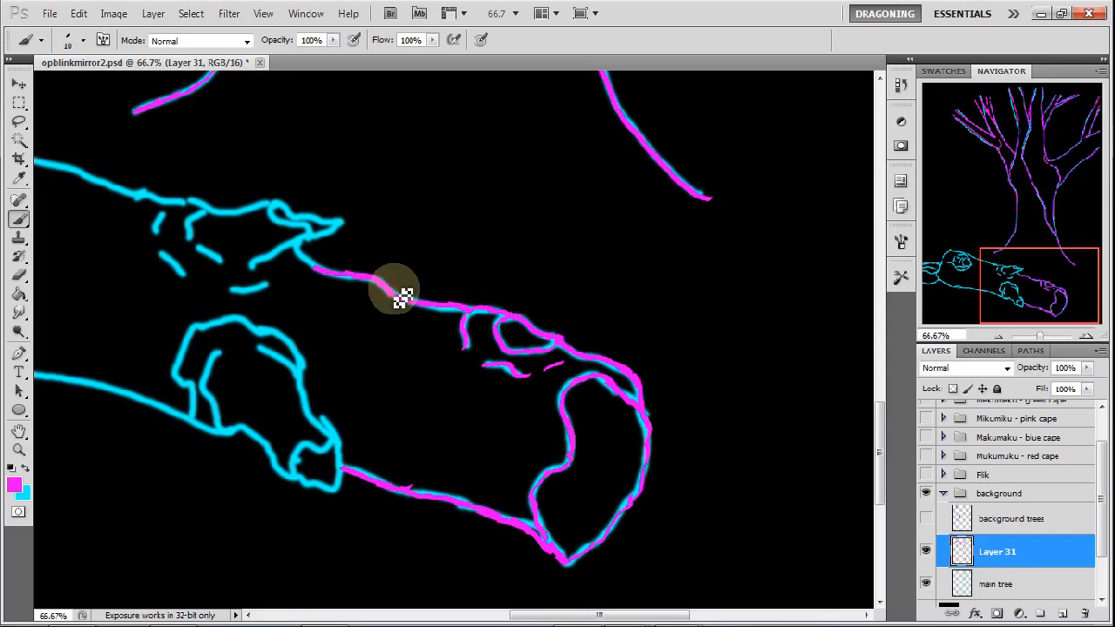
Trace the log's top edge leftward and the upper resting shape with its marks
left_click_drag(396, 292, 340, 281)
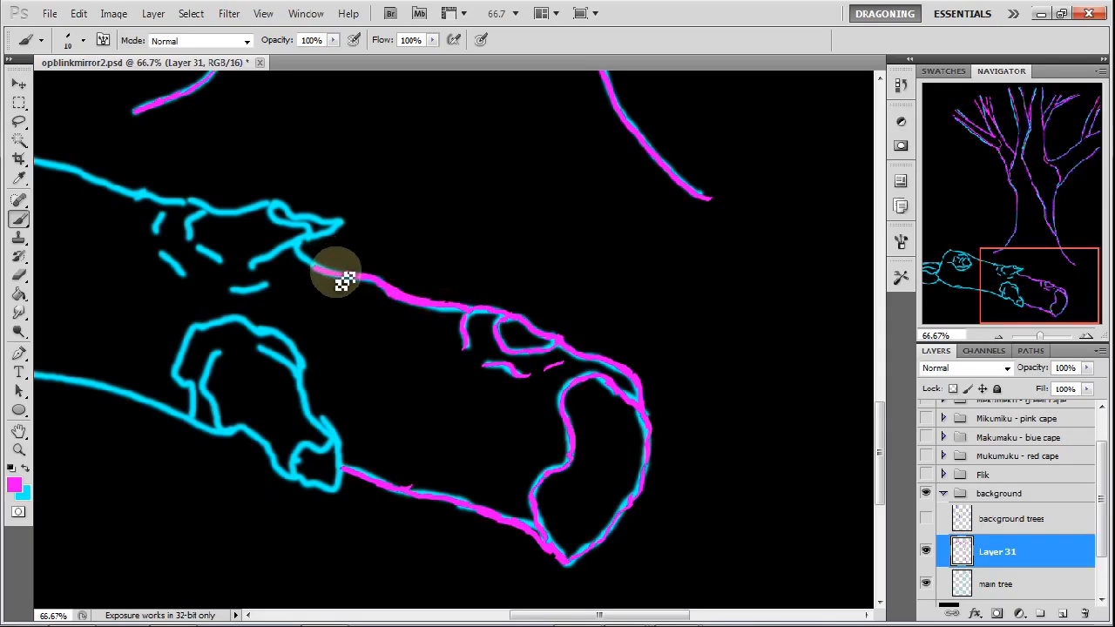
left_click_drag(344, 279, 300, 257)
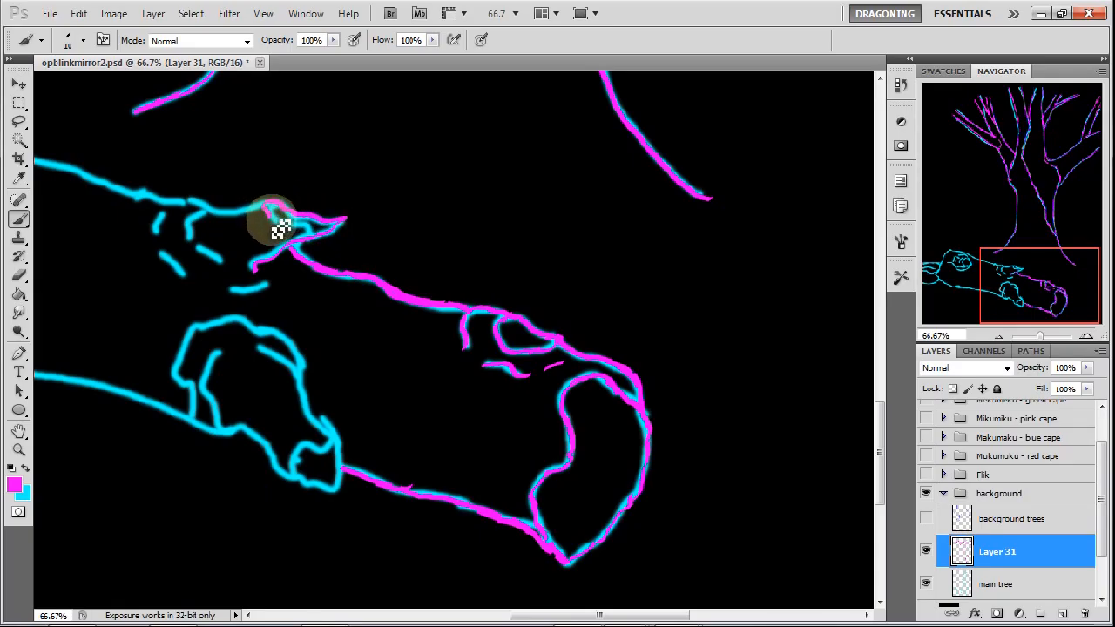
left_click_drag(274, 222, 327, 240)
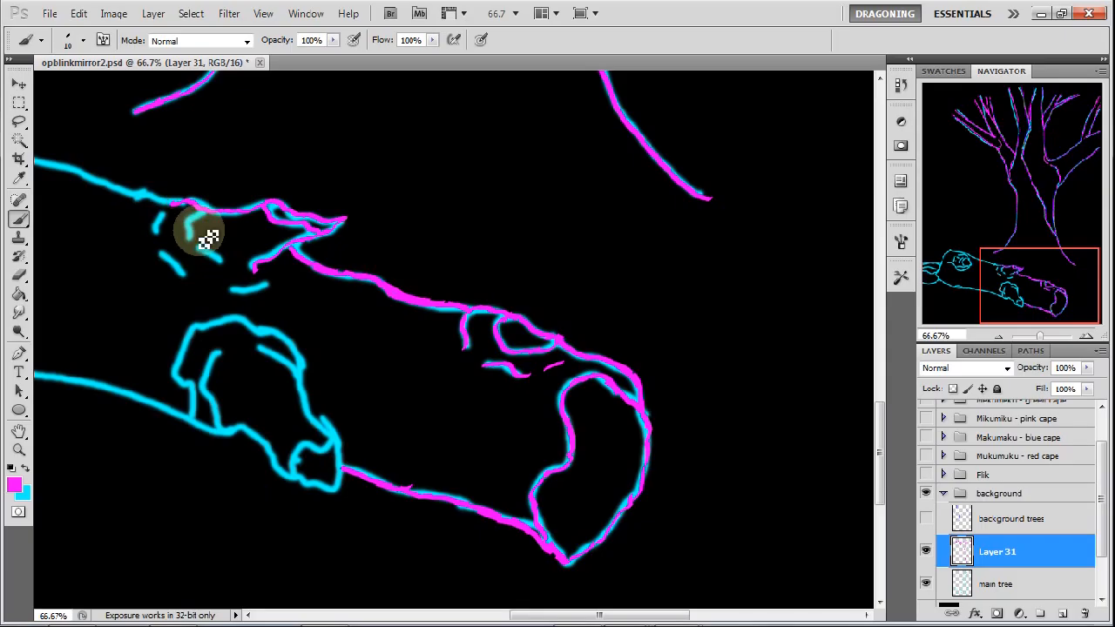
mouse_move(190, 247)
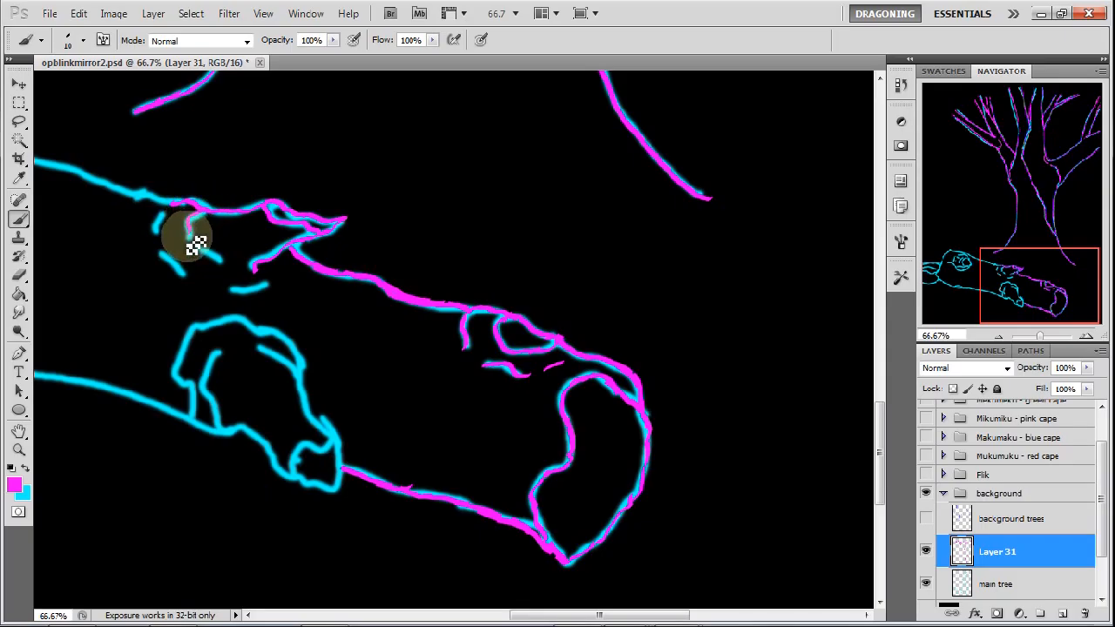
left_click_drag(192, 244, 218, 266)
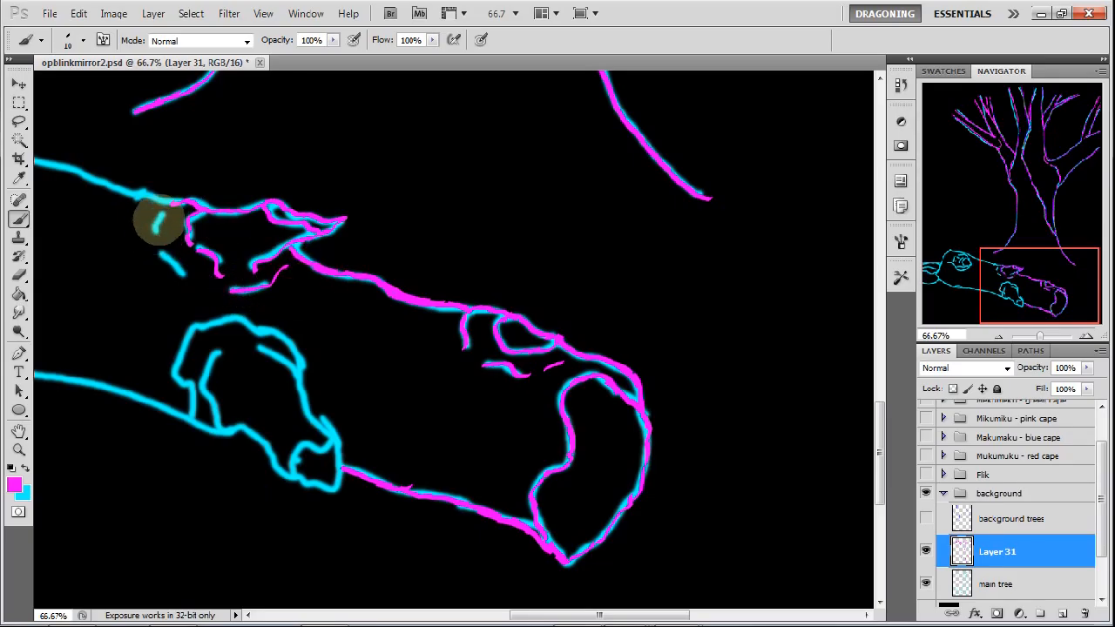
left_click_drag(161, 222, 161, 262)
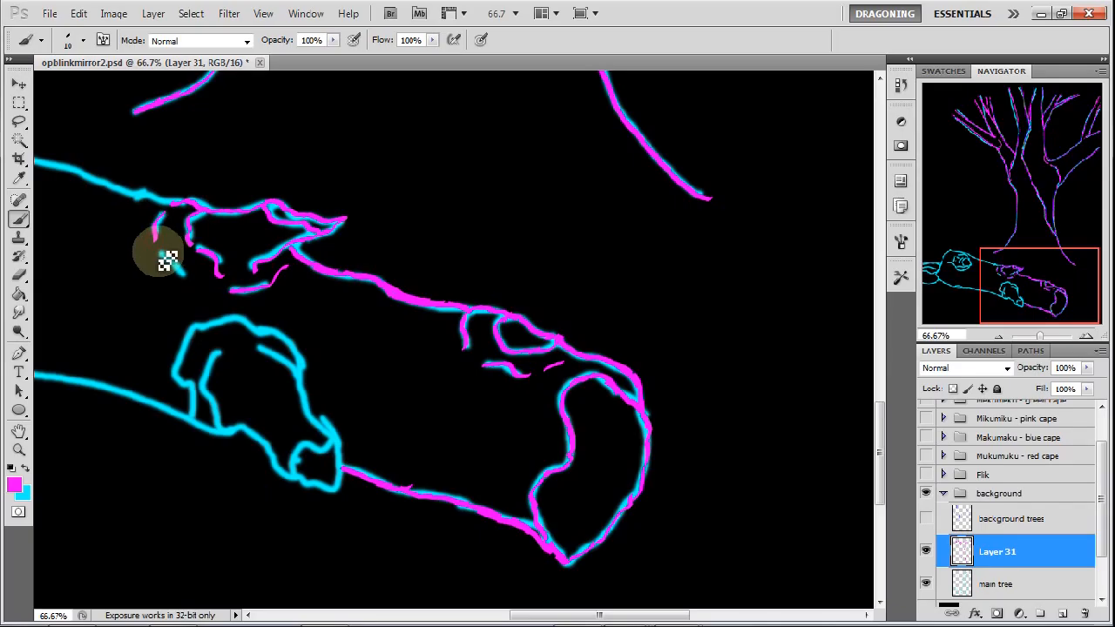
left_click_drag(165, 262, 226, 266)
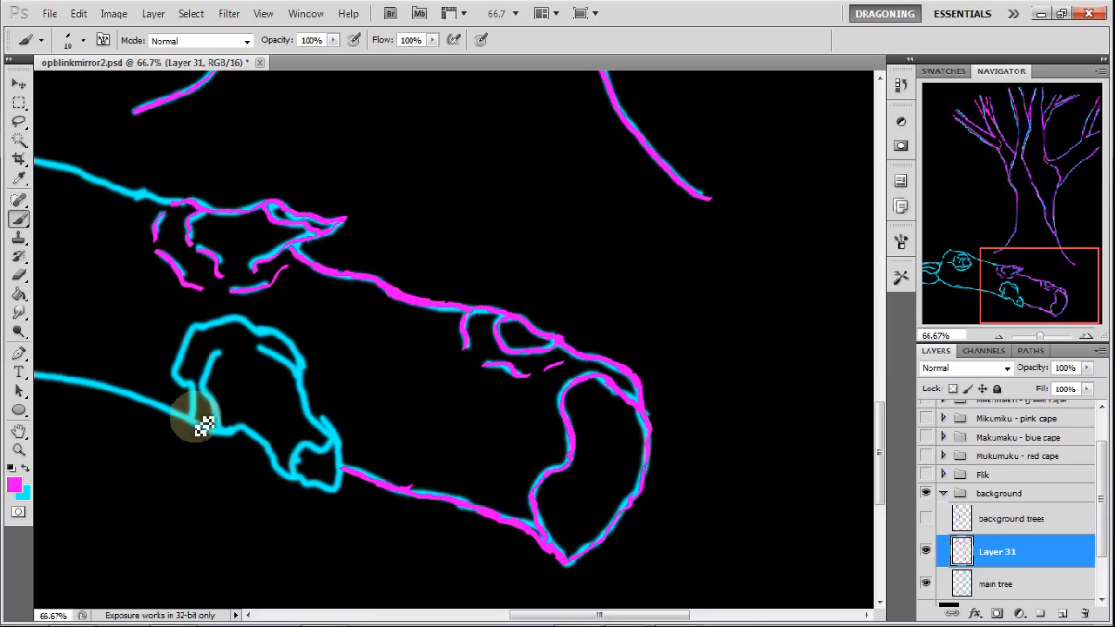
Trace the outline, left edge and top of the lower resting shape
left_click_drag(200, 418, 239, 436)
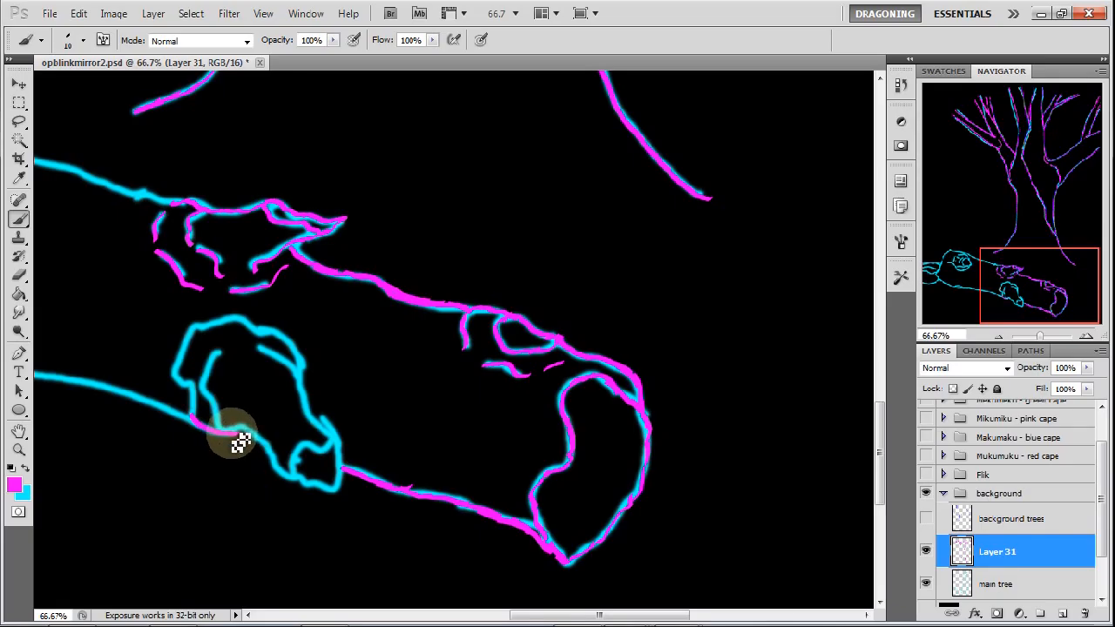
left_click_drag(240, 440, 283, 475)
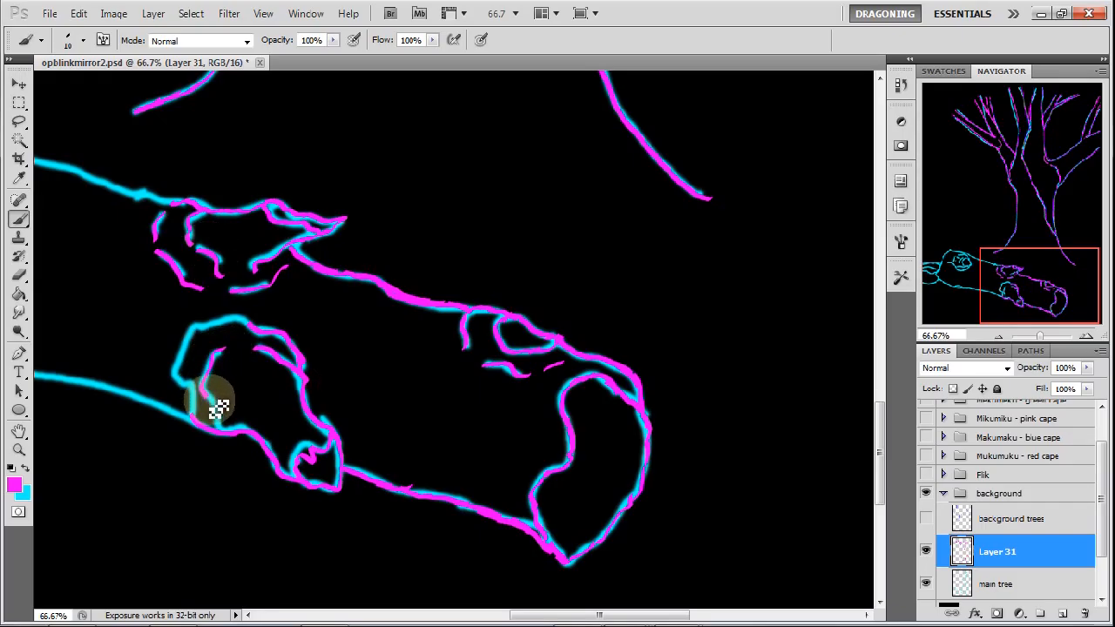
mouse_move(196, 339)
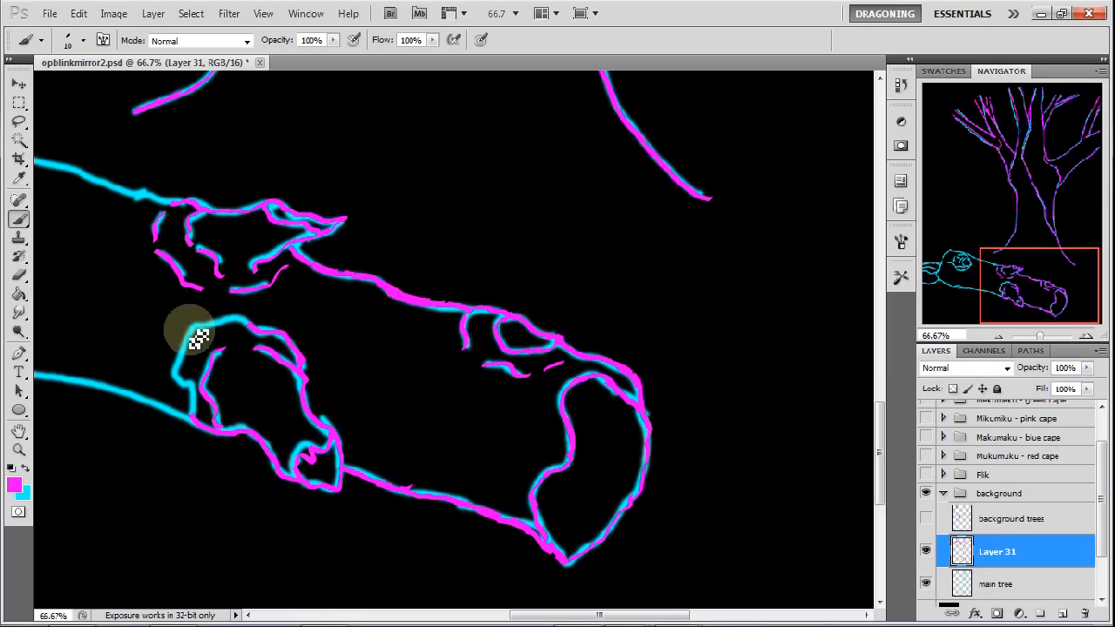
left_click_drag(196, 335, 244, 322)
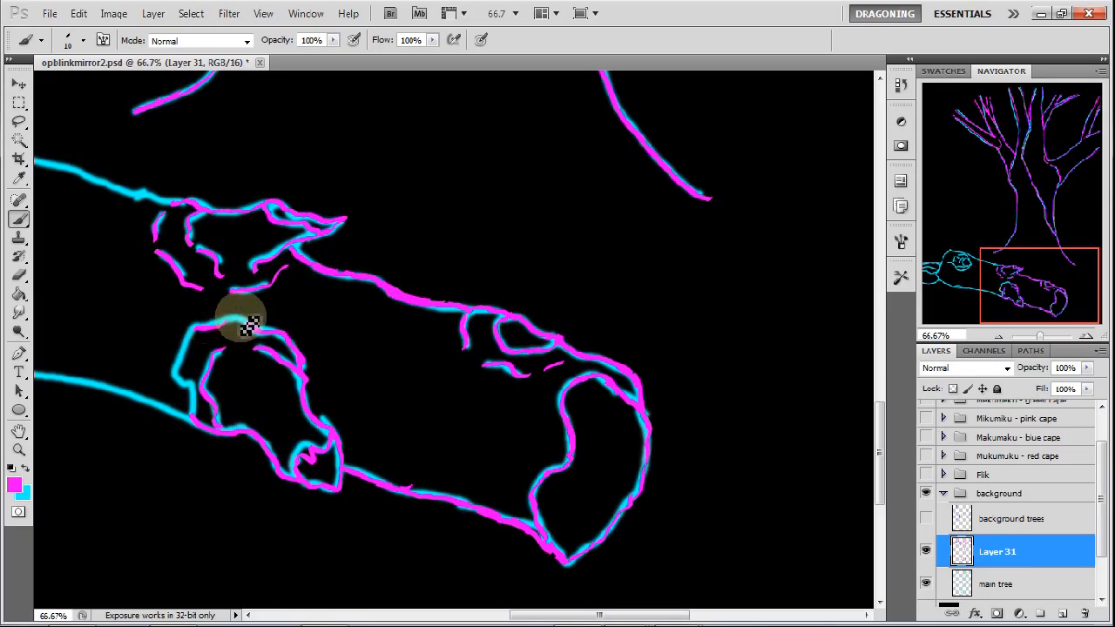
left_click_drag(248, 322, 187, 387)
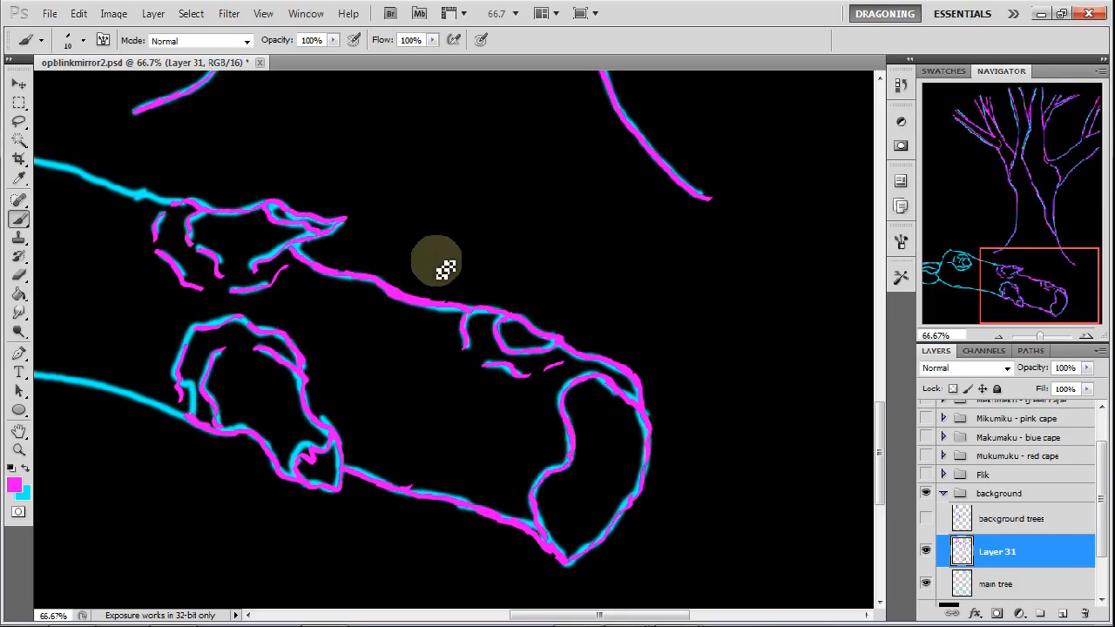
mouse_move(235, 370)
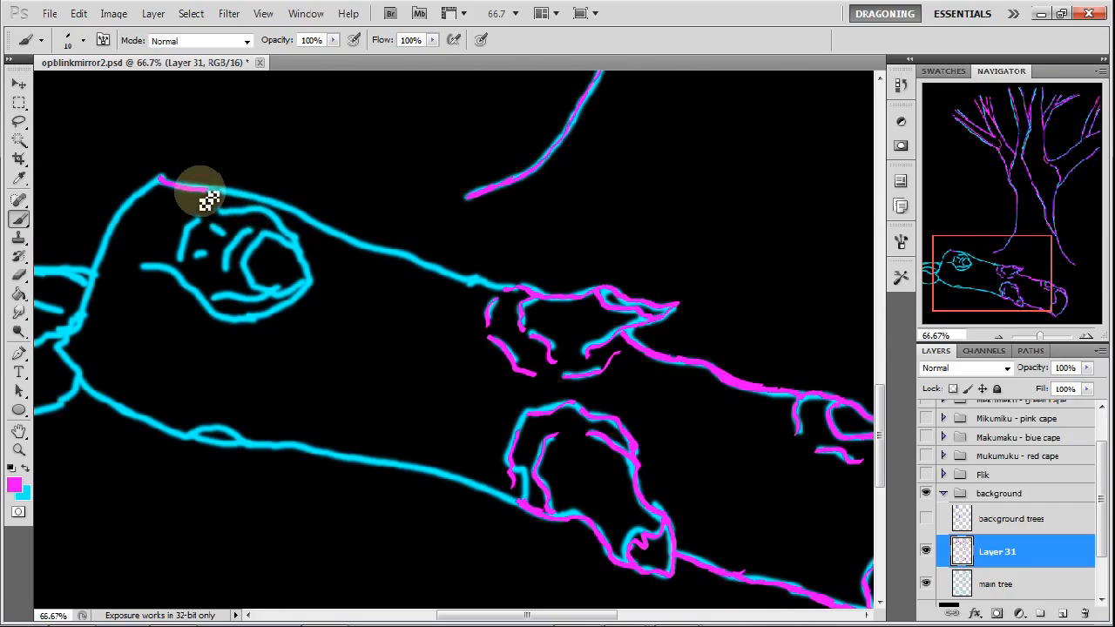
Trace the log's top edge from the left end, the knot's rim and nearby marks
left_click_drag(205, 204, 262, 204)
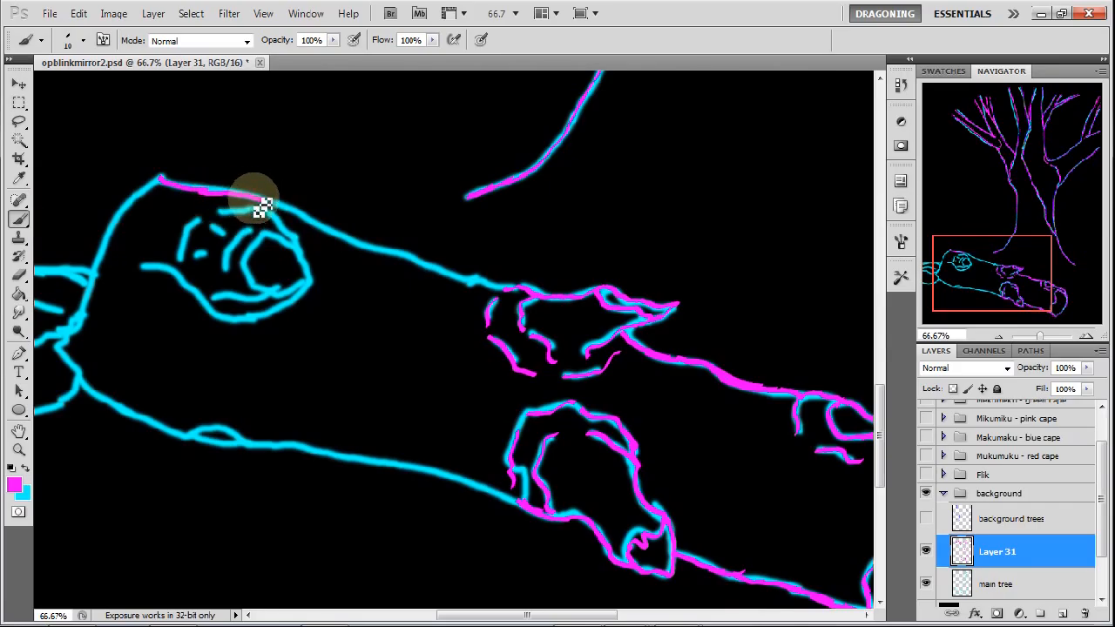
left_click_drag(257, 204, 370, 253)
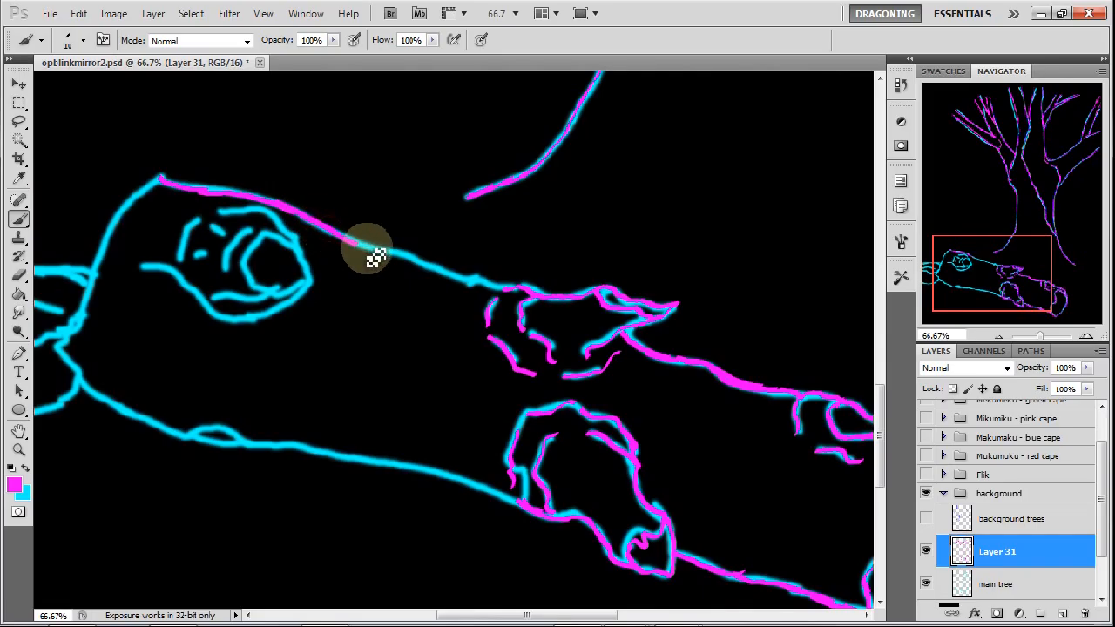
left_click_drag(365, 248, 461, 287)
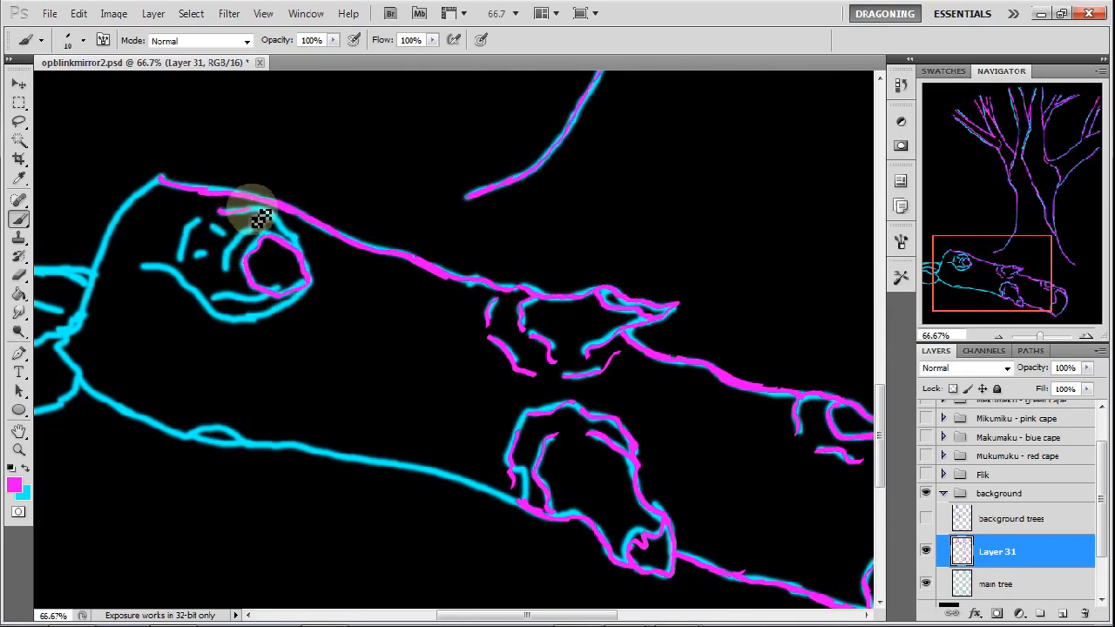
left_click_drag(261, 218, 300, 265)
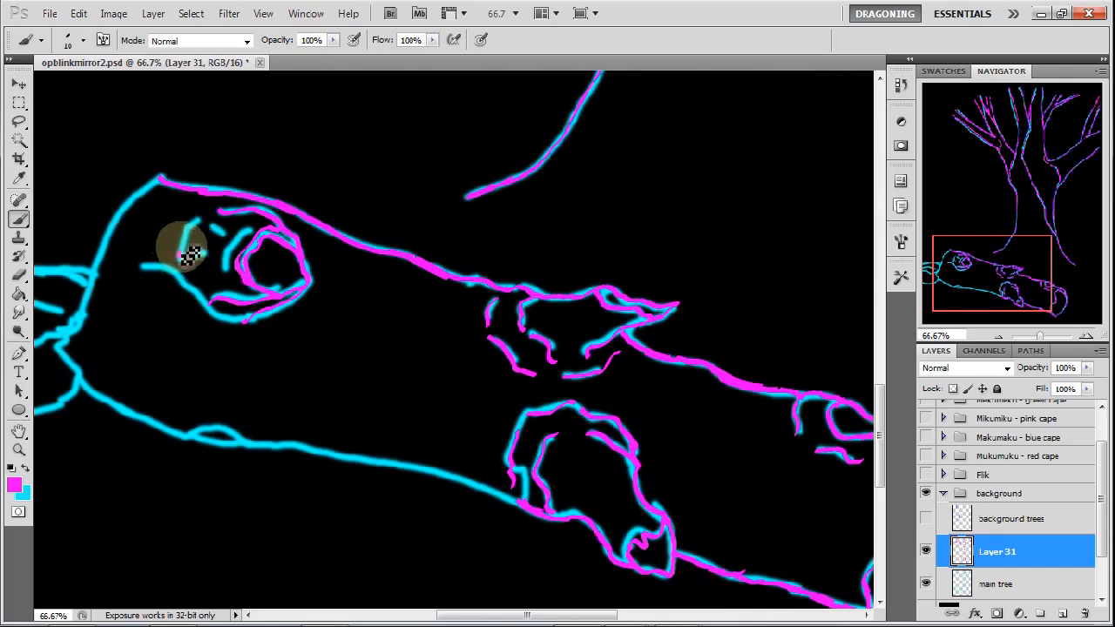
left_click_drag(183, 253, 143, 279)
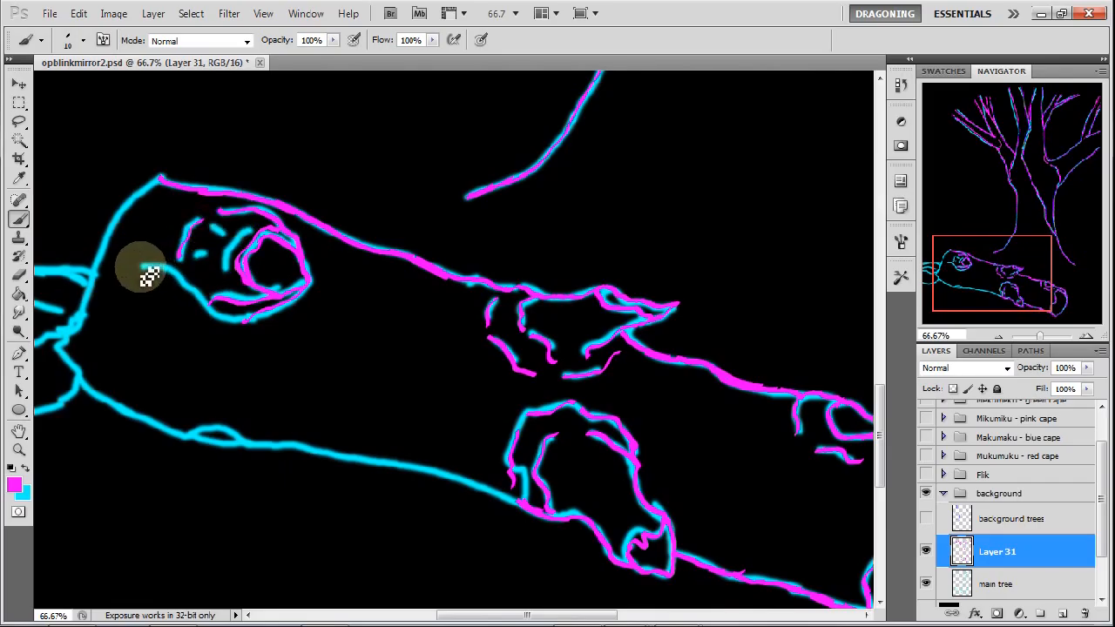
left_click_drag(144, 274, 195, 292)
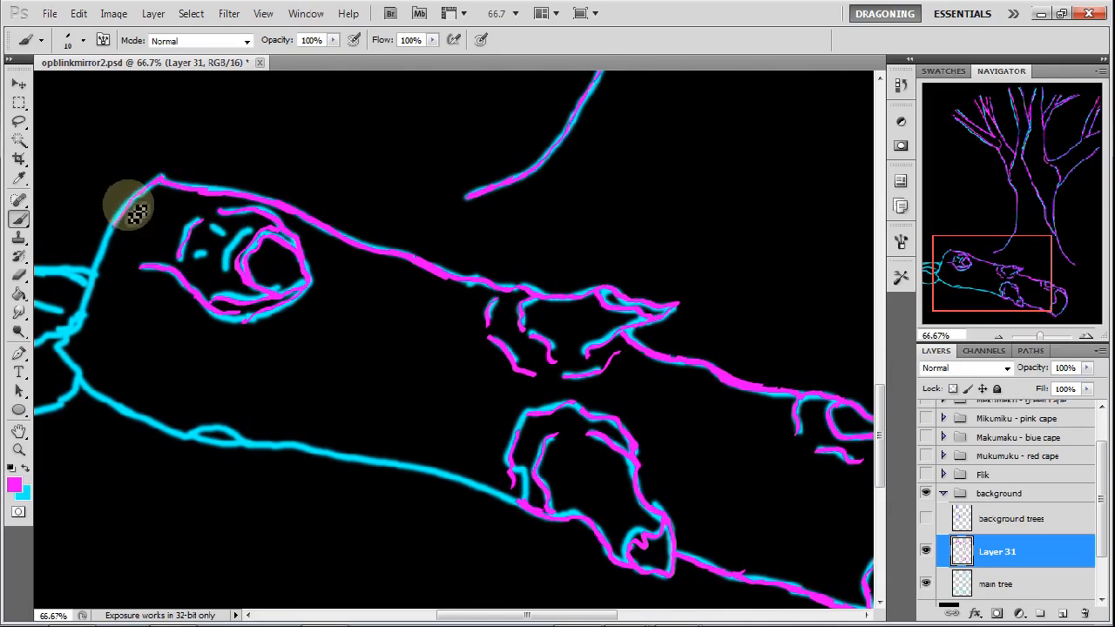
Outline the log's left end down to its lower corner
left_click_drag(135, 214, 83, 326)
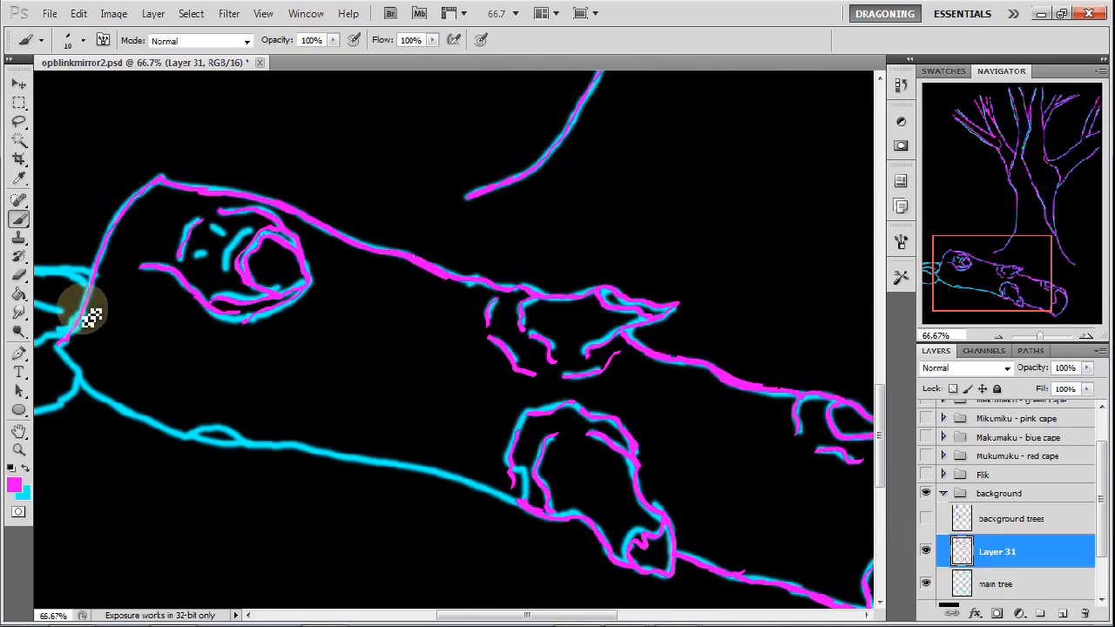
left_click_drag(87, 314, 65, 352)
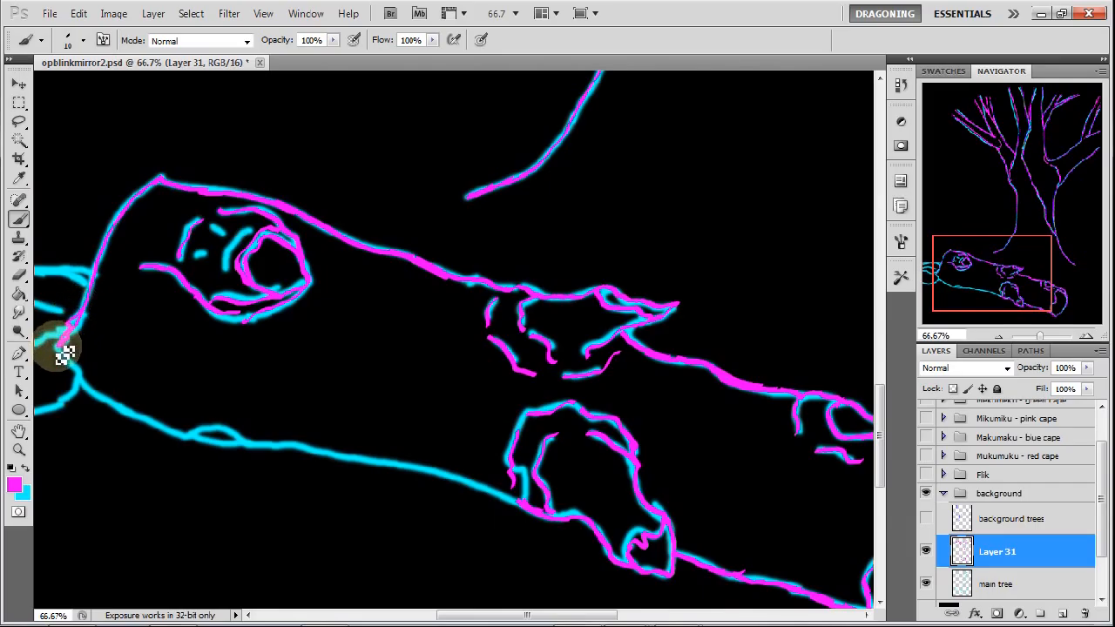
left_click_drag(66, 353, 113, 409)
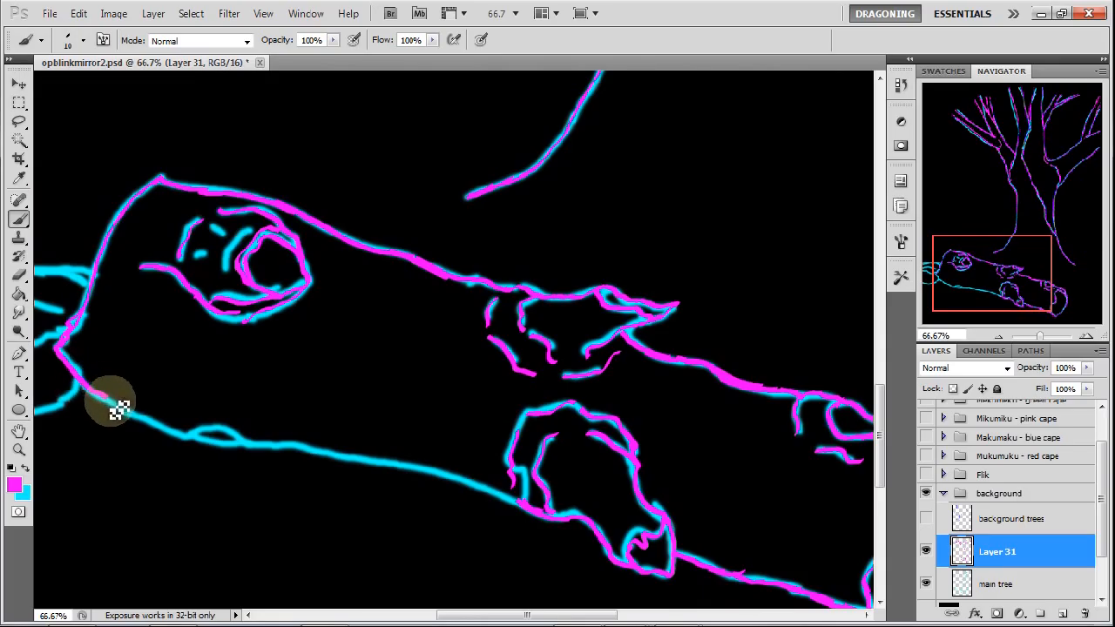
left_click_drag(113, 405, 161, 432)
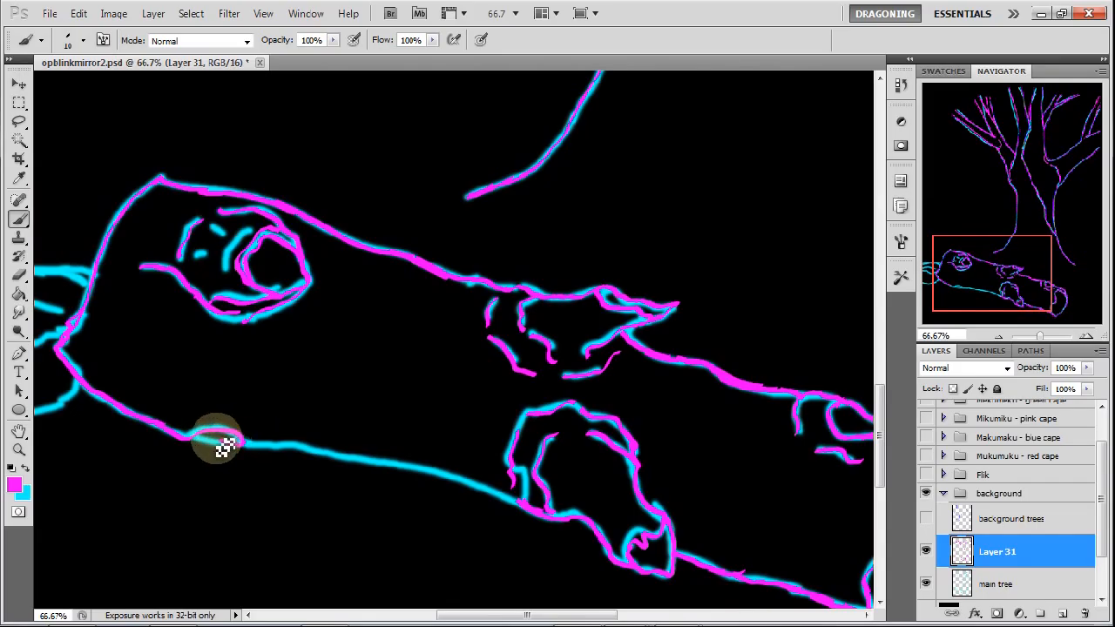
Trace the log's lower edge with bark marks out to the figure's foot
left_click_drag(214, 444, 248, 449)
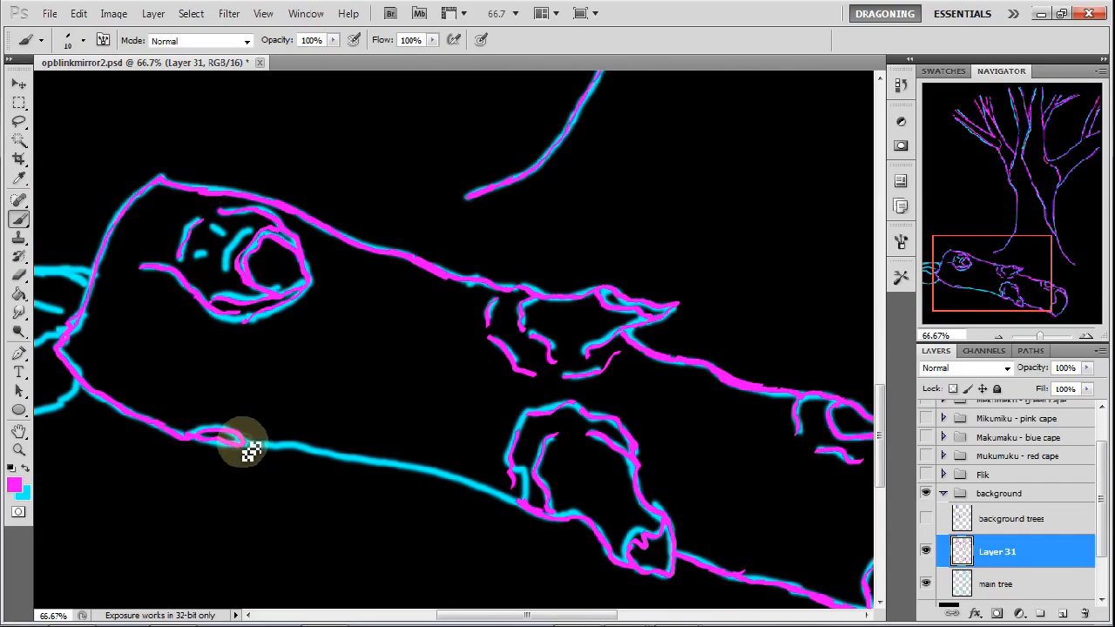
left_click_drag(248, 449, 209, 427)
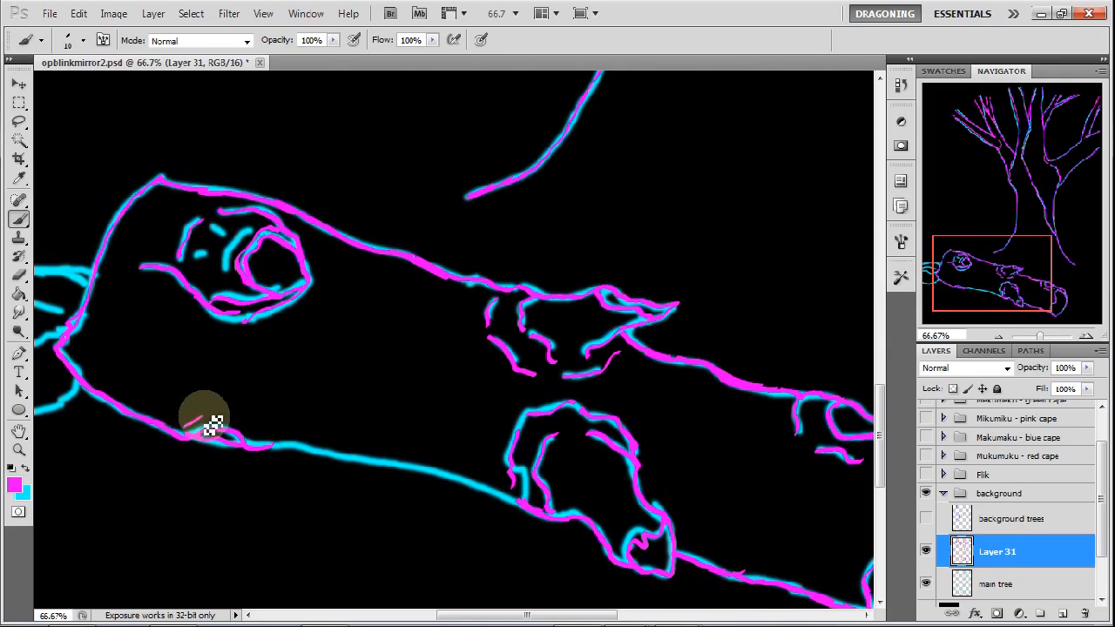
left_click_drag(205, 418, 275, 449)
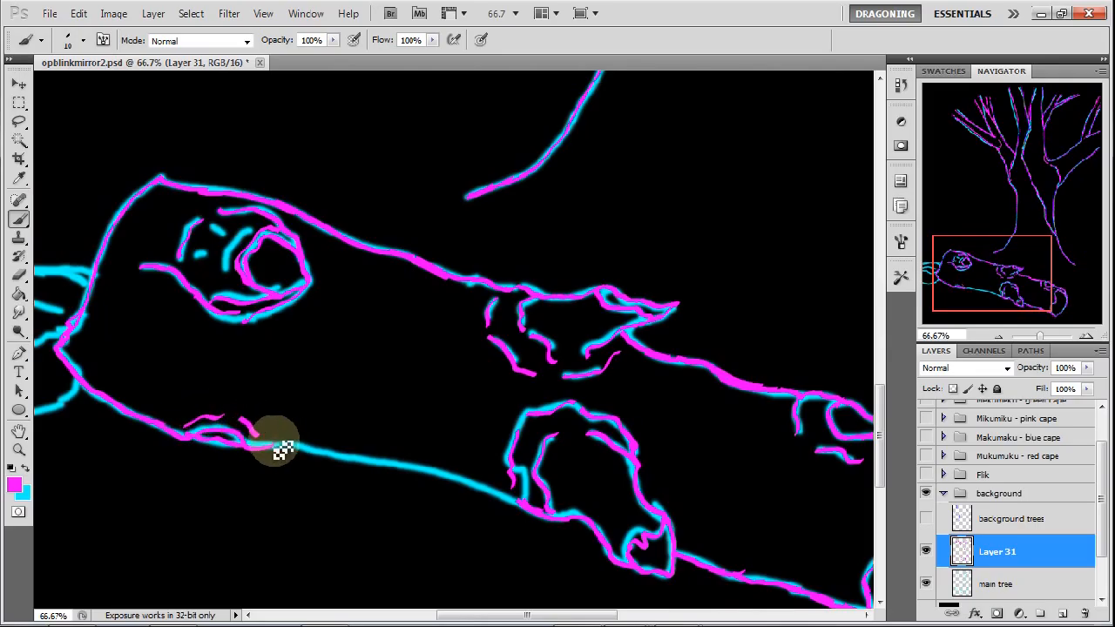
left_click_drag(277, 448, 338, 460)
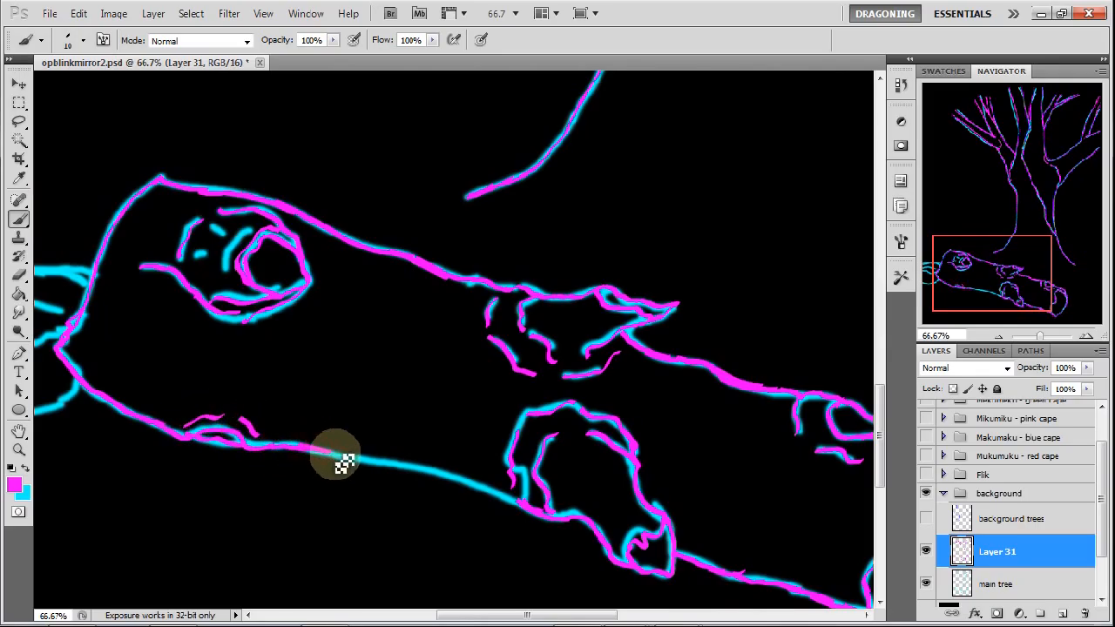
left_click_drag(340, 461, 418, 475)
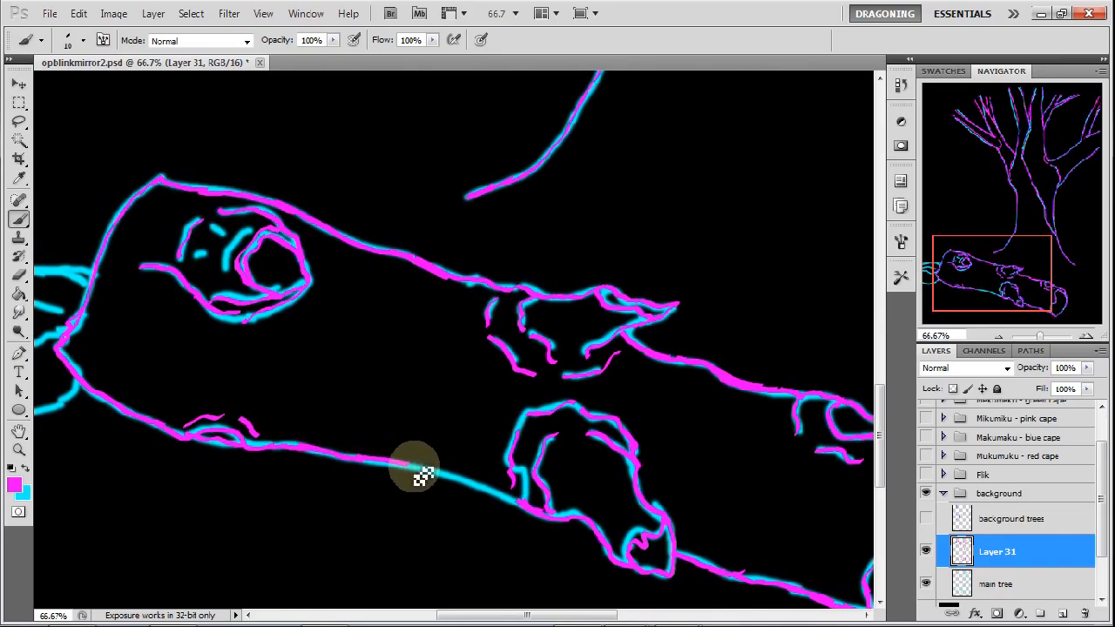
left_click_drag(422, 470, 514, 501)
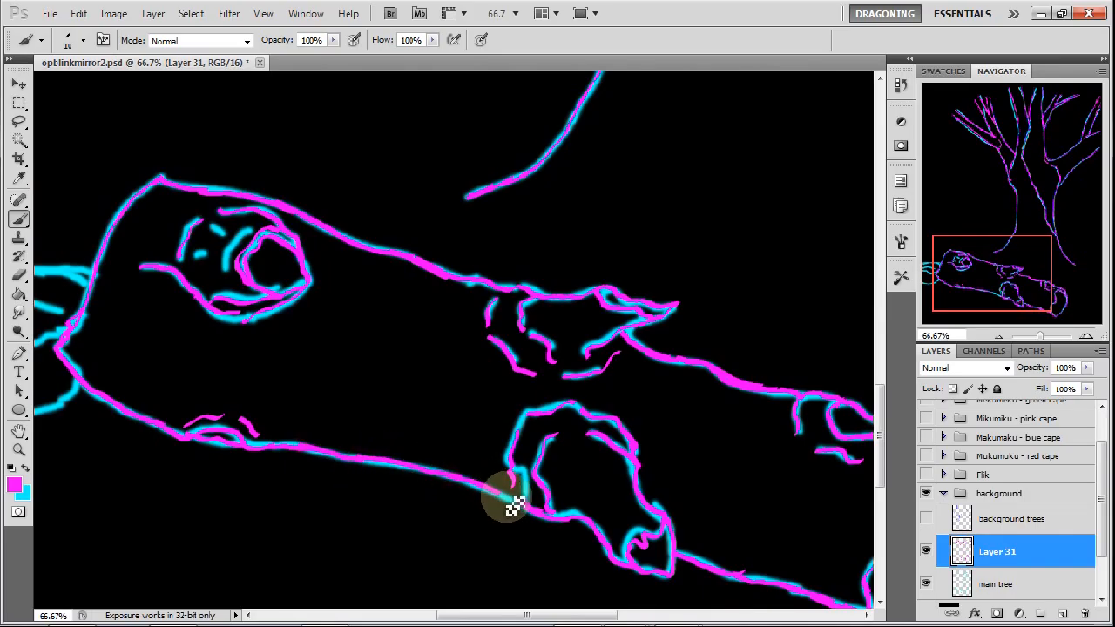
mouse_move(1011, 284)
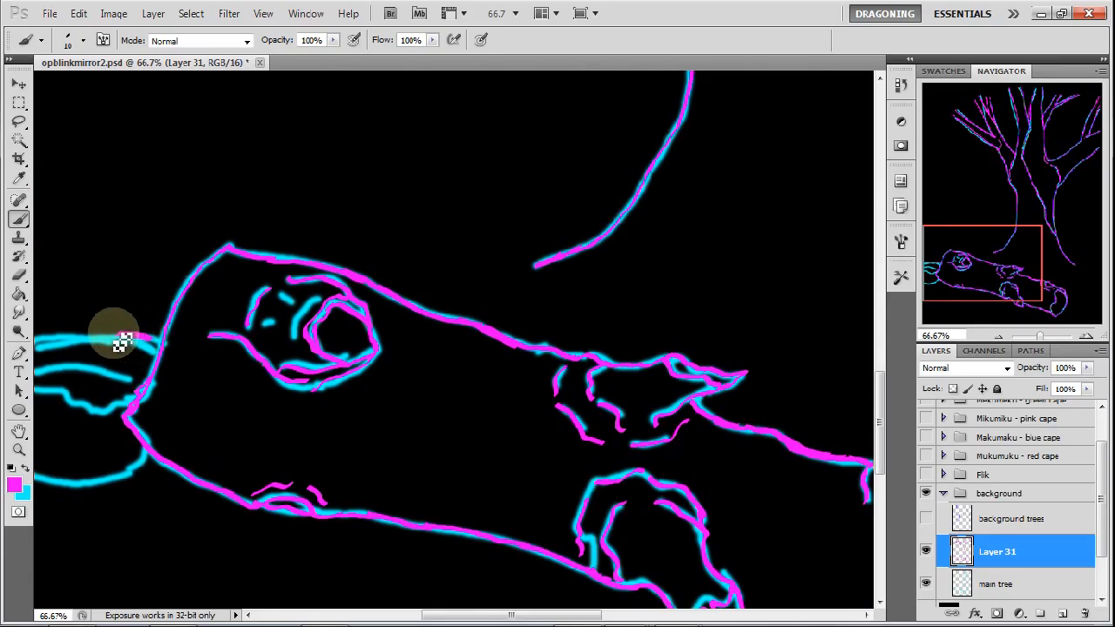
Trace the top of the branch stub and touch up where it meets the log
left_click_drag(118, 340, 157, 366)
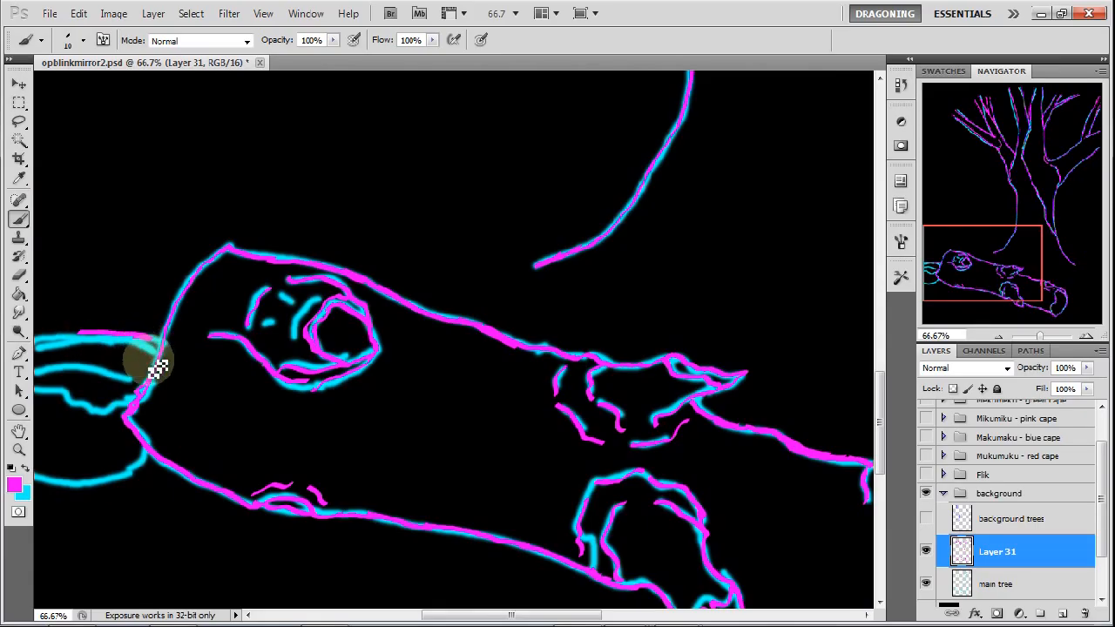
left_click(113, 336)
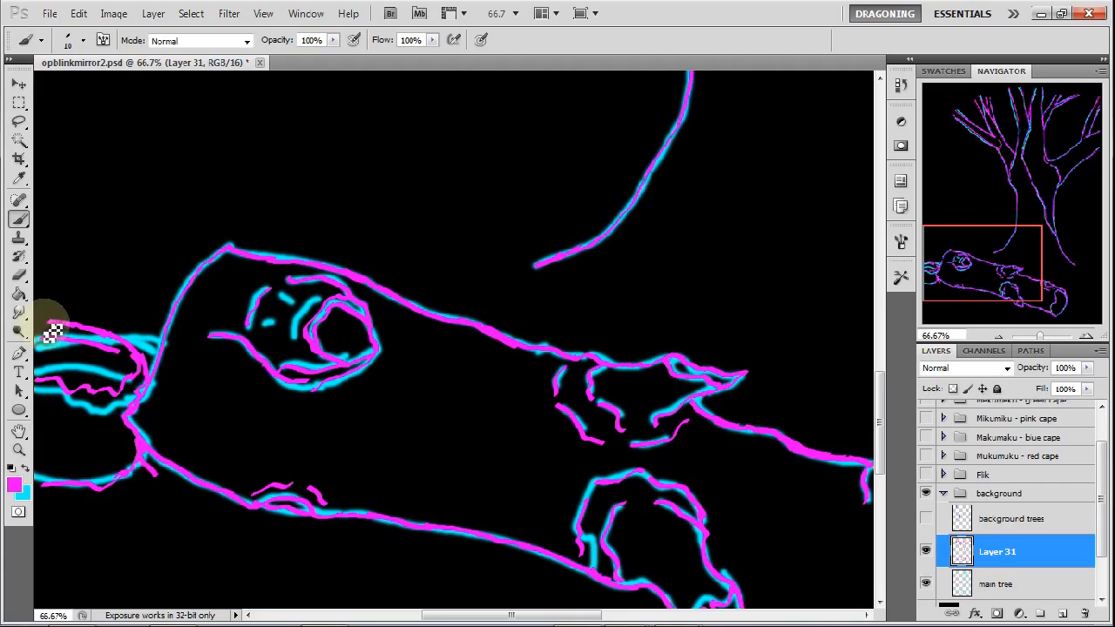
mouse_move(175, 270)
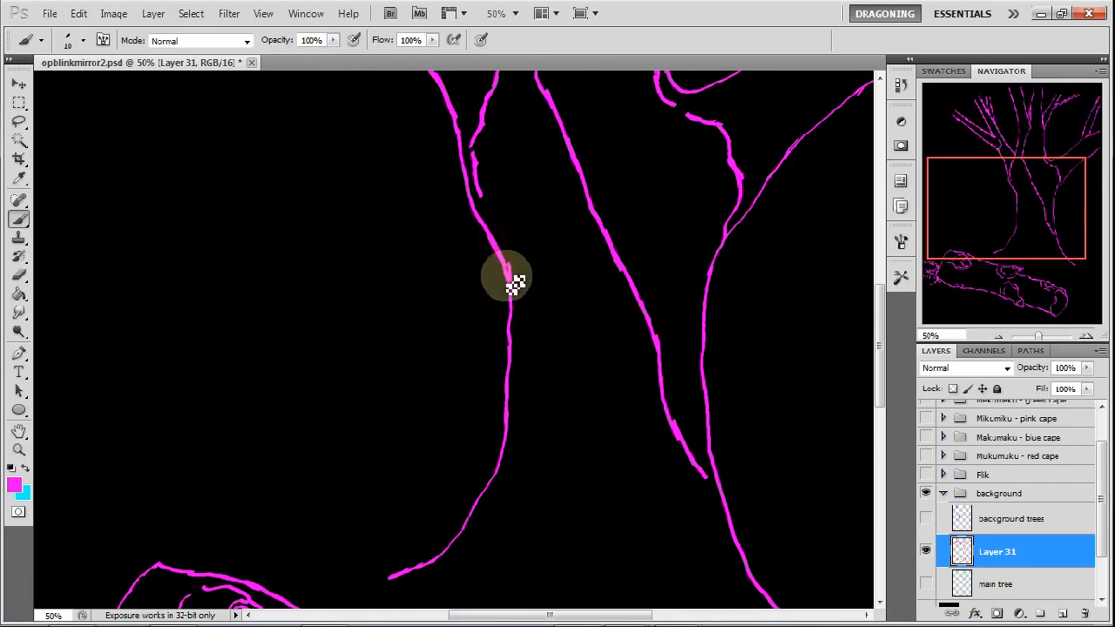
Thicken and smooth the trunk's left magenta line from top to bottom
left_click_drag(509, 280, 496, 252)
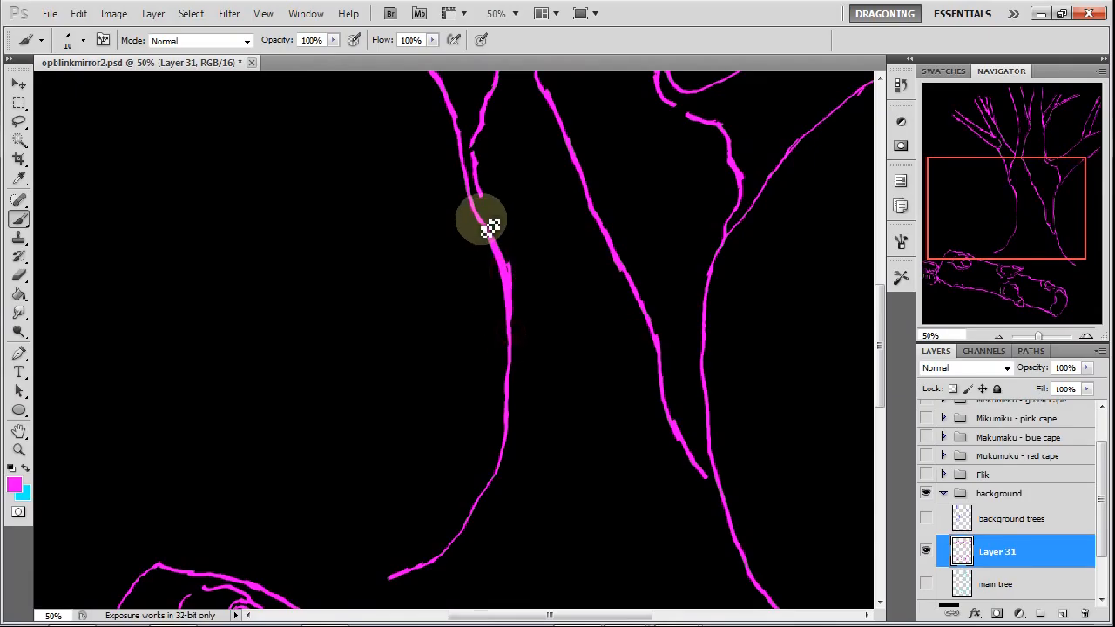
left_click_drag(483, 218, 514, 336)
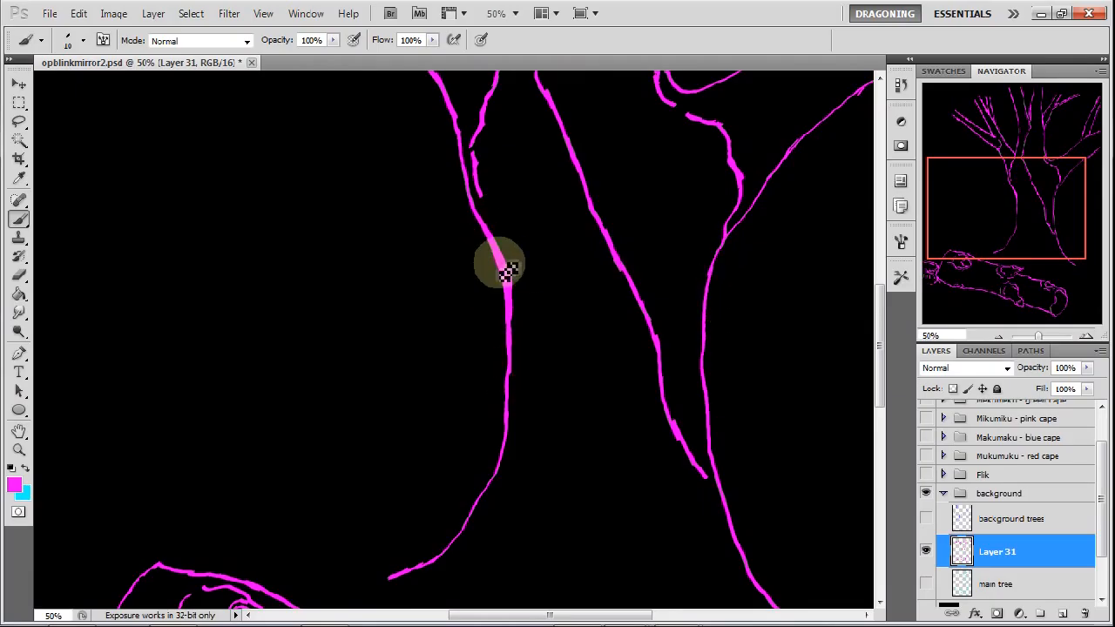
left_click_drag(500, 265, 510, 329)
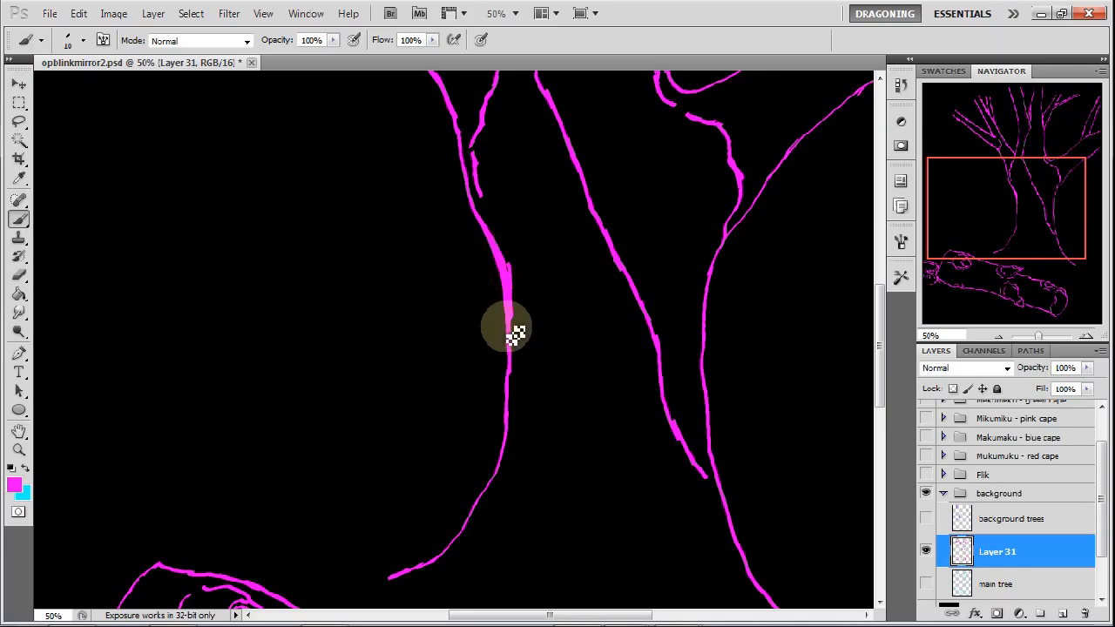
left_click_drag(509, 331, 501, 466)
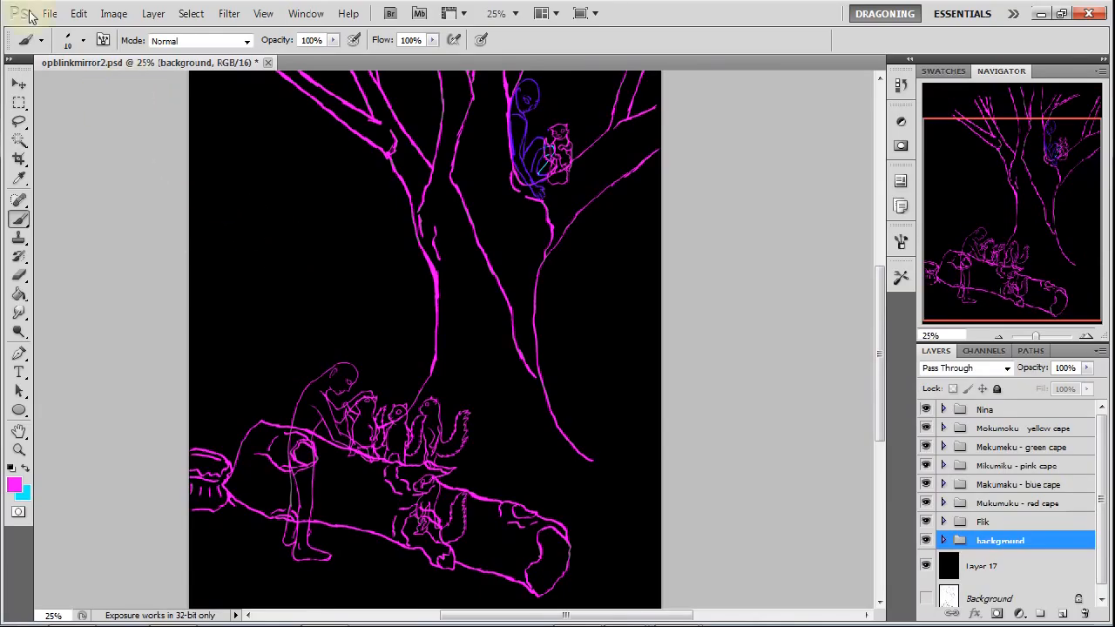
Save the magenta retraced drawing of the tree, log and figures with File > Save
left_click(50, 13)
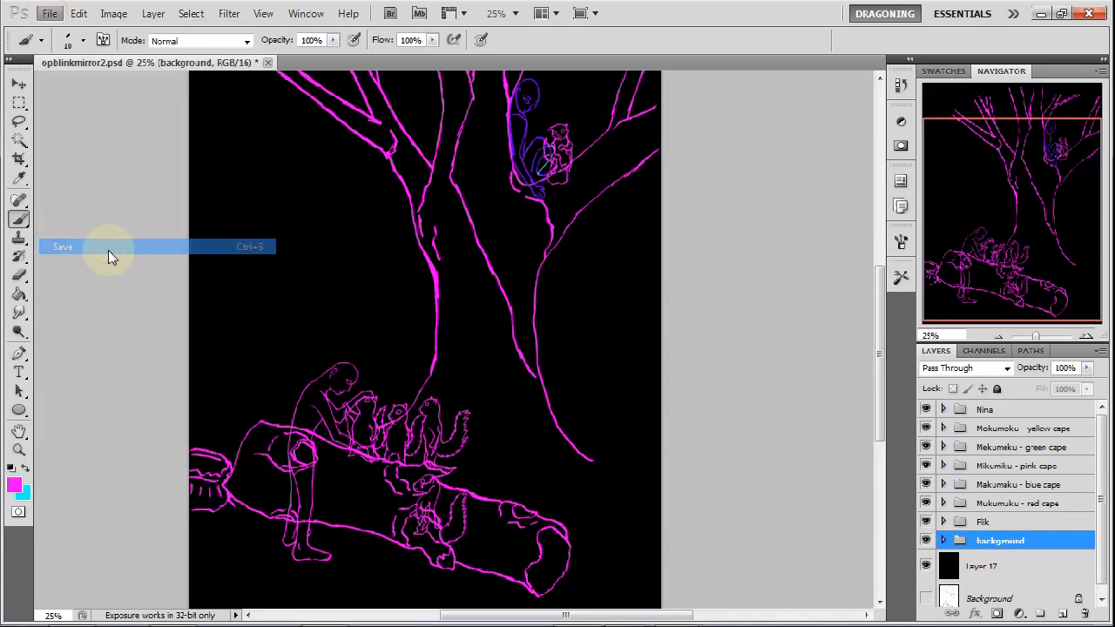
left_click(63, 247)
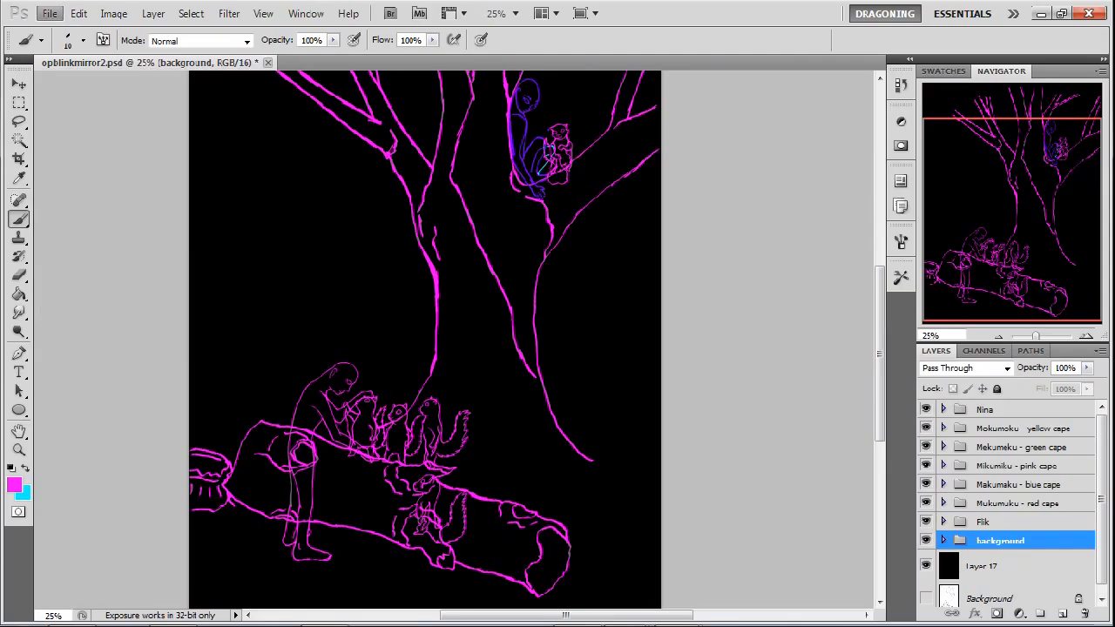